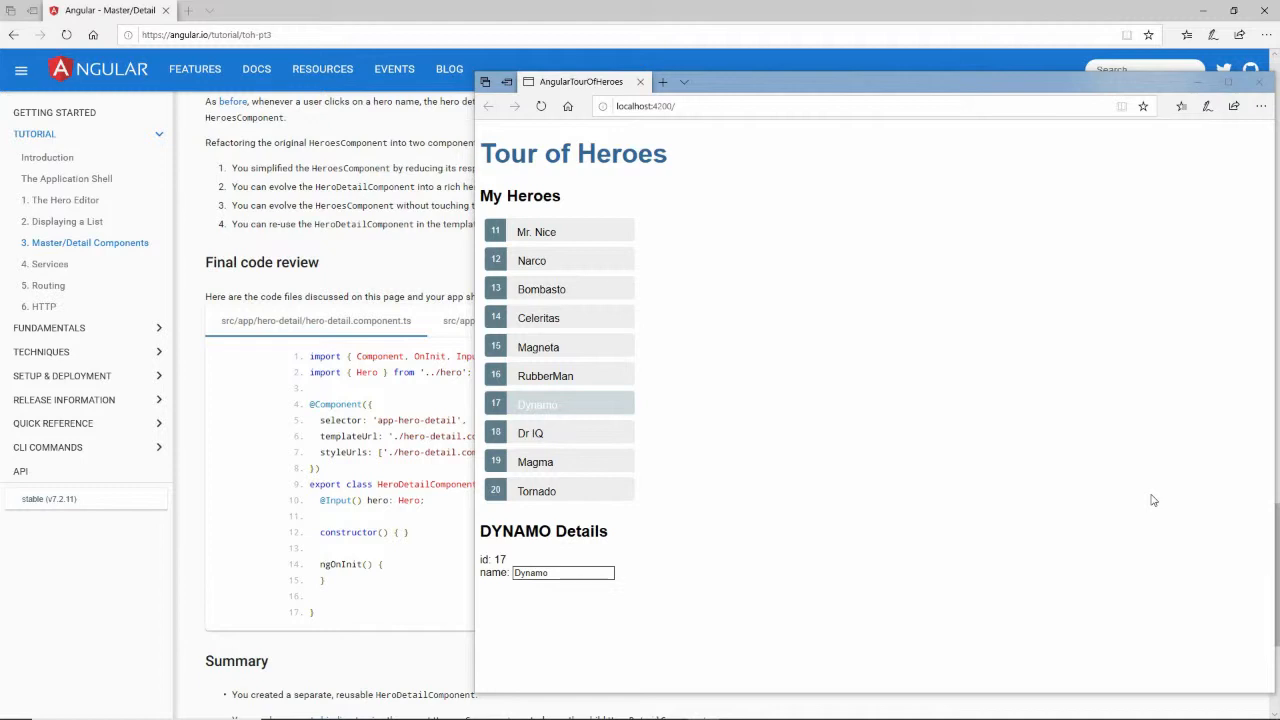
mouse_move(985, 311)
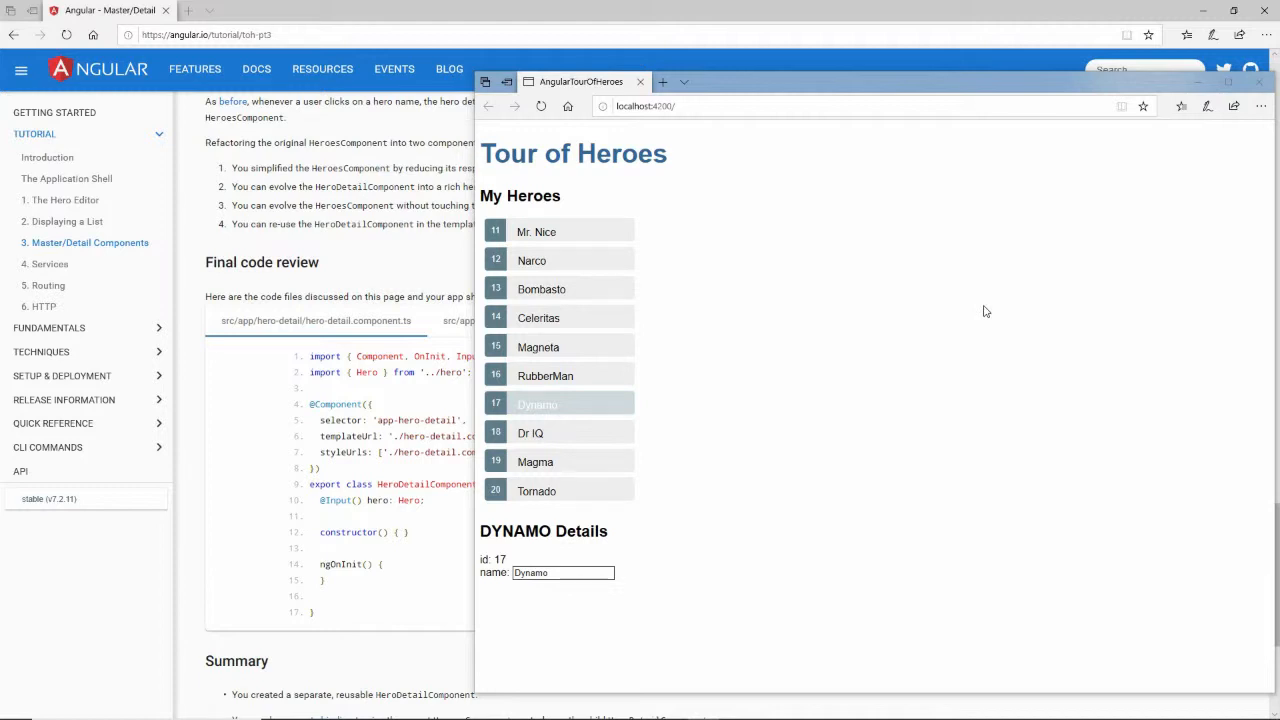
mouse_move(537, 490)
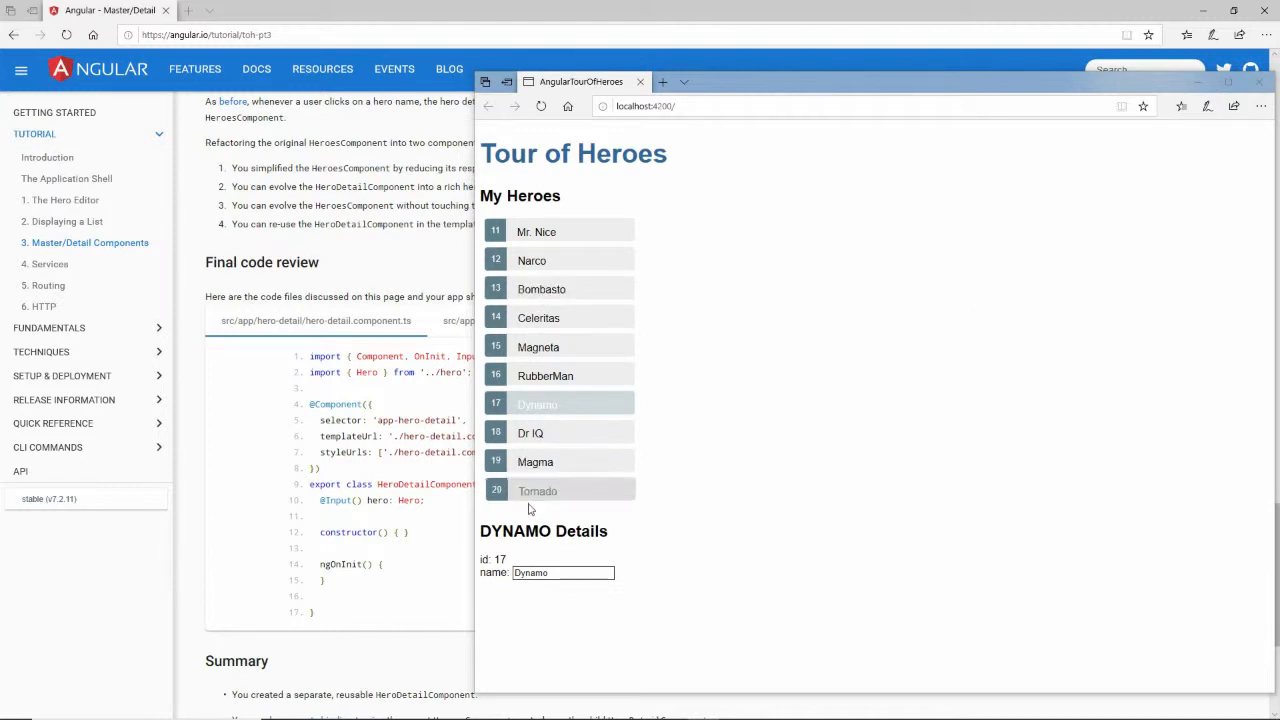
mouse_move(590, 550)
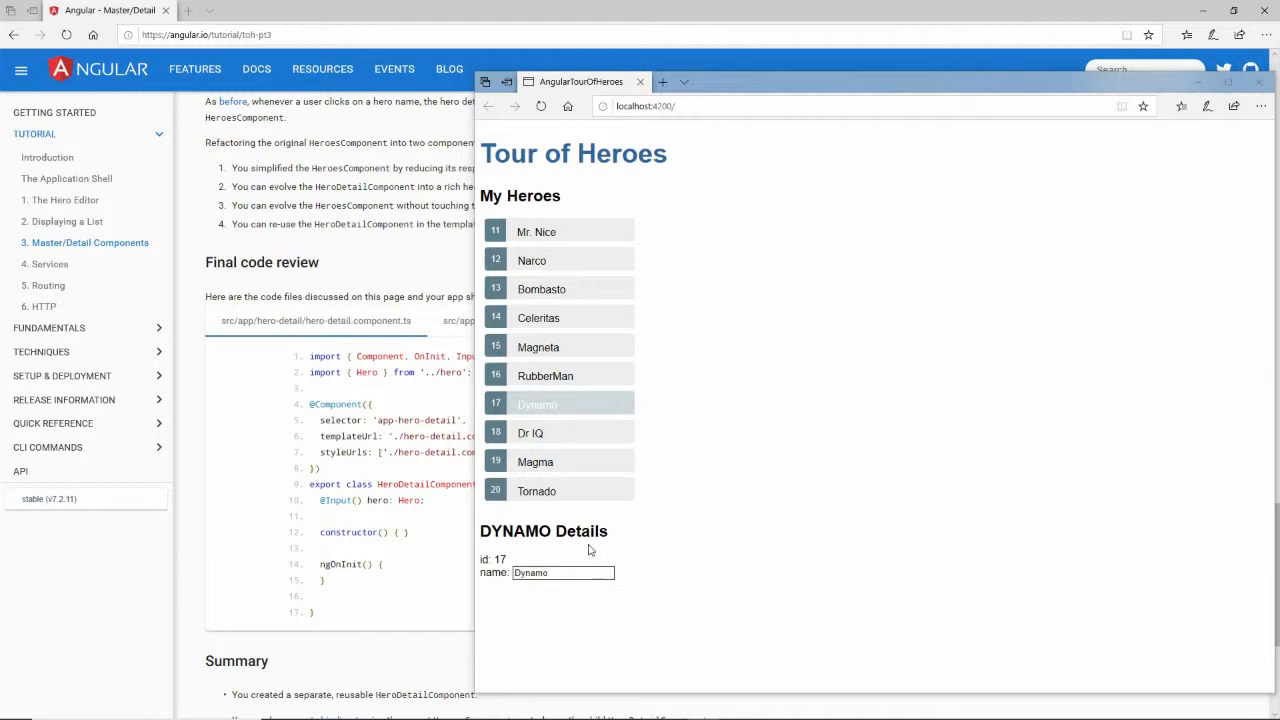
mouse_move(838, 315)
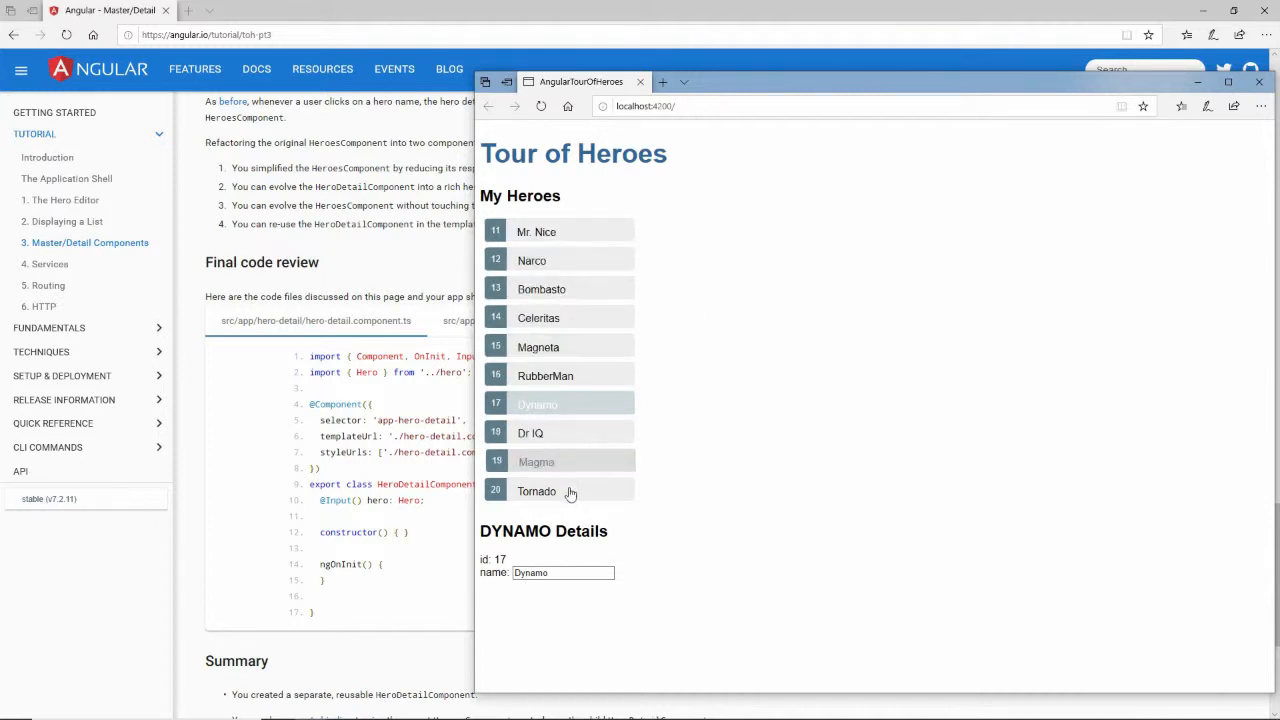
mouse_move(700, 213)
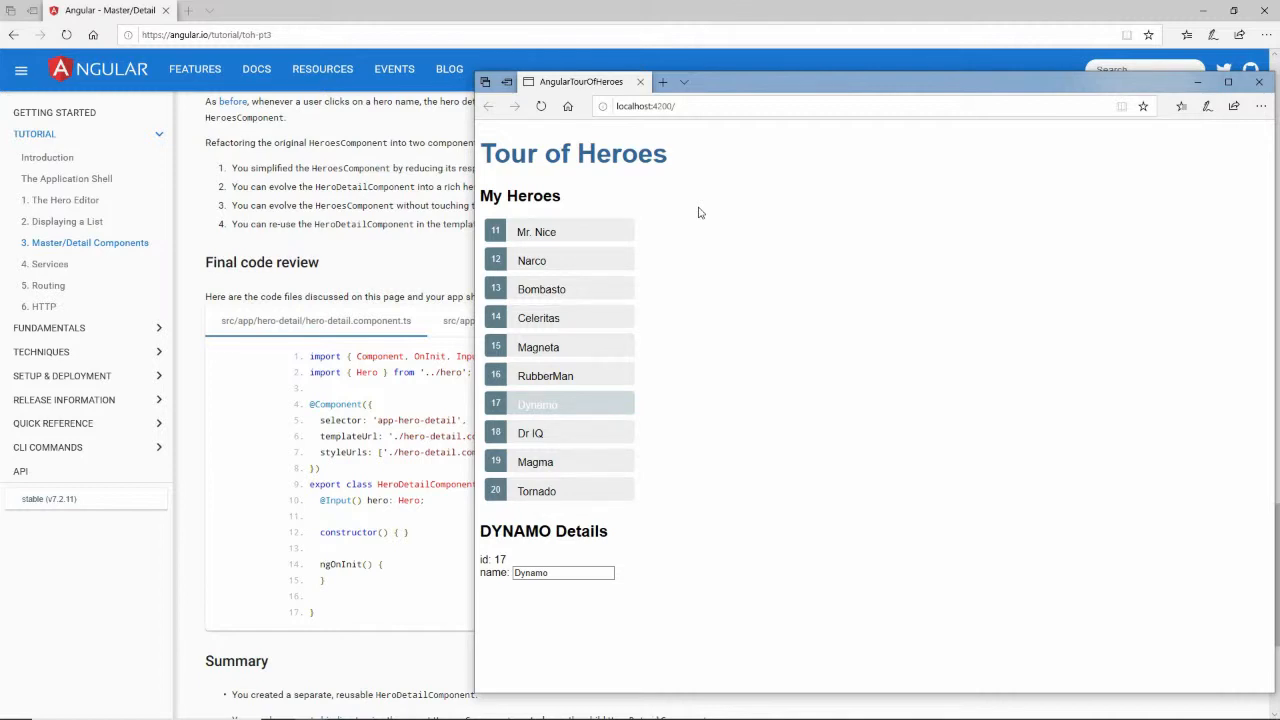
mouse_move(790, 388)
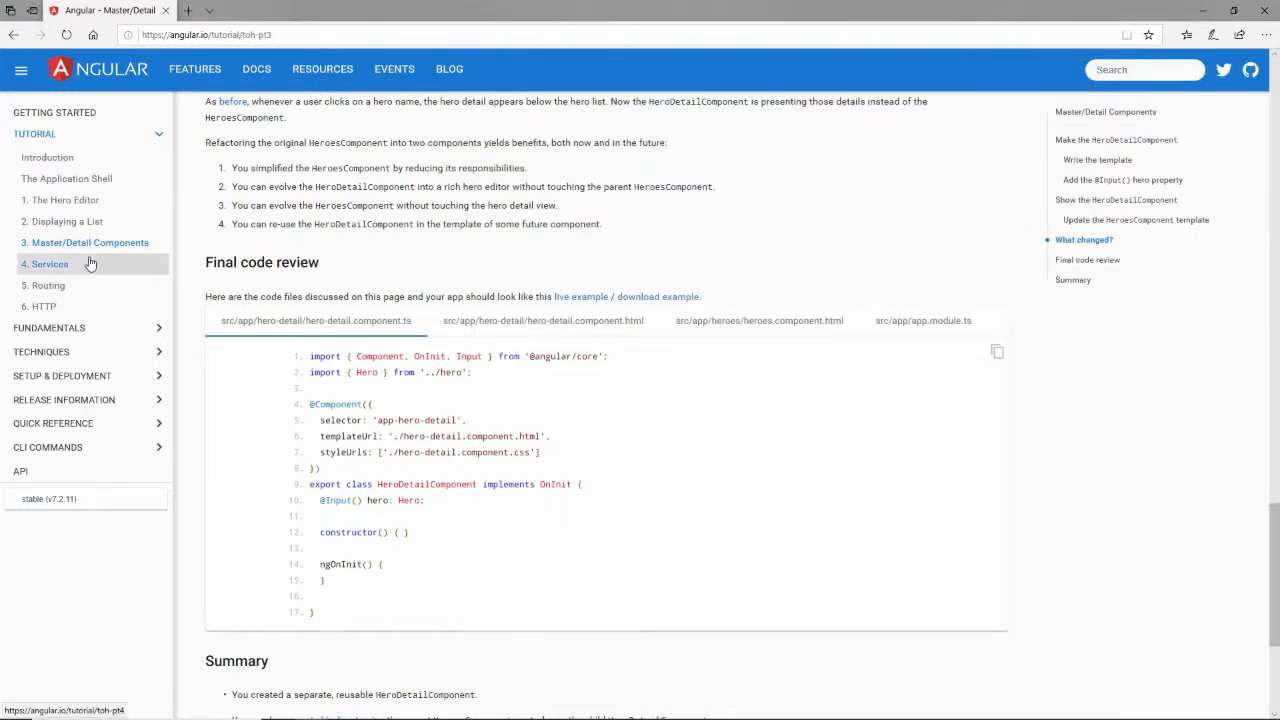
Step: Copy 'ng generate service hero' from the Services page and run it in Command Prompt
left_click(49, 263)
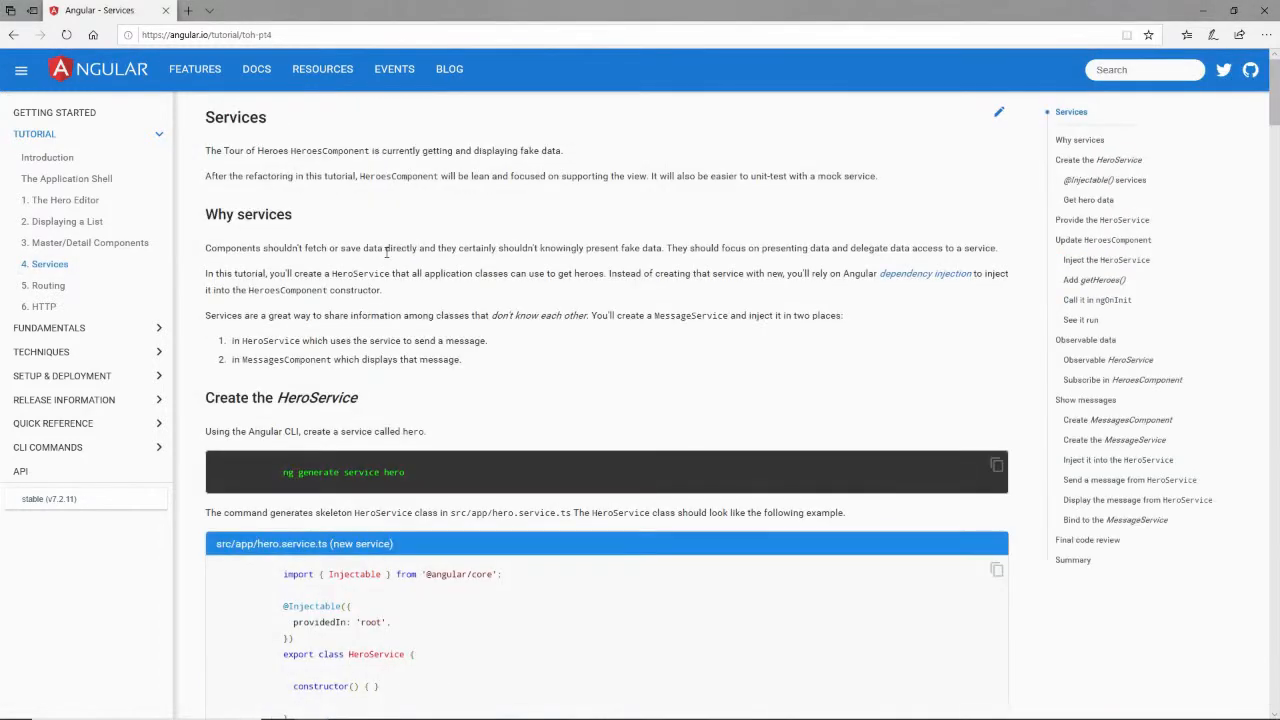
scroll("down", 3)
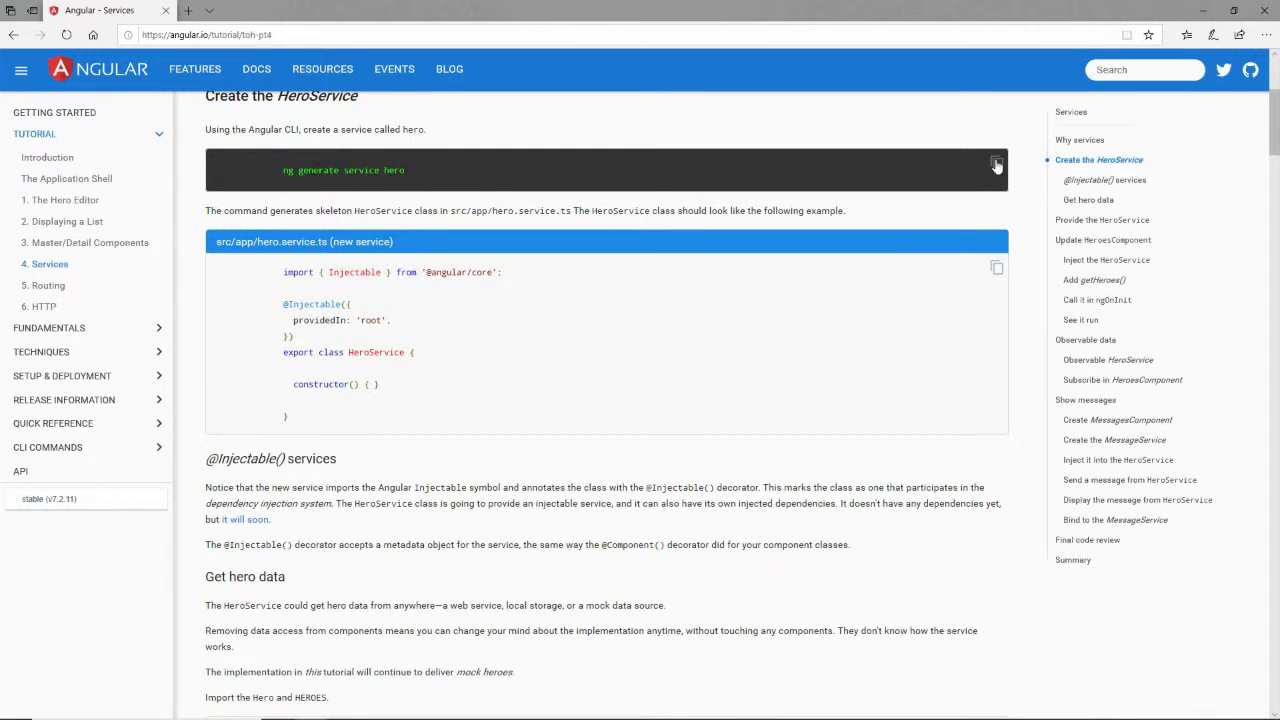
left_click(996, 163)
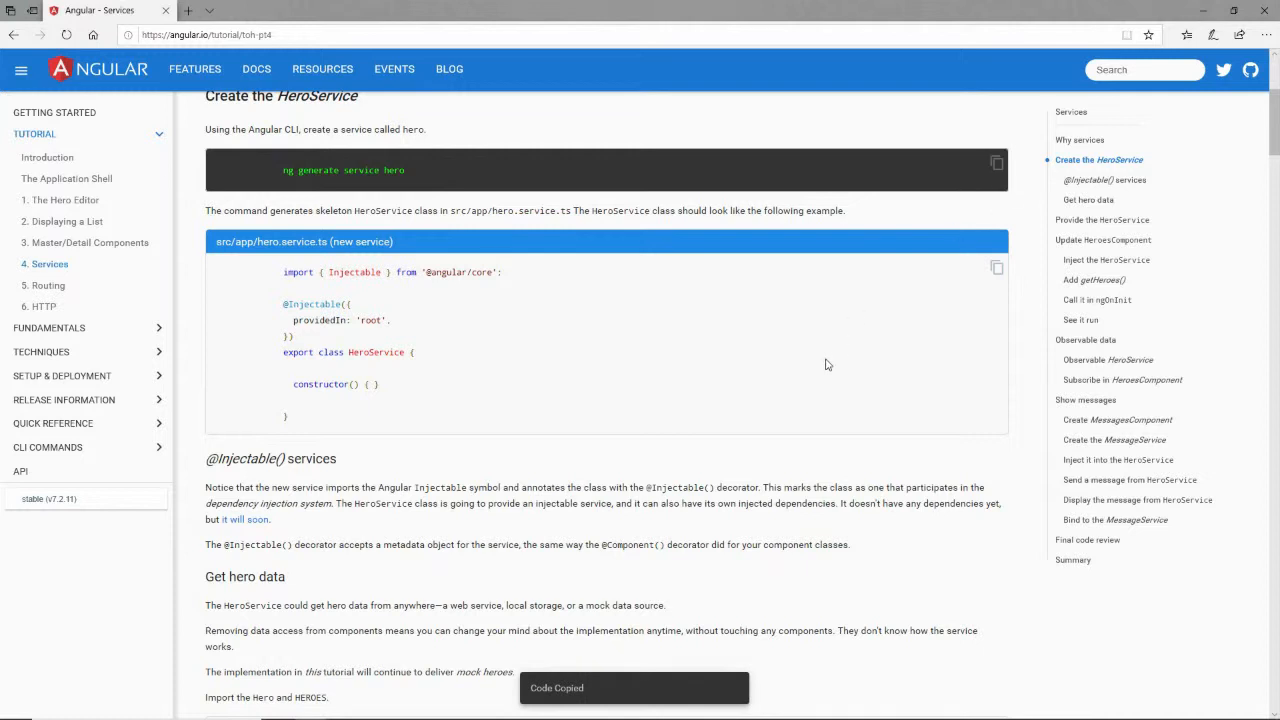
key("alt+tab")
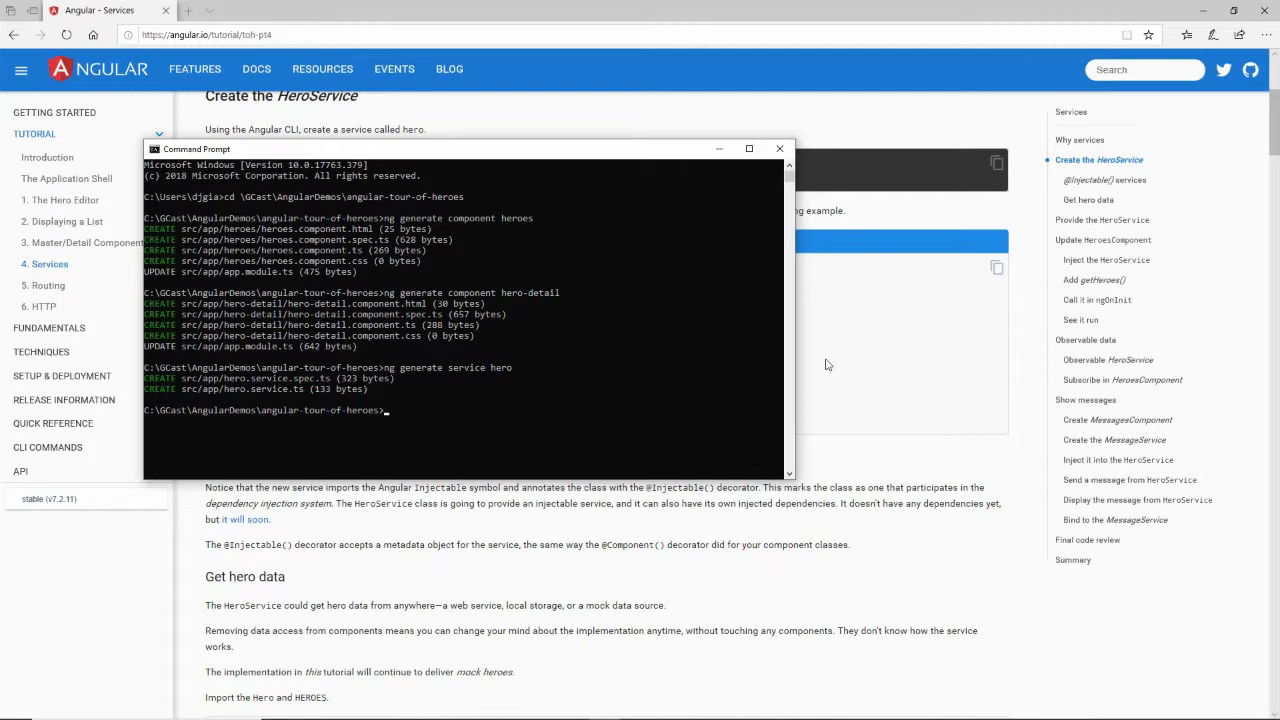
key("alt+tab")
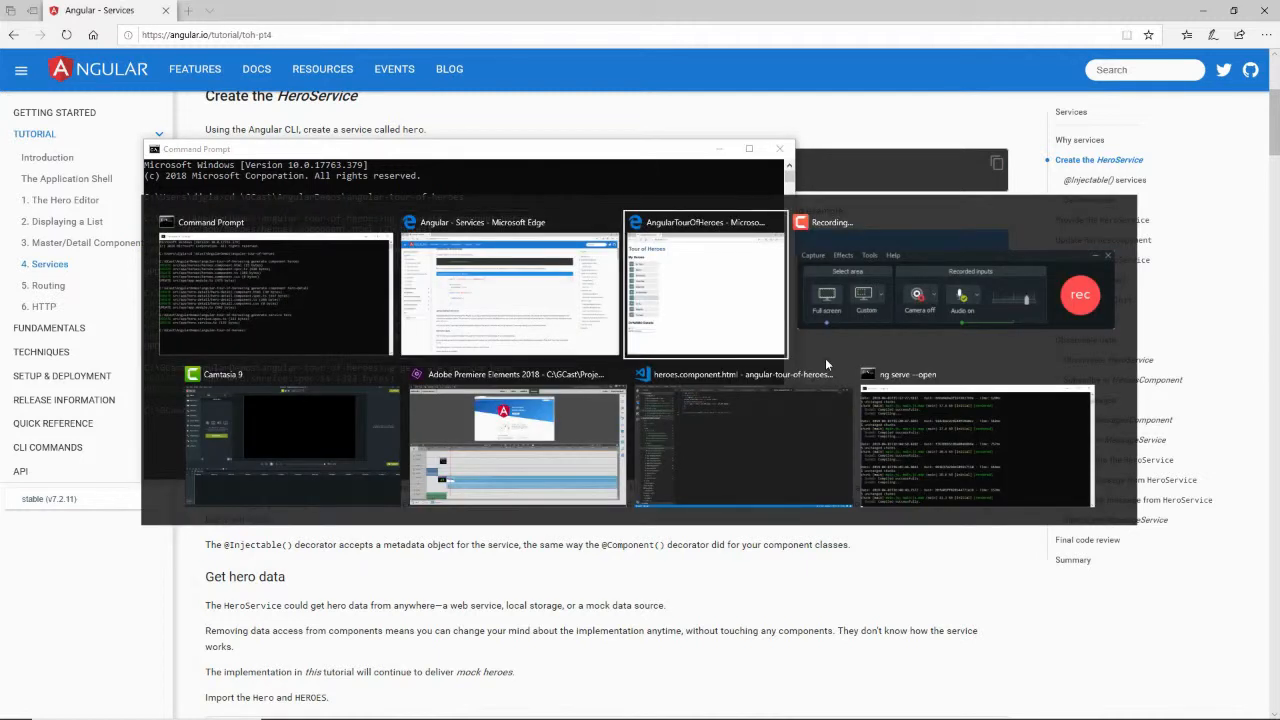
mouse_move(743, 440)
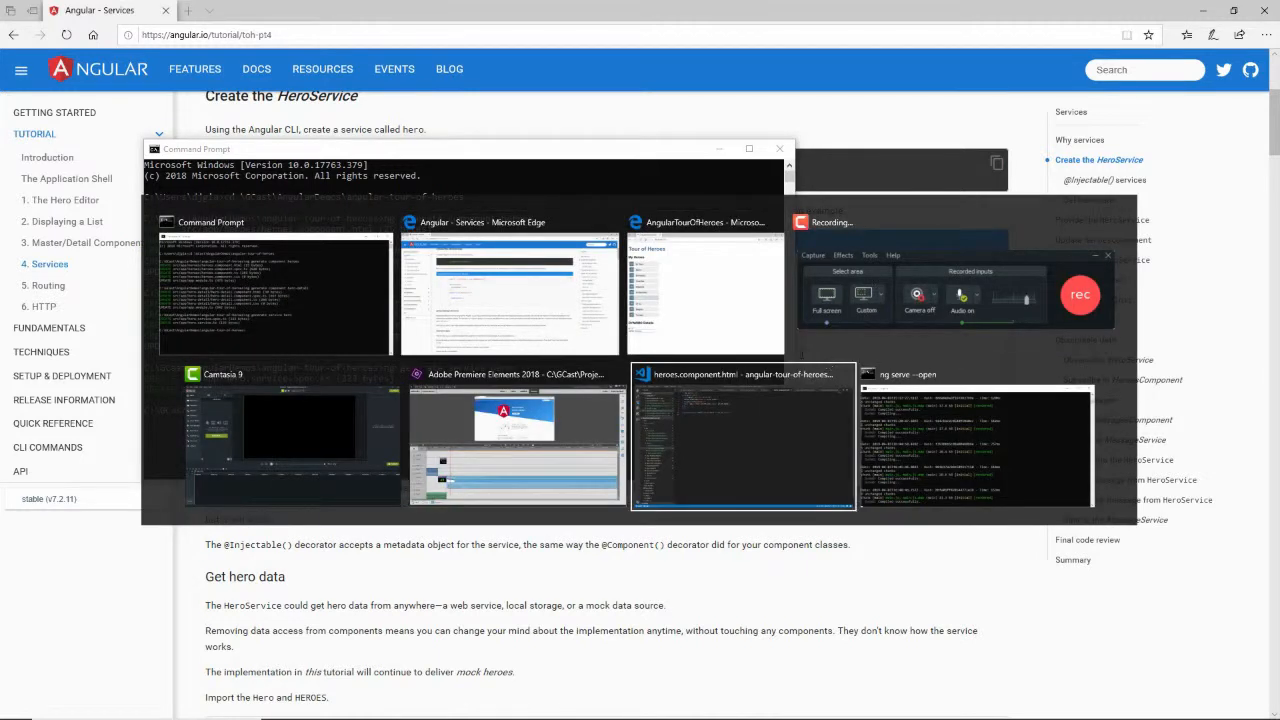
Step: Collapse the hero-detail and heroes folders and open the generated hero.service.ts
left_click(743, 440)
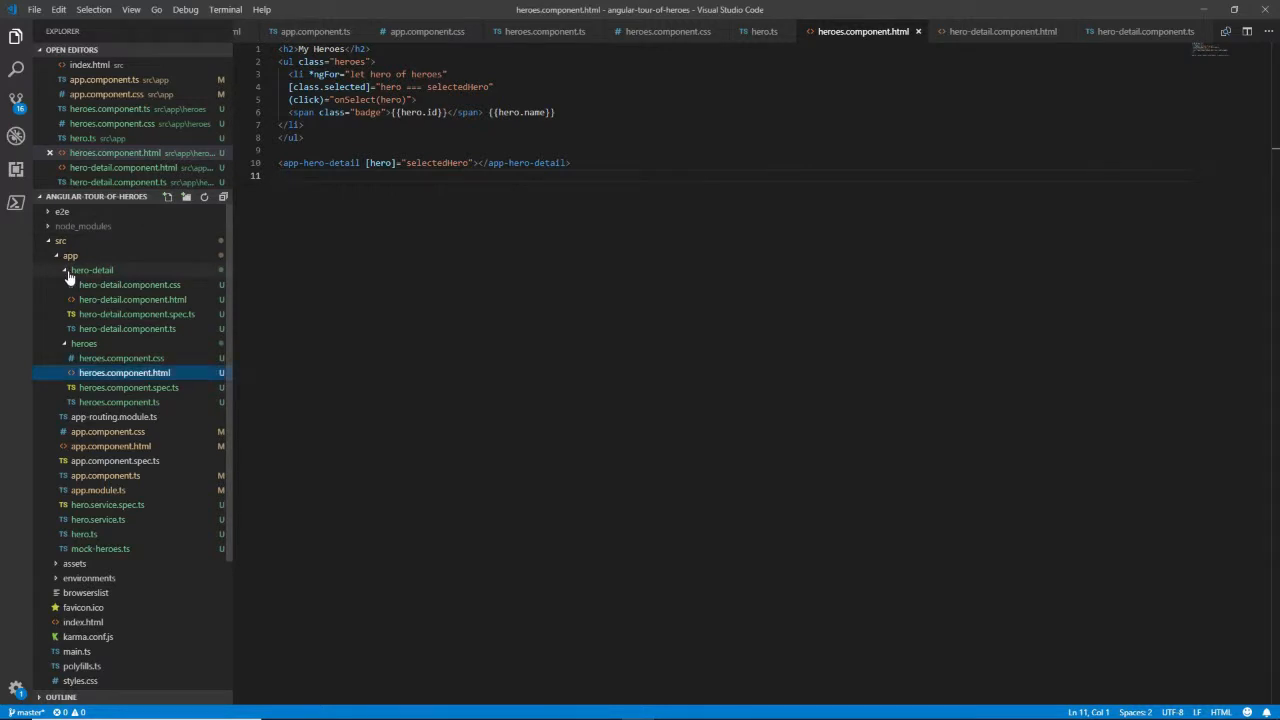
left_click(92, 270)
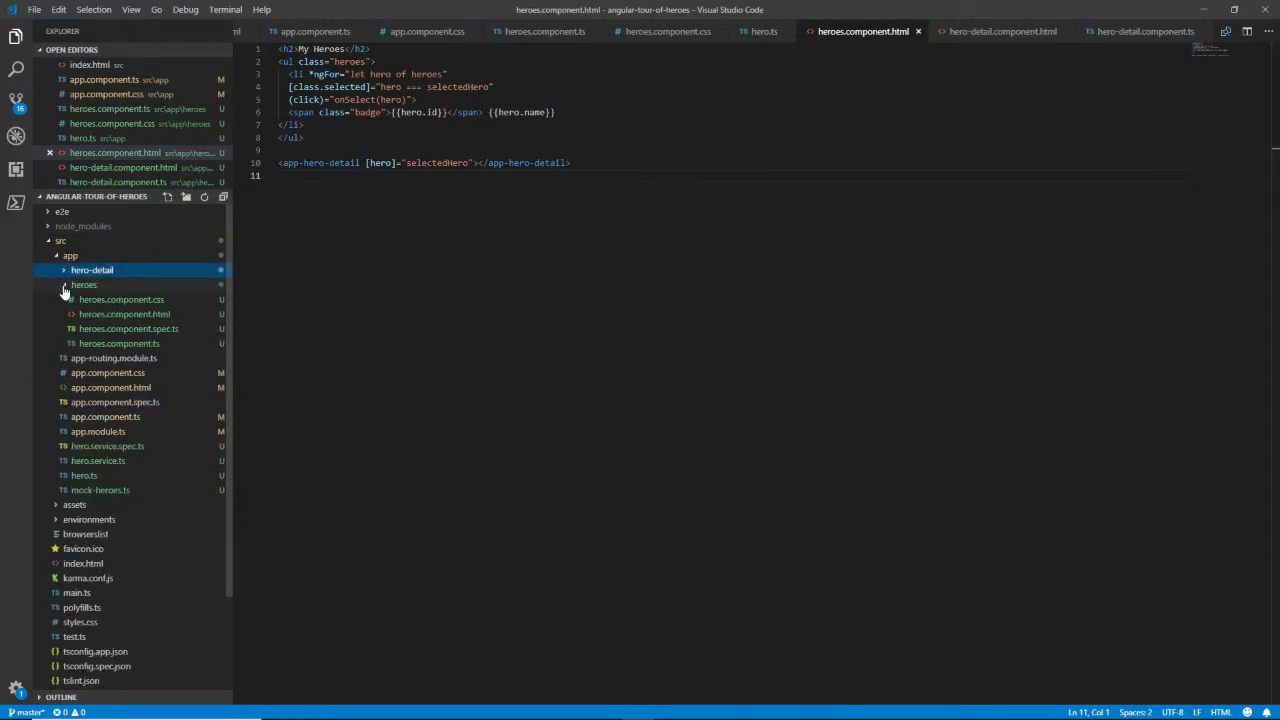
left_click(84, 284)
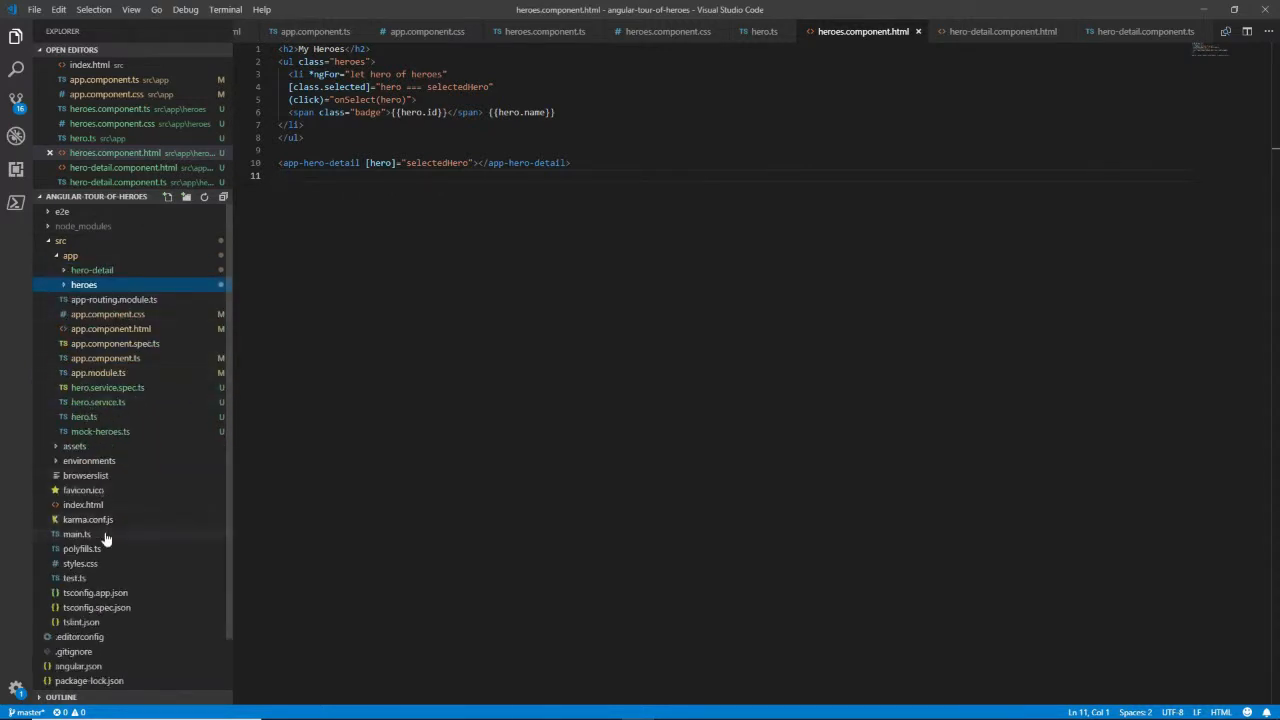
left_click(98, 402)
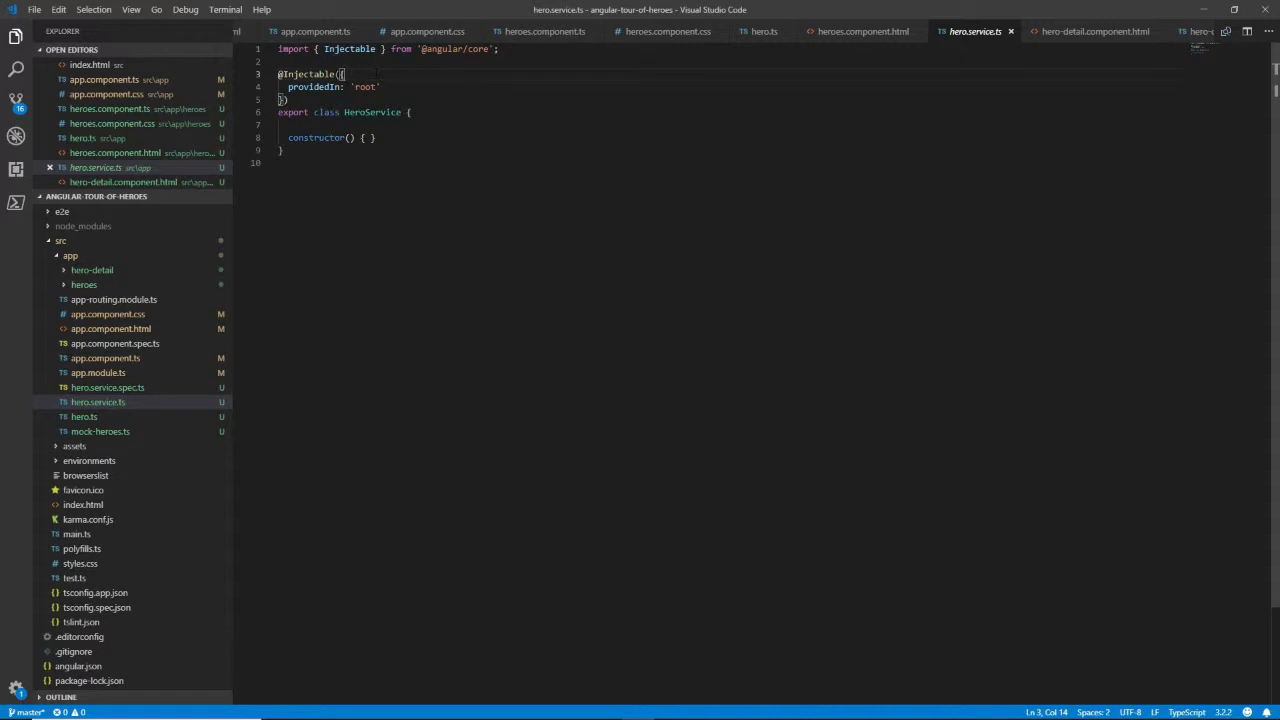
Step: Review the Injectable decorator and its import line in hero.service.ts
double_click(310, 73)
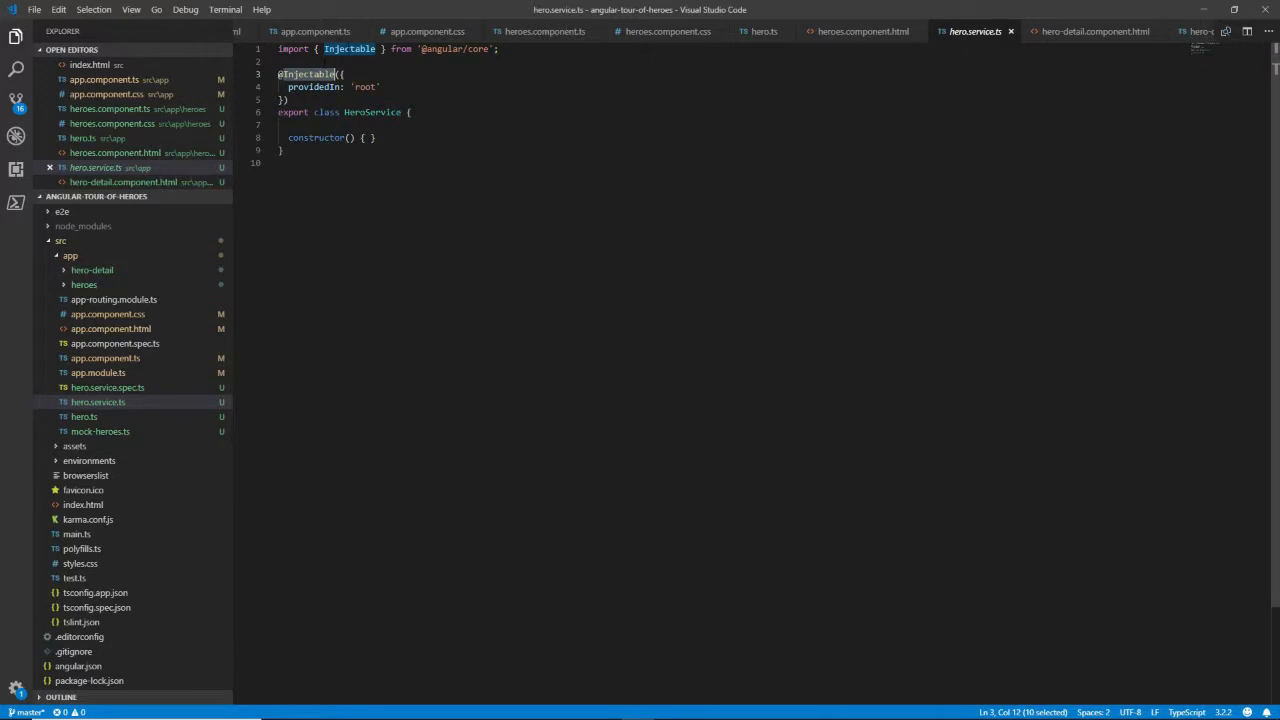
left_click(497, 48)
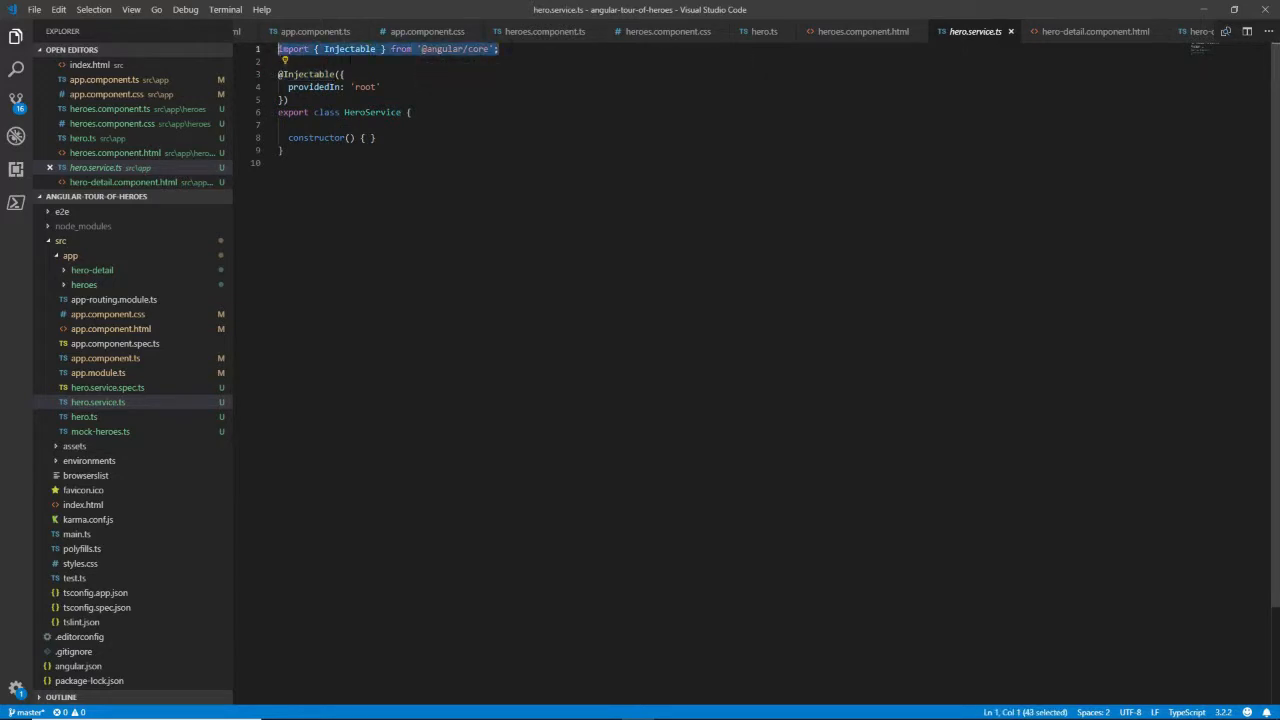
left_click(360, 112)
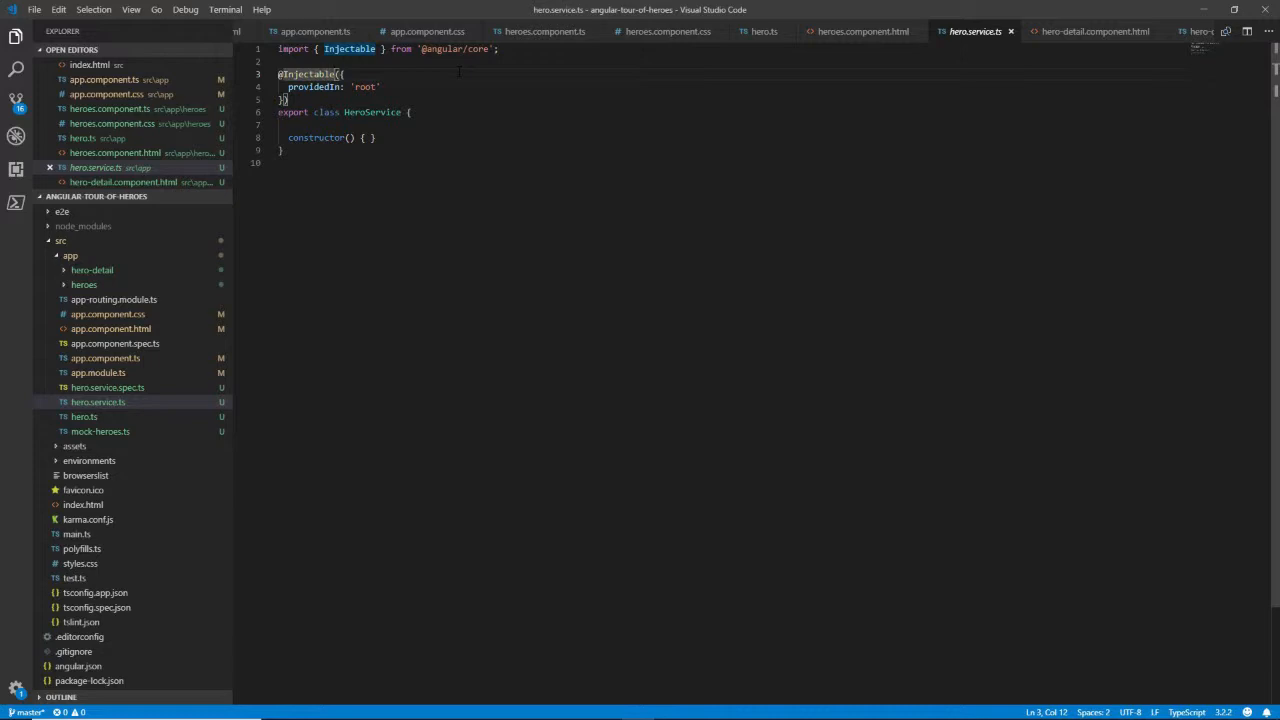
key("alt+tab")
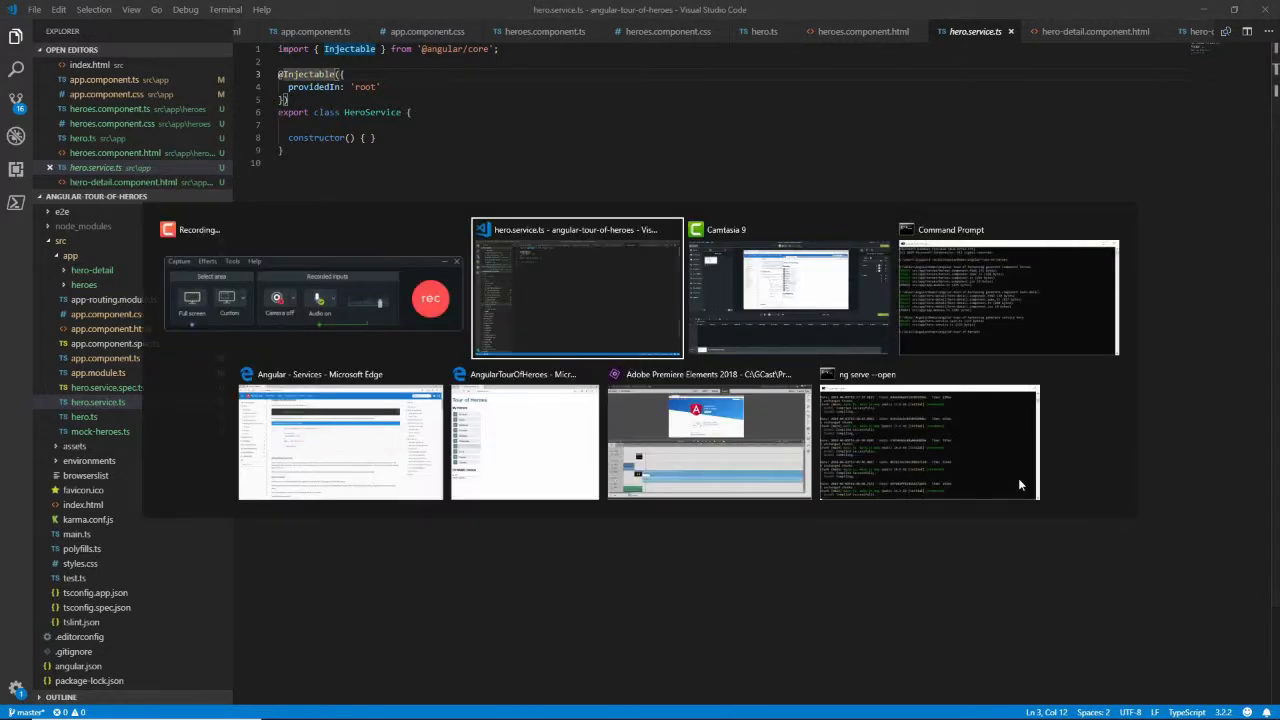
Step: Add the import { Hero } from './hero' and HEROES imports to hero.service.ts from the tutorial
left_click(318, 435)
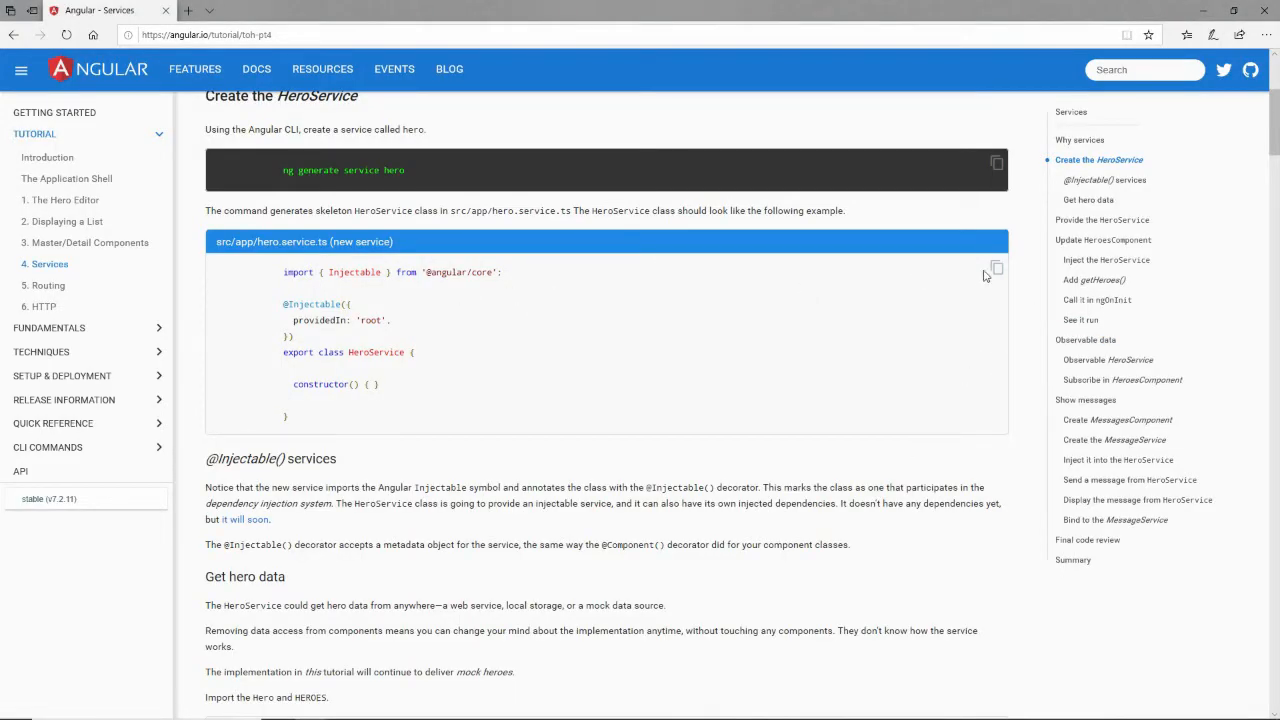
left_click(996, 270)
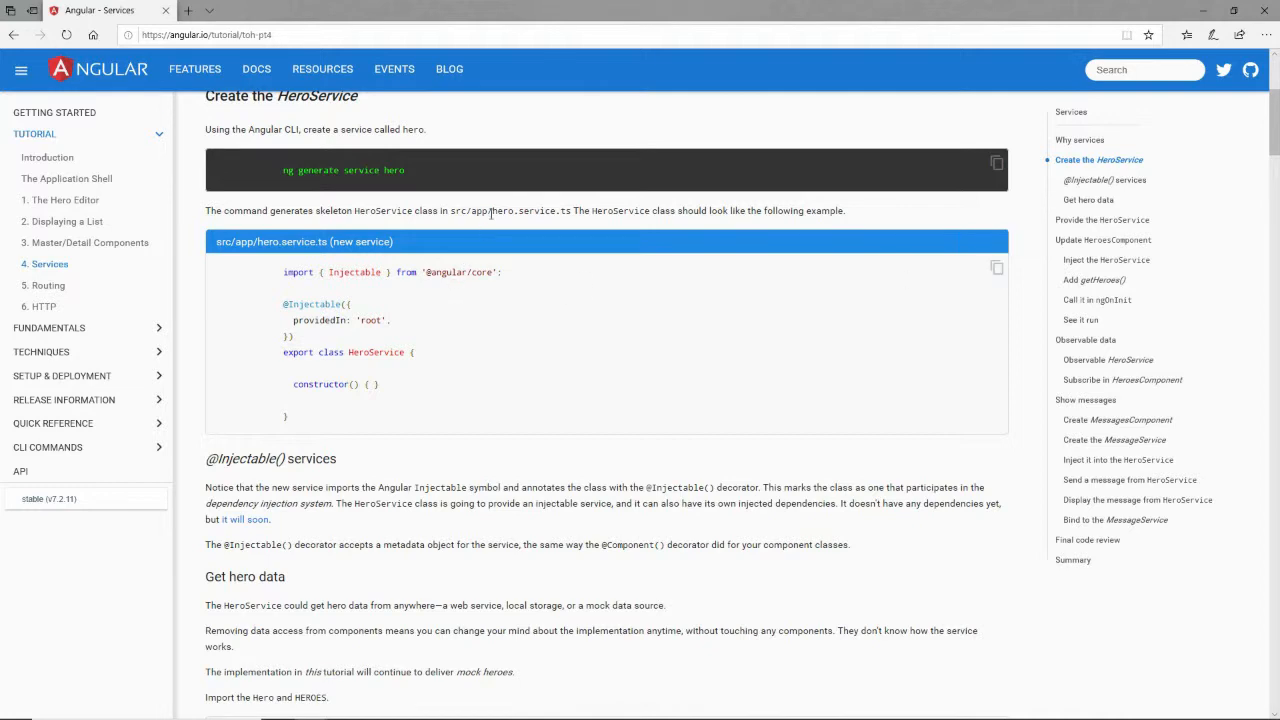
scroll("down", 3)
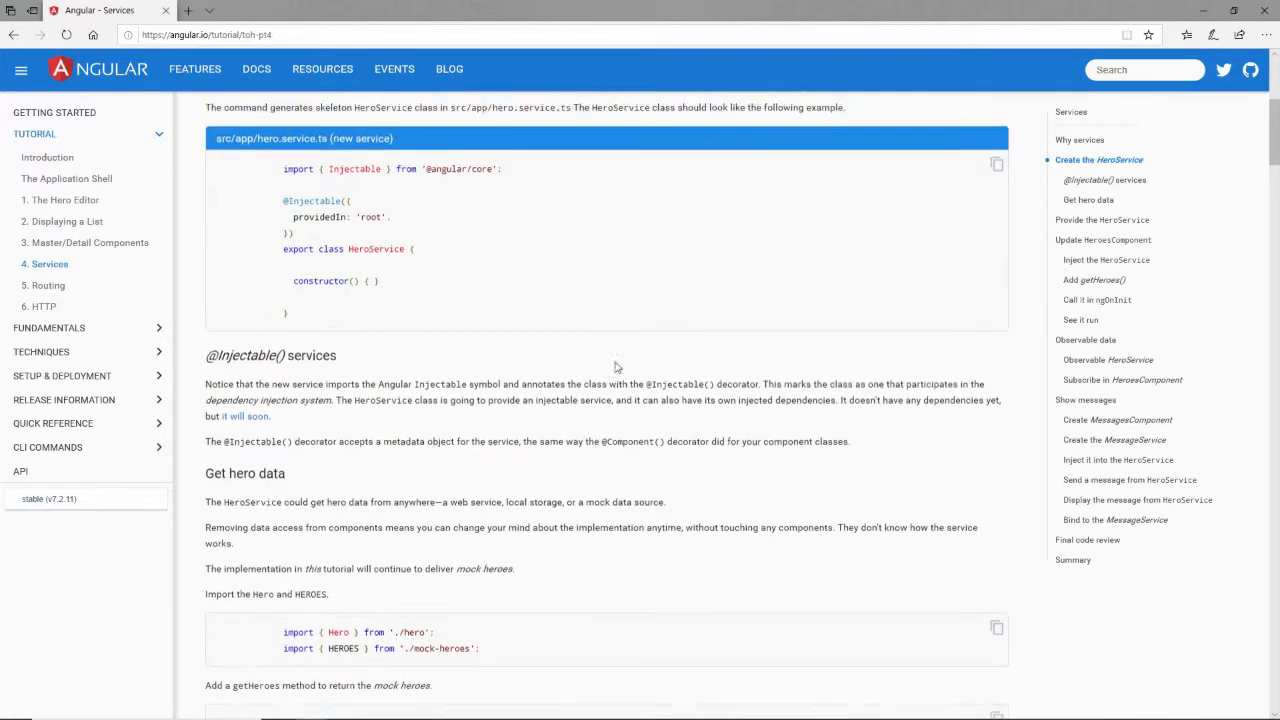
scroll("down", 3)
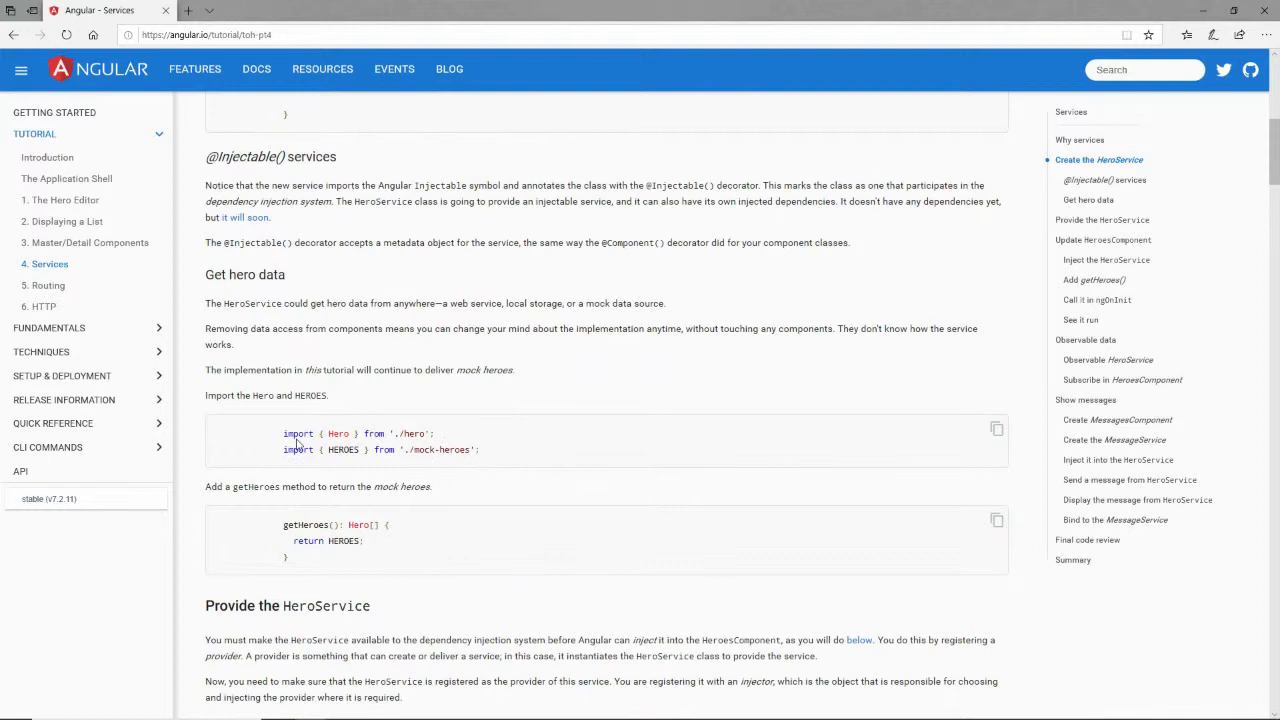
mouse_move(380, 373)
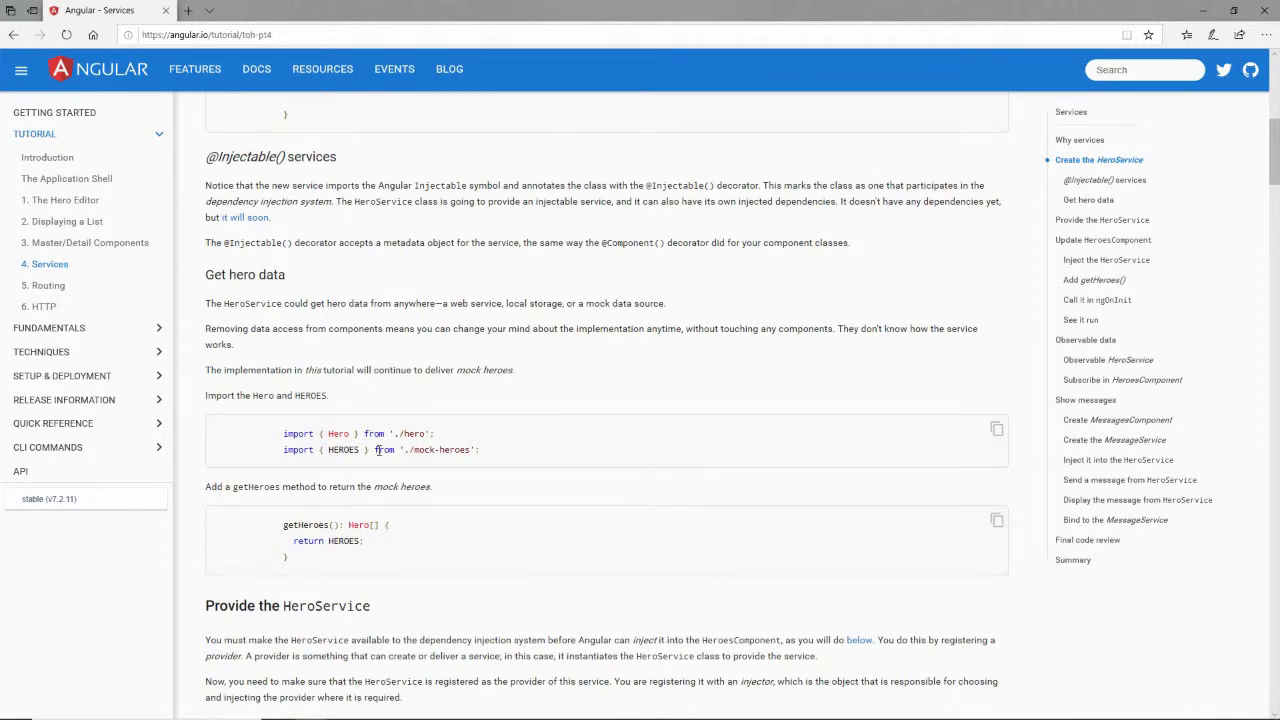
mouse_move(337, 433)
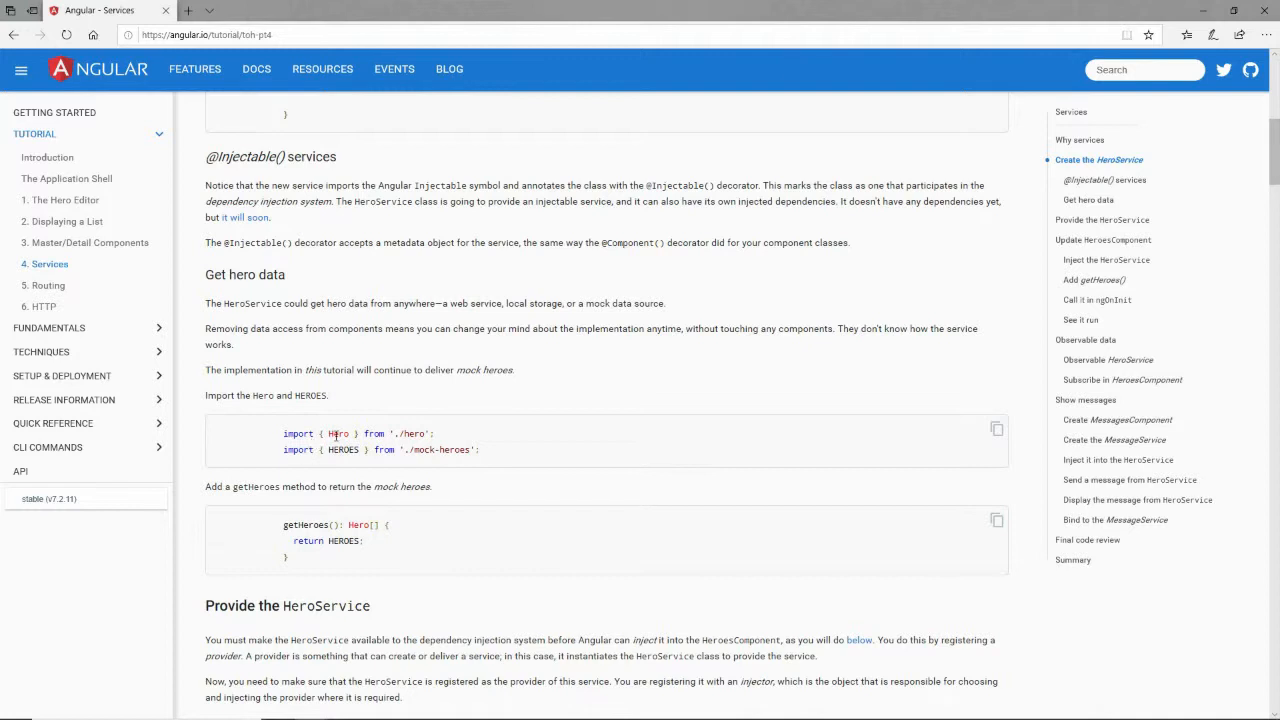
double_click(339, 433)
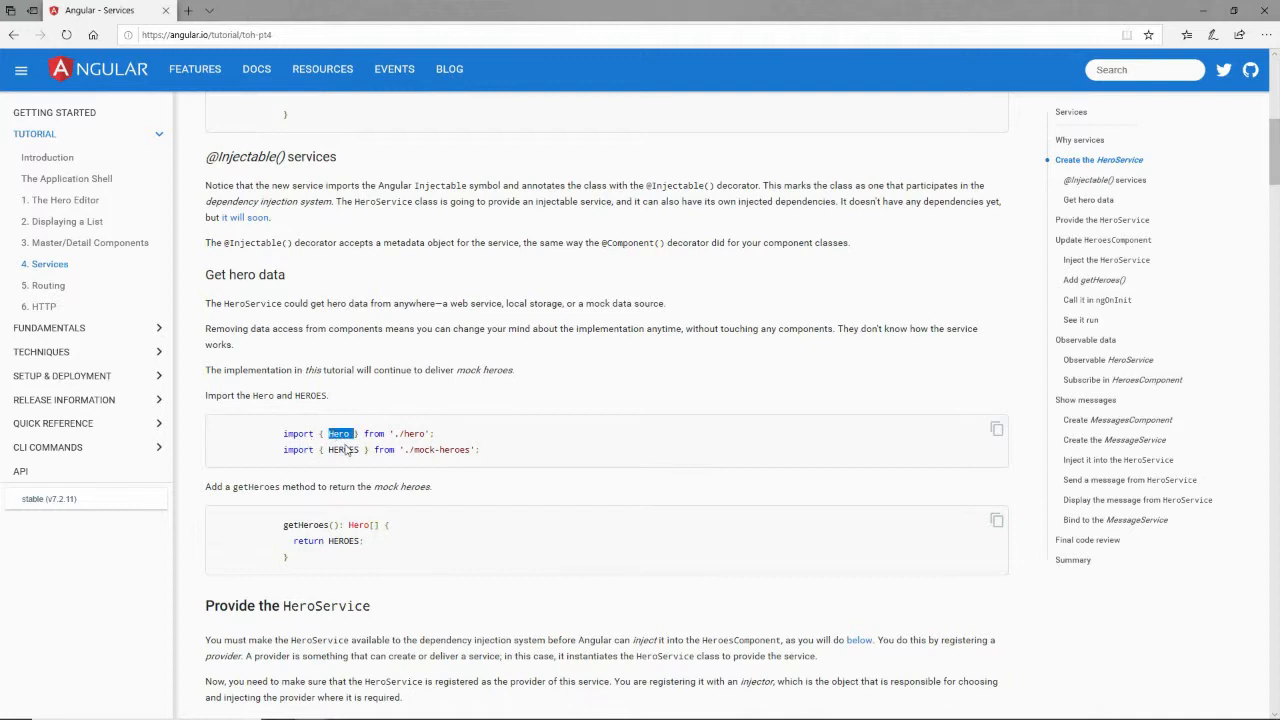
double_click(343, 449)
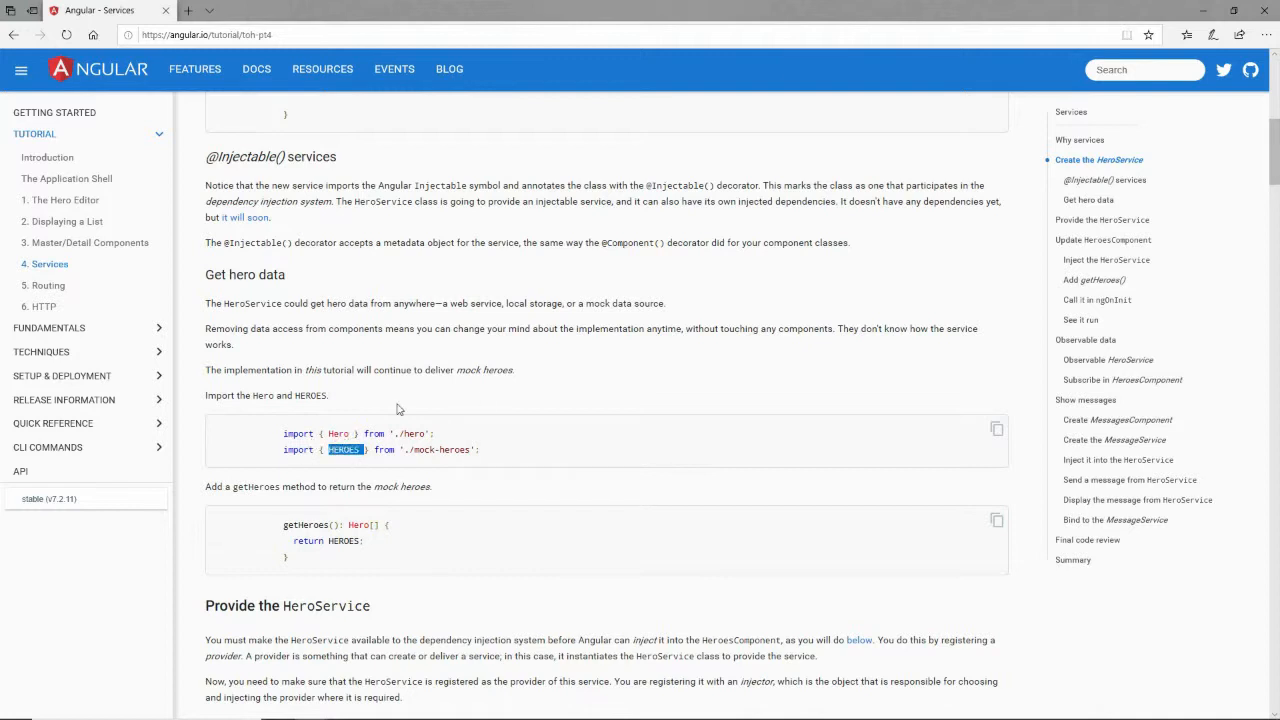
left_click(996, 430)
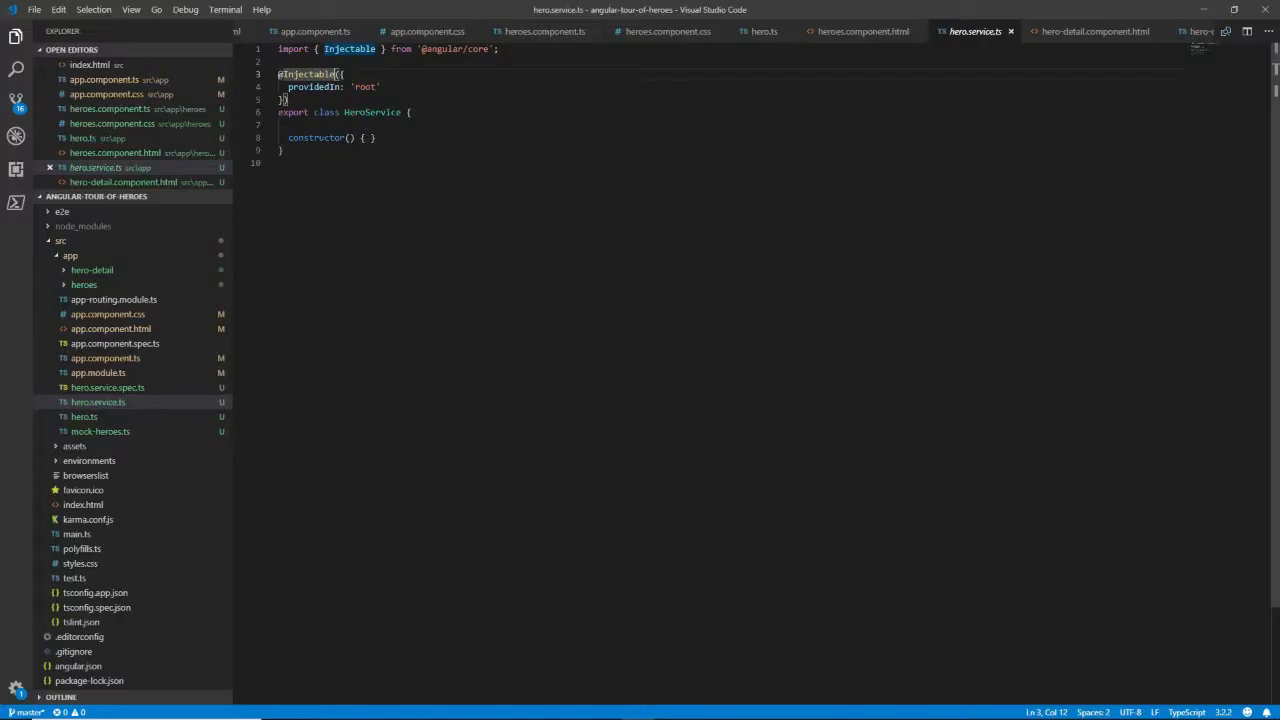
type("import { Hero } from './hero';")
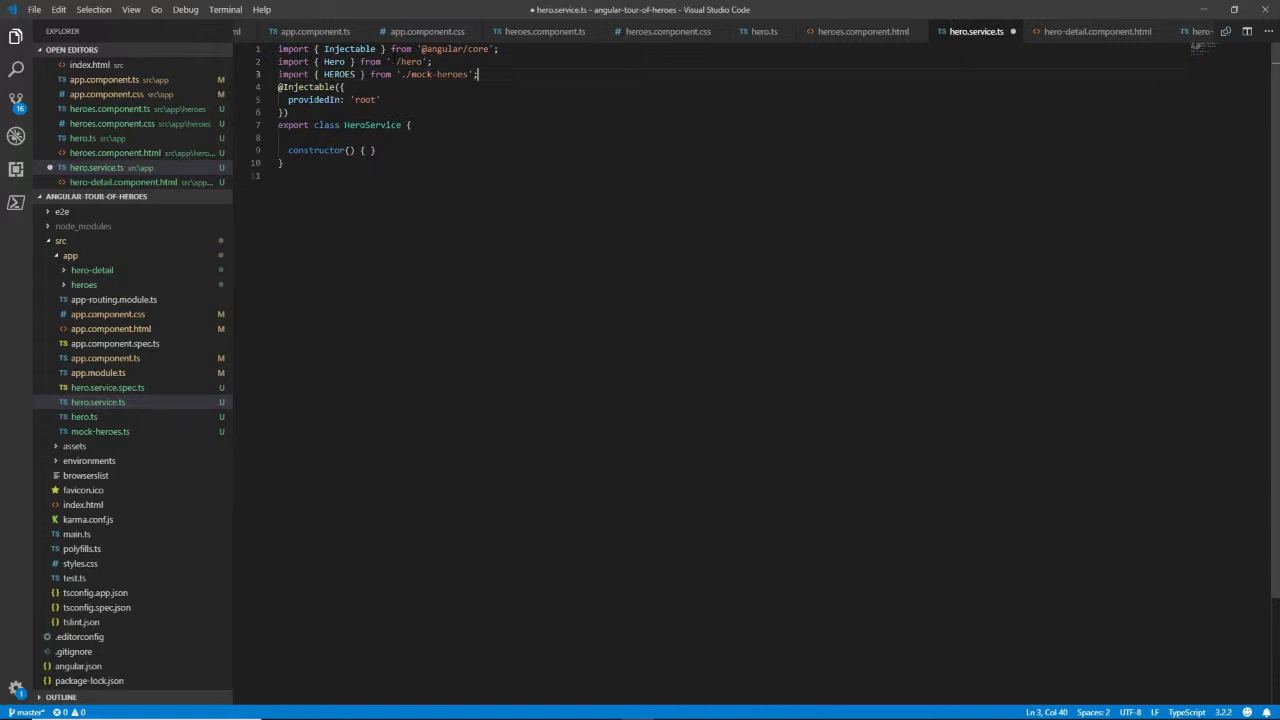
Step: Add a getHeroes(): Hero[] method returning HEROES to the hero service
key("alt+tab")
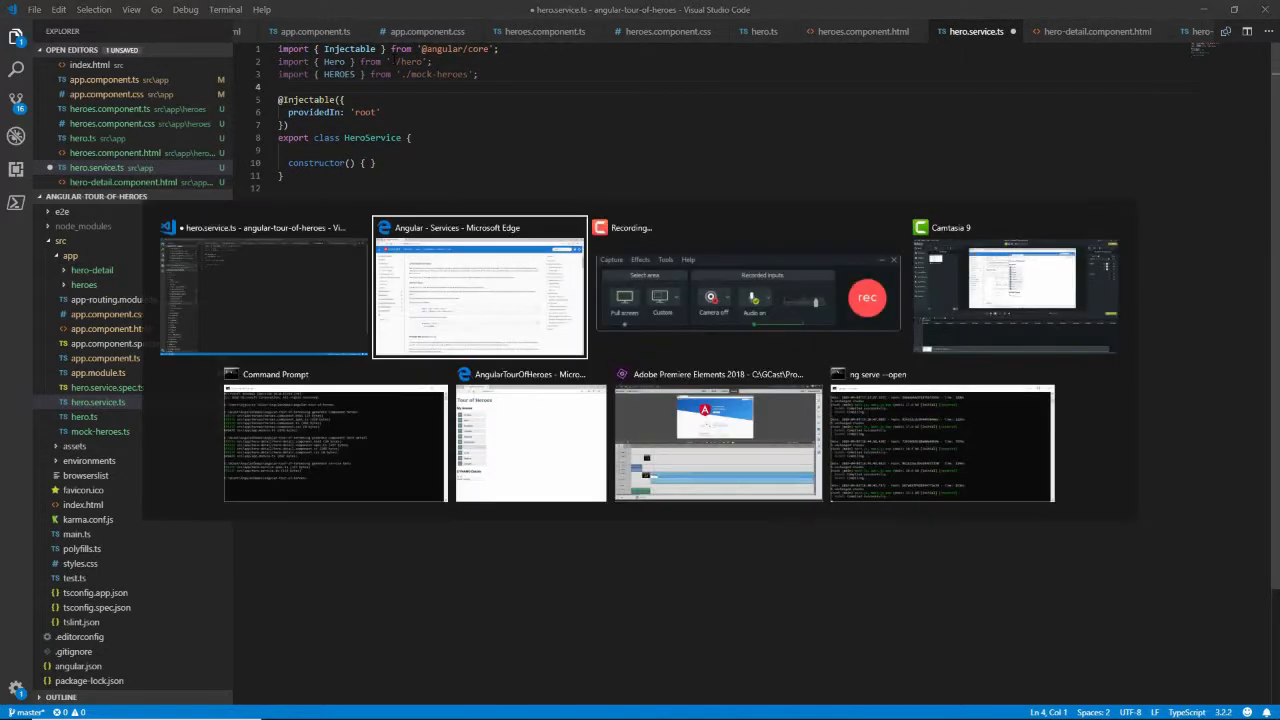
left_click(479, 287)
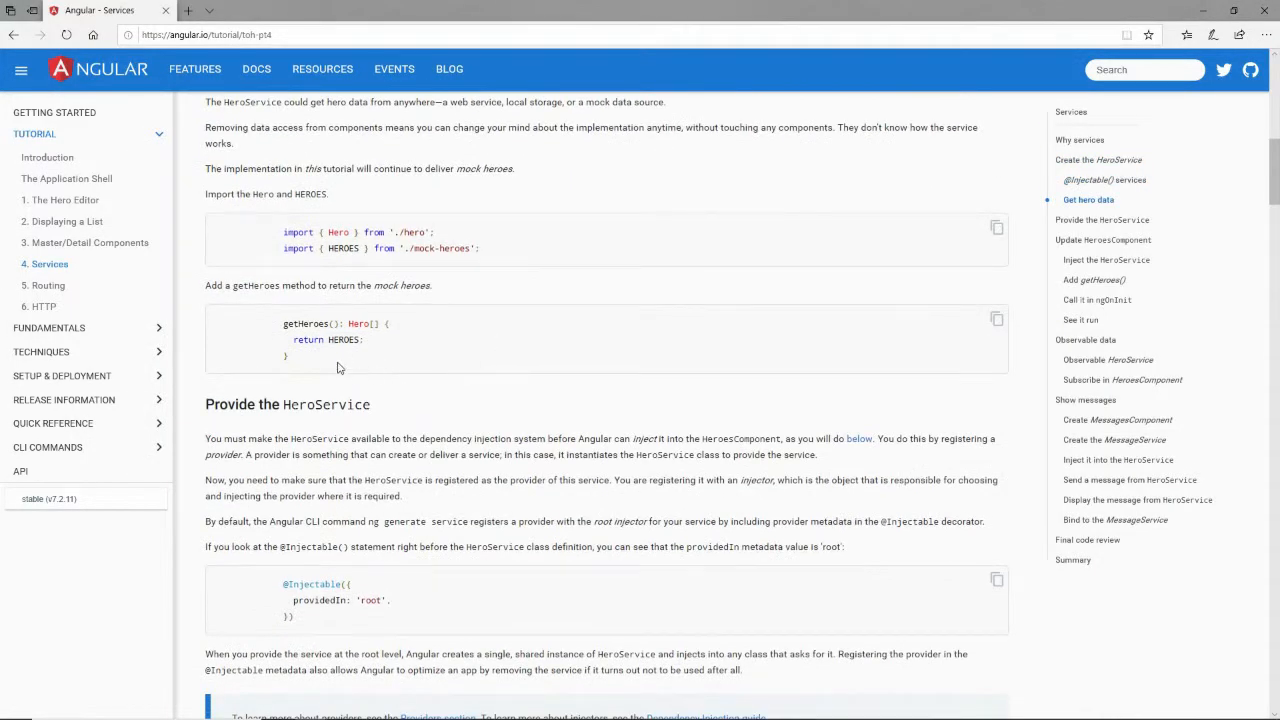
left_click(996, 320)
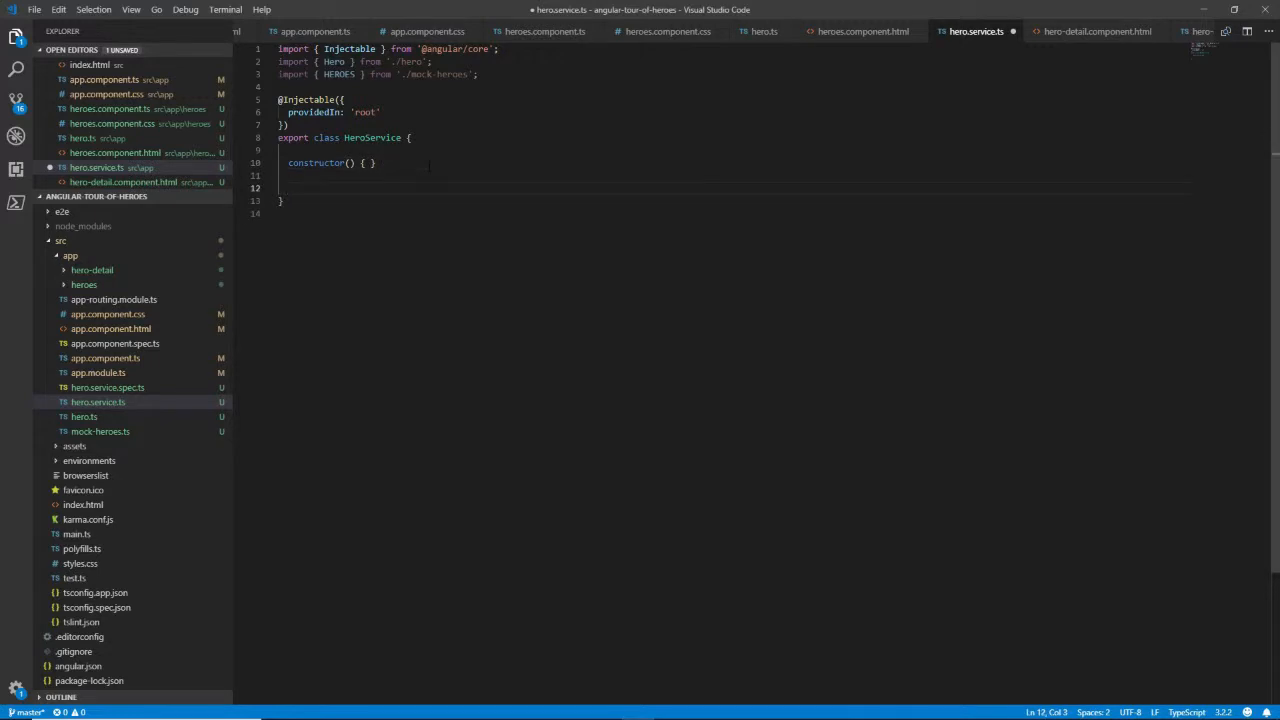
type("getHeroes(): Hero[] {")
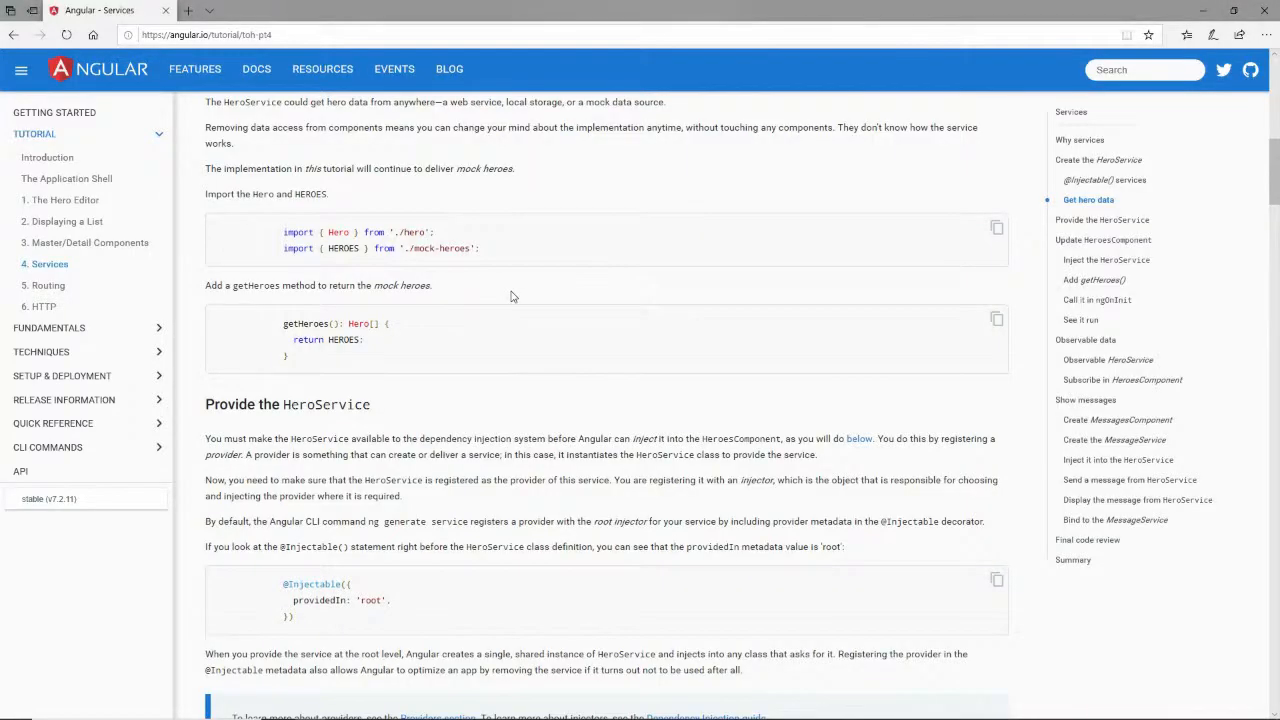
Step: Copy the HeroService import snippet from the Update HeroesComponent step
scroll("down", 3)
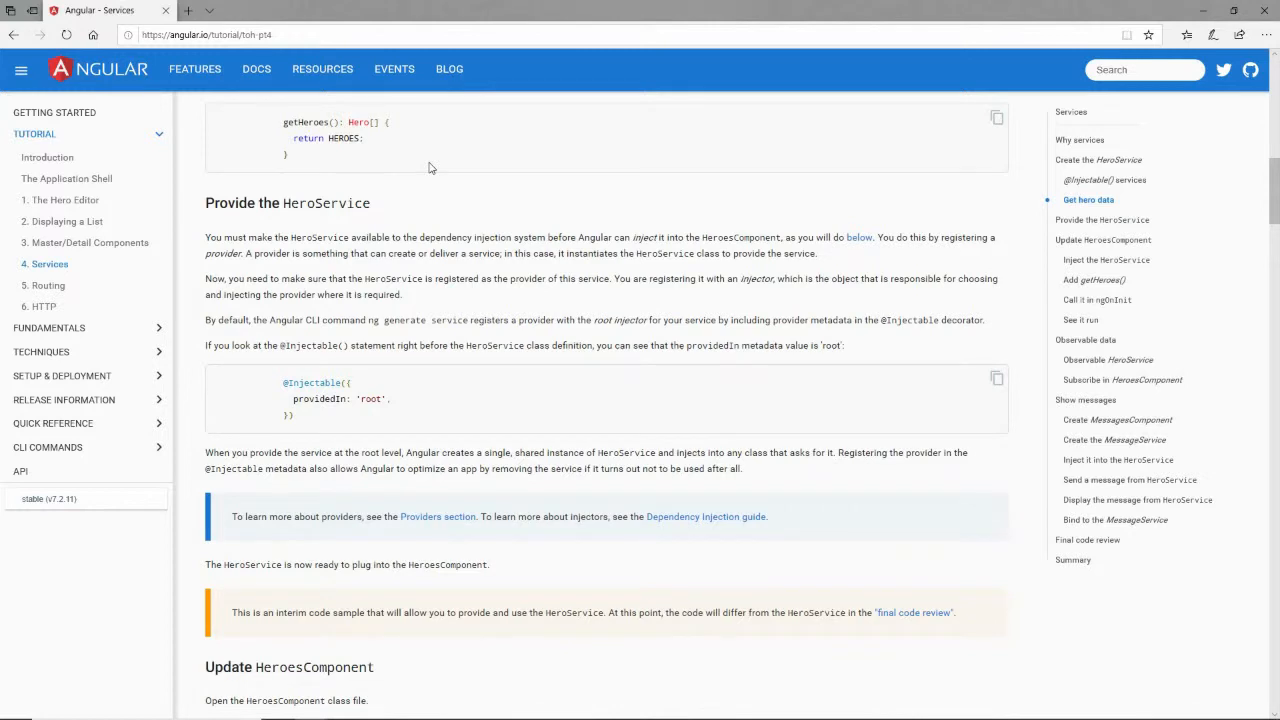
mouse_move(633, 230)
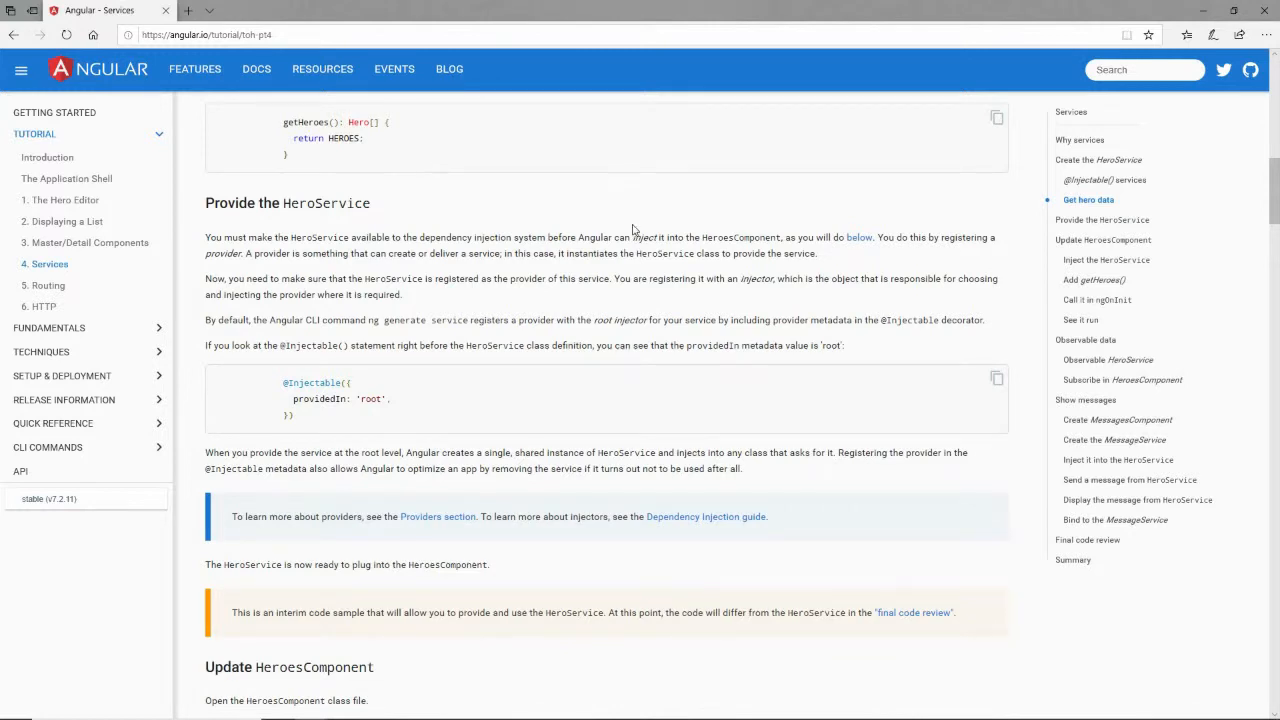
scroll("down", 3)
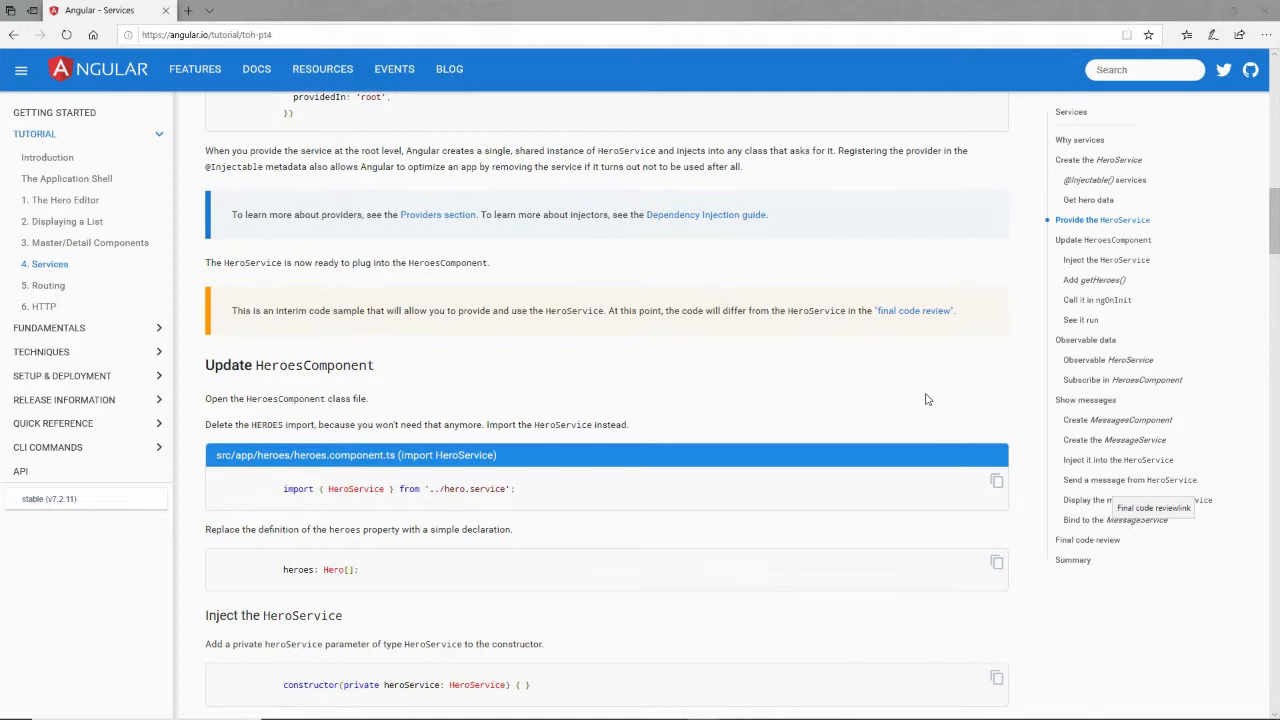
mouse_move(980, 487)
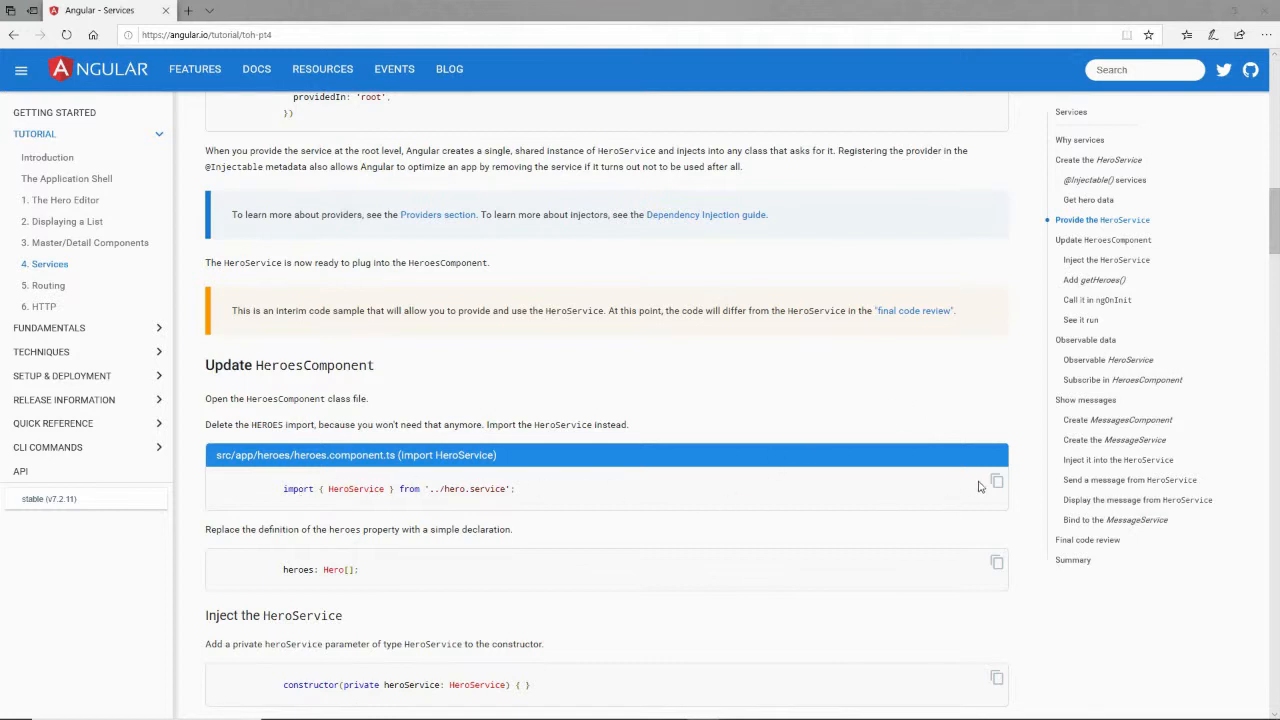
left_click(997, 481)
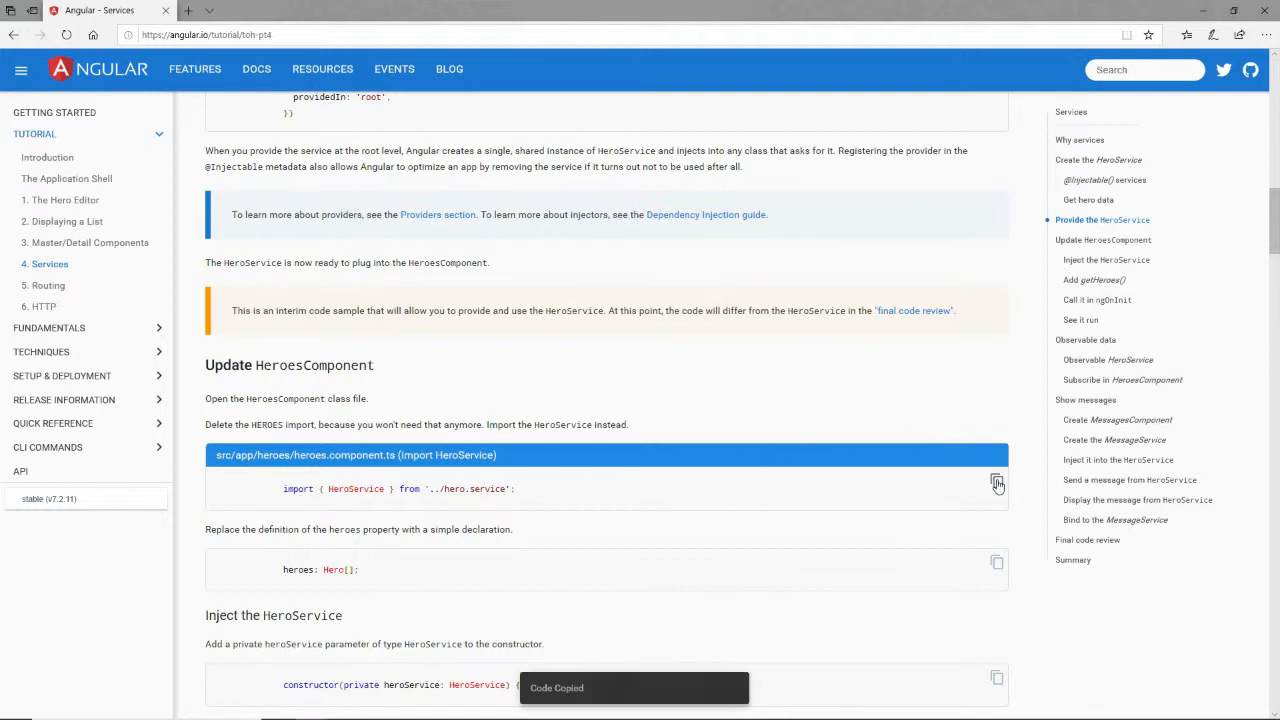
key("alt+tab")
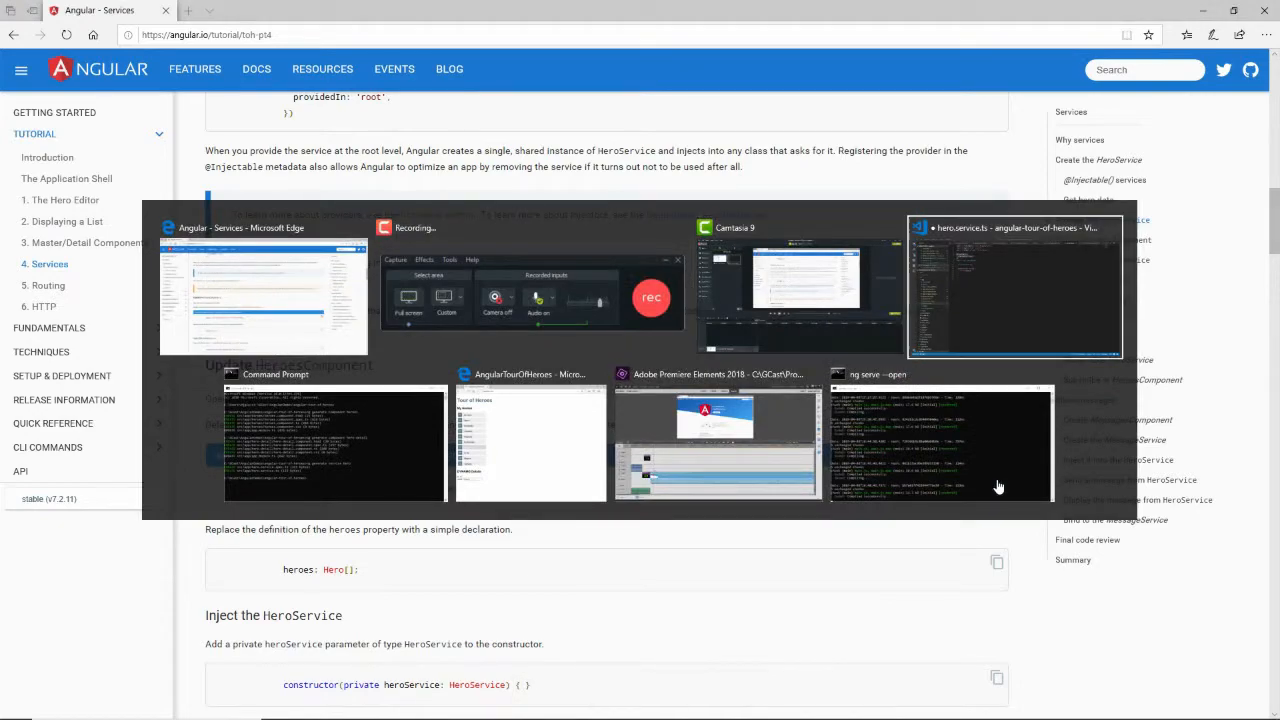
left_click(1014, 287)
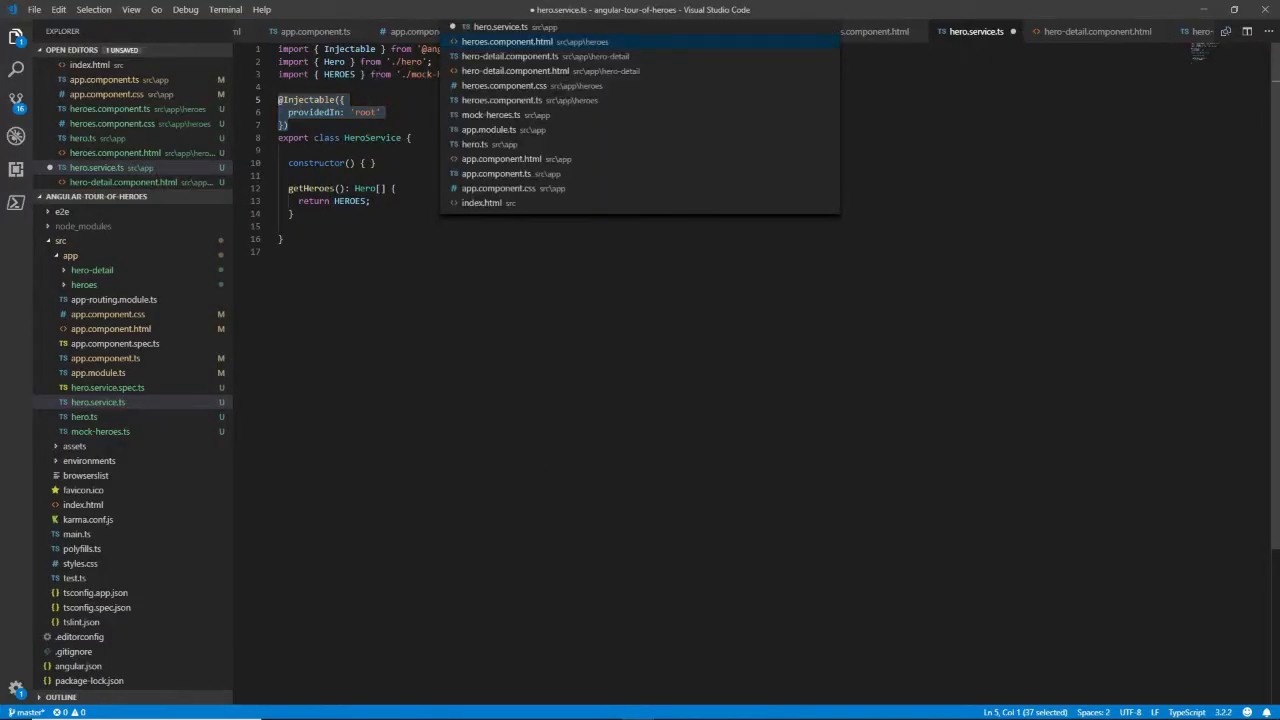
Step: Add import { HeroService } from '../hero.service' to heroes.component.ts
left_click(515, 70)
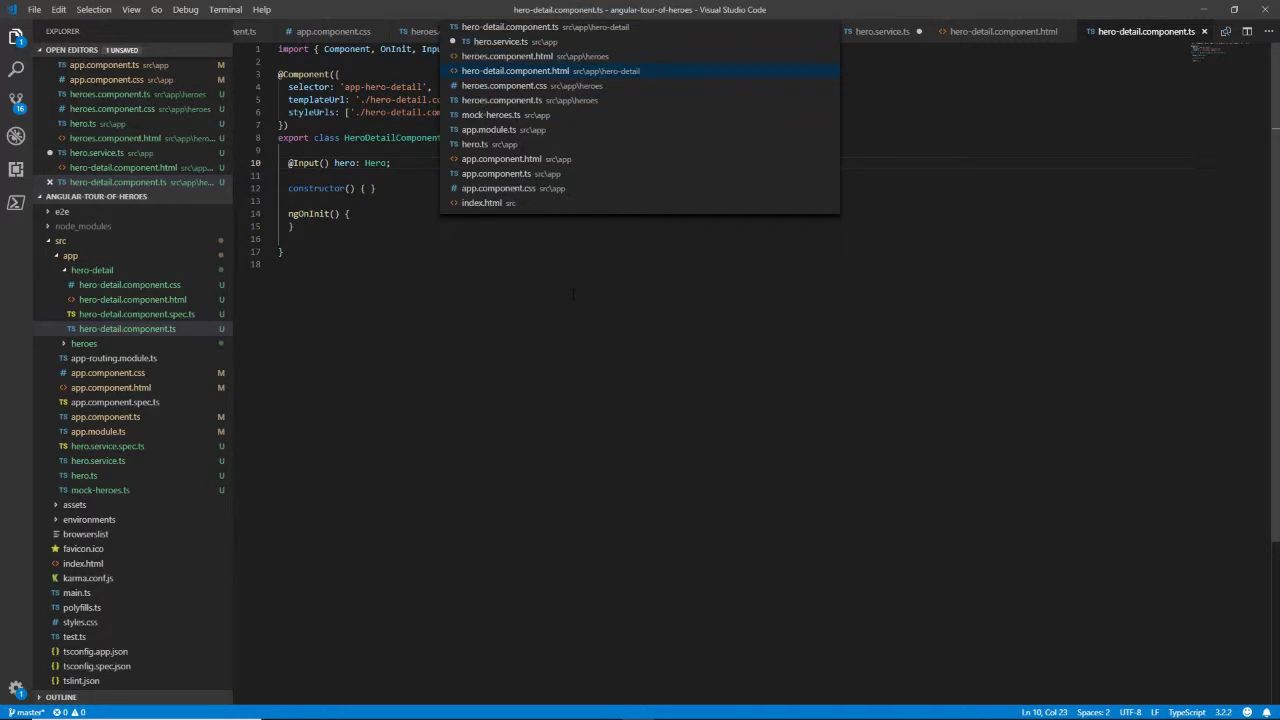
left_click(505, 99)
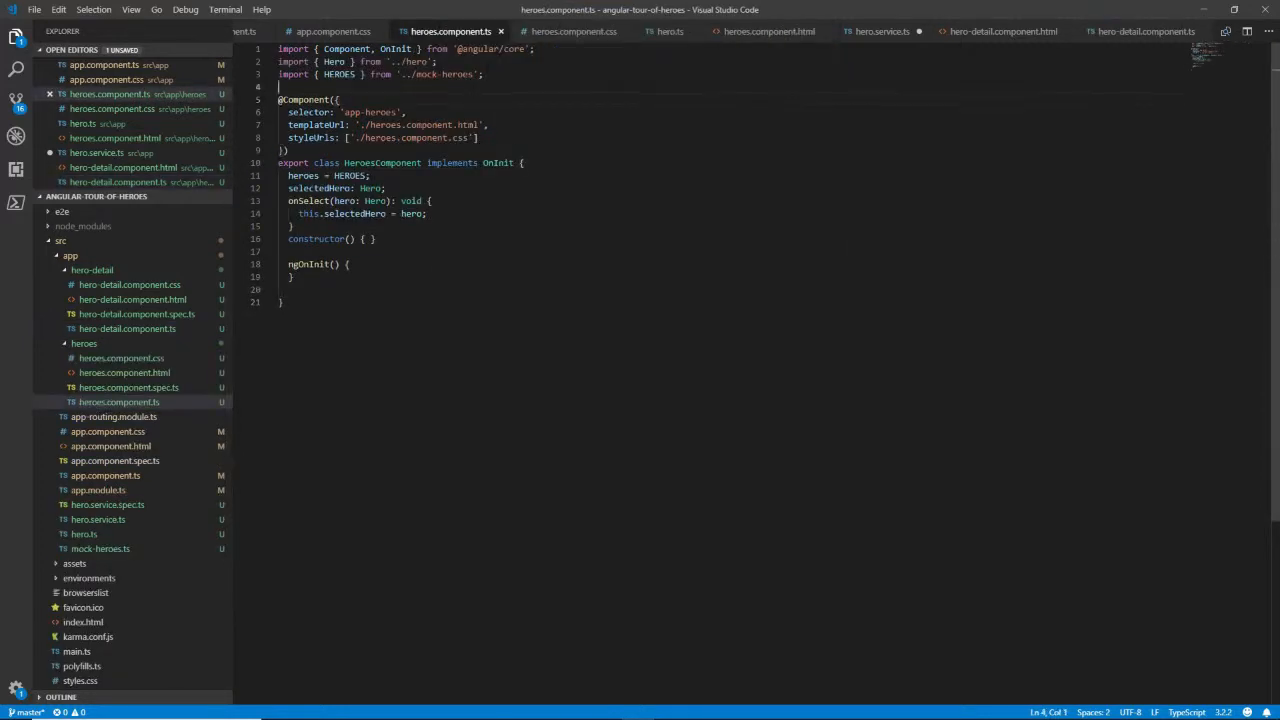
type("import { HeroService } from '../hero.service';")
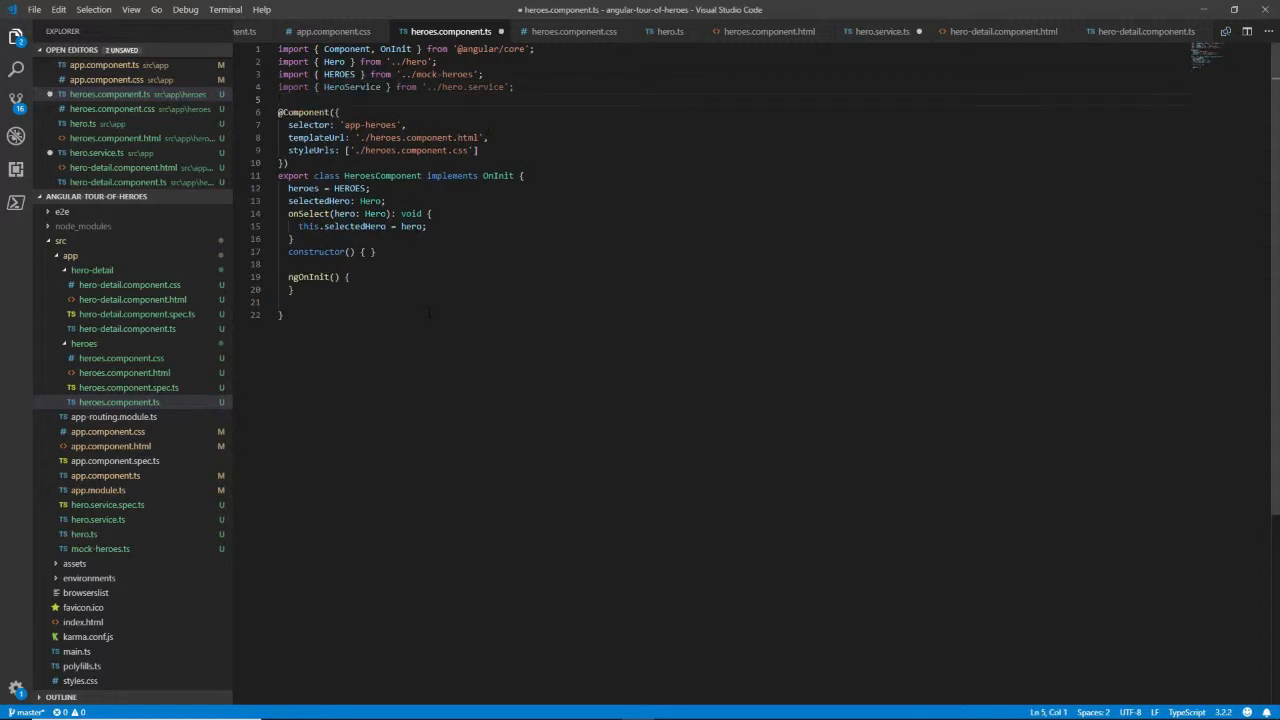
double_click(303, 188)
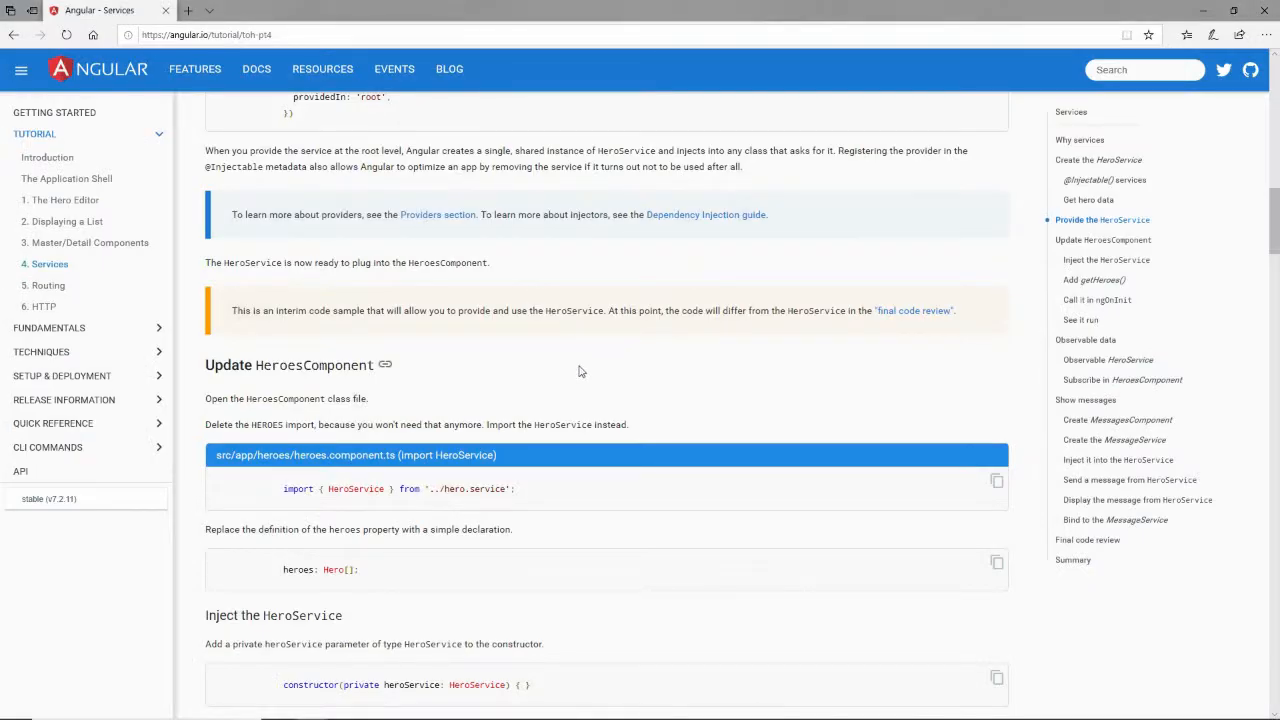
Step: Declare heroes as Hero[] instead of HEROES and copy the constructor injection snippet
scroll("down", 3)
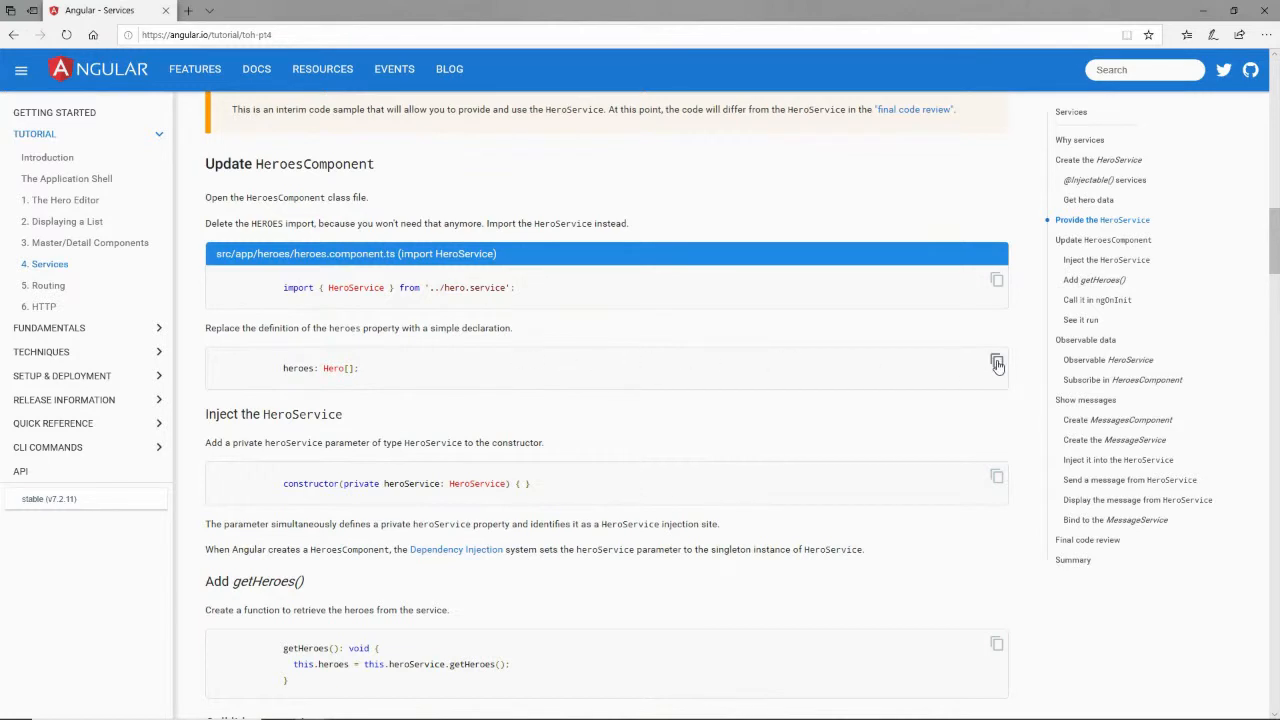
left_click(997, 362)
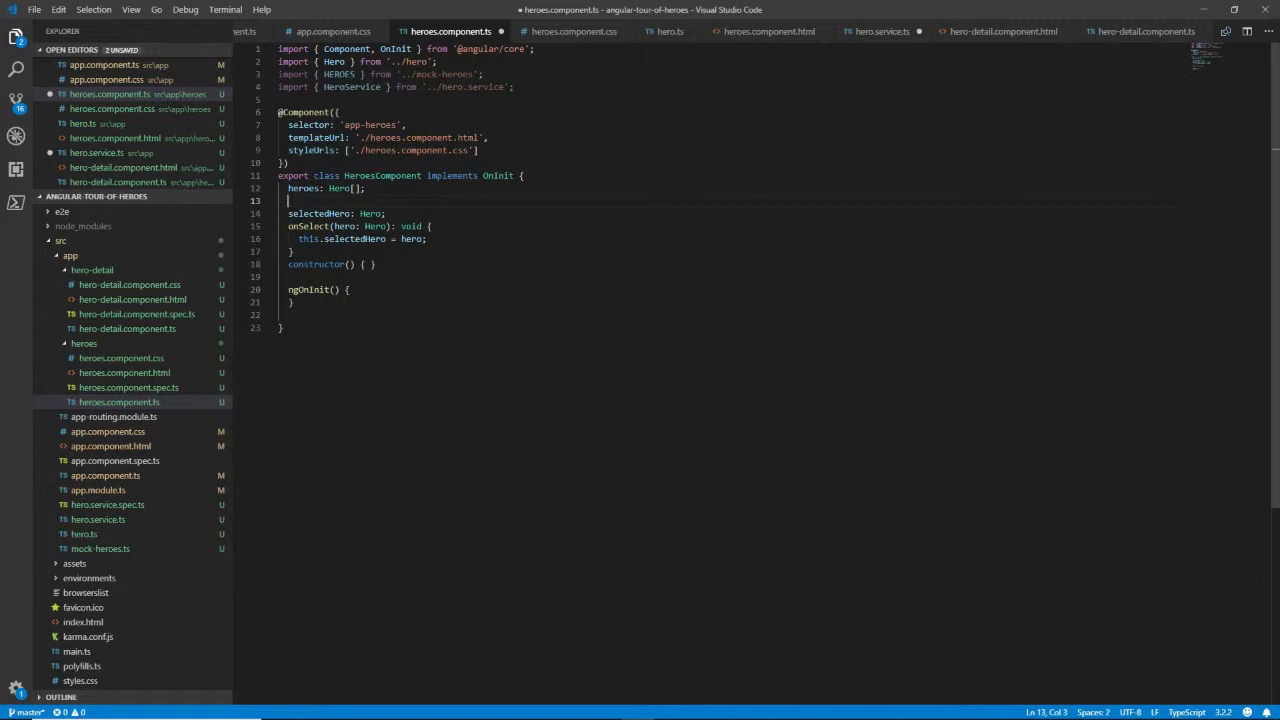
mouse_move(340, 188)
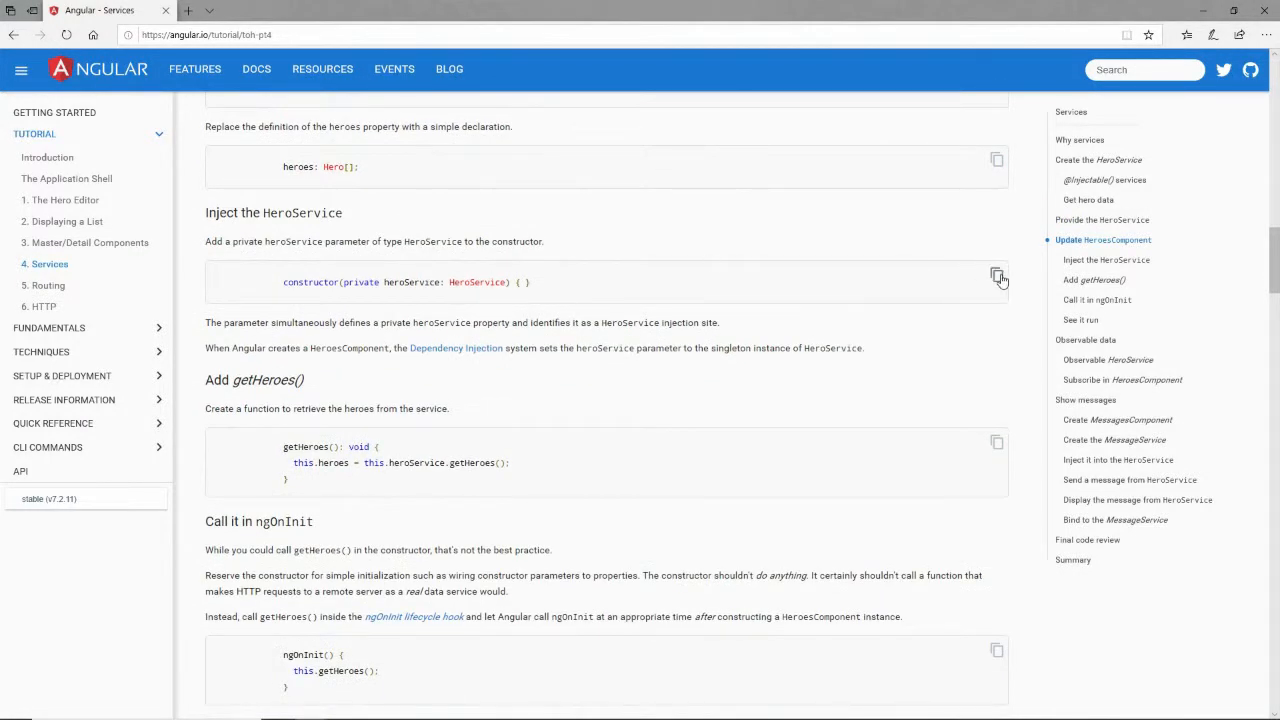
left_click(997, 276)
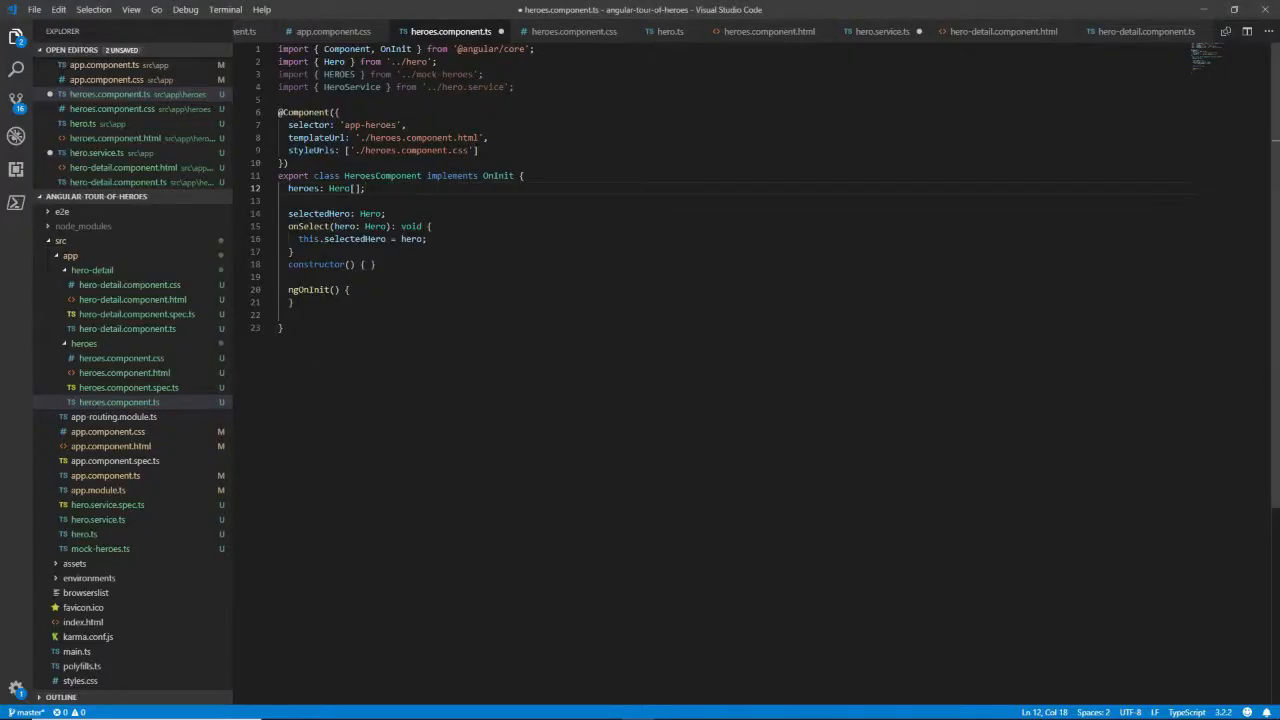
Step: Change the constructor to constructor(private heroService: HeroService) { }
double_click(316, 264)
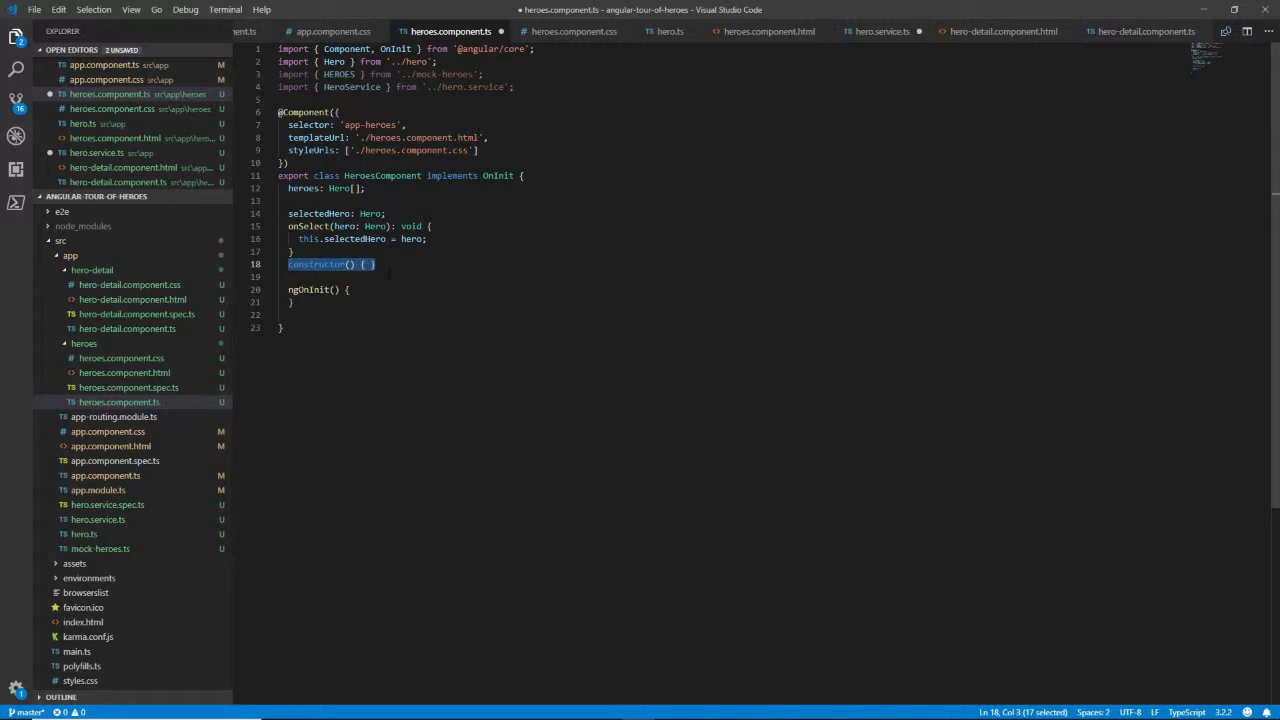
type("private heroService: HeroService")
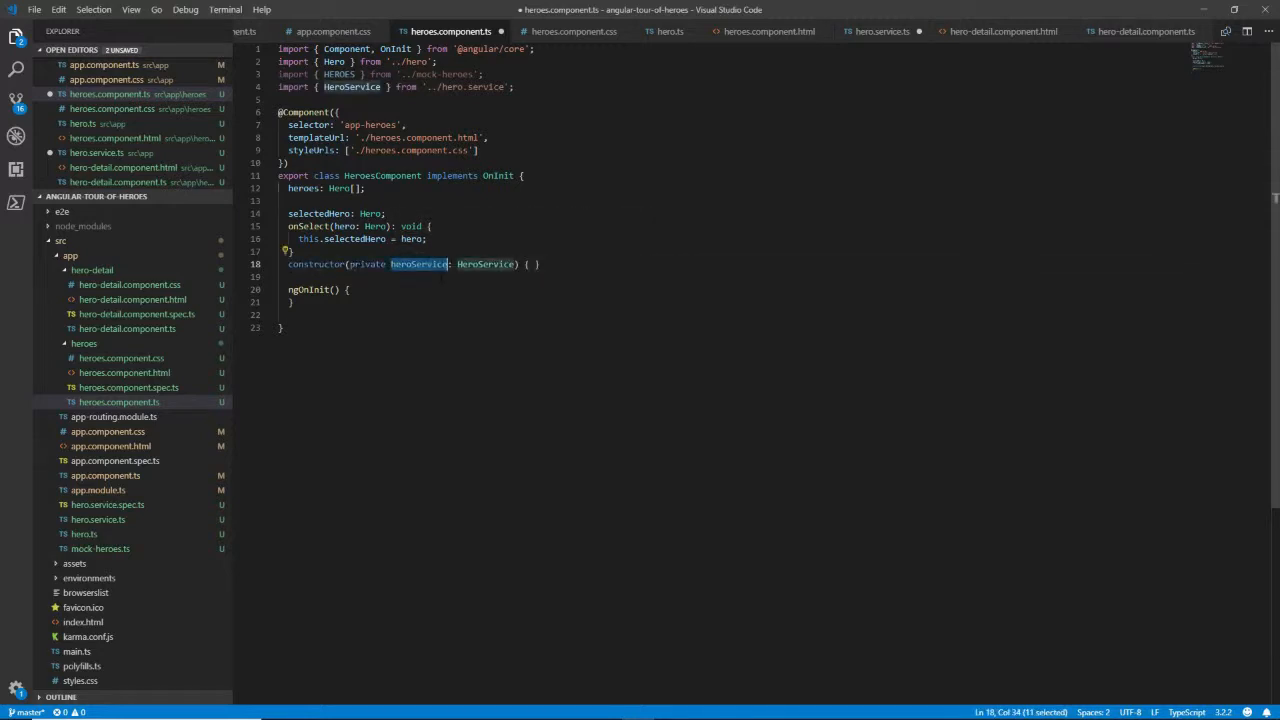
double_click(484, 264)
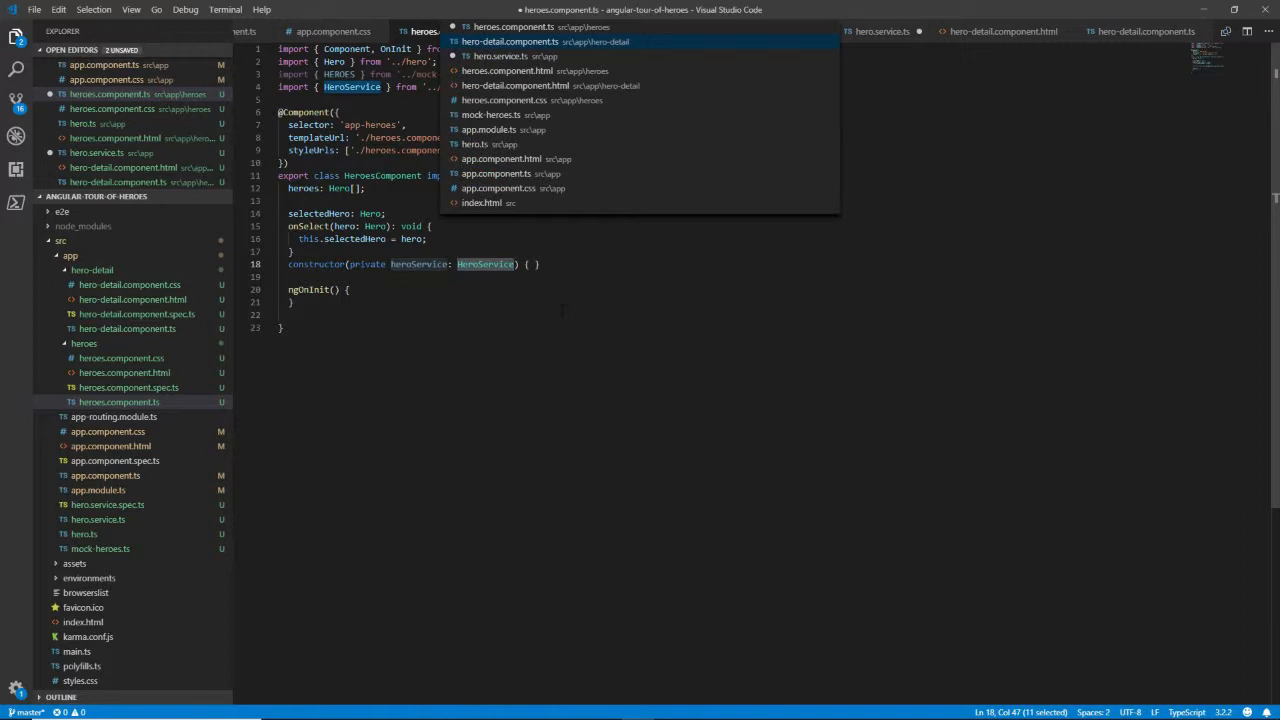
left_click(498, 56)
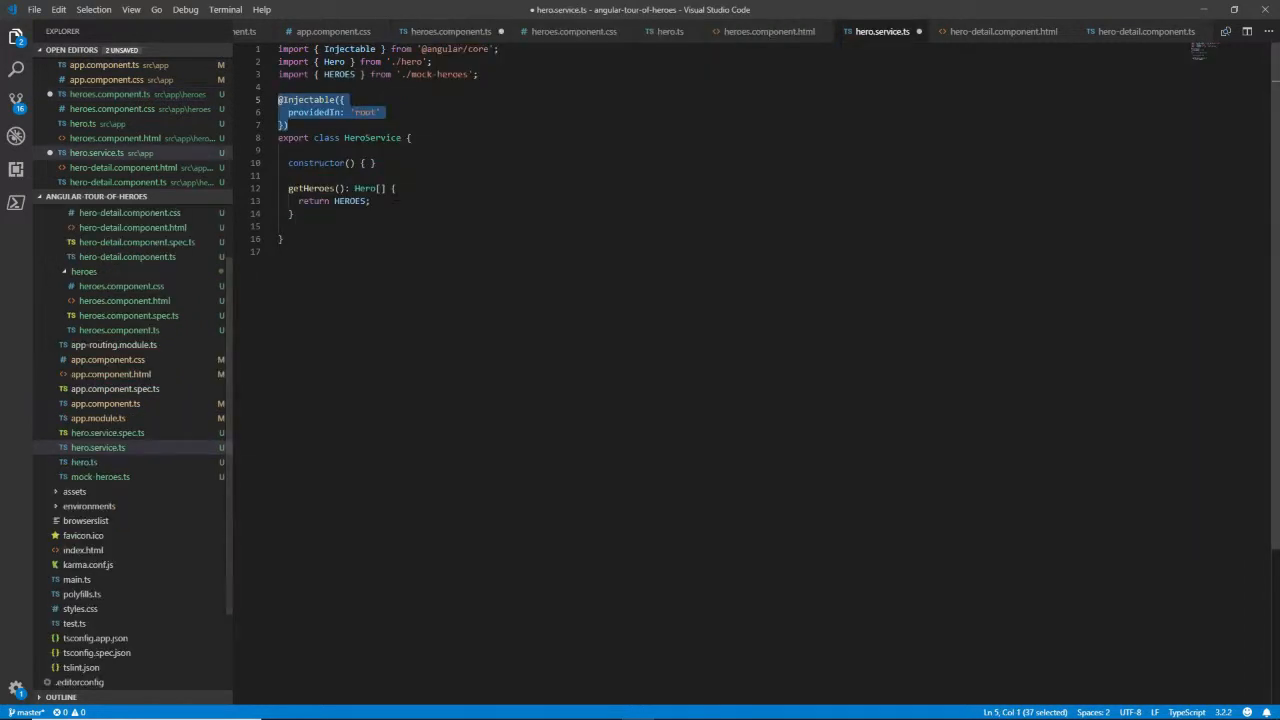
Step: Check hero.service.ts and the tutorial's next snippet, then return to heroes.component.ts
key("alt+tab")
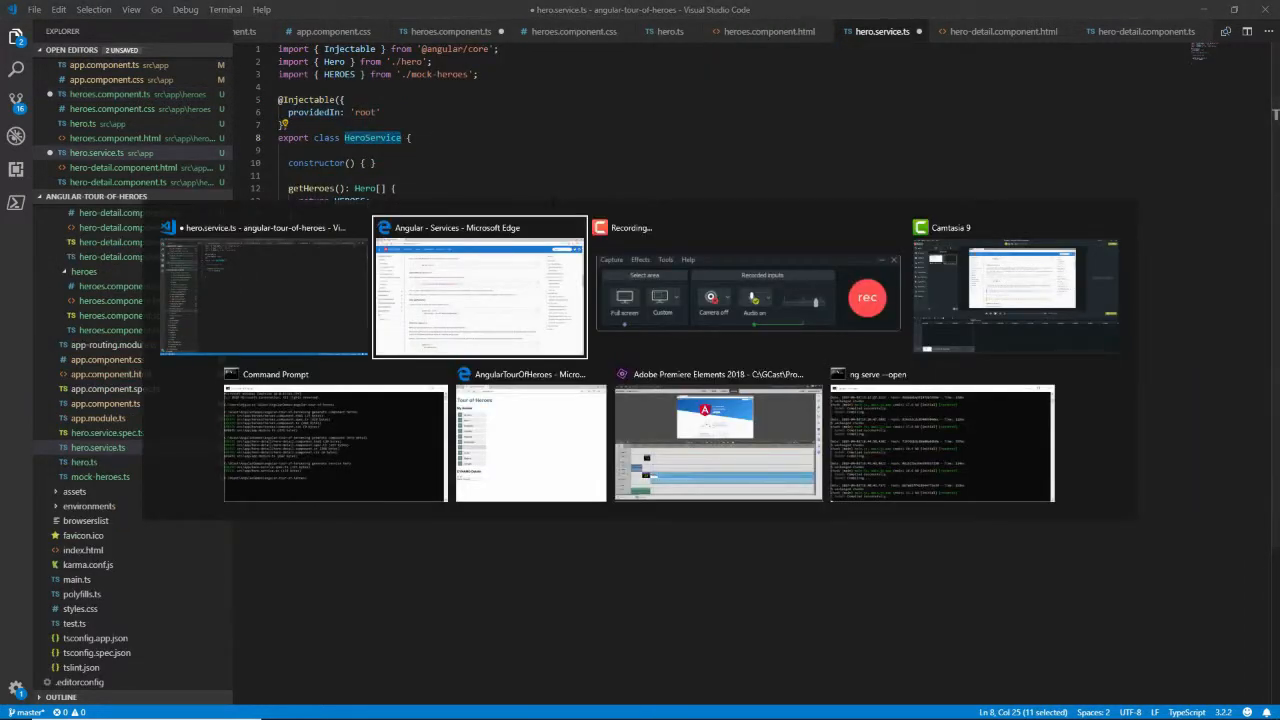
left_click(480, 285)
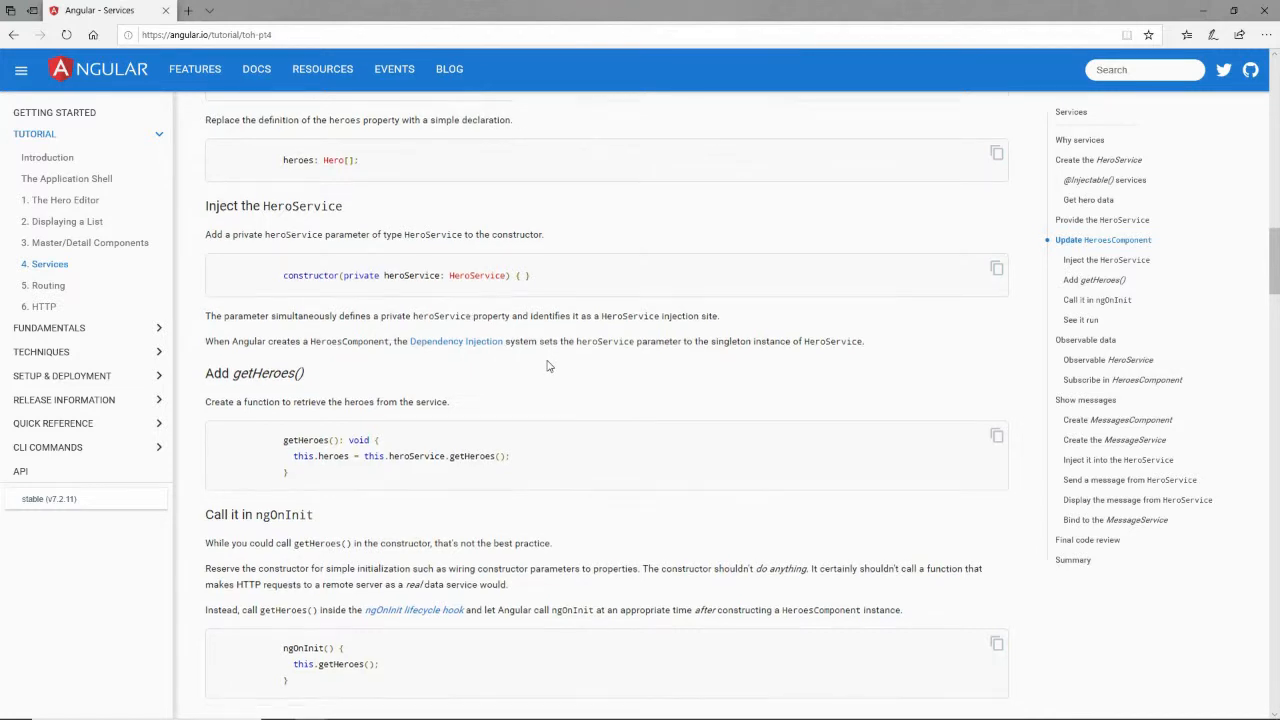
scroll("down", 3)
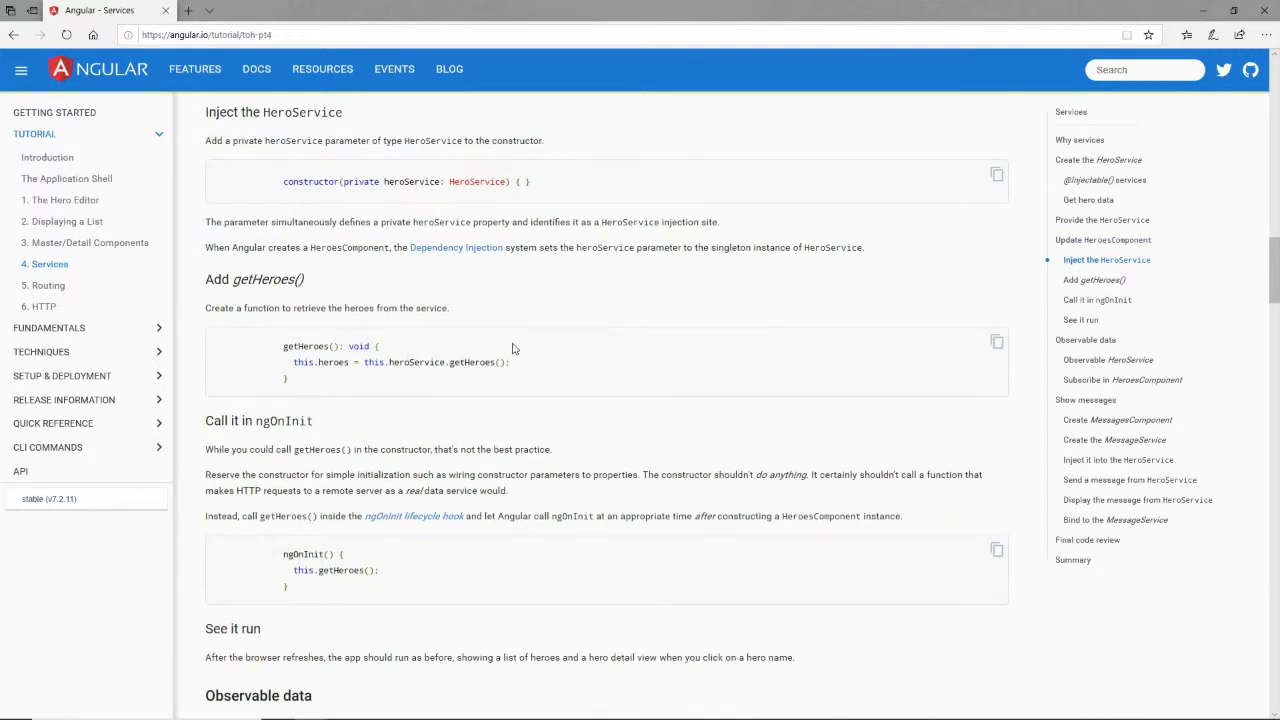
left_click(996, 342)
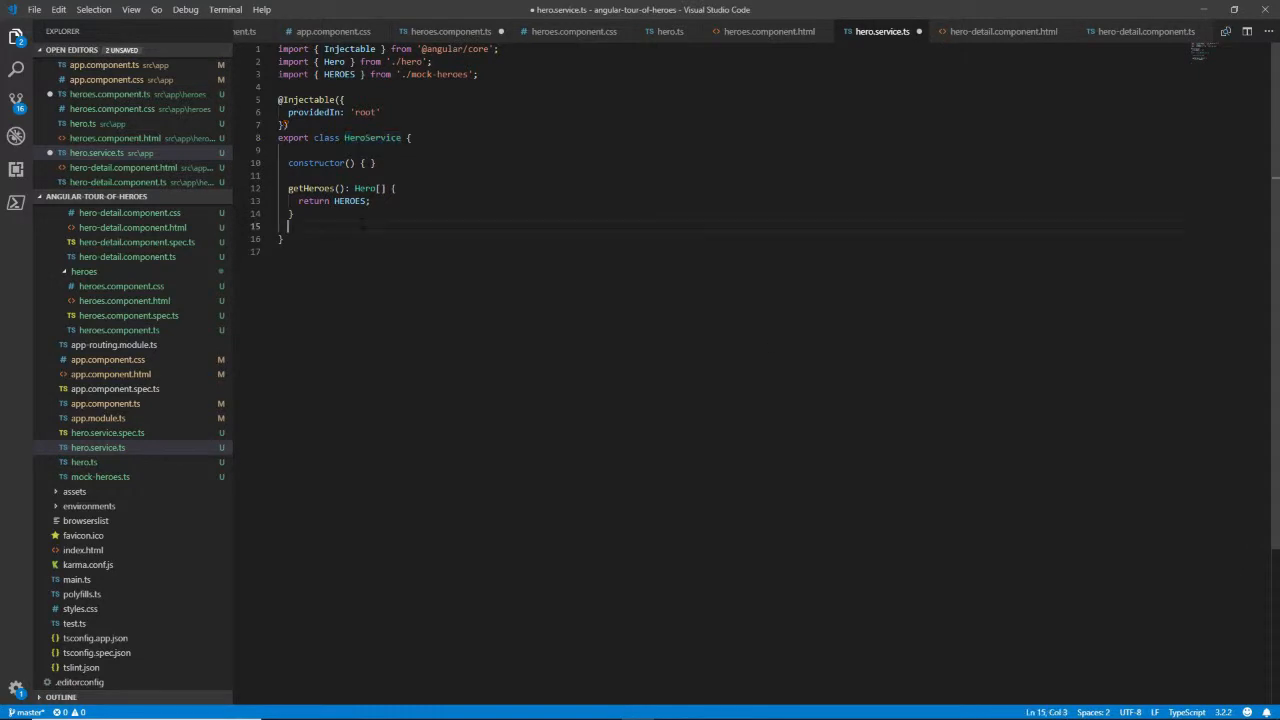
left_click(450, 31)
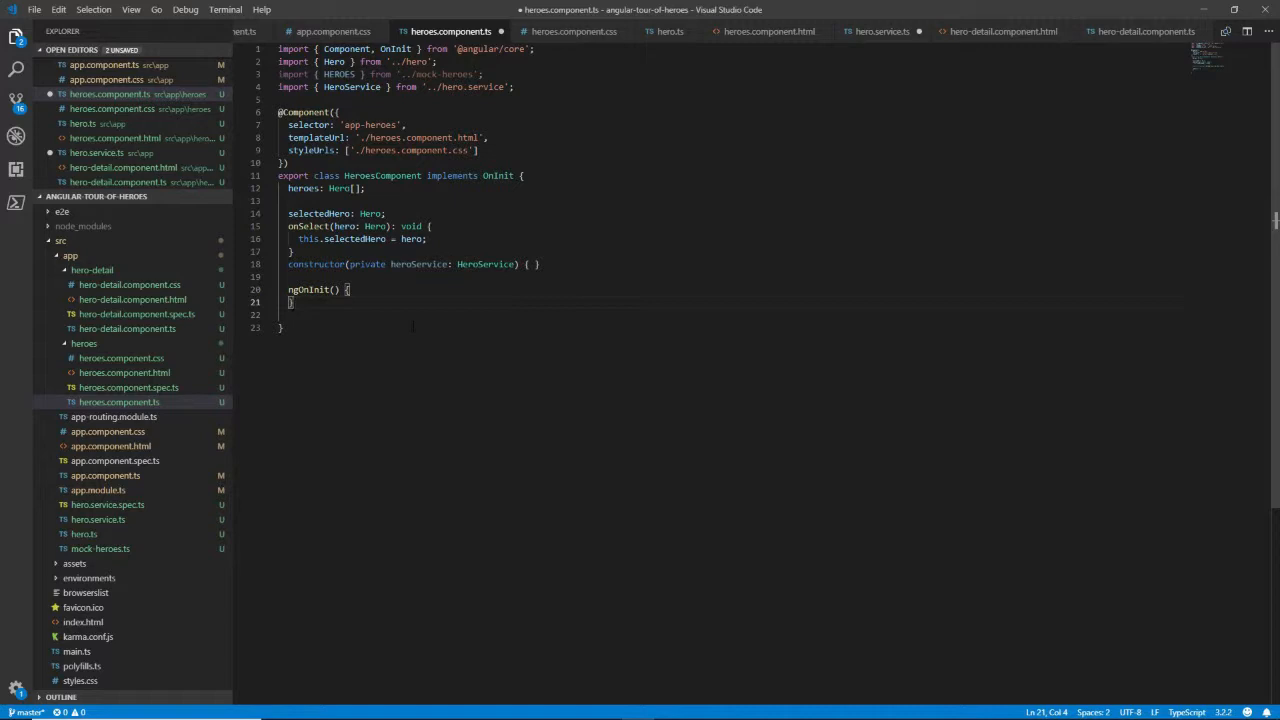
Step: Add a getHeroes method assigning heroes from heroService and call it in ngOnInit
key("Enter")
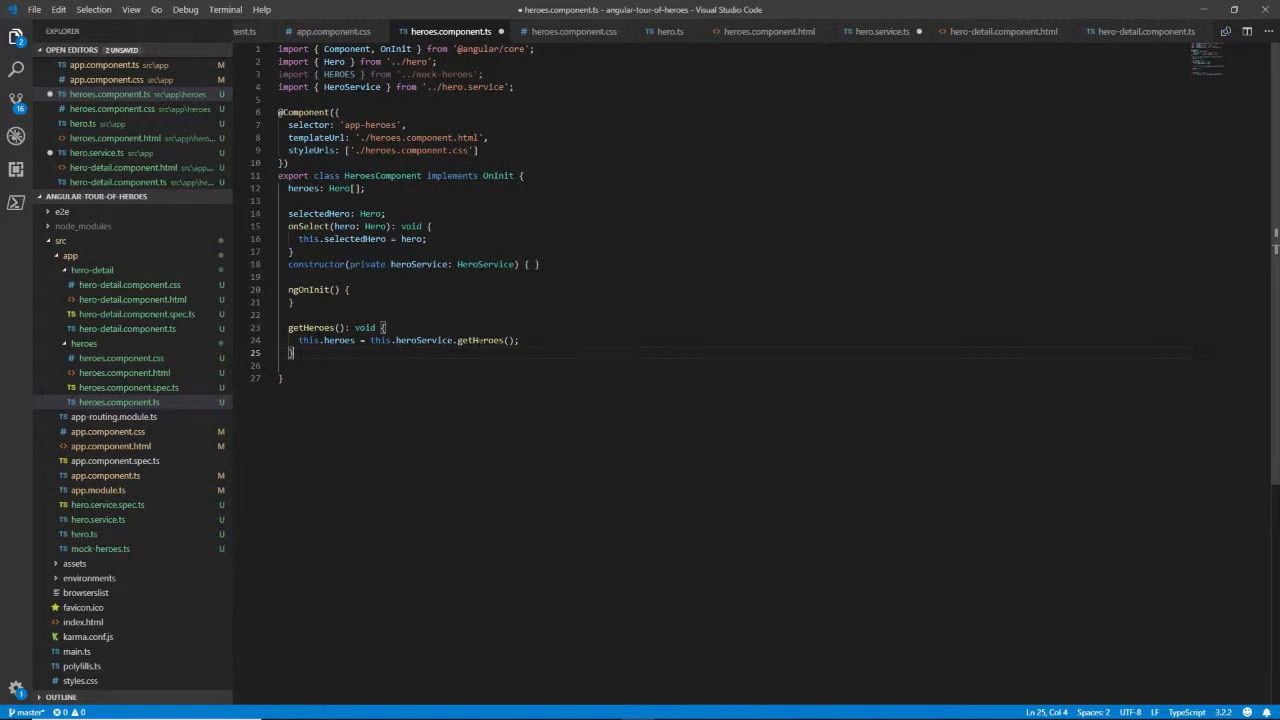
double_click(423, 340)
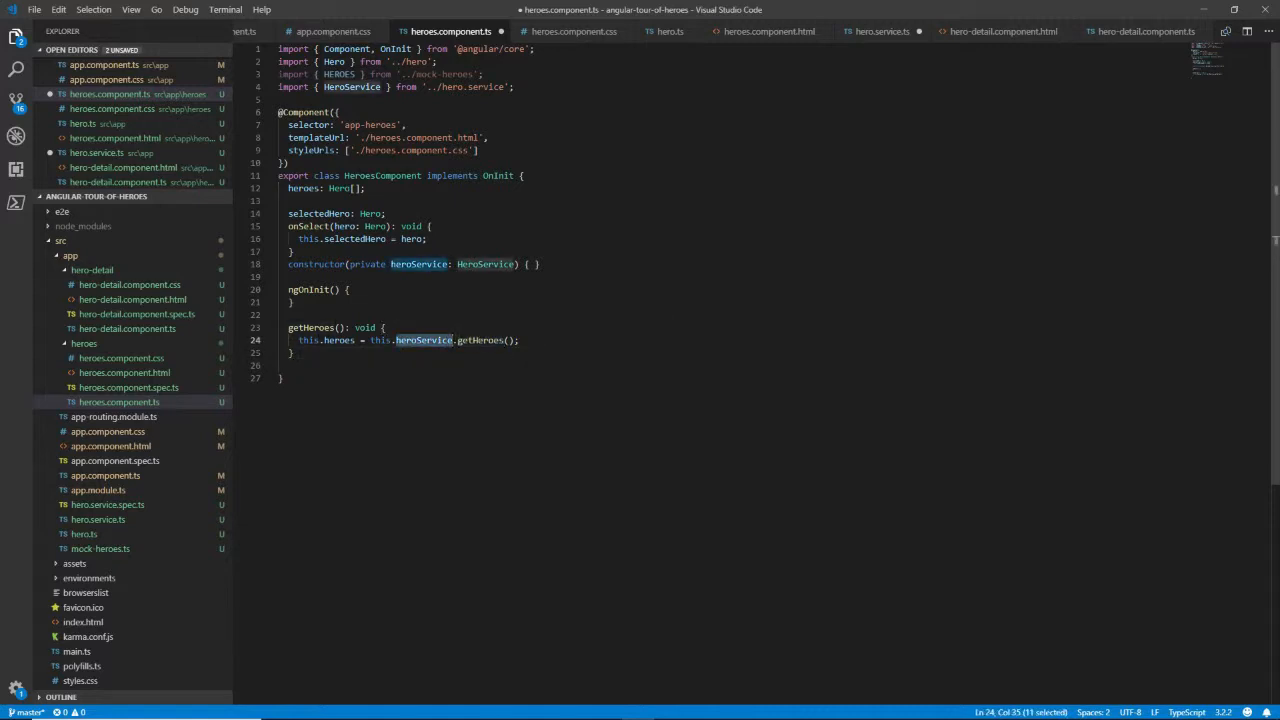
left_click(518, 340)
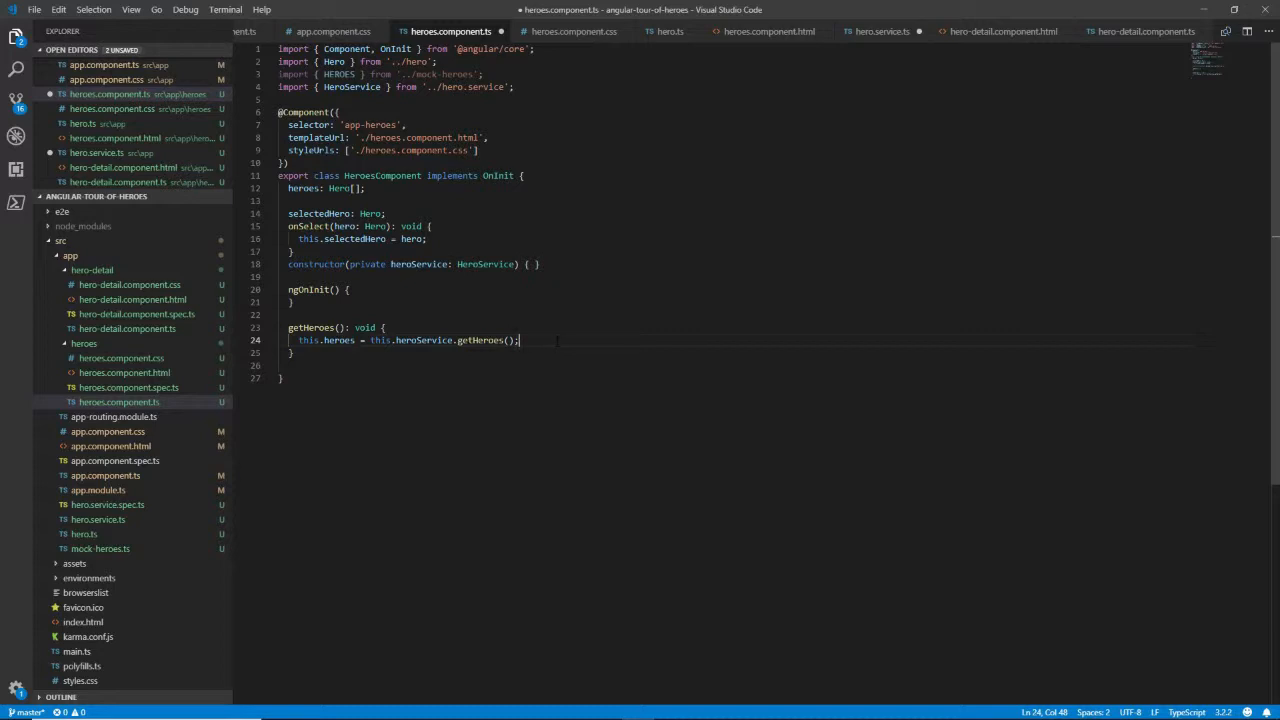
double_click(480, 340)
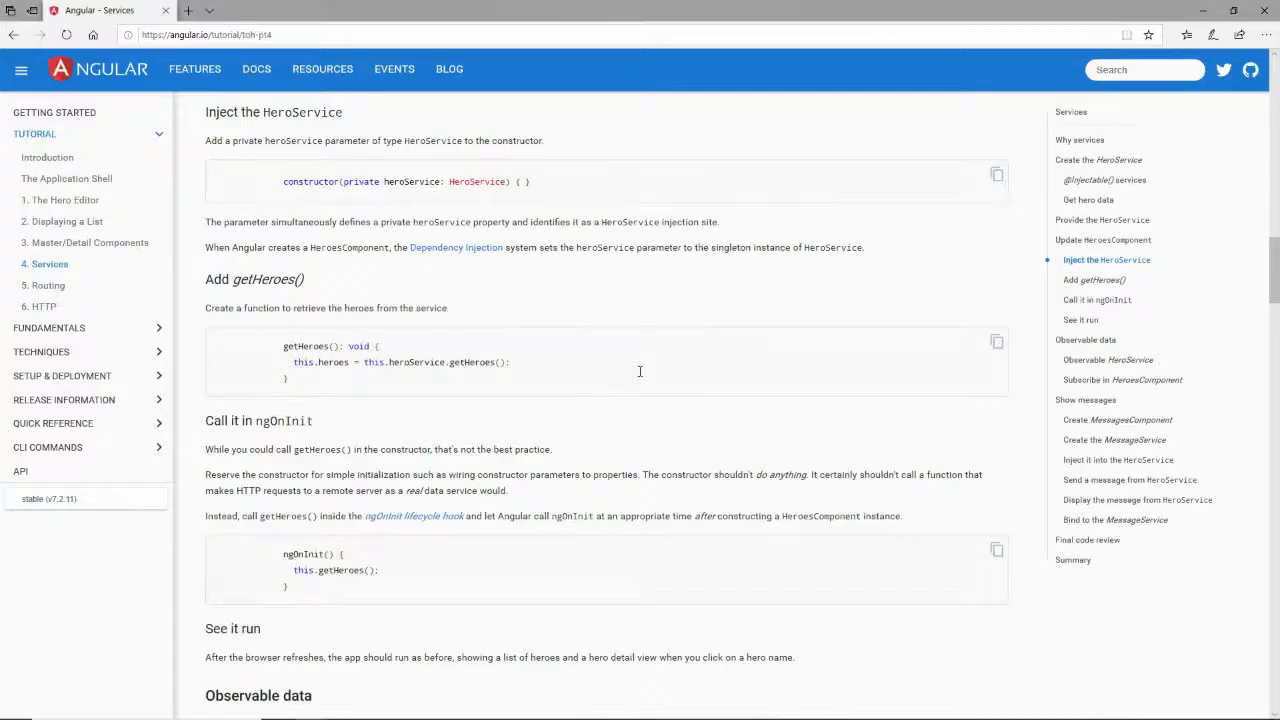
scroll("down", 3)
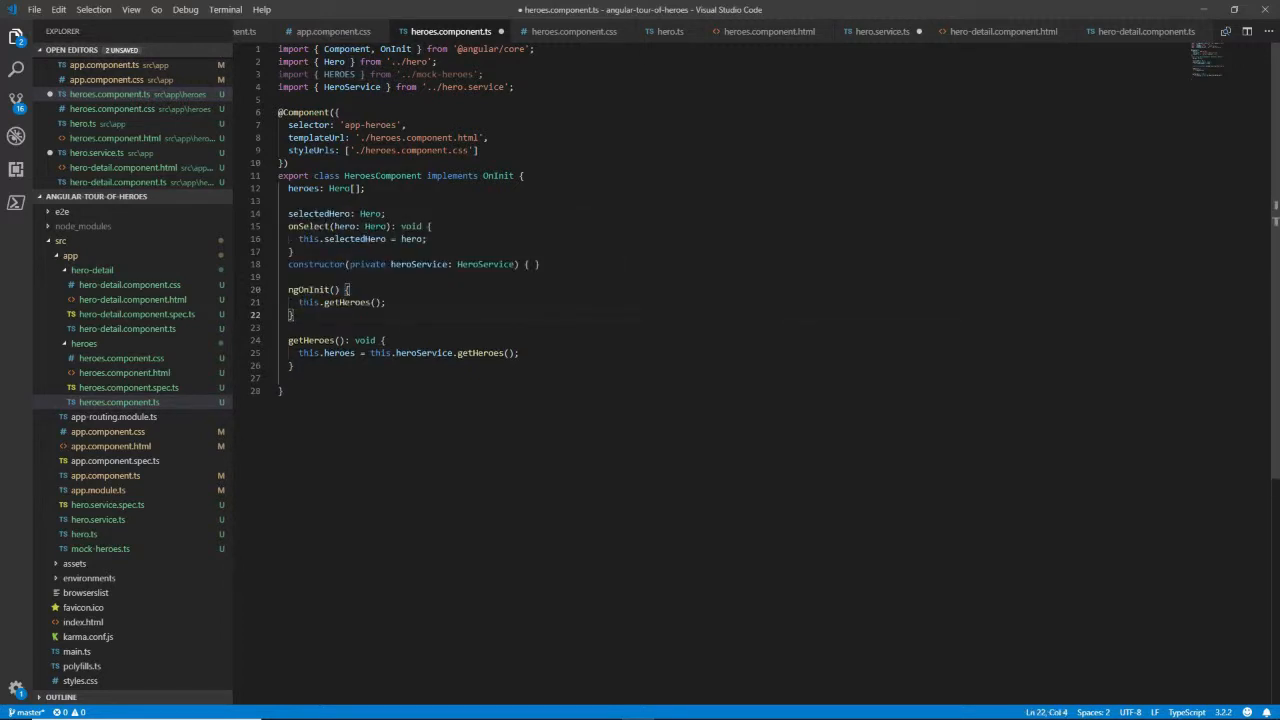
Step: Review the getHeroes and heroService references and save heroes.component.ts
double_click(348, 302)
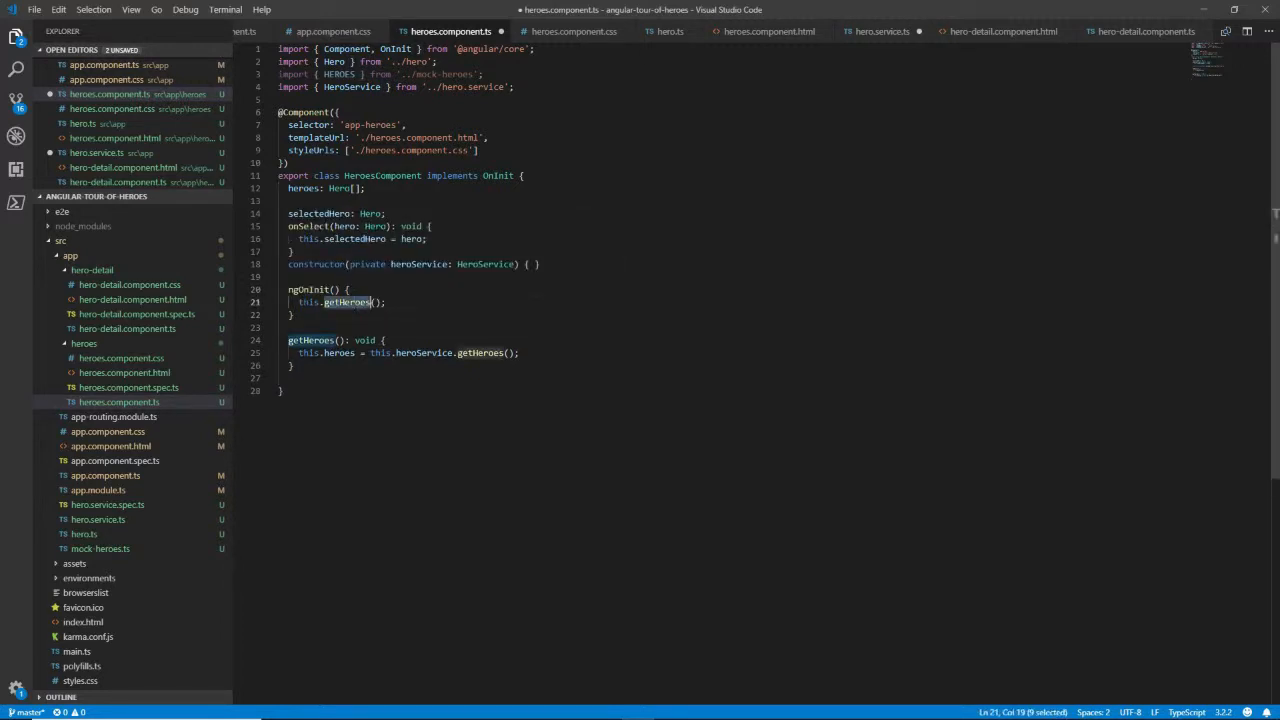
double_click(311, 340)
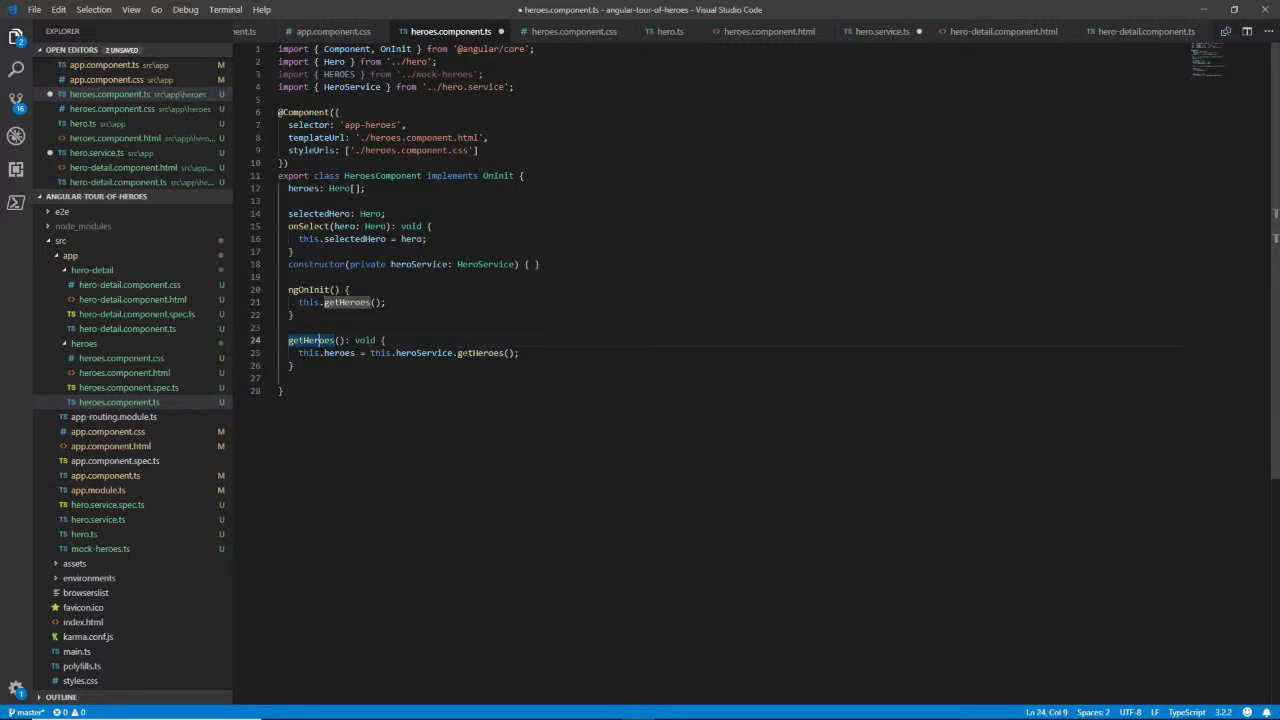
double_click(479, 352)
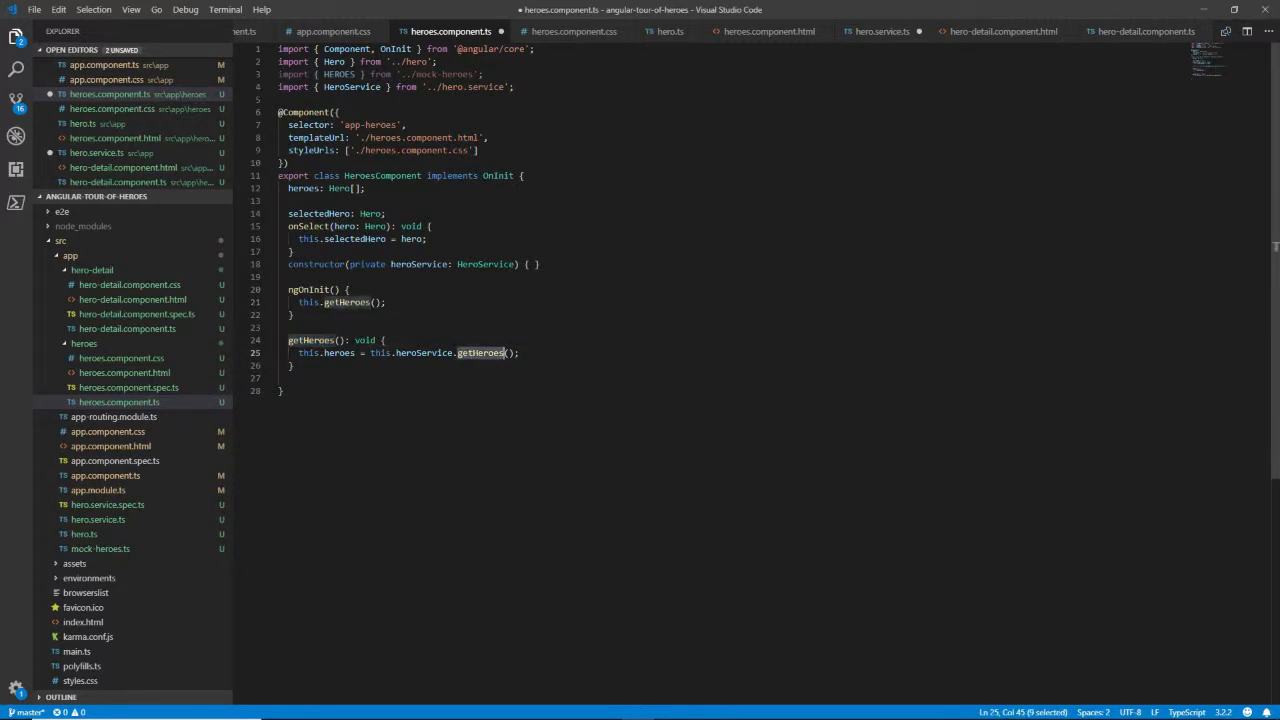
double_click(422, 352)
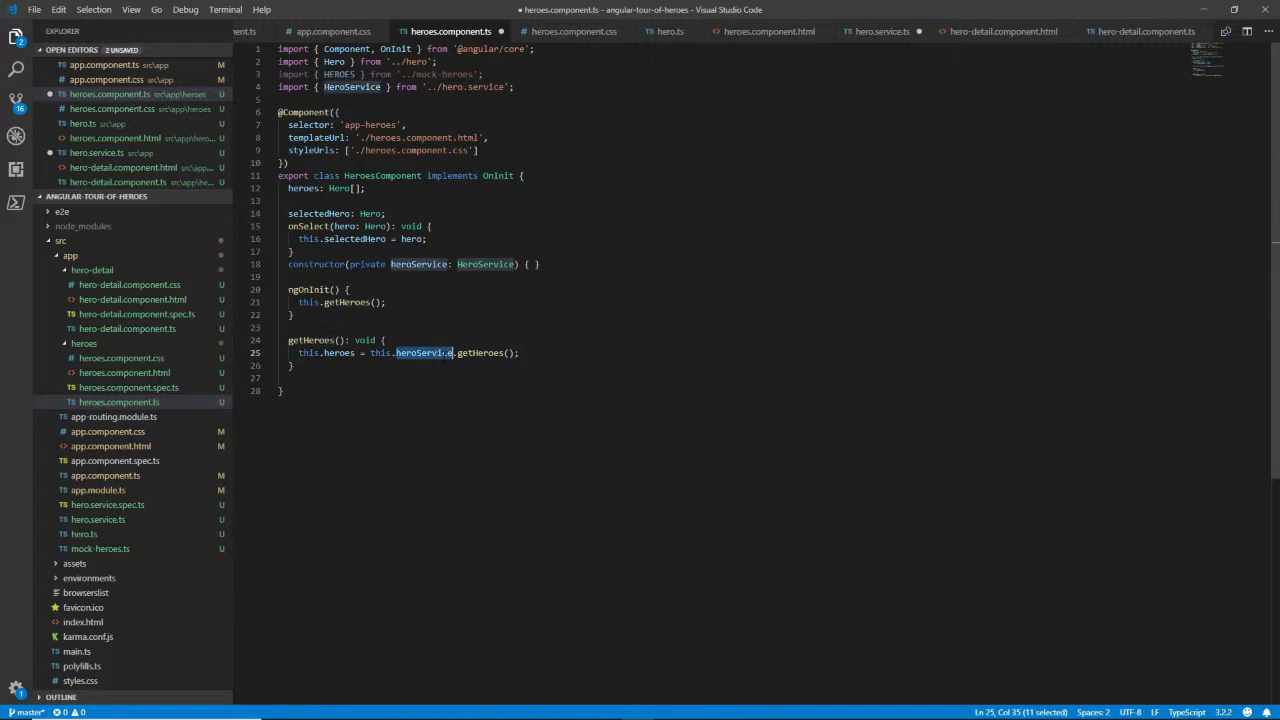
double_click(486, 264)
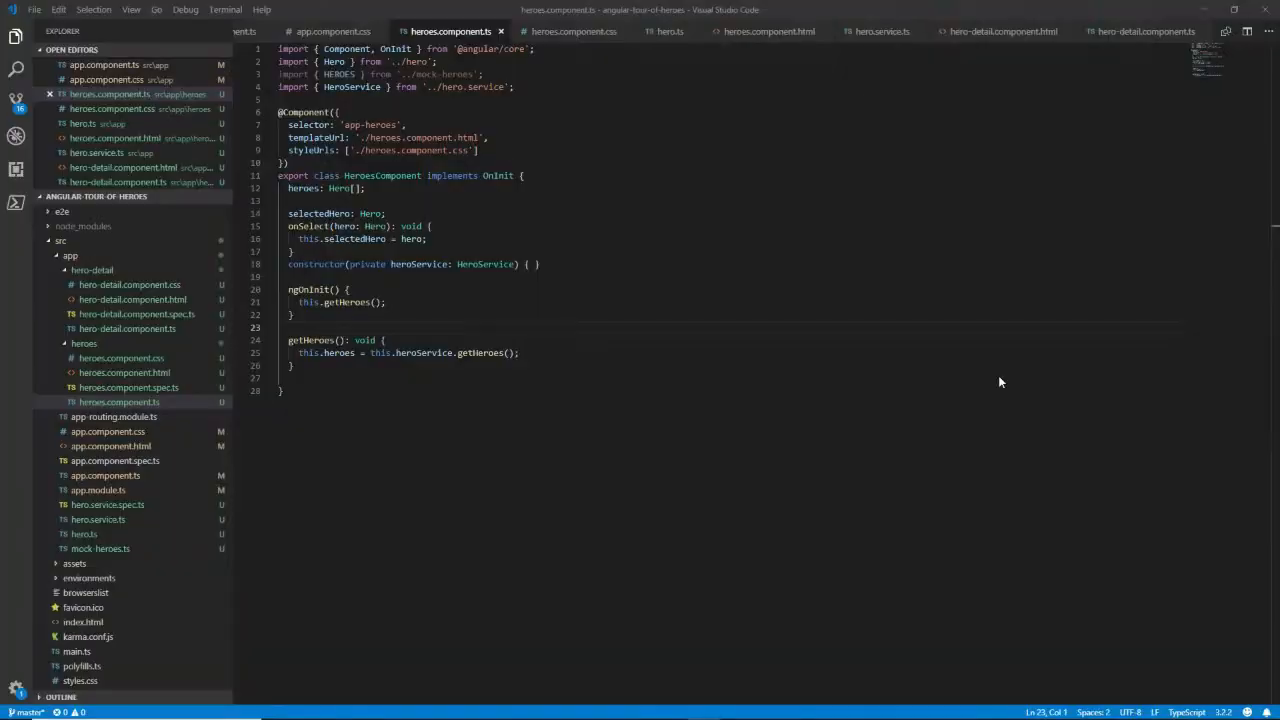
key("alt+tab")
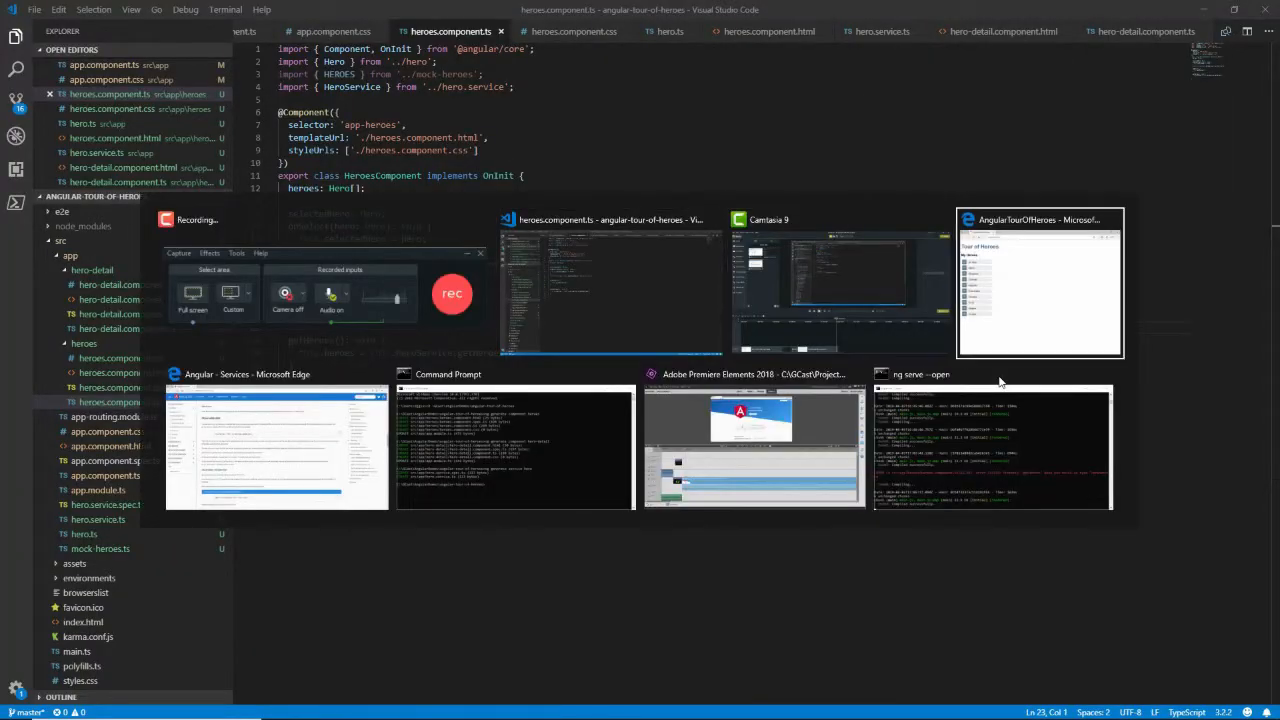
Step: Confirm the app at localhost:4200 lists heroes and edit RubberMan's name with 'nnnn'
left_click(1039, 280)
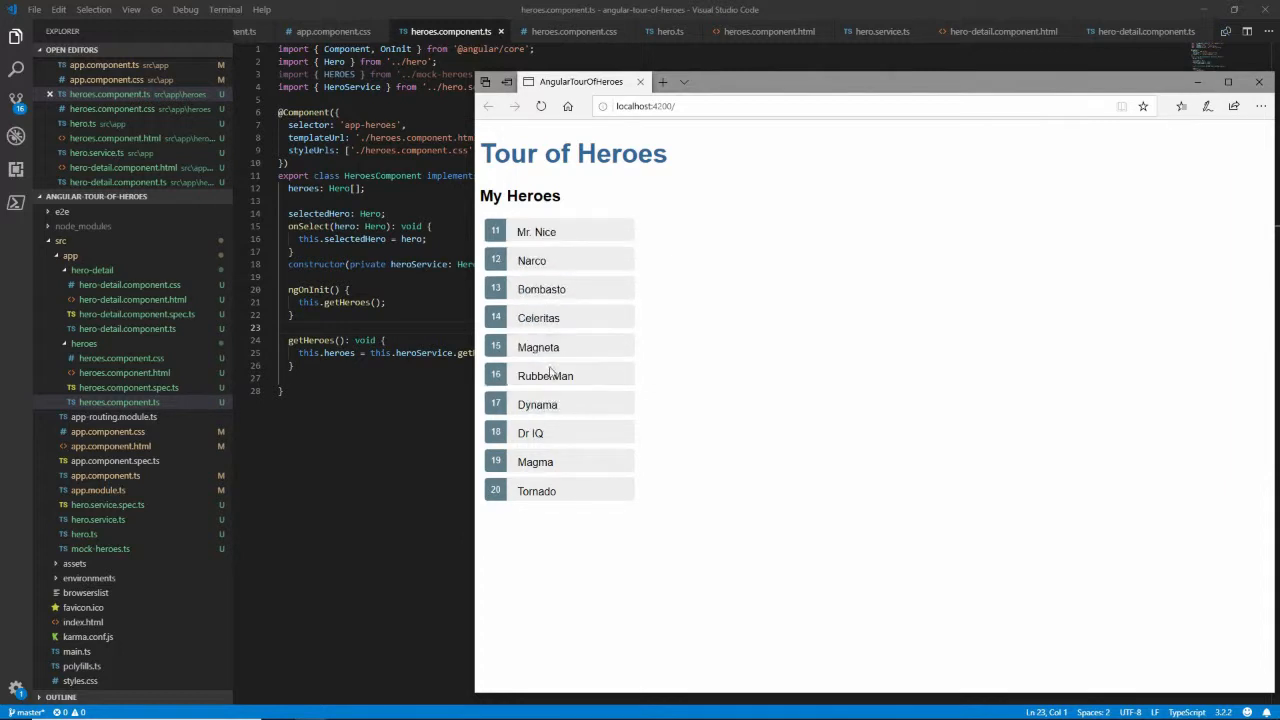
left_click(545, 375)
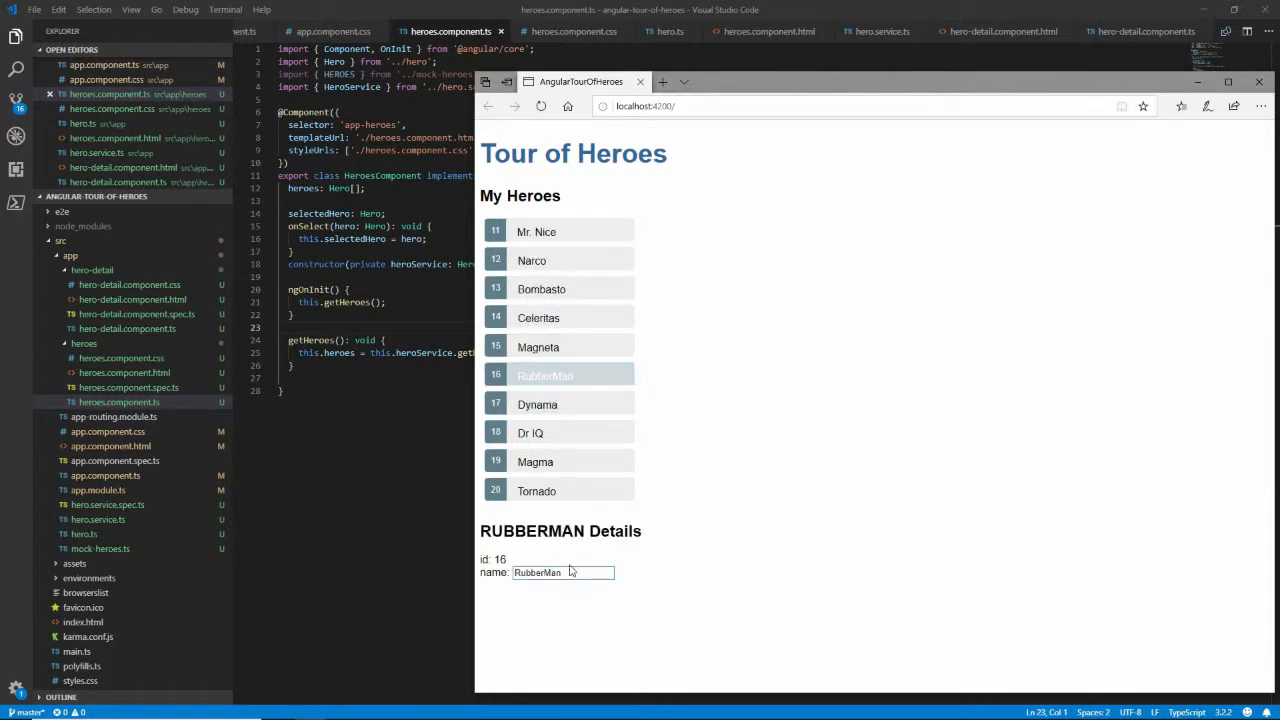
type("nnnn")
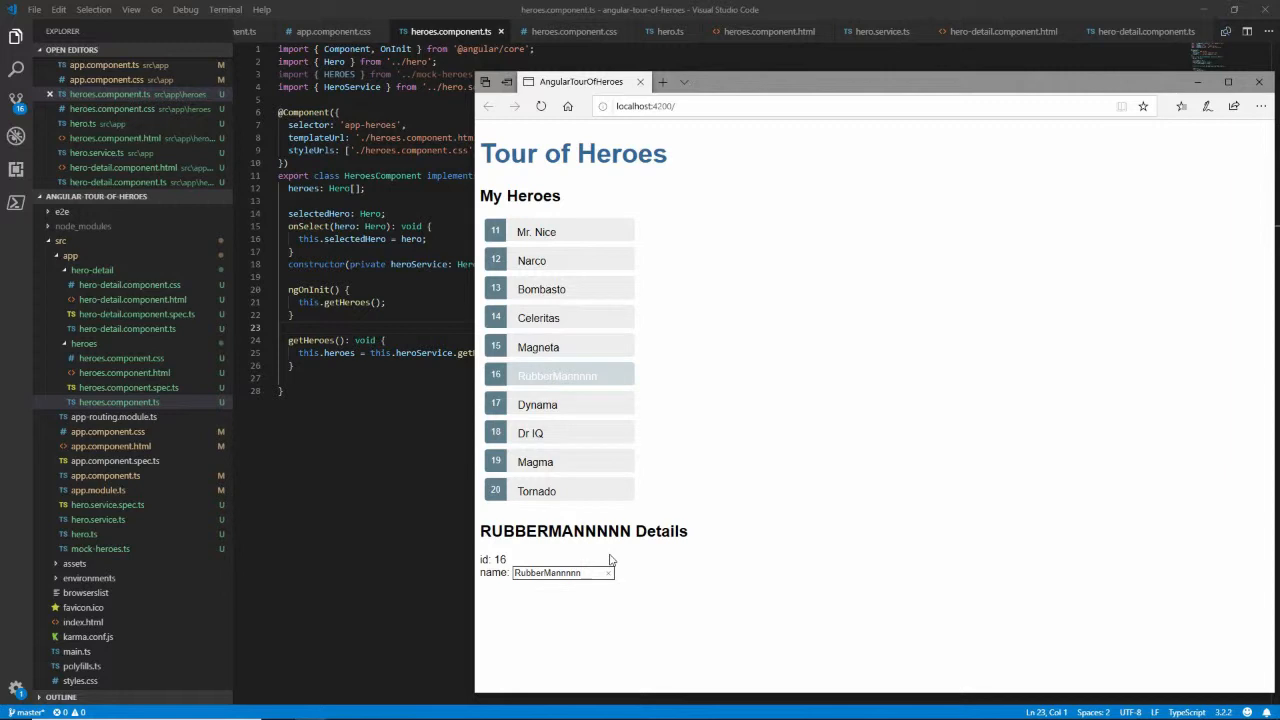
mouse_move(537, 404)
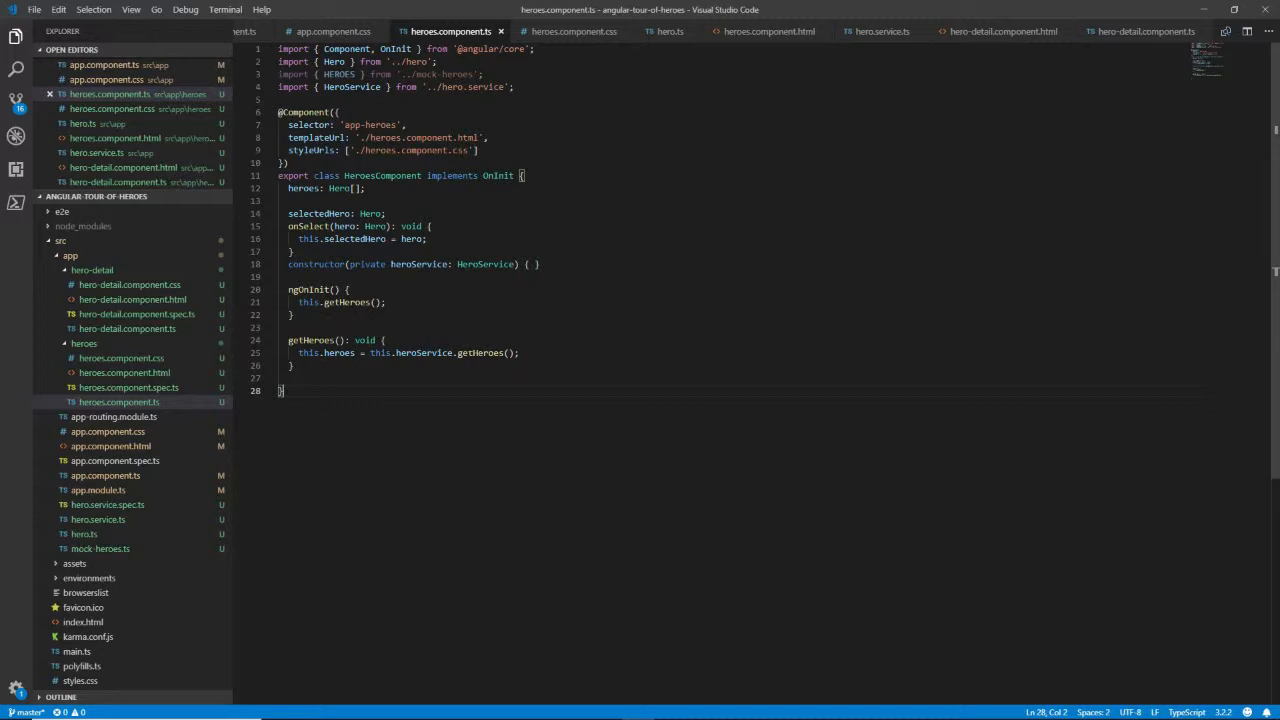
Step: Reopen hero.service.ts showing the synchronous getHeroes returning HEROES
double_click(480, 352)
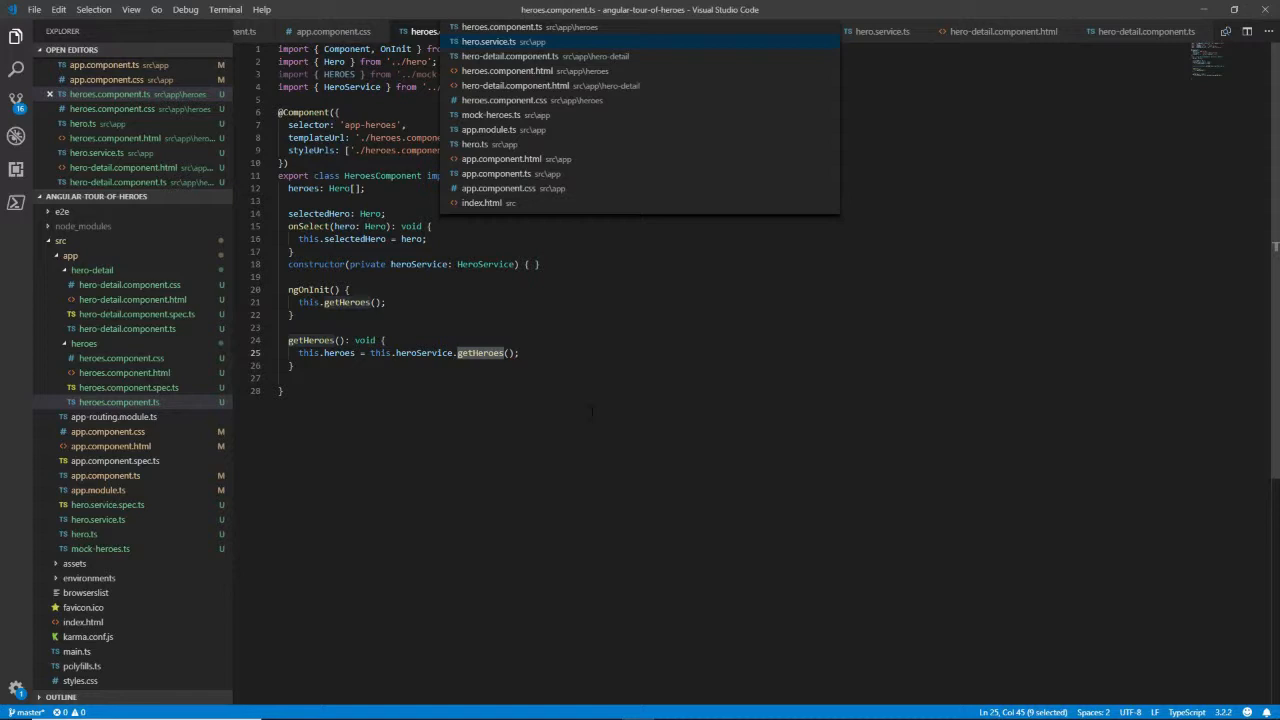
left_click(489, 41)
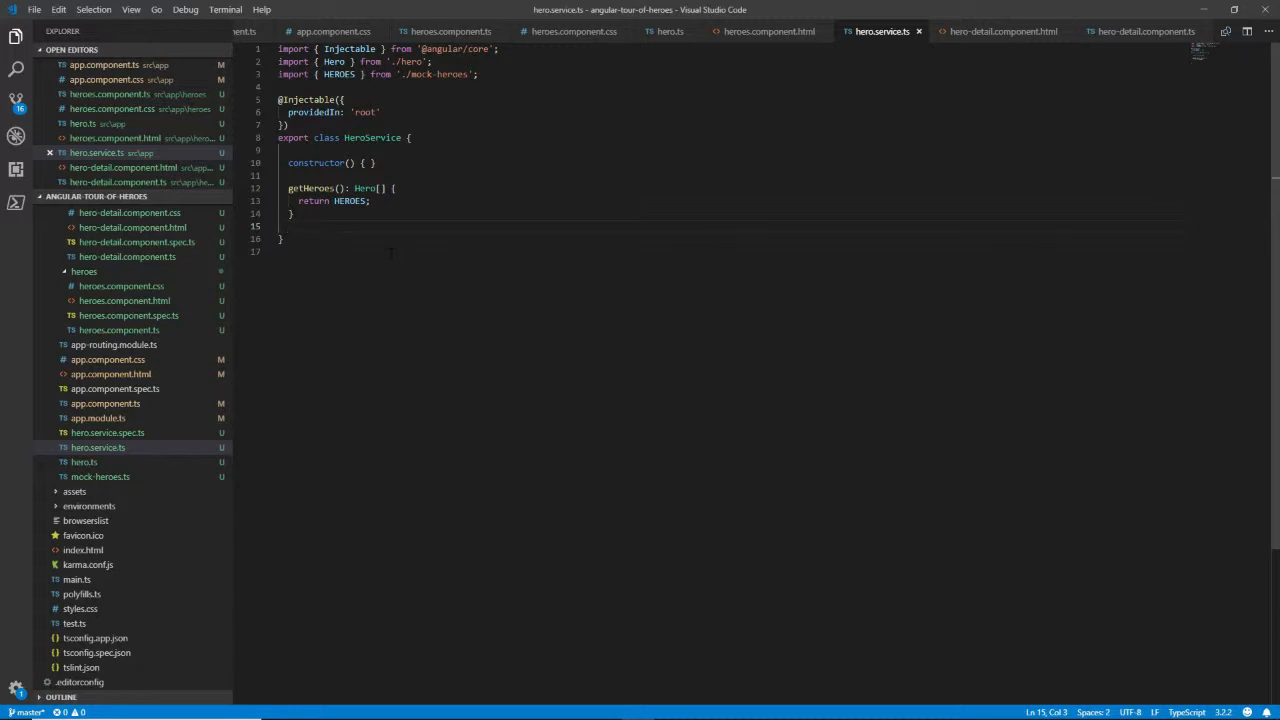
key("alt+tab")
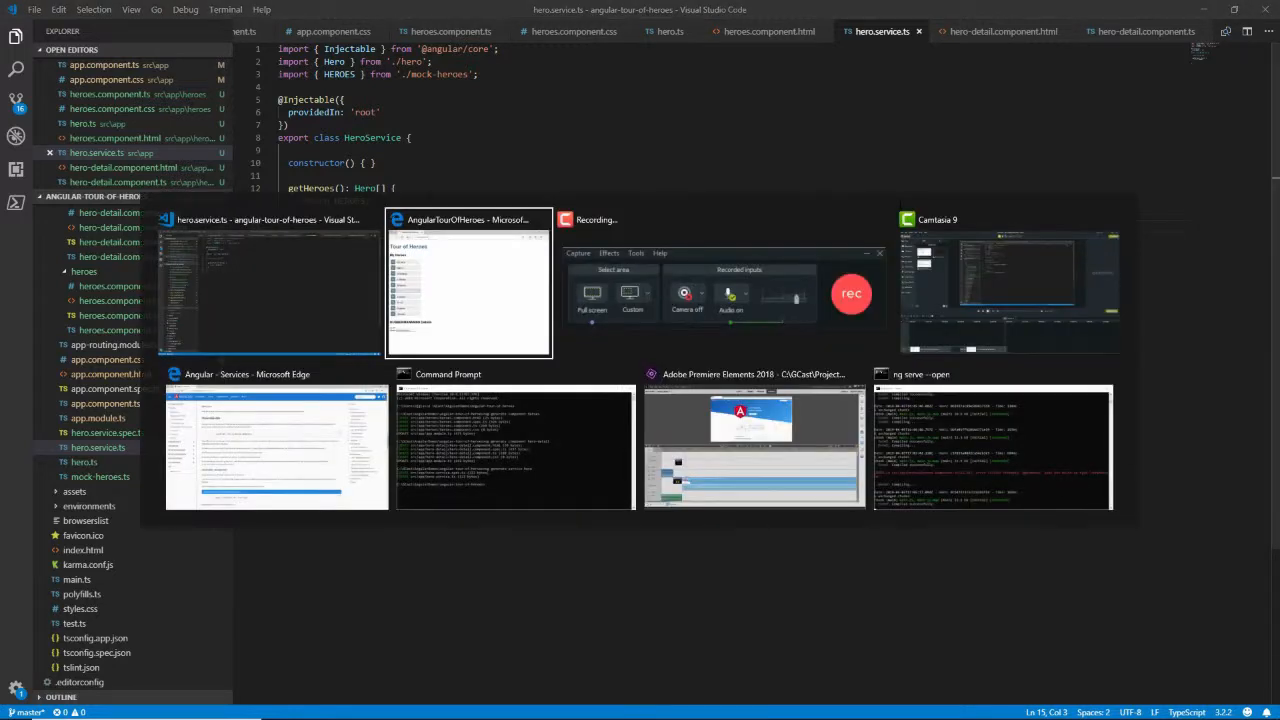
mouse_move(277, 445)
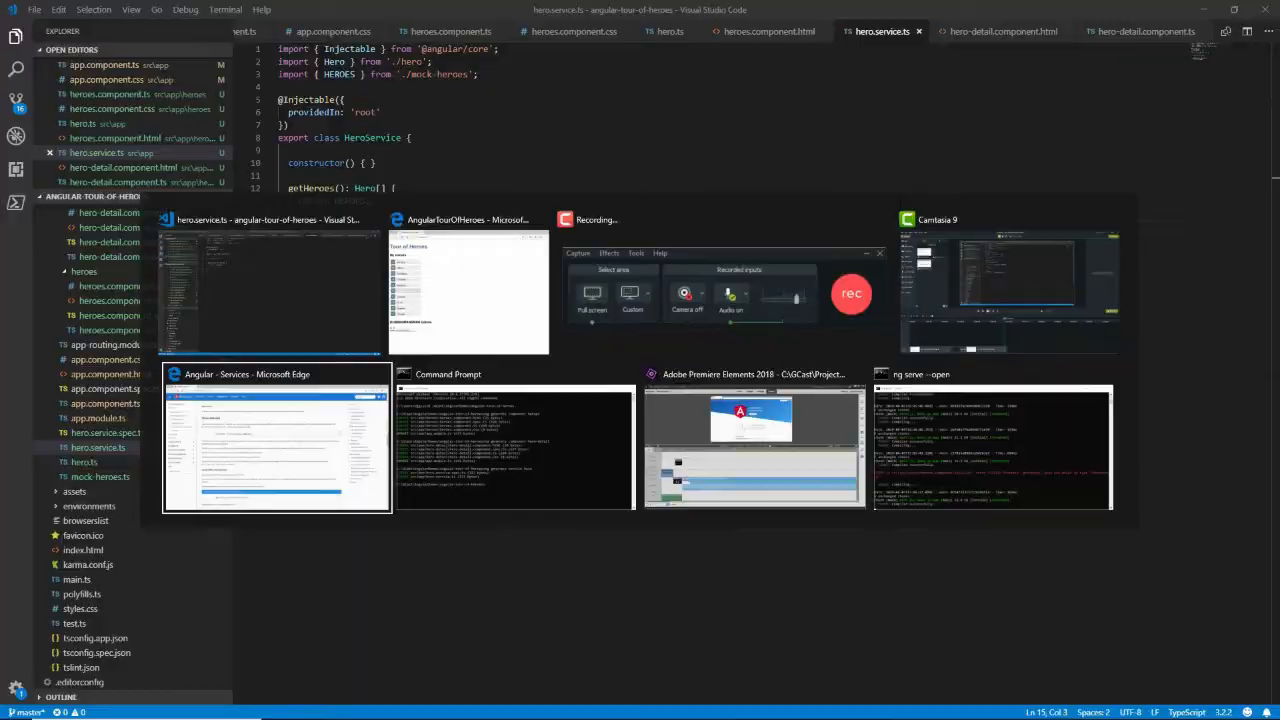
Step: Scroll the Services tutorial to the Observable HeroService instructions
left_click(277, 445)
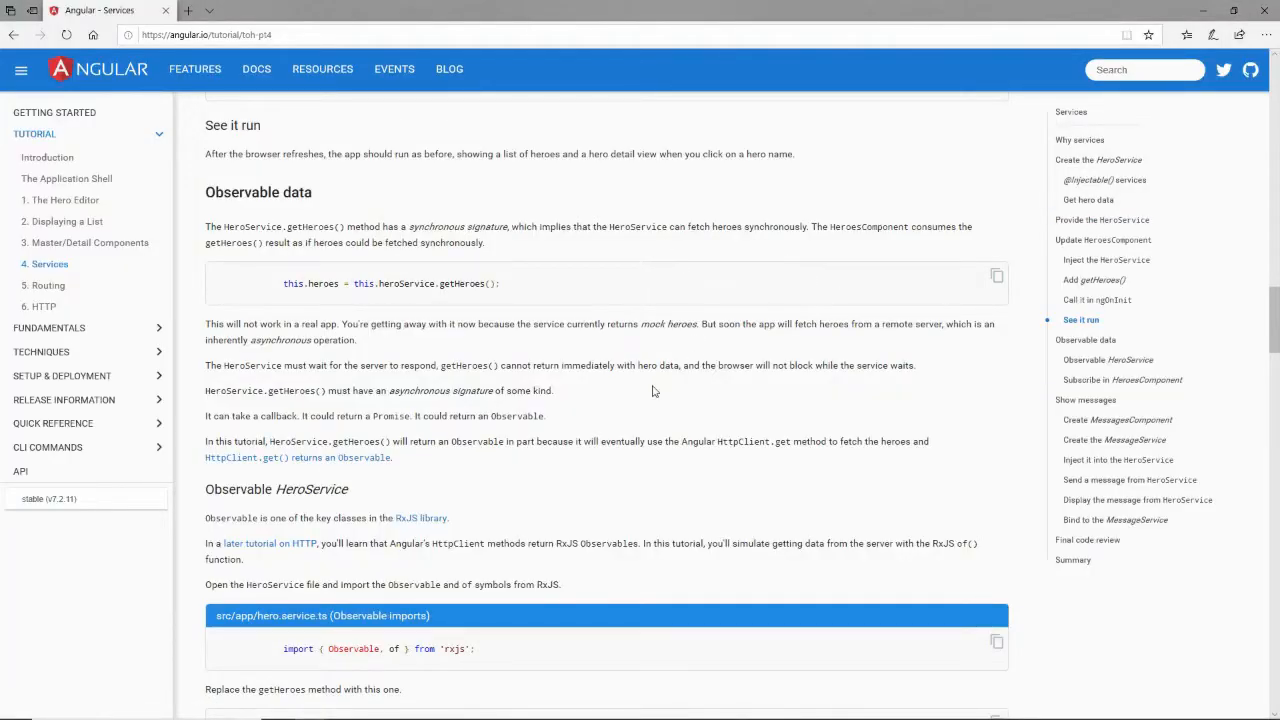
mouse_move(577, 402)
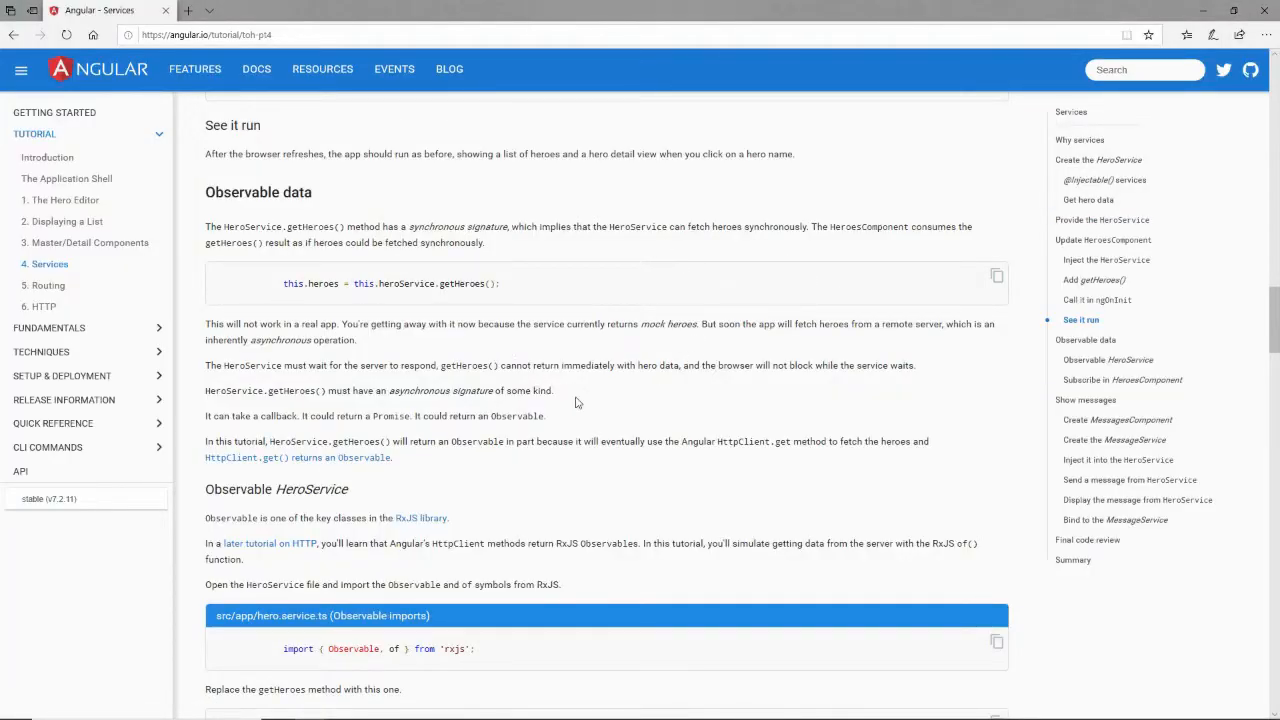
scroll("down", 3)
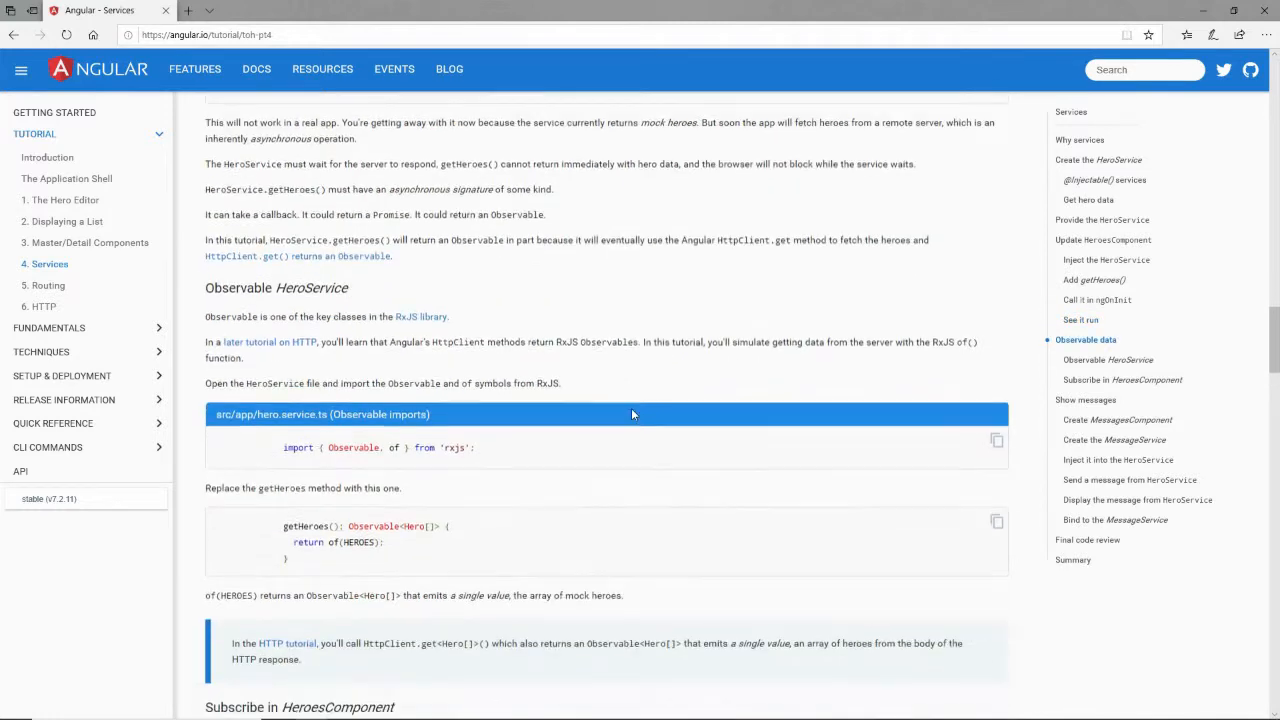
scroll("up", 3)
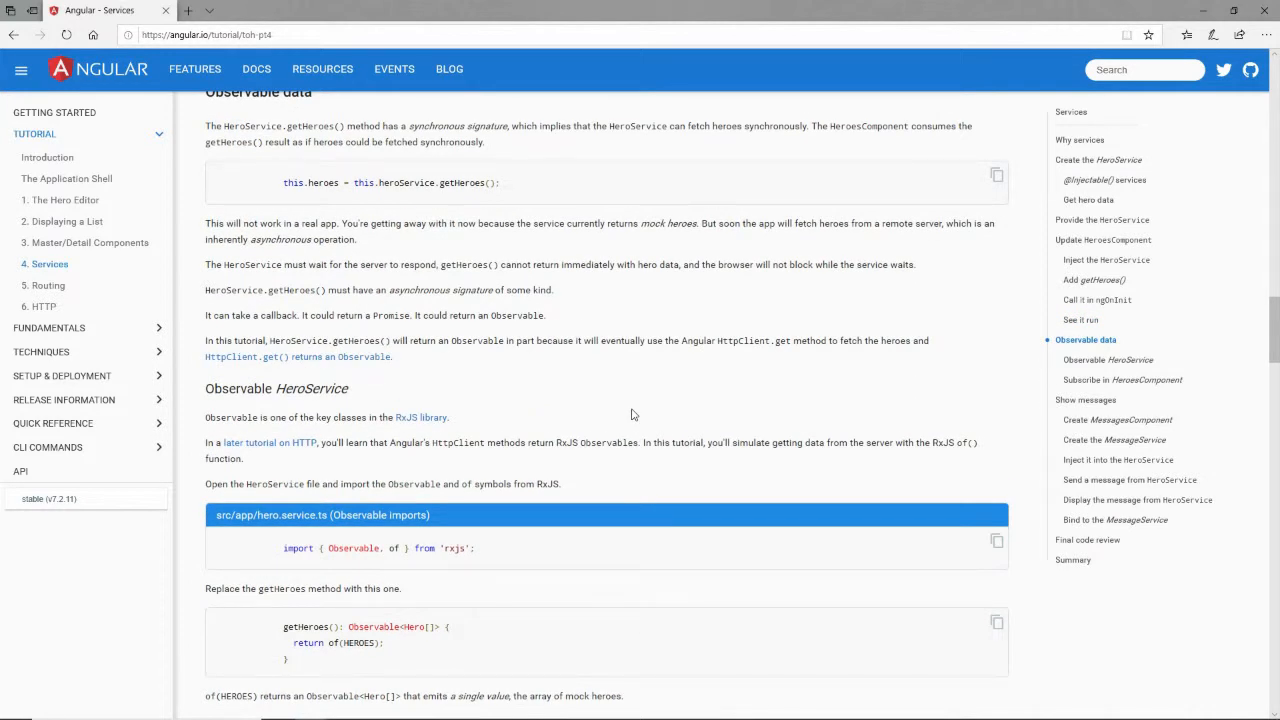
mouse_move(700, 493)
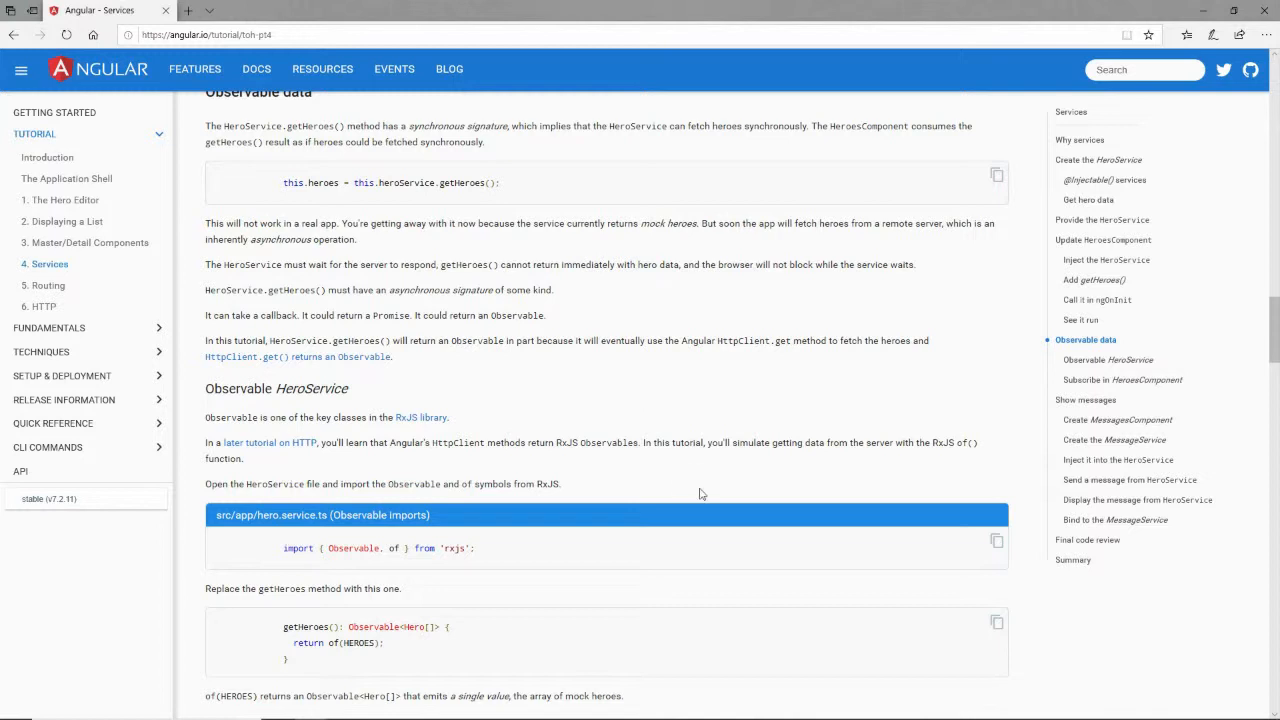
scroll("down", 3)
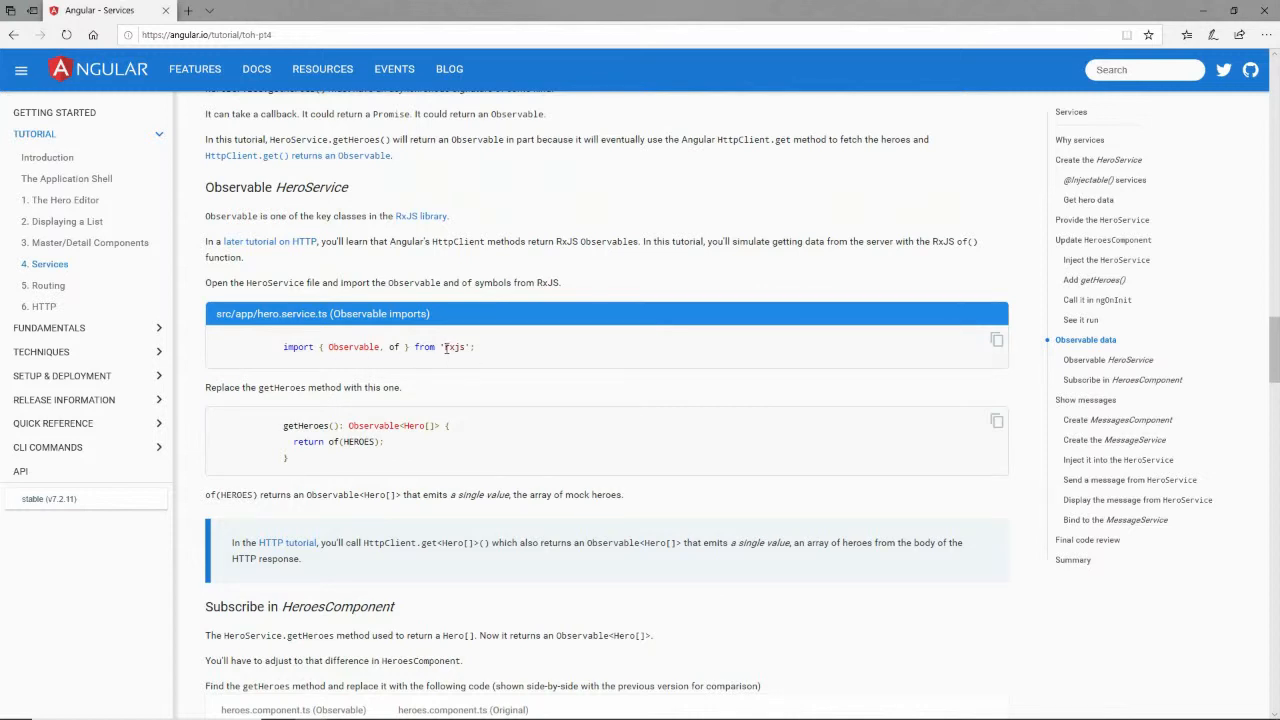
mouse_move(997, 340)
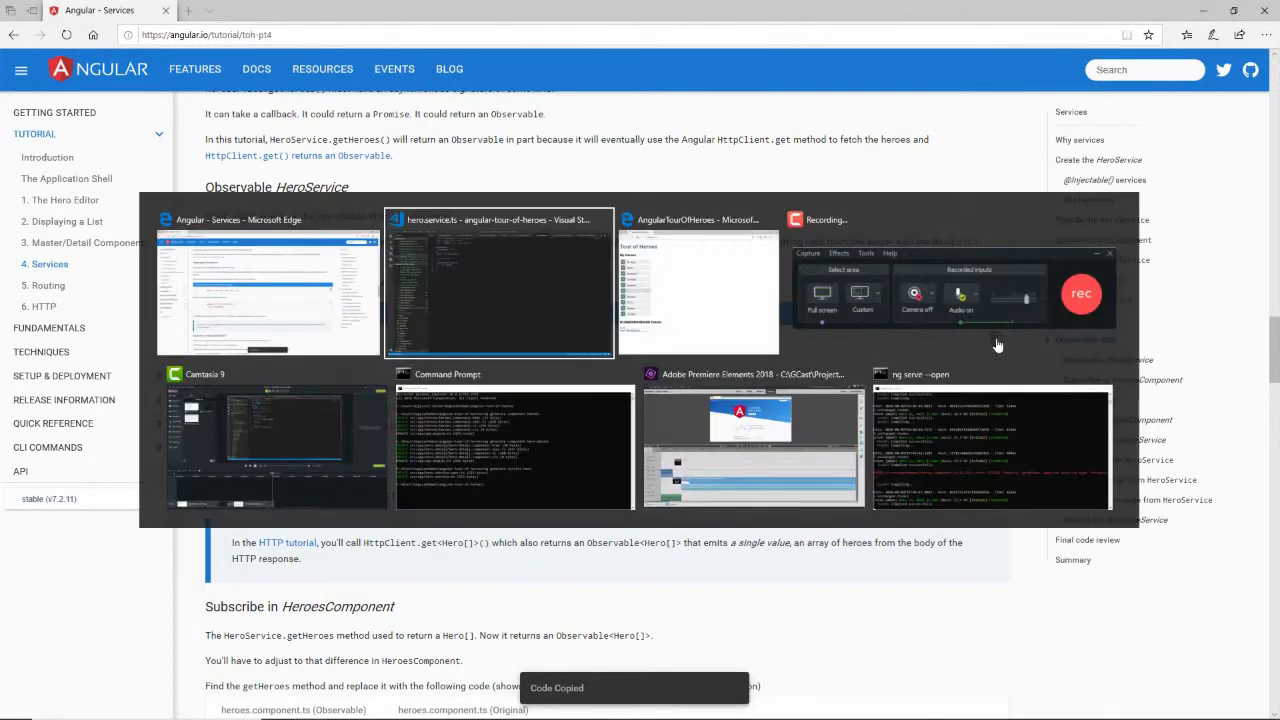
Step: Add import { Observable, of } from 'rxjs'; to hero.service.ts
left_click(500, 285)
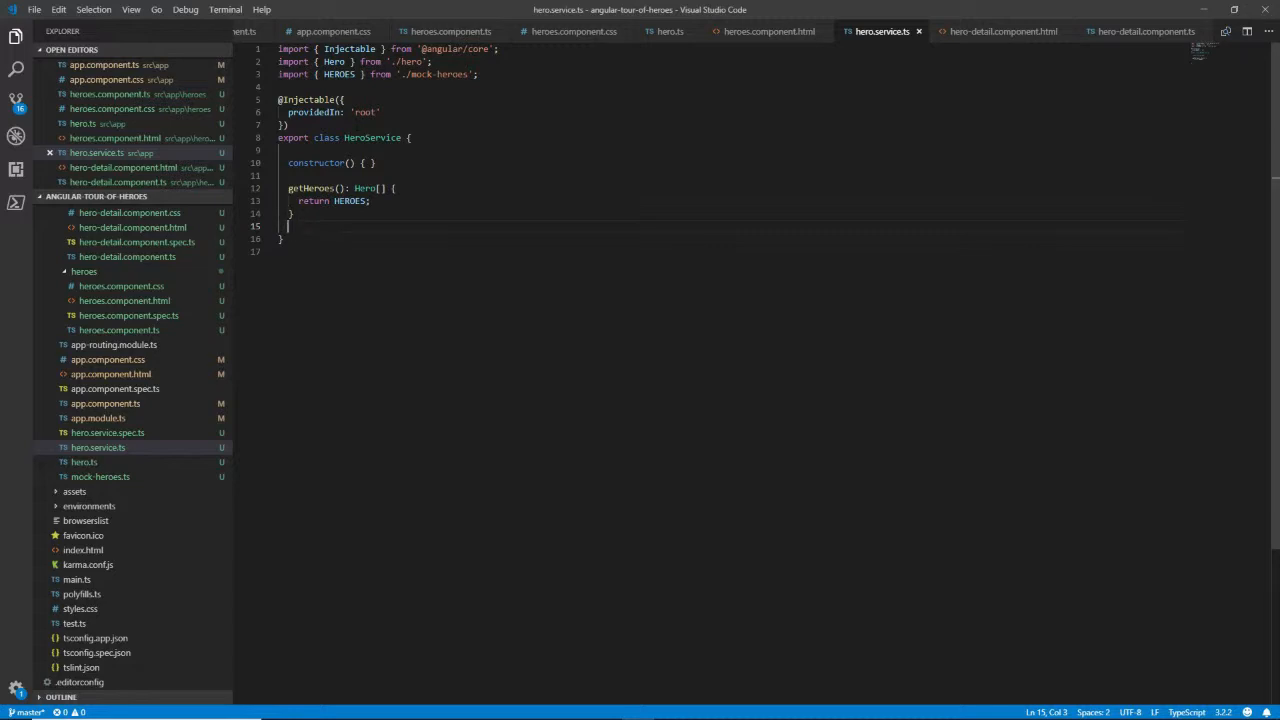
type("import { Observable, of } from 'rxjs';")
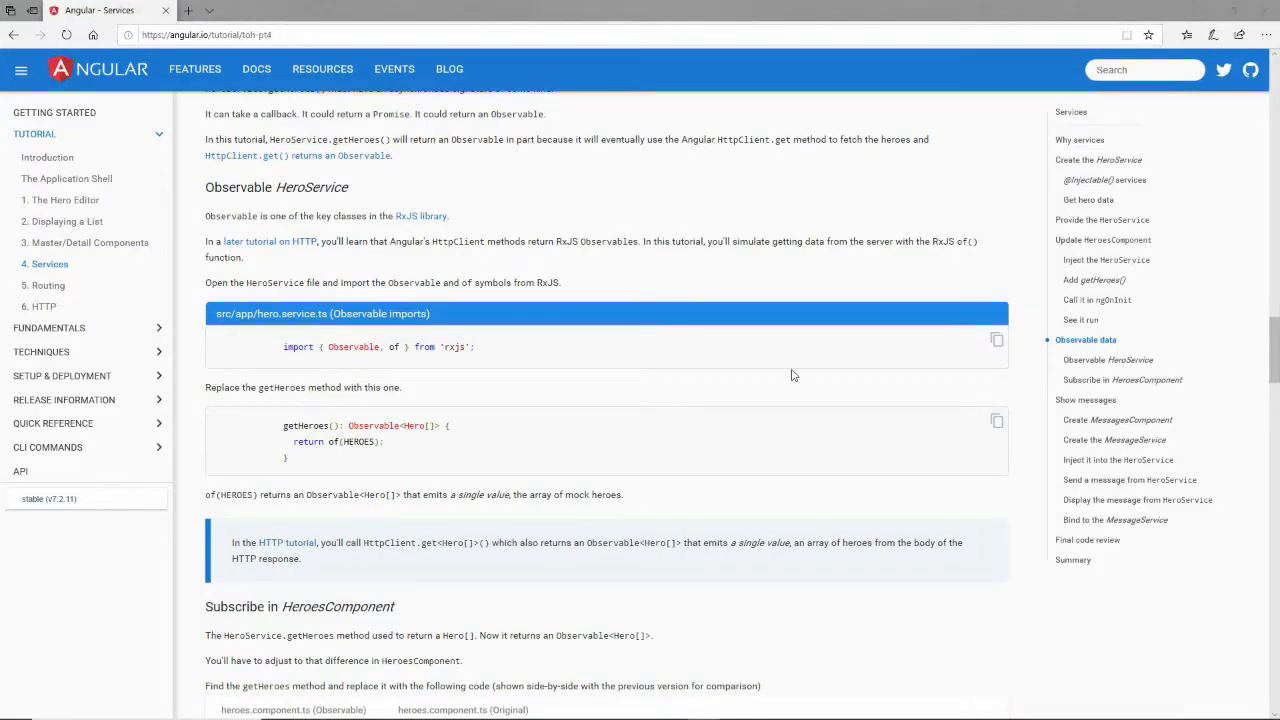
mouse_move(269, 434)
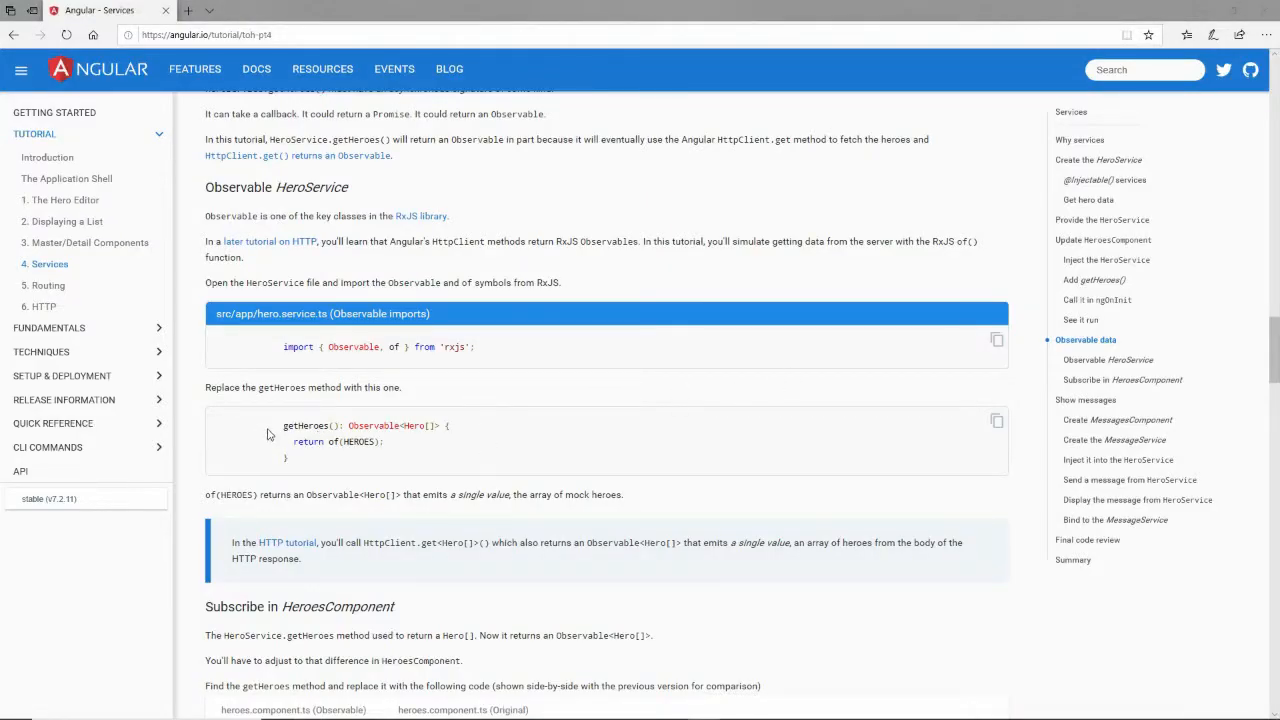
mouse_move(994, 421)
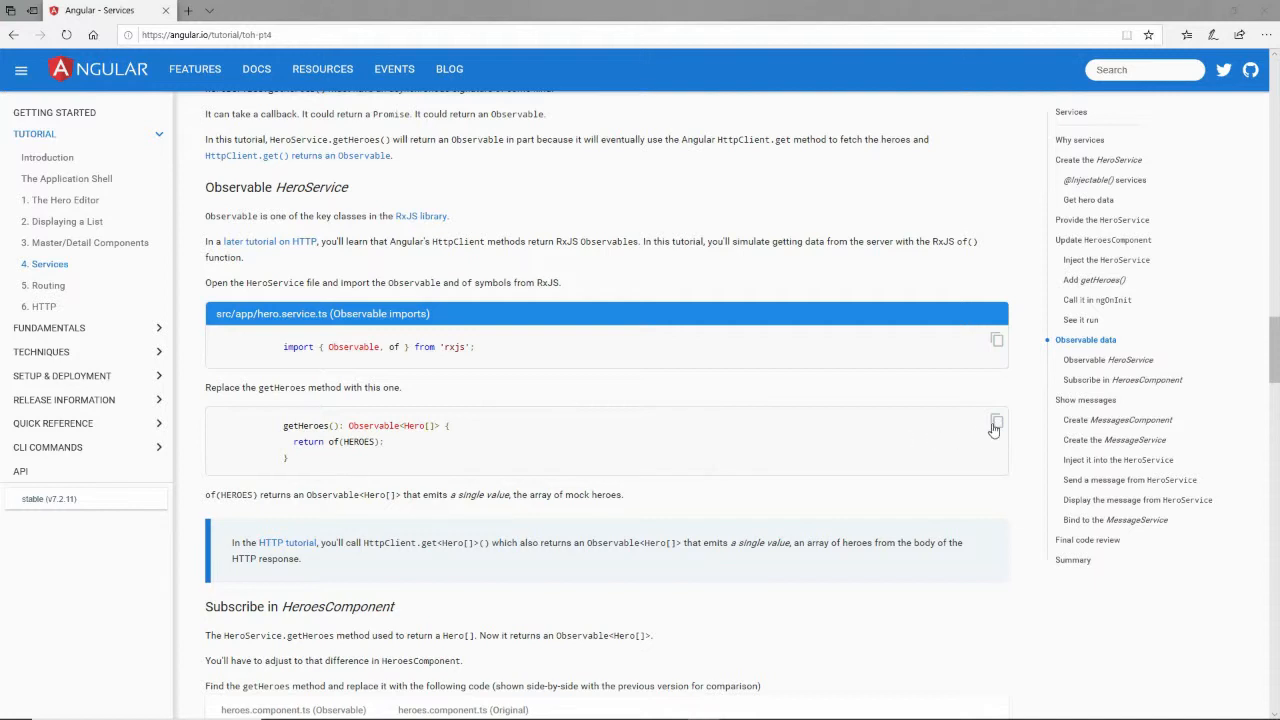
key("alt+tab")
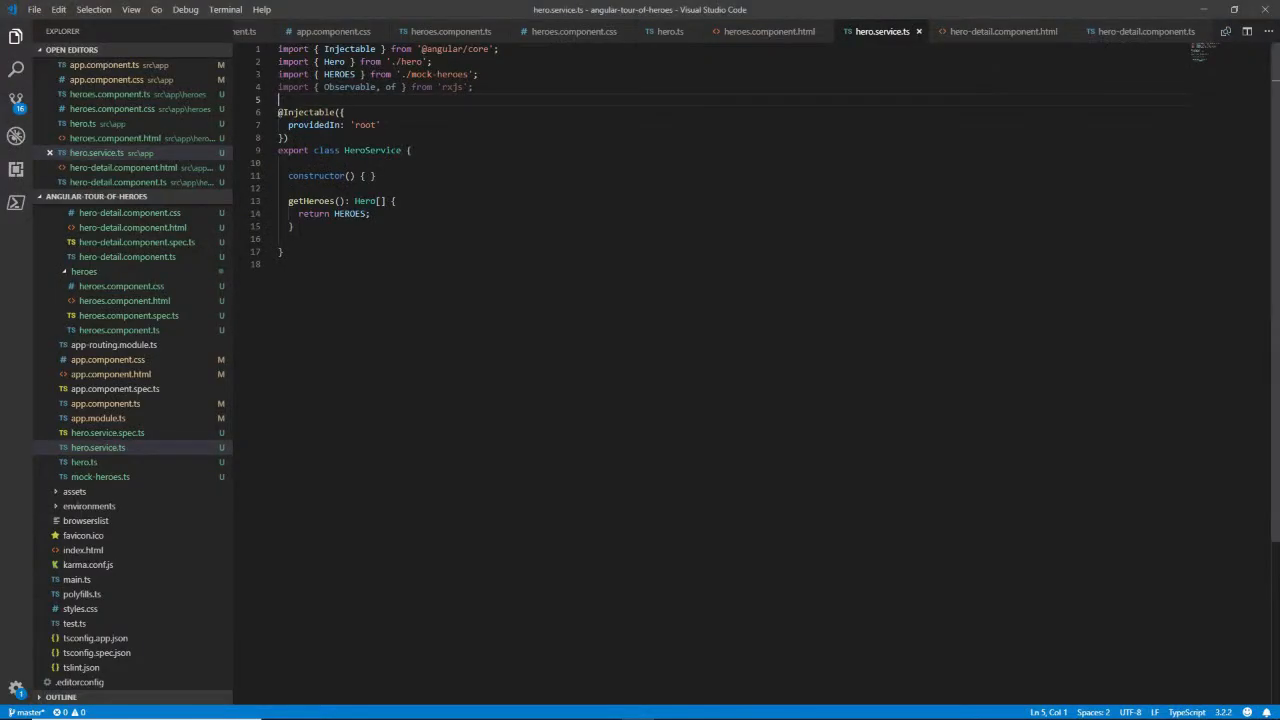
Step: Review getHeroes(): Observable<Hero[]> returning of(HEROES) and save hero.service.ts
left_click(393, 200)
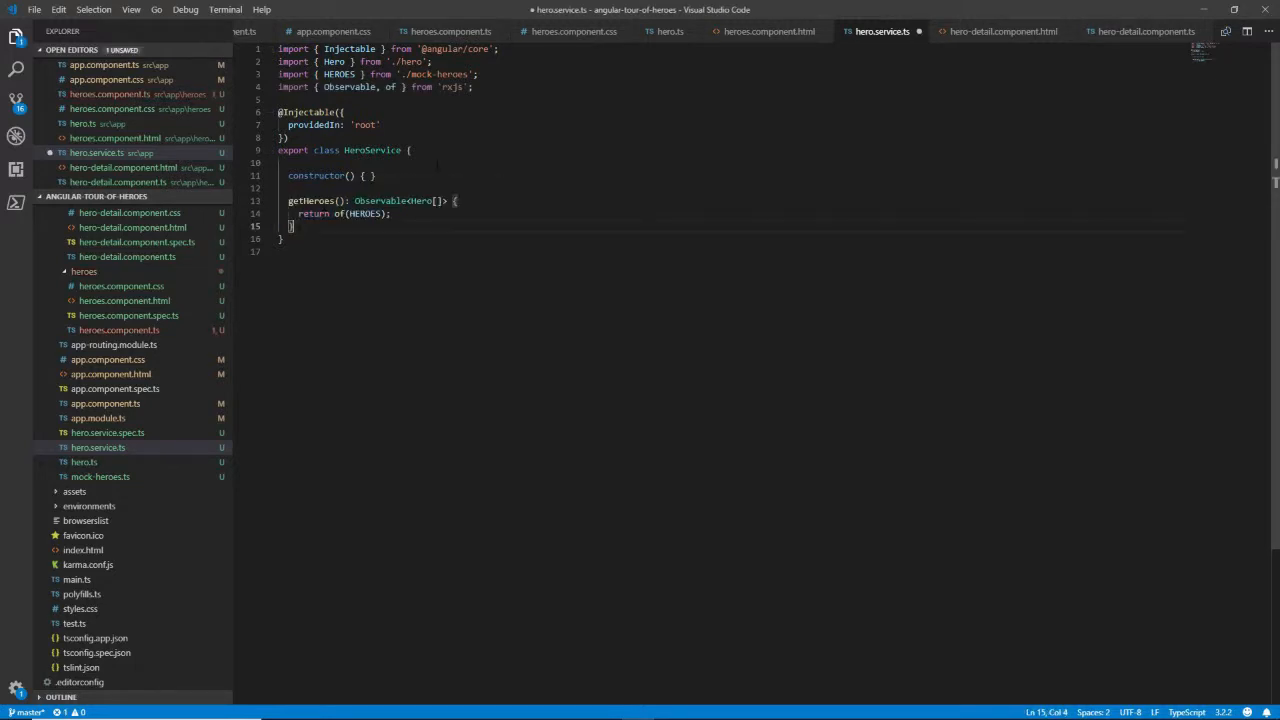
double_click(379, 200)
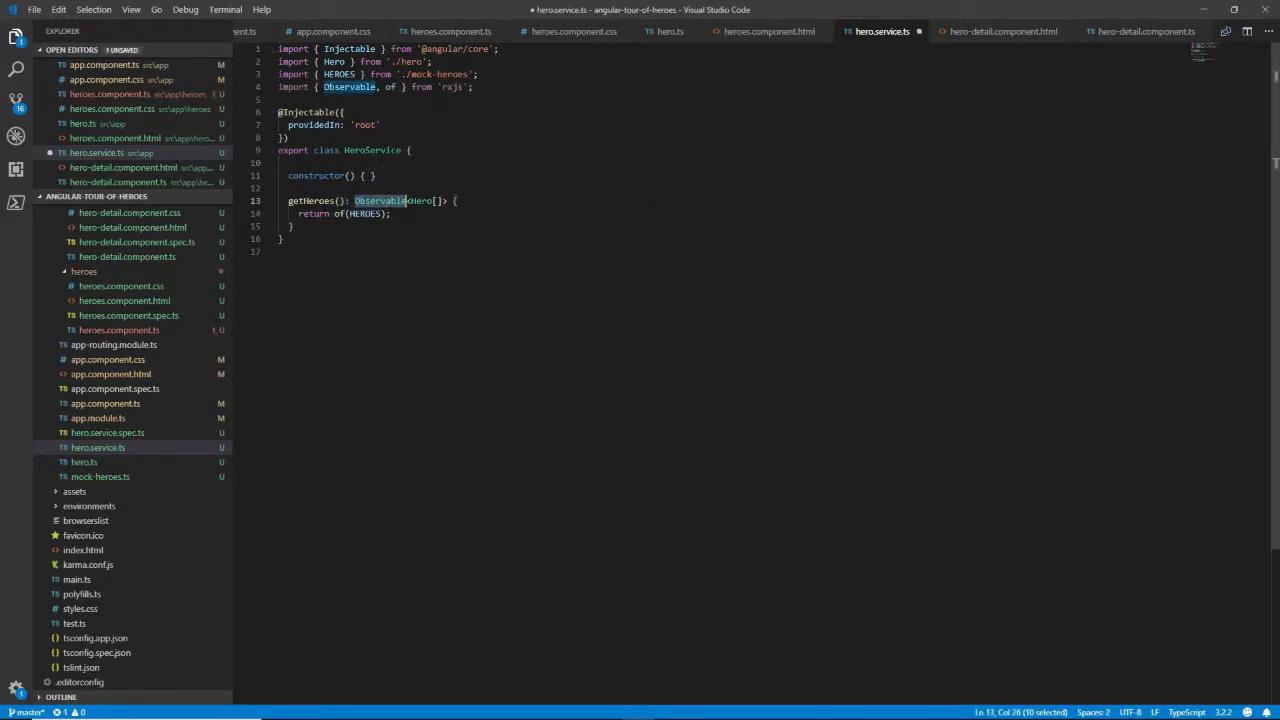
left_click(291, 226)
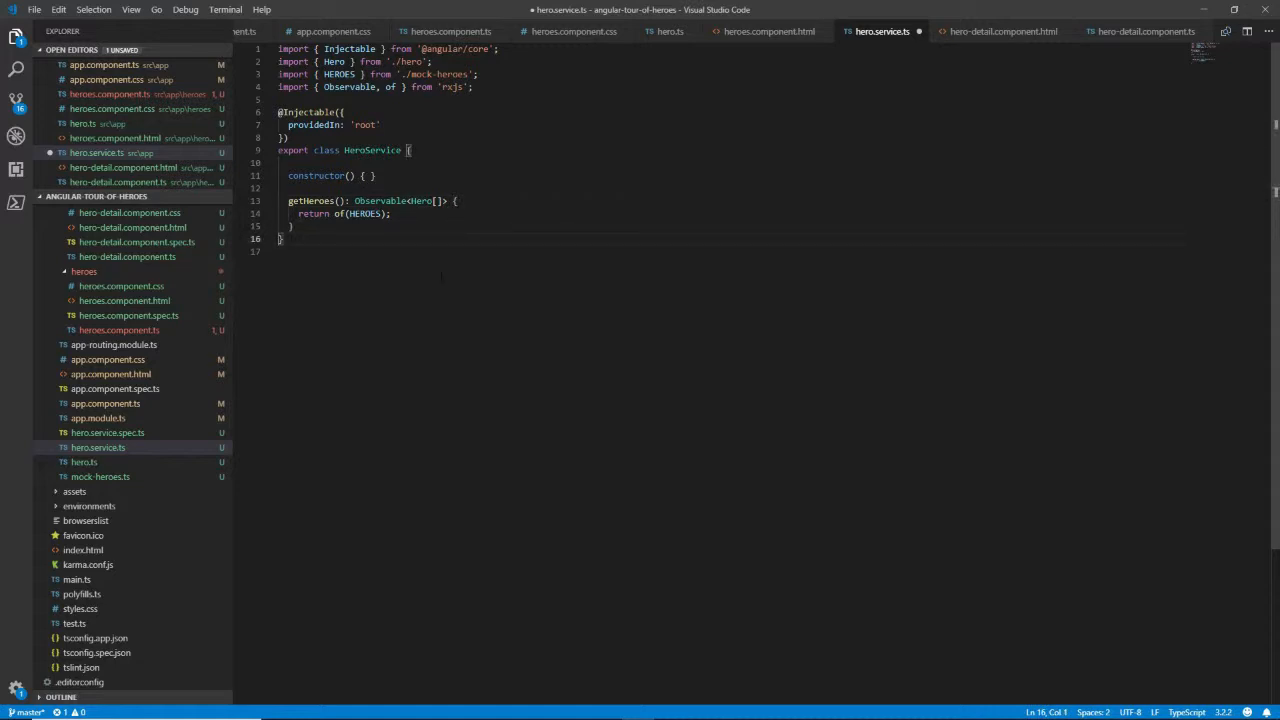
key("ctrl+s")
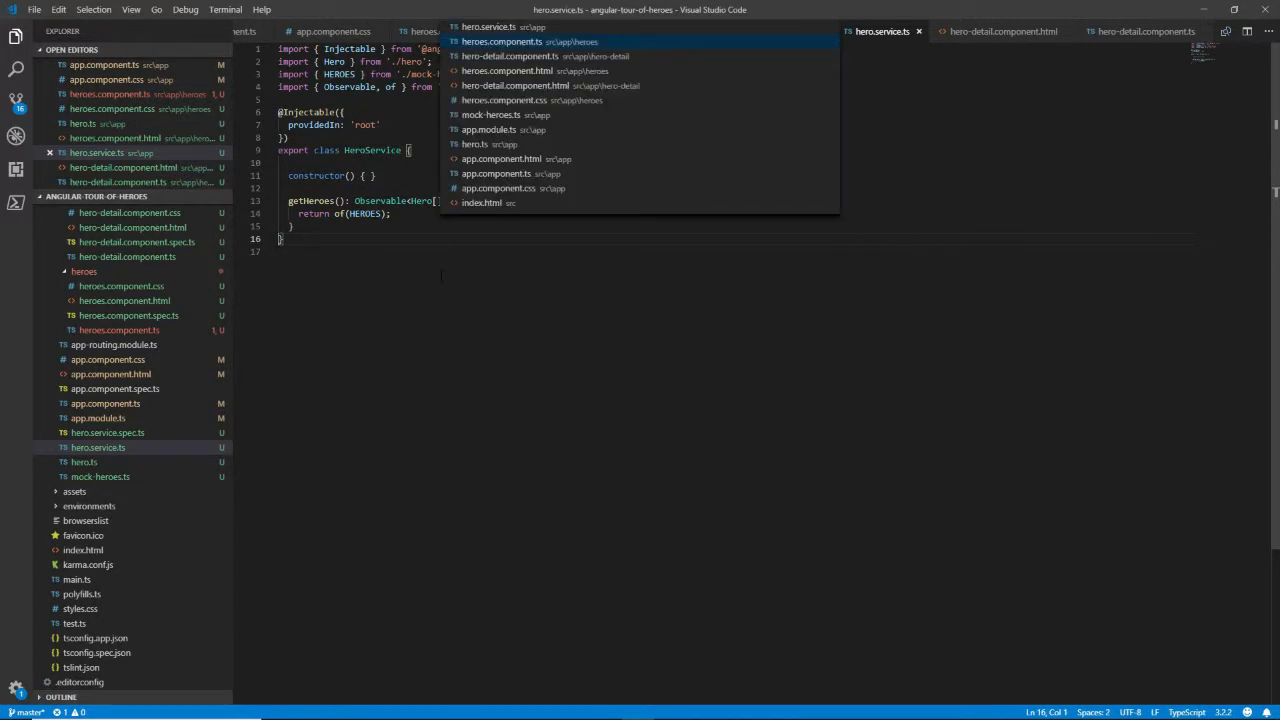
Step: Open heroes.component.ts, then return to the Angular Services tutorial
left_click(502, 42)
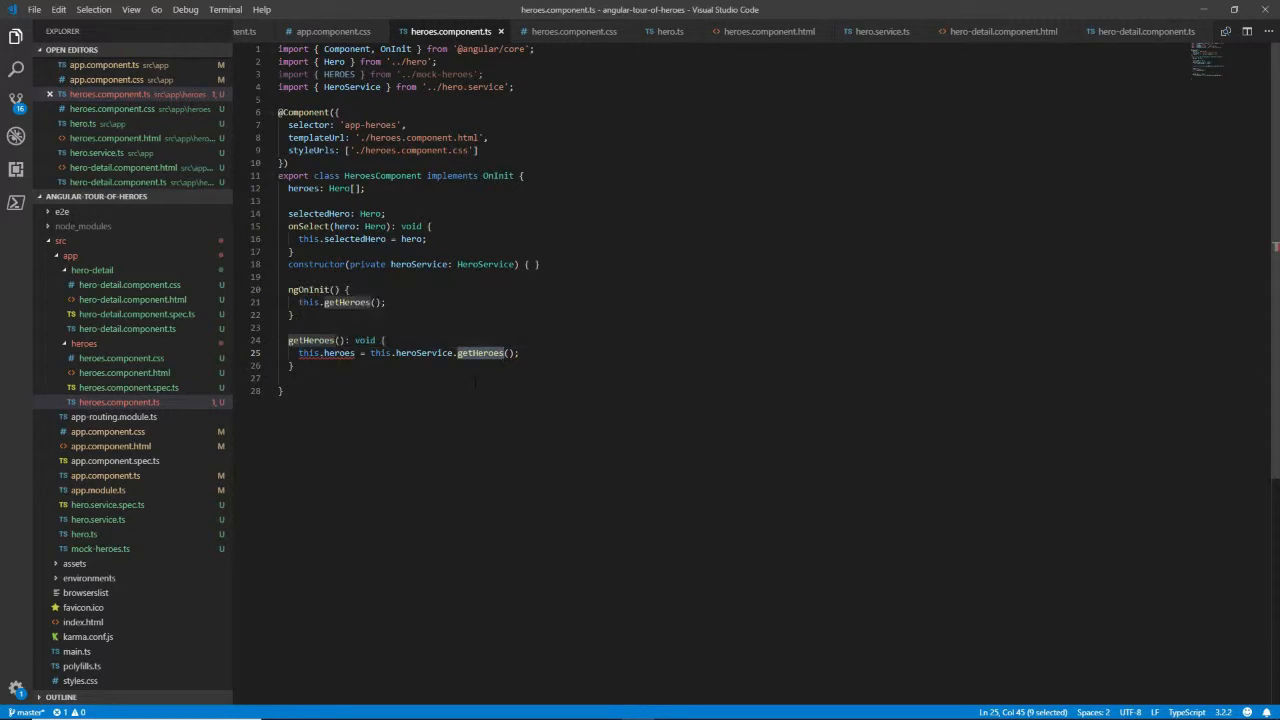
key("alt+tab")
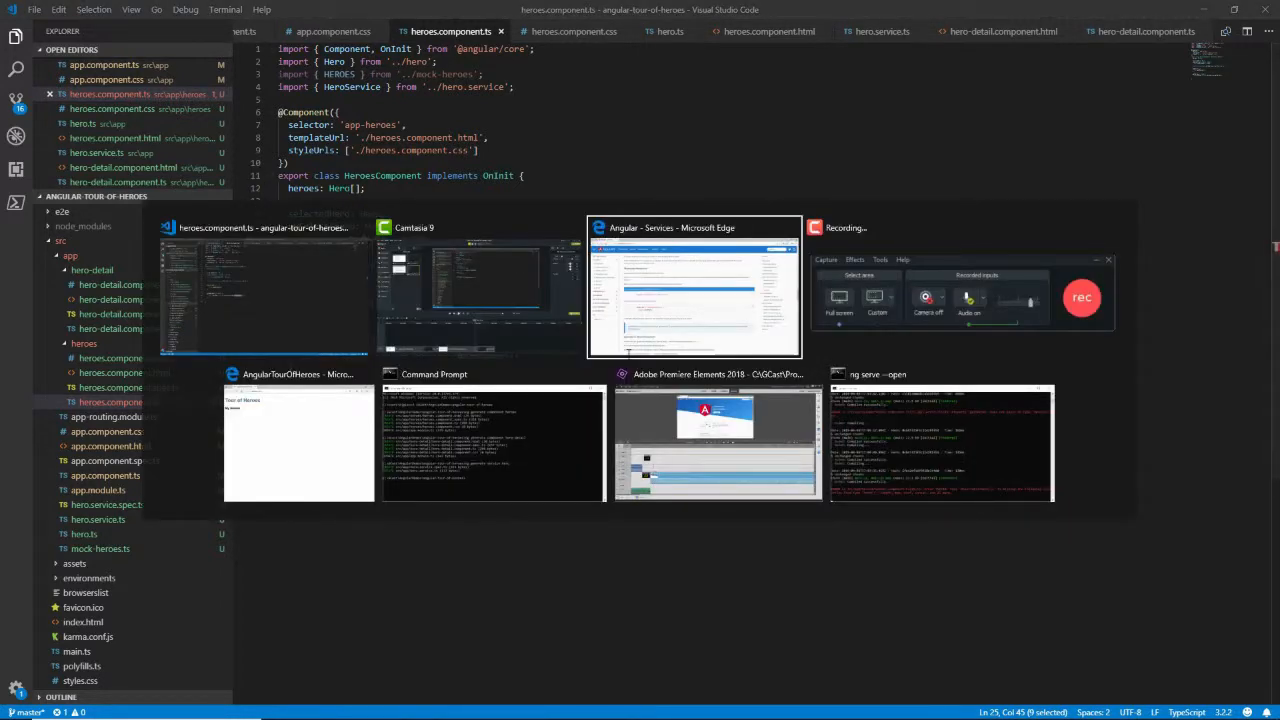
left_click(694, 290)
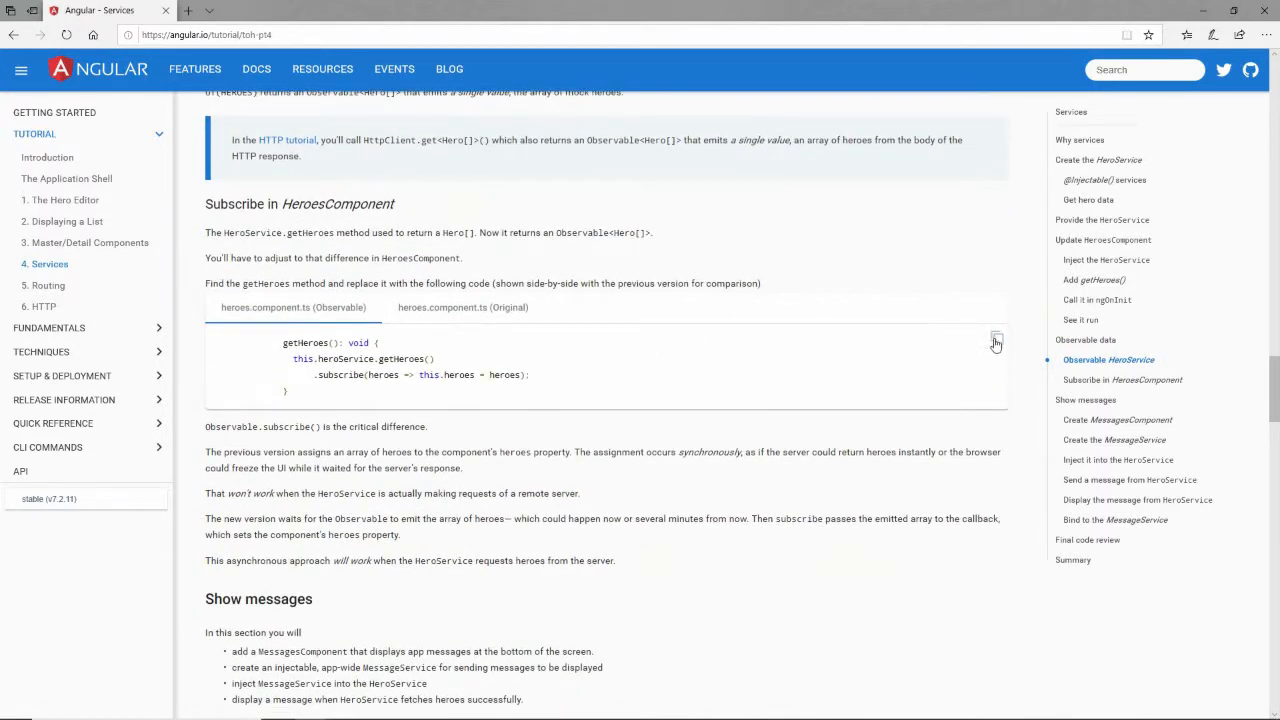
Step: Read the Subscribe in HeroesComponent snippet, highlighting getHeroes and the heroes => this.heroes = heroes callback
left_click(996, 339)
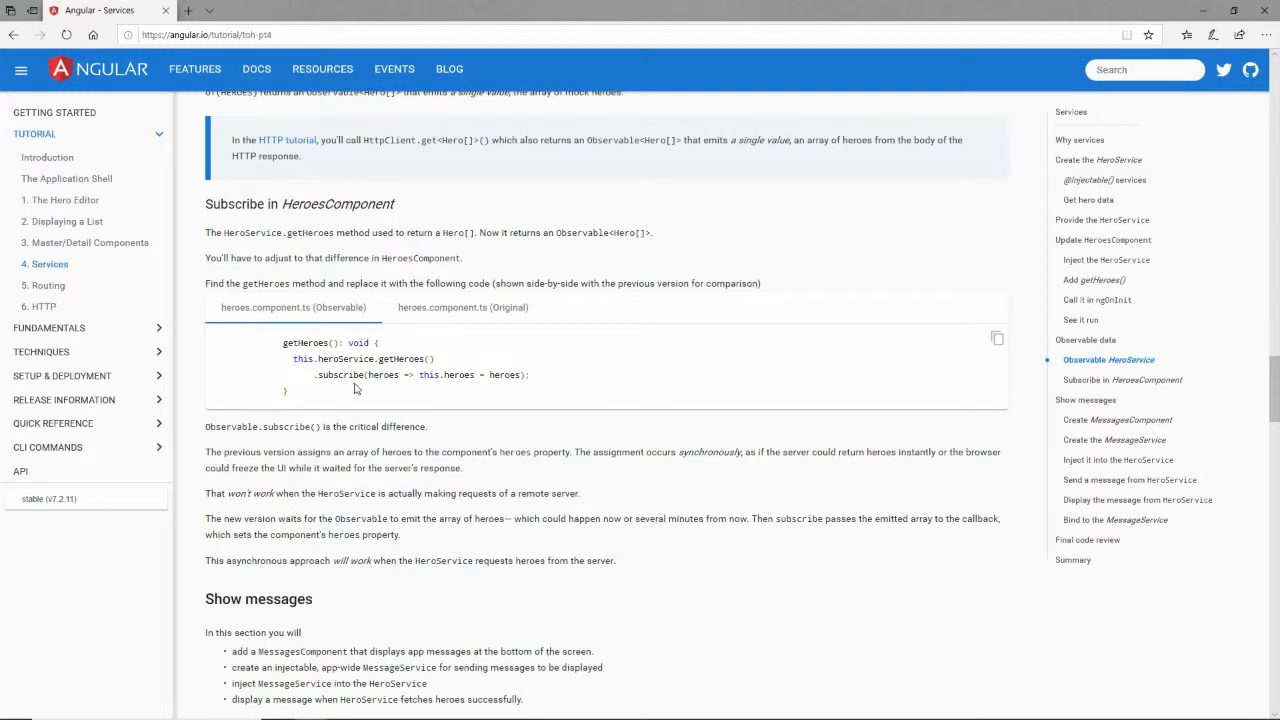
mouse_move(348, 378)
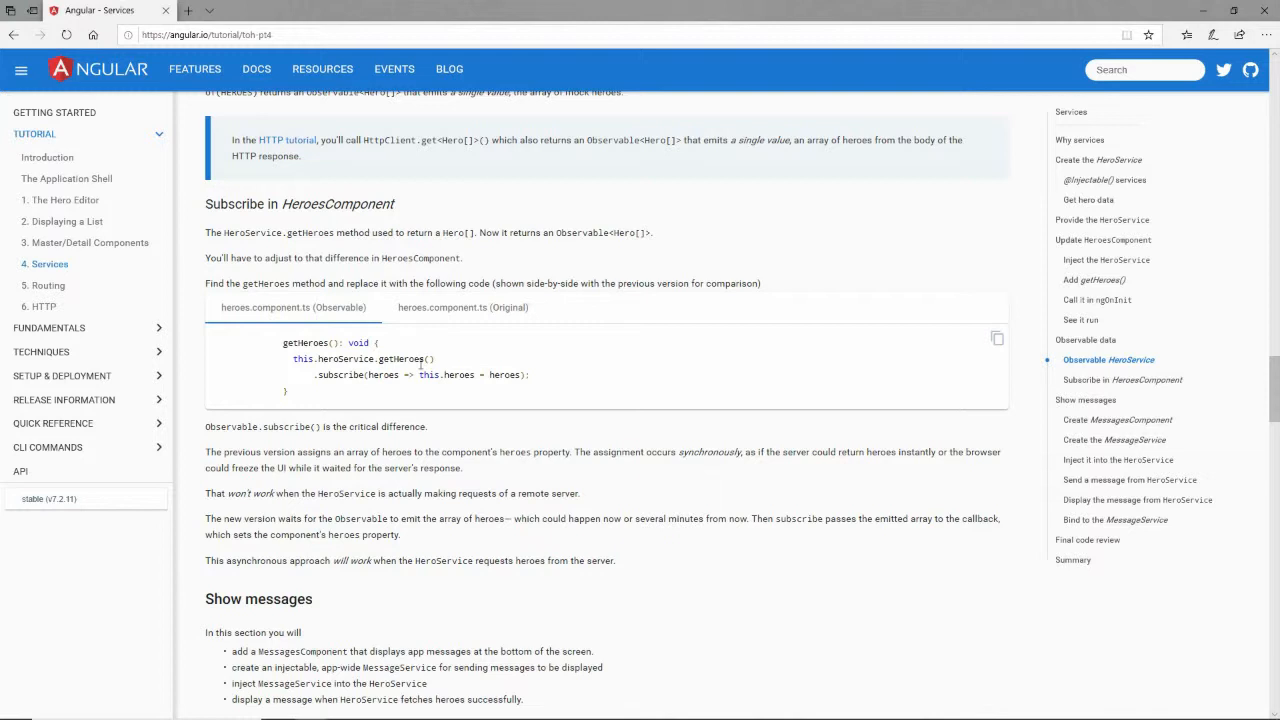
double_click(363, 358)
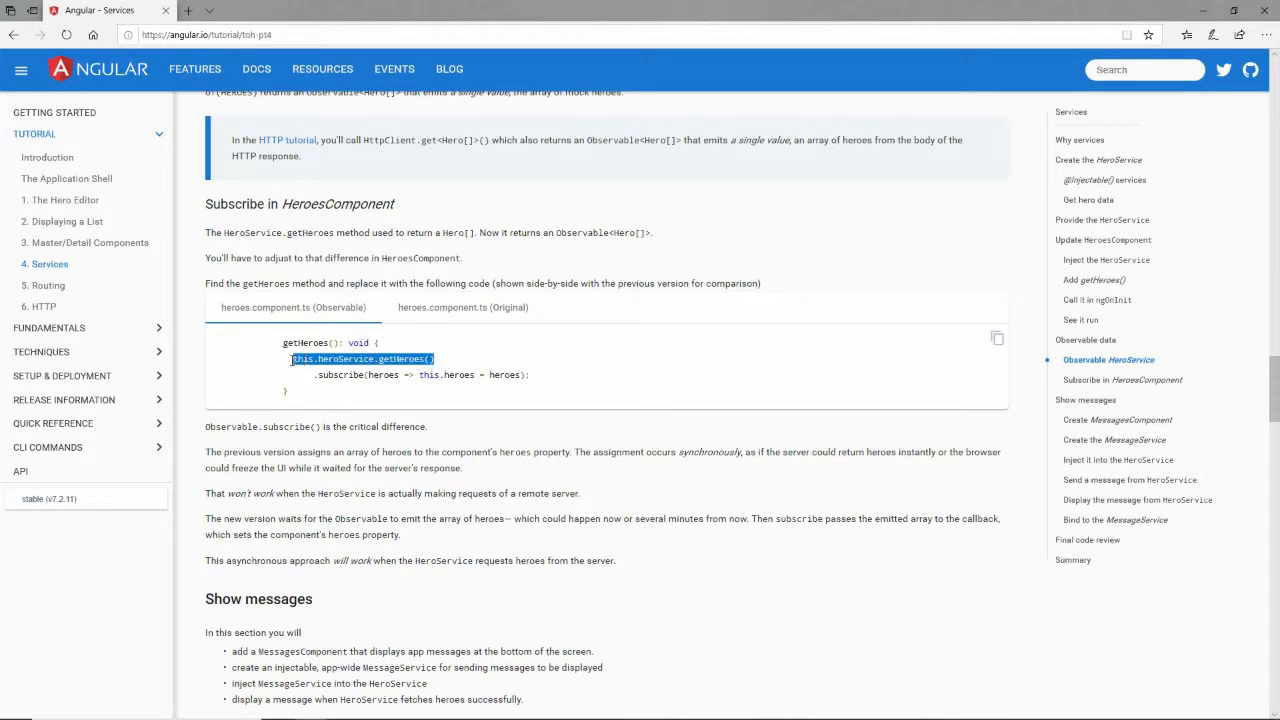
double_click(338, 375)
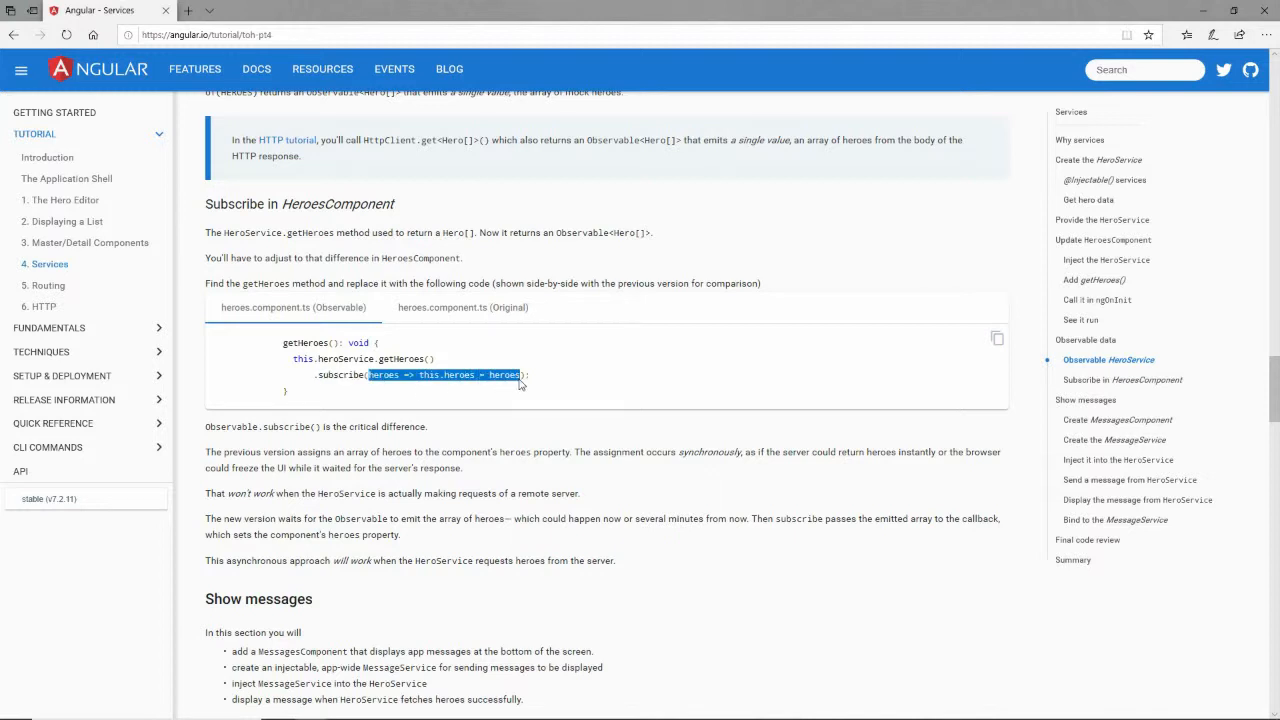
double_click(459, 374)
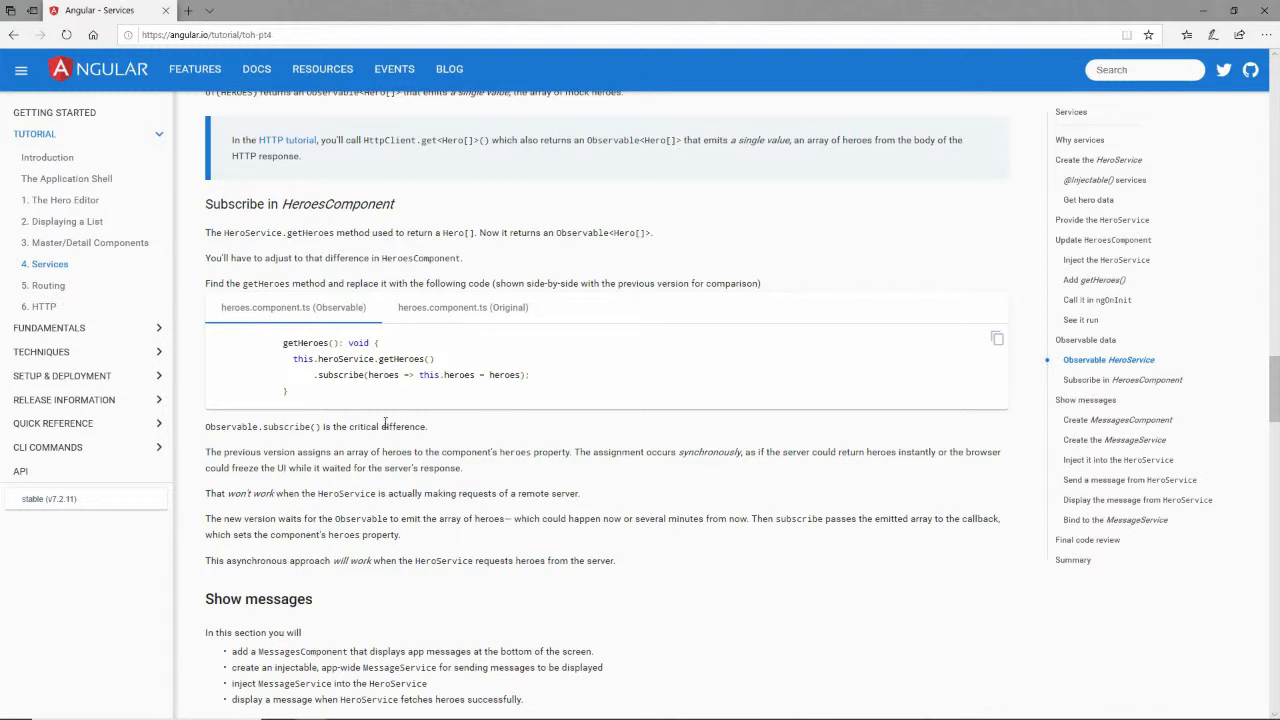
left_click(997, 338)
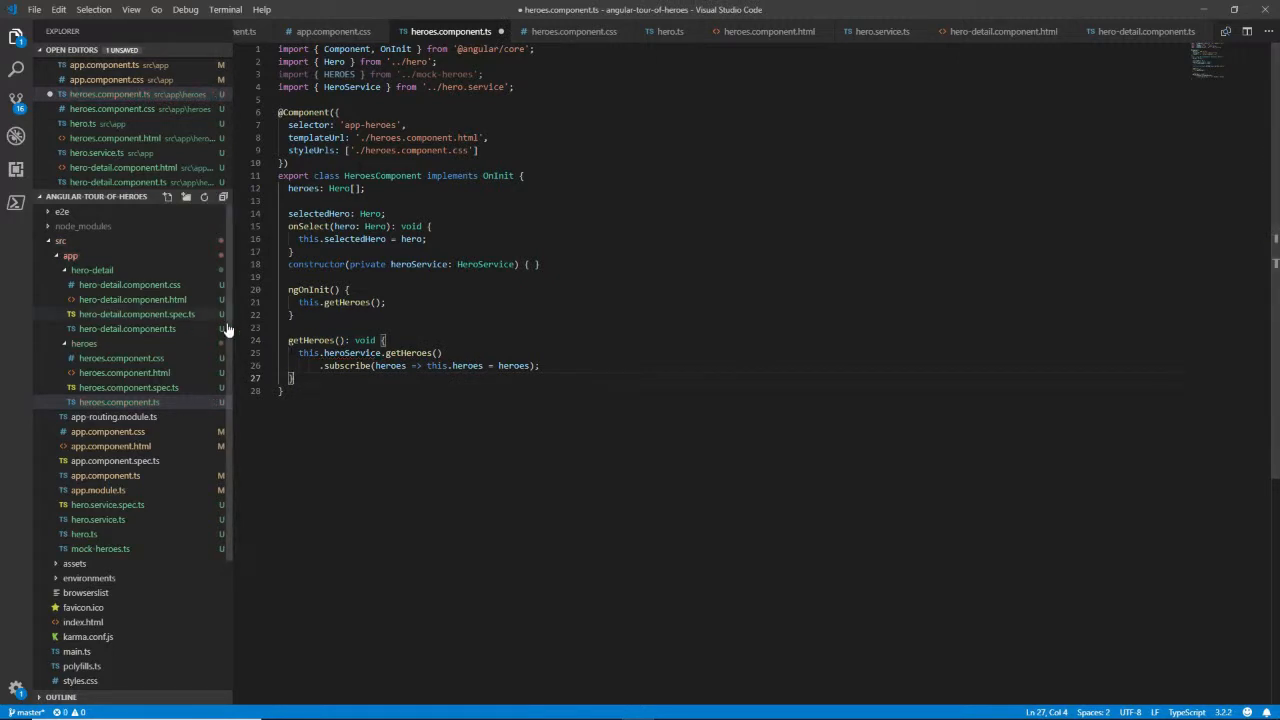
Step: Check the new .subscribe(heroes => this.heroes = heroes) line, save, and switch to the running app
left_click(355, 365)
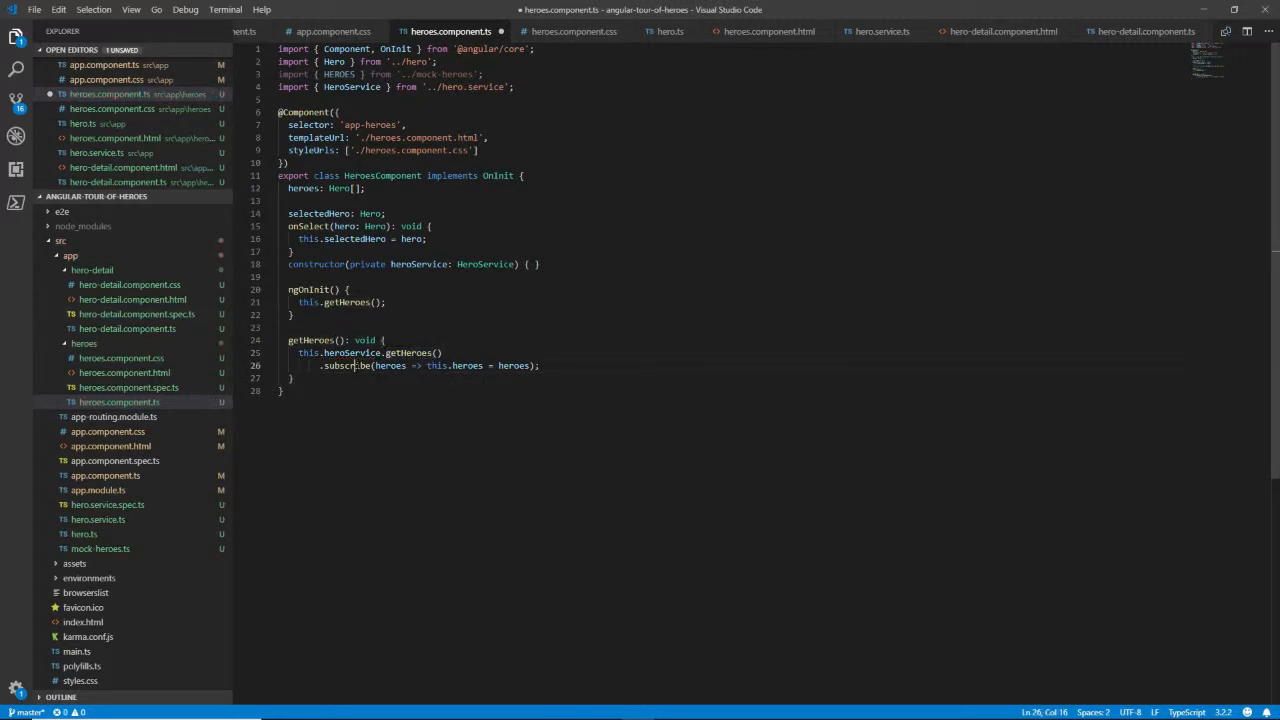
double_click(390, 365)
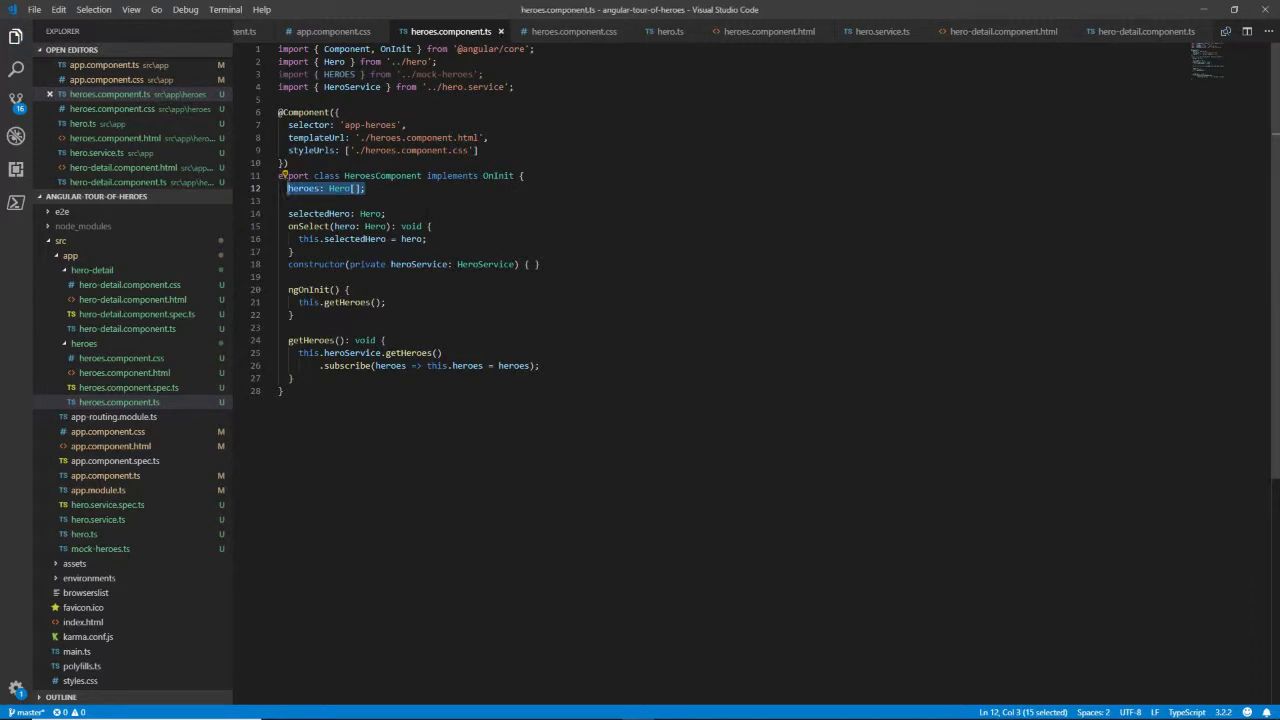
key("alt+tab")
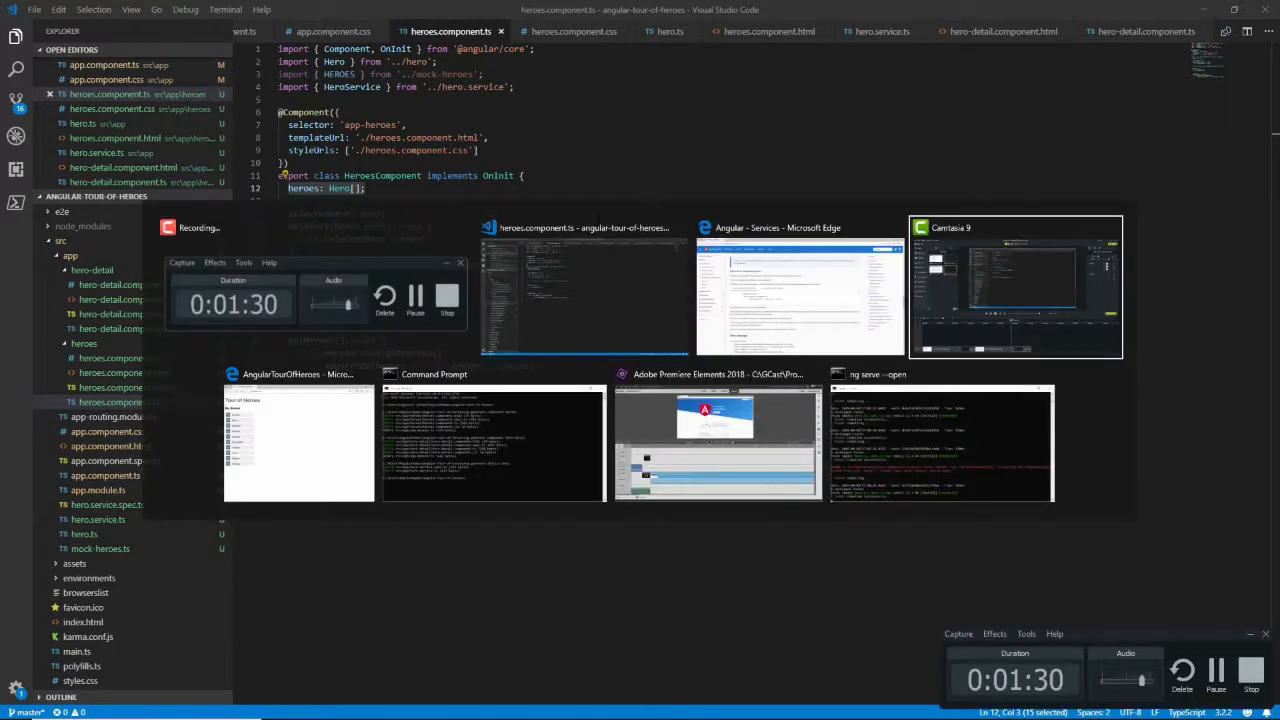
left_click(299, 440)
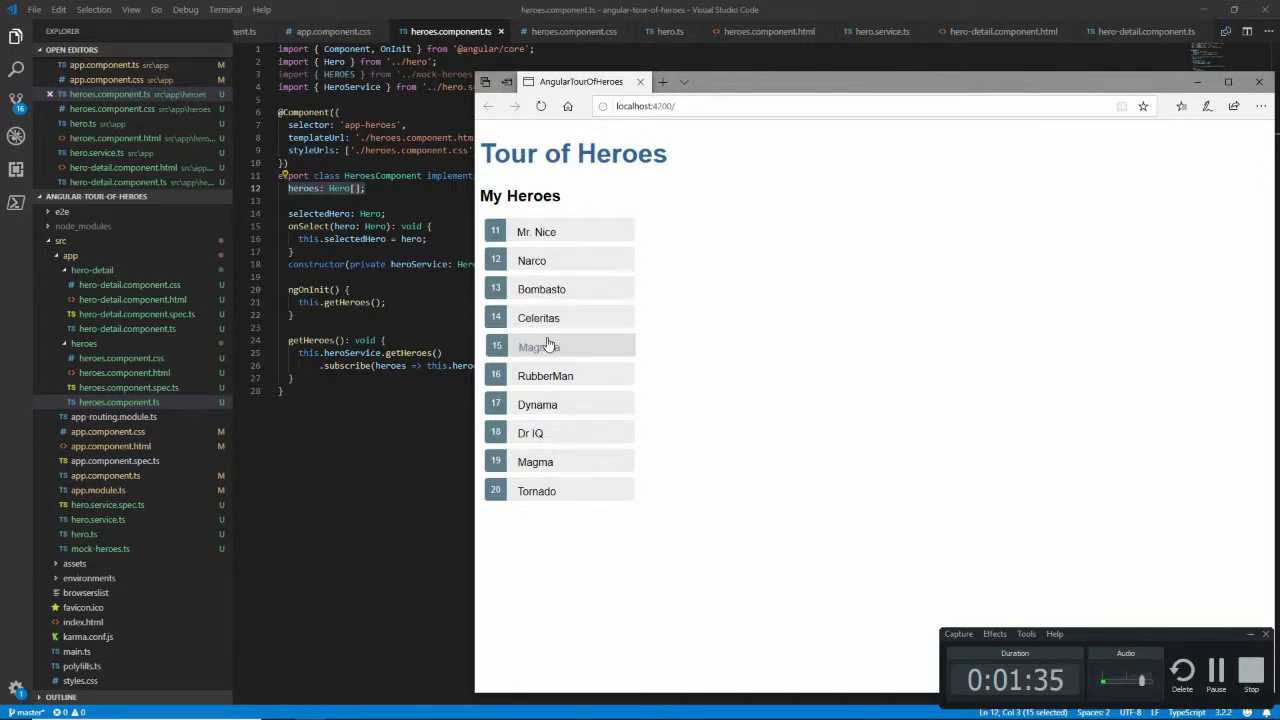
Step: Open Magneta's details and append 'aaaaa' to the name to see it update live
left_click(545, 346)
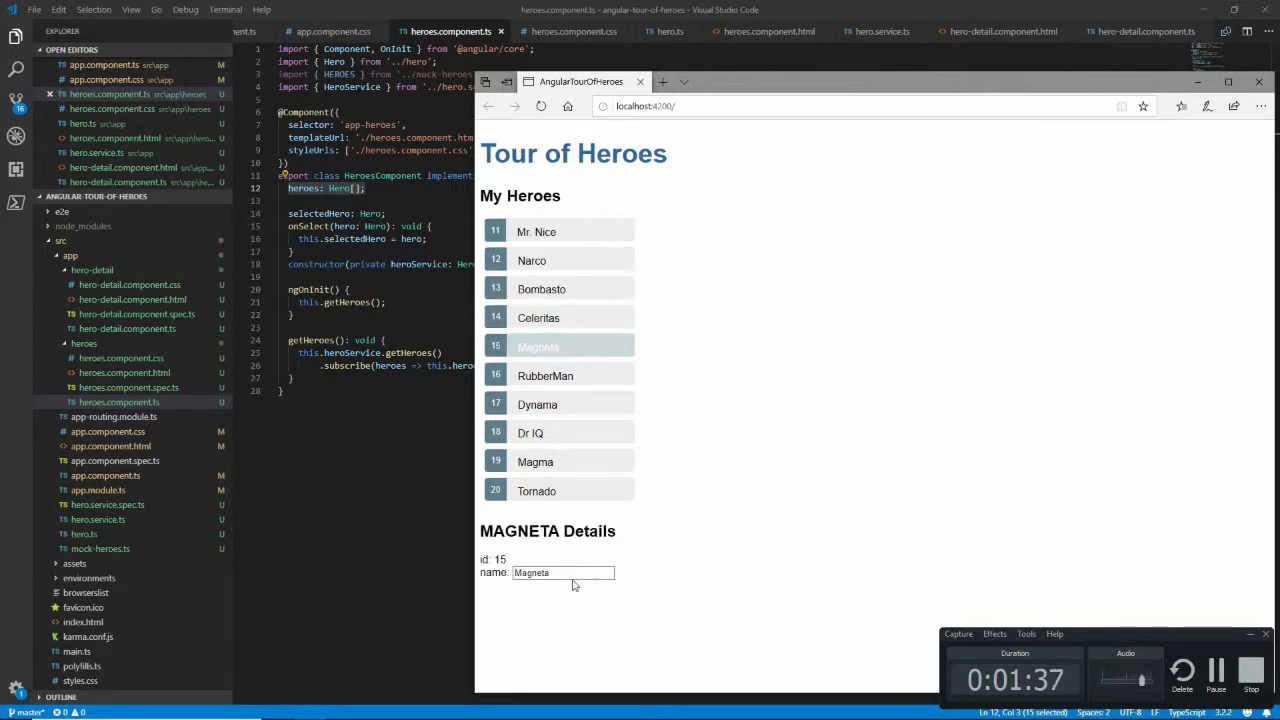
type("aaaaa")
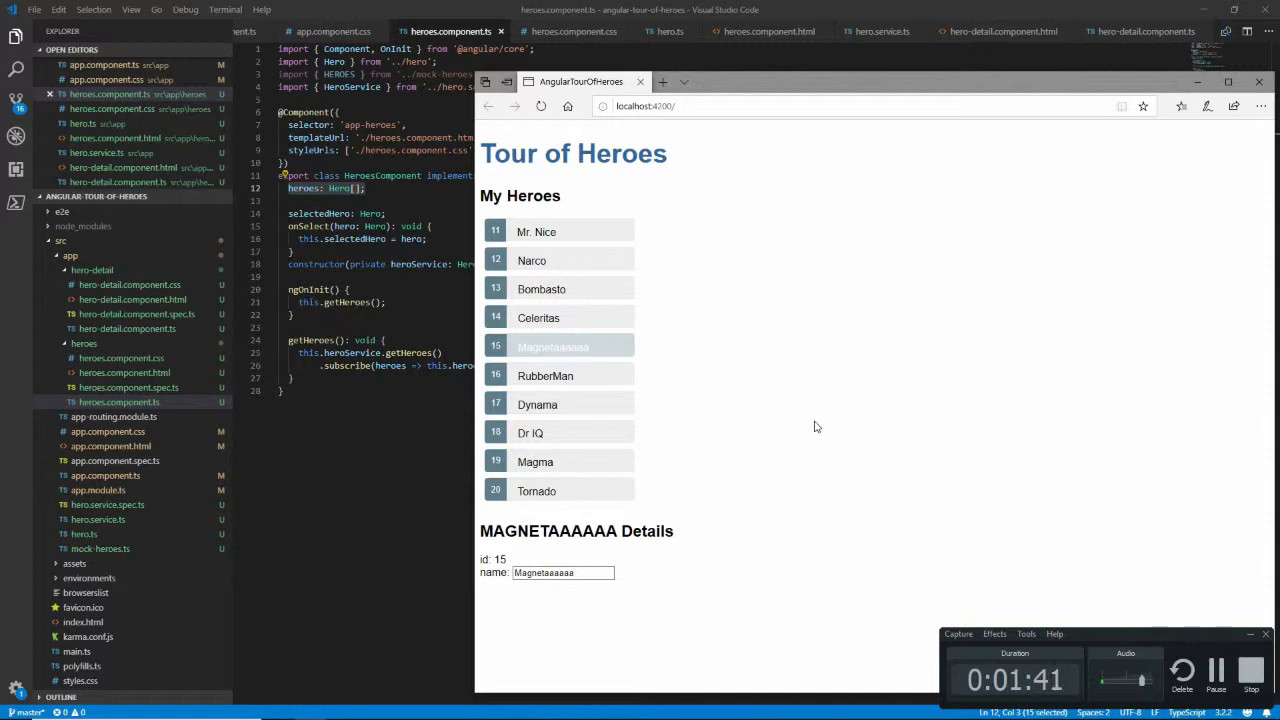
mouse_move(645, 381)
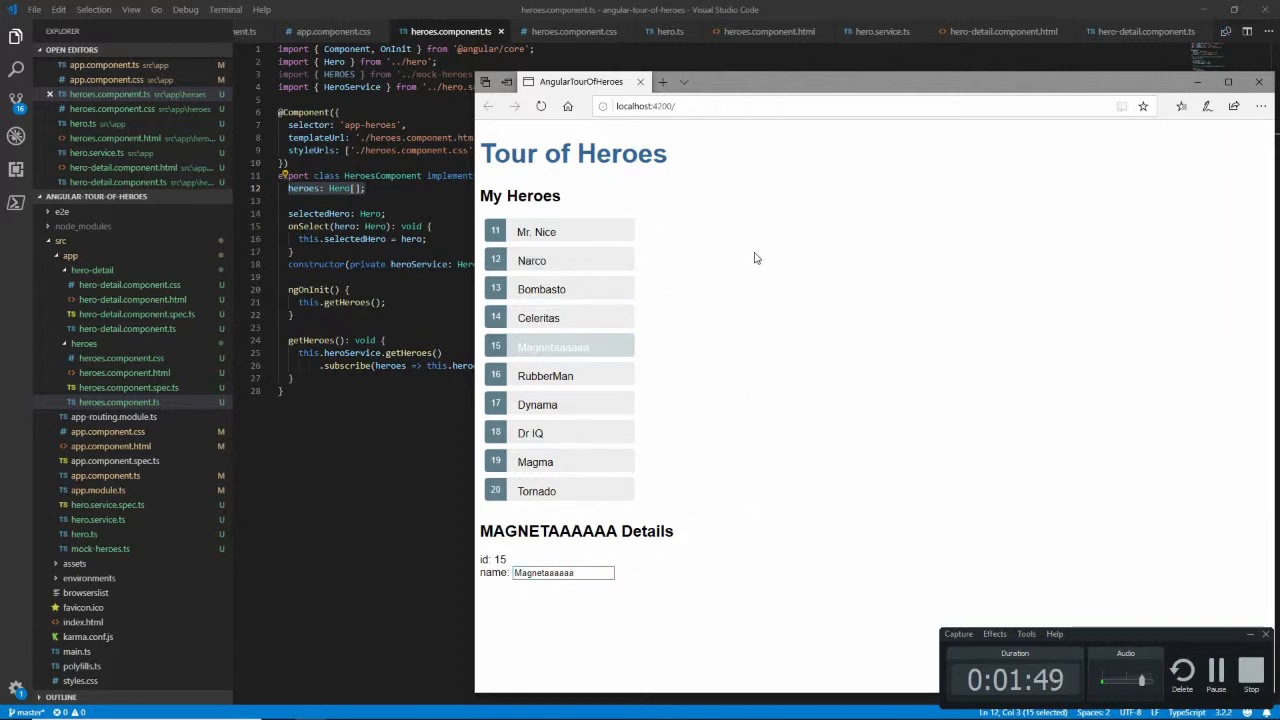
key("alt+tab")
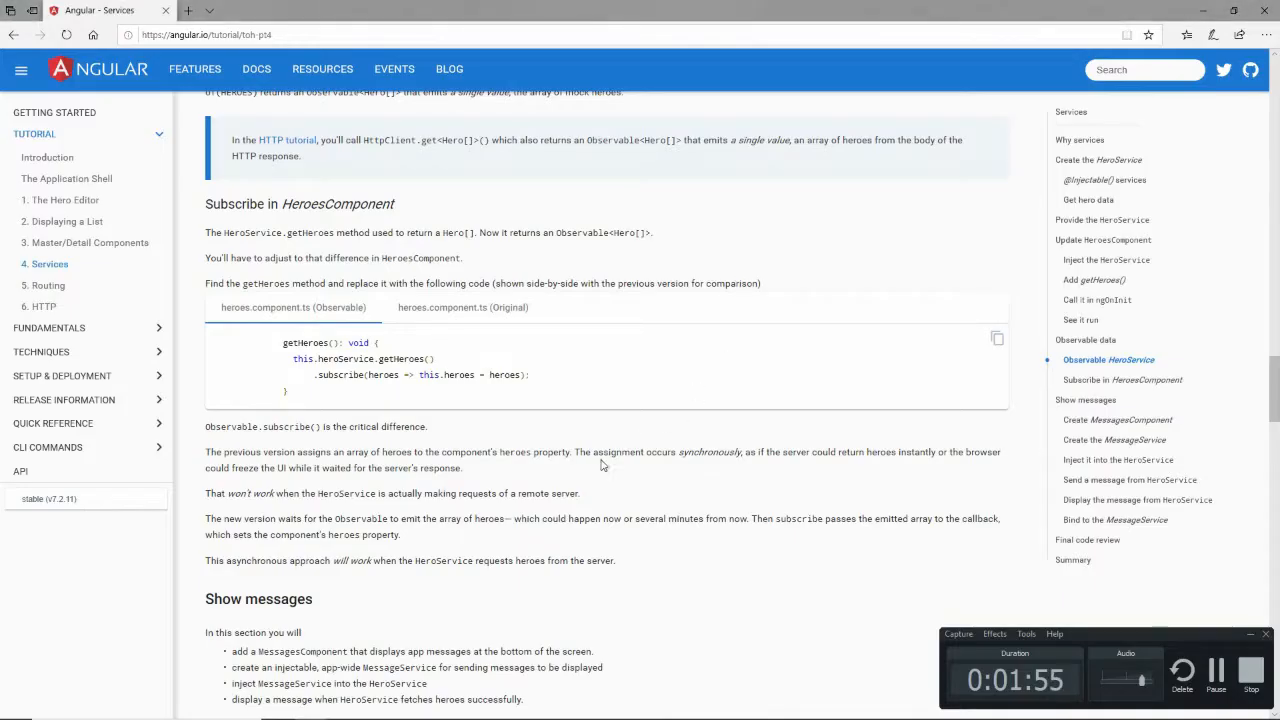
Step: Scroll the tutorial down to the Show messages / Create MessagesComponent section
scroll("down", 3)
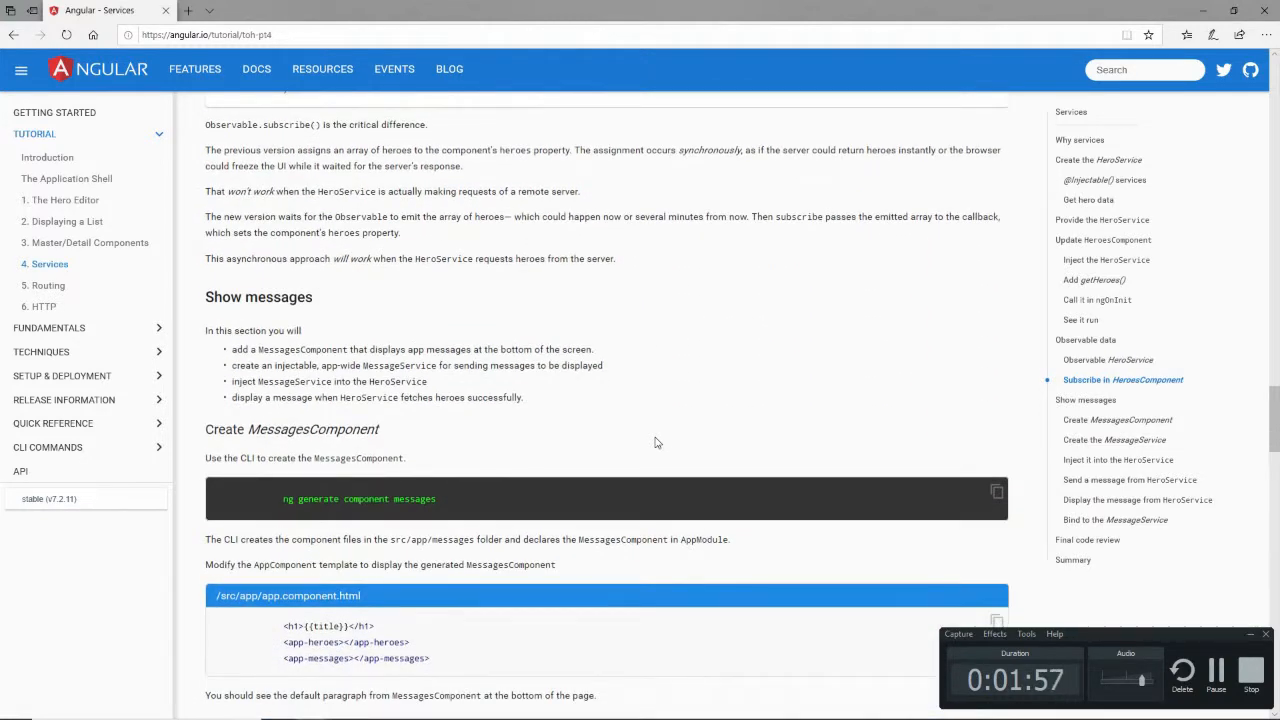
mouse_move(675, 317)
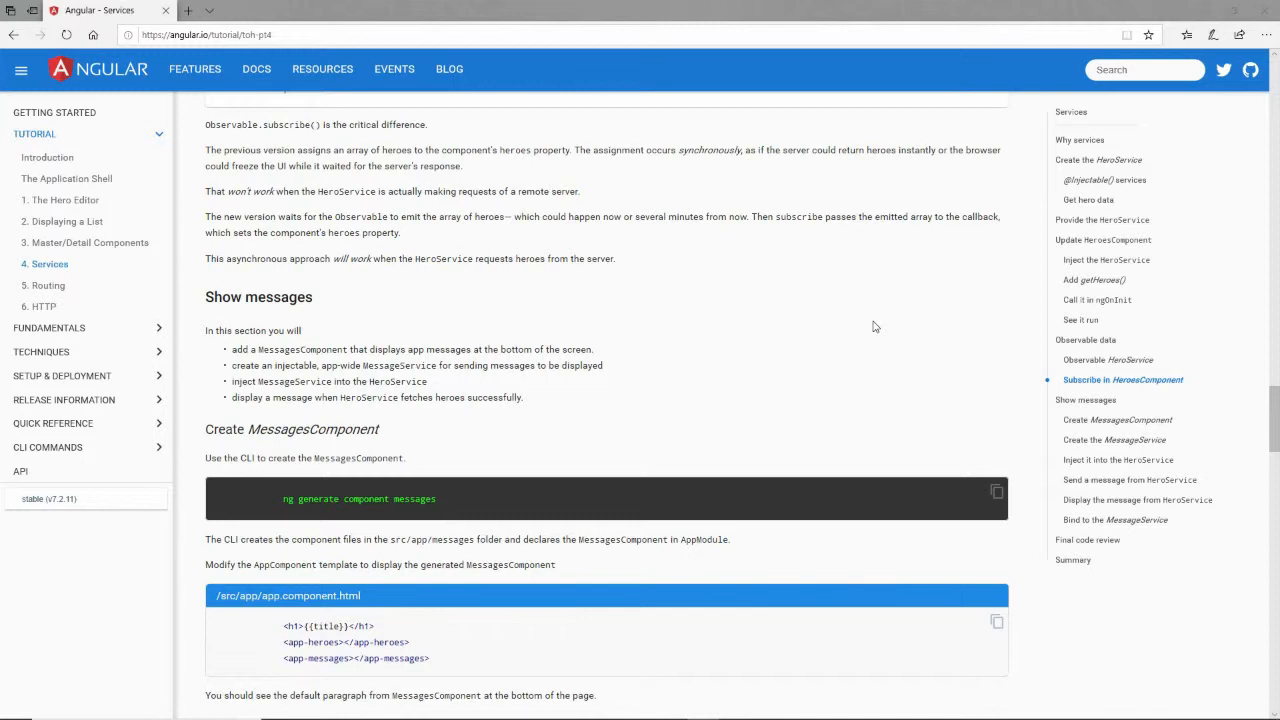
mouse_move(799, 276)
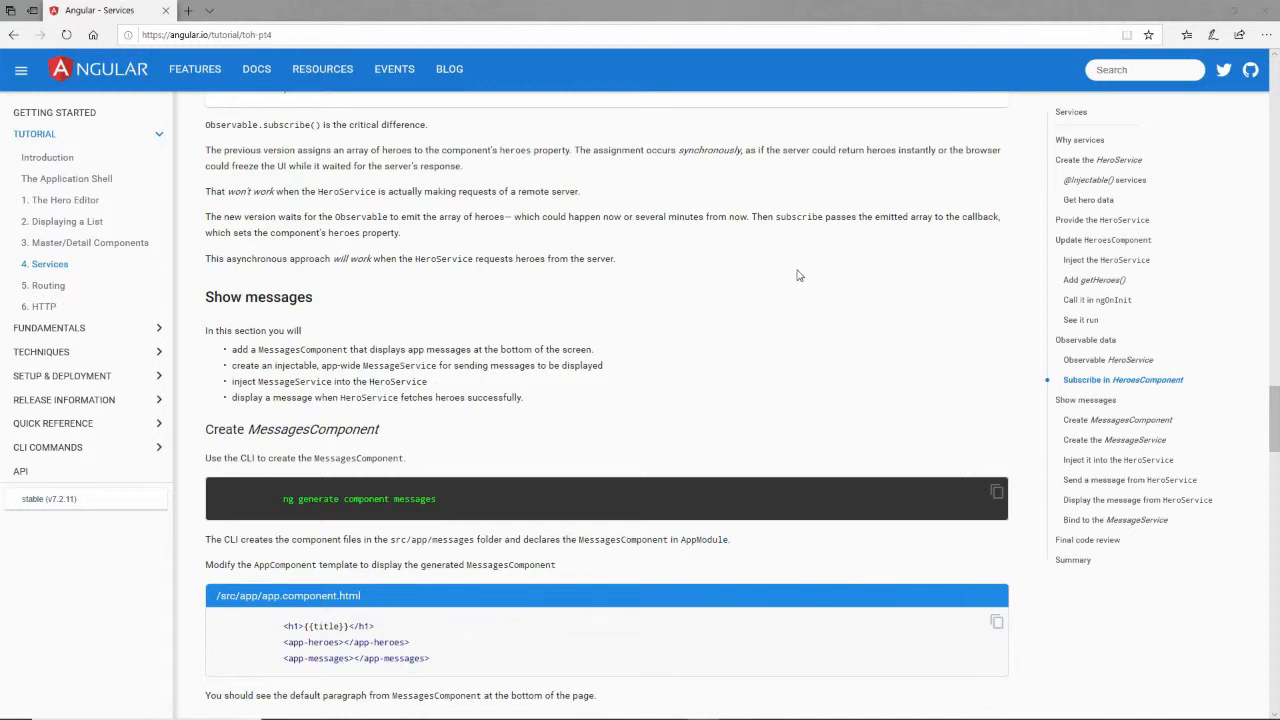
scroll("down", 3)
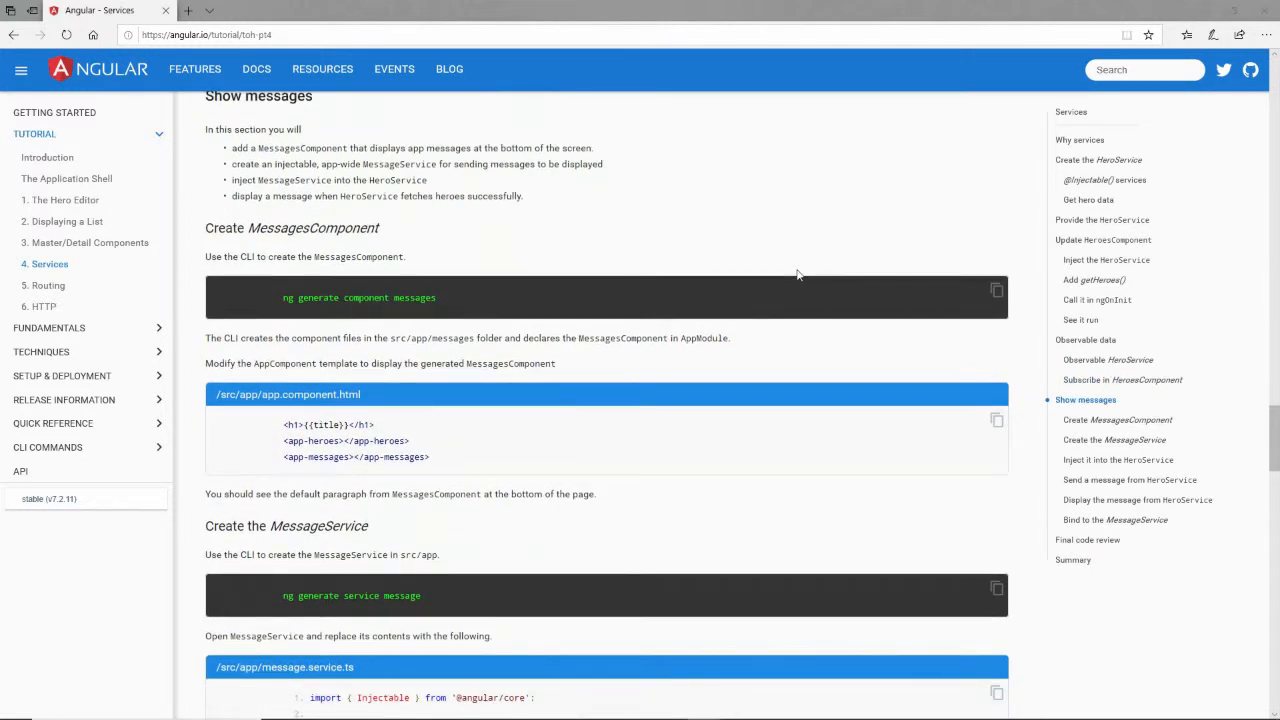
mouse_move(1024, 312)
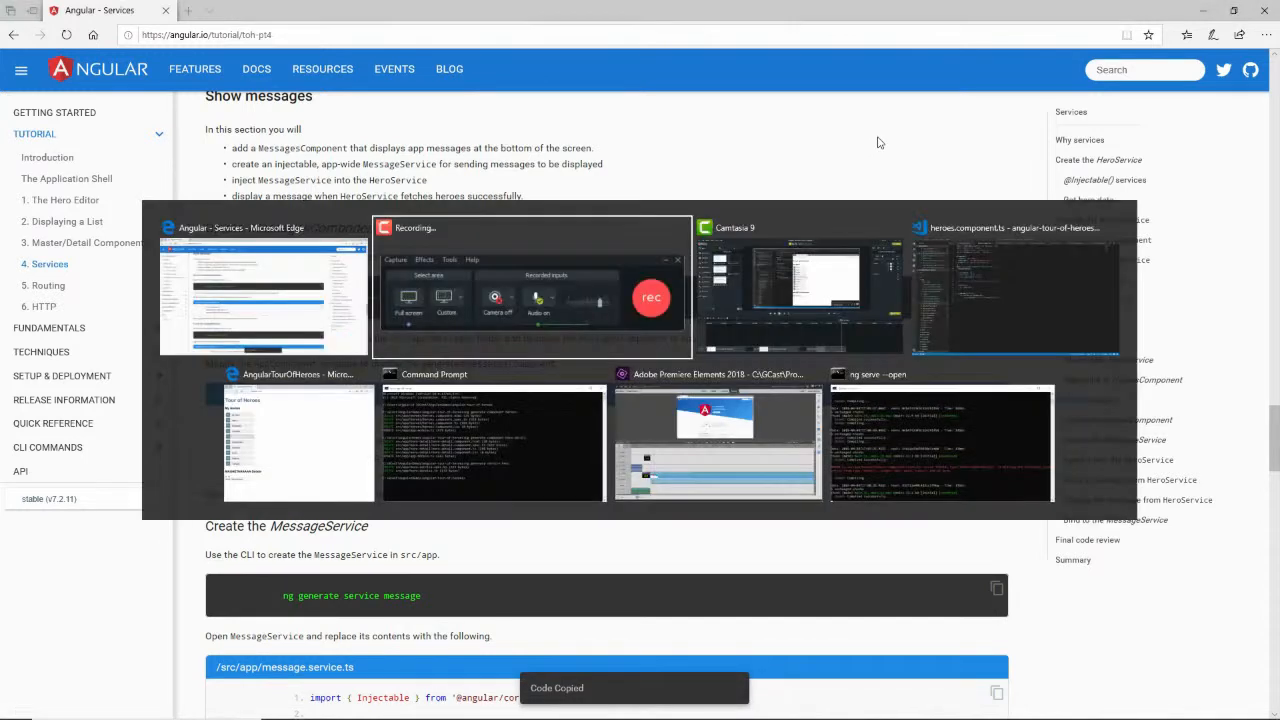
Step: Run 'ng generate component messages' in Command Prompt
left_click(492, 440)
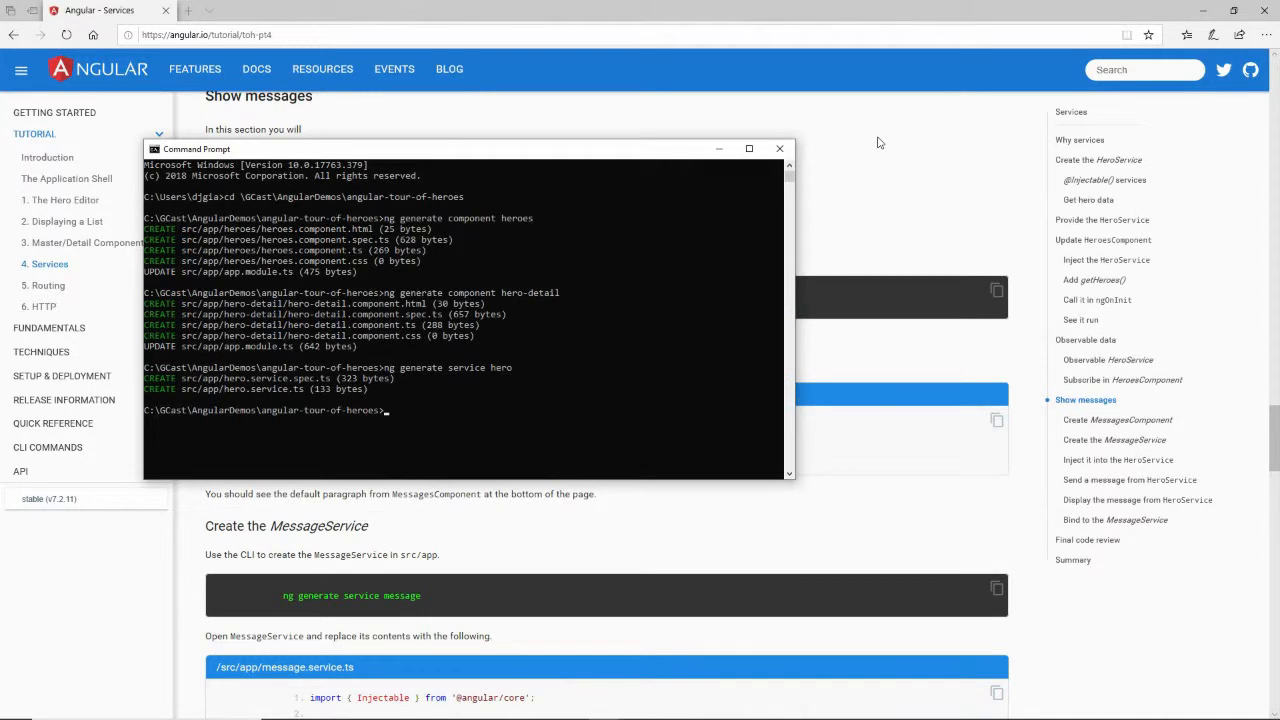
type("ng generate component messages")
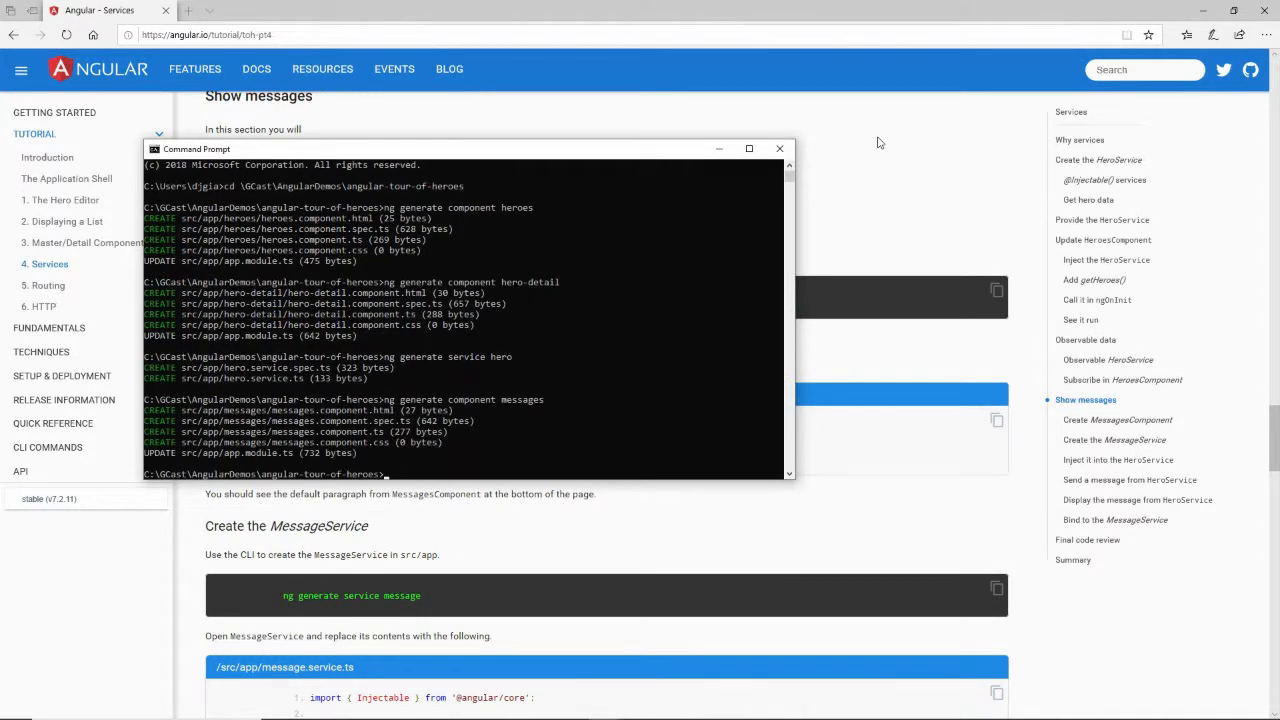
key("alt+tab")
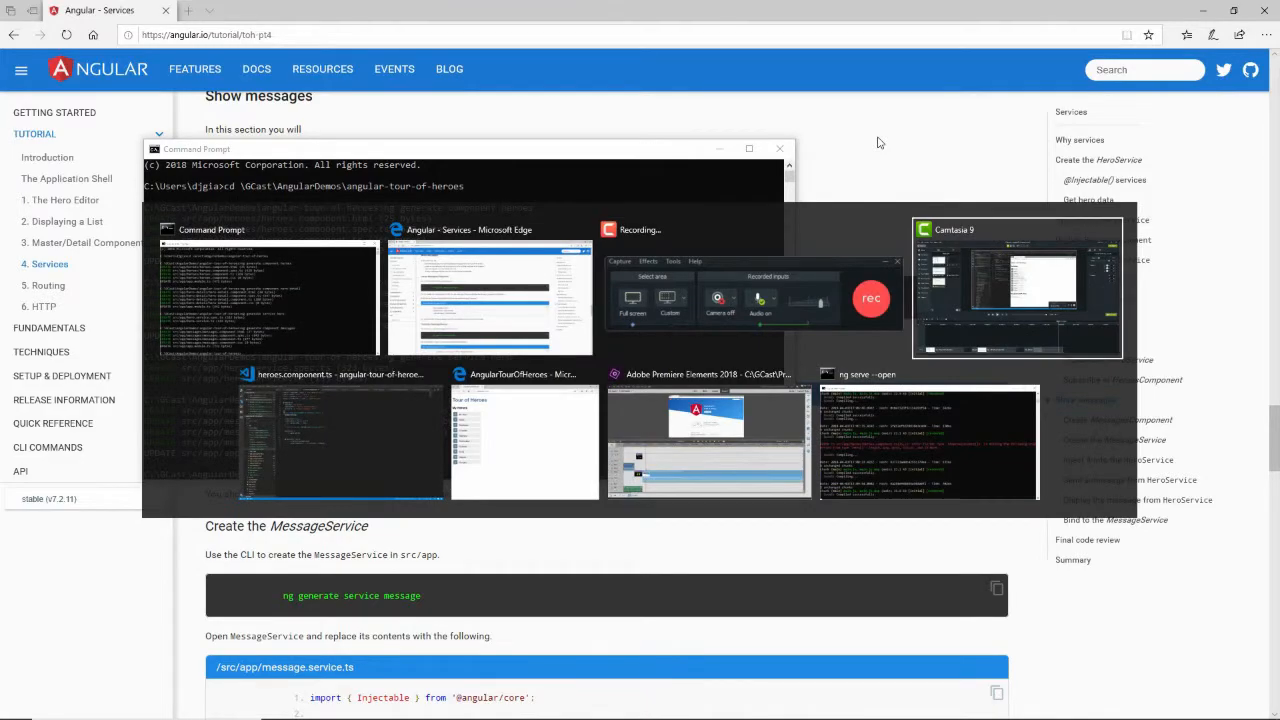
Step: Expand src/app/messages in the Explorer to show the four generated component files
left_click(340, 440)
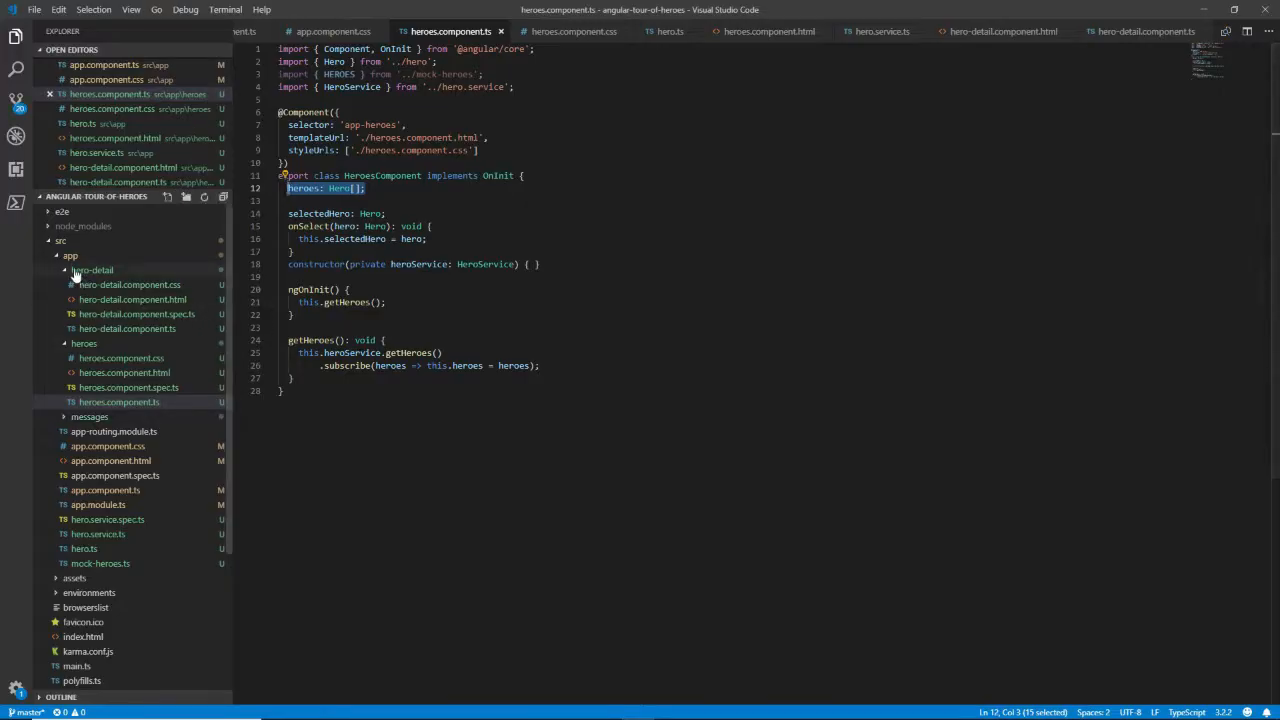
left_click(83, 284)
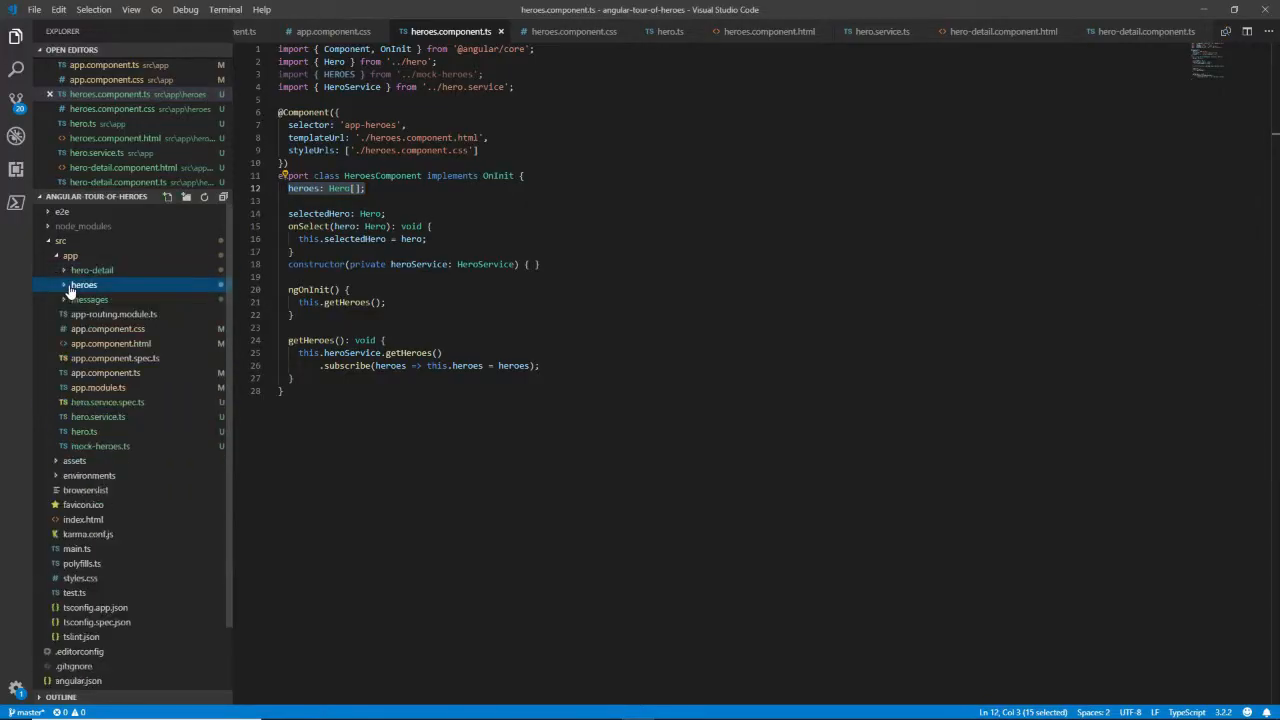
left_click(89, 299)
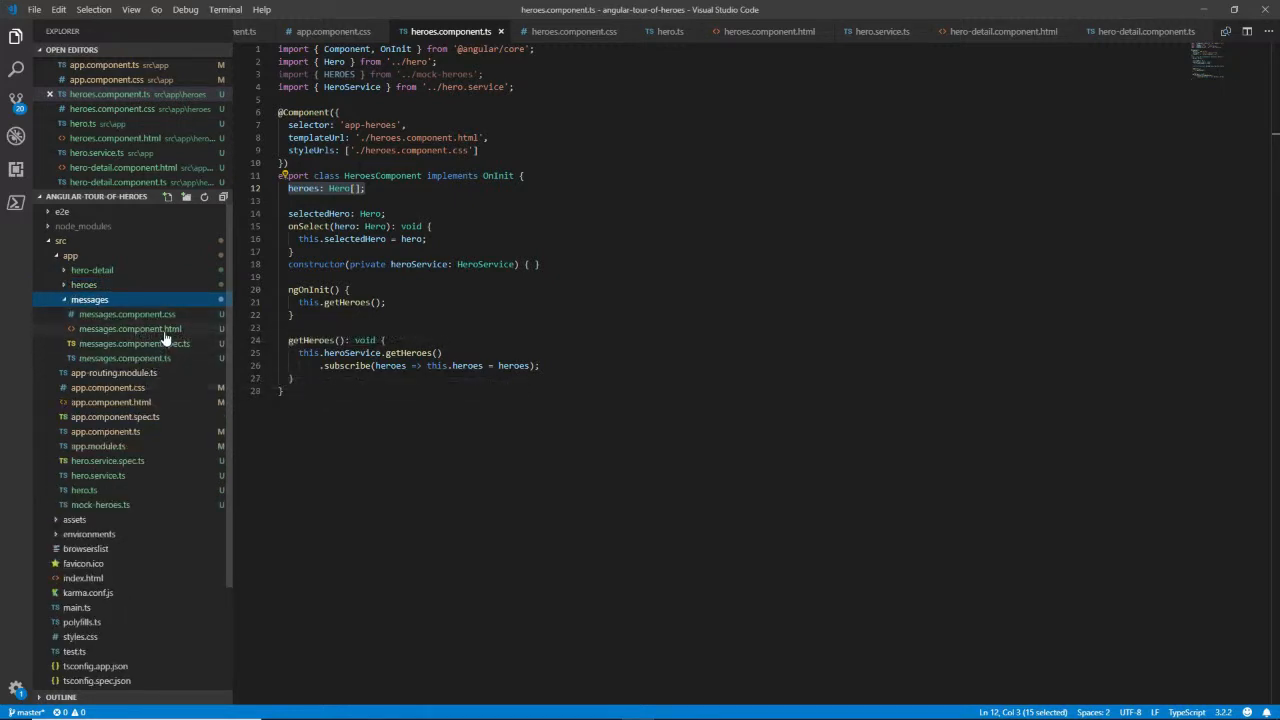
left_click(125, 358)
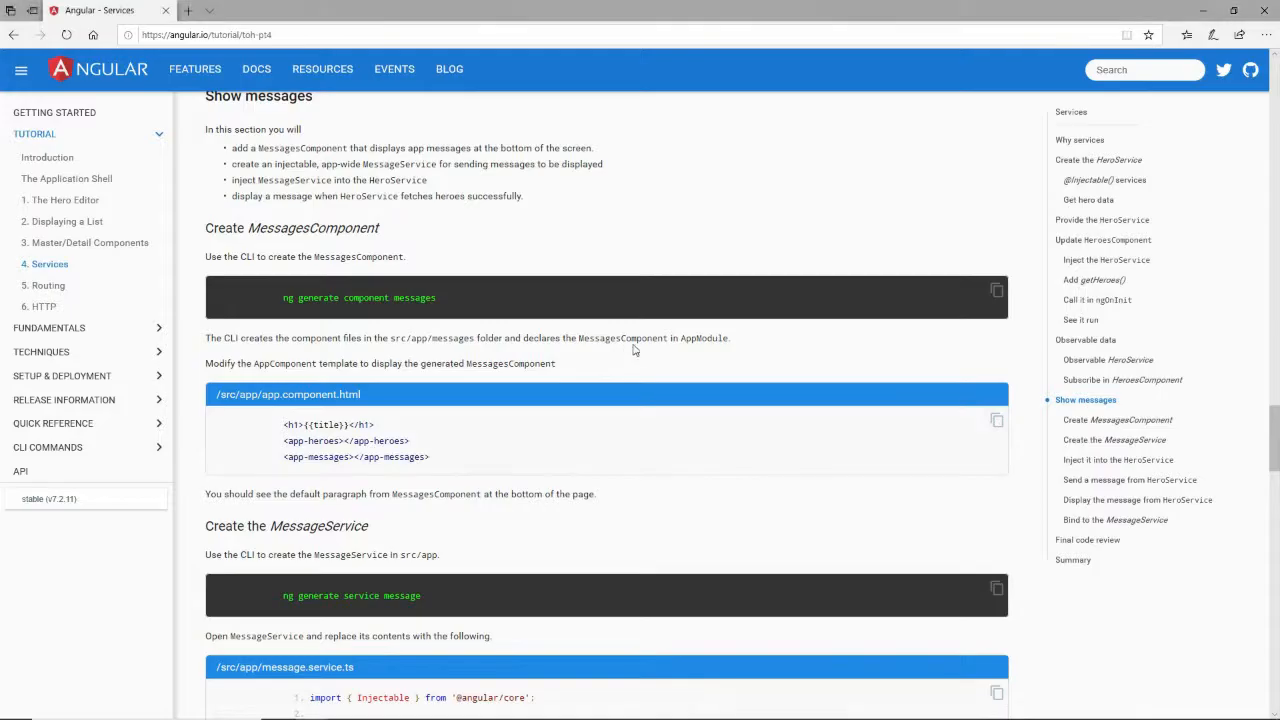
Step: Read the Create MessagesComponent step in the docs about adding app-messages to the template
scroll("down", 3)
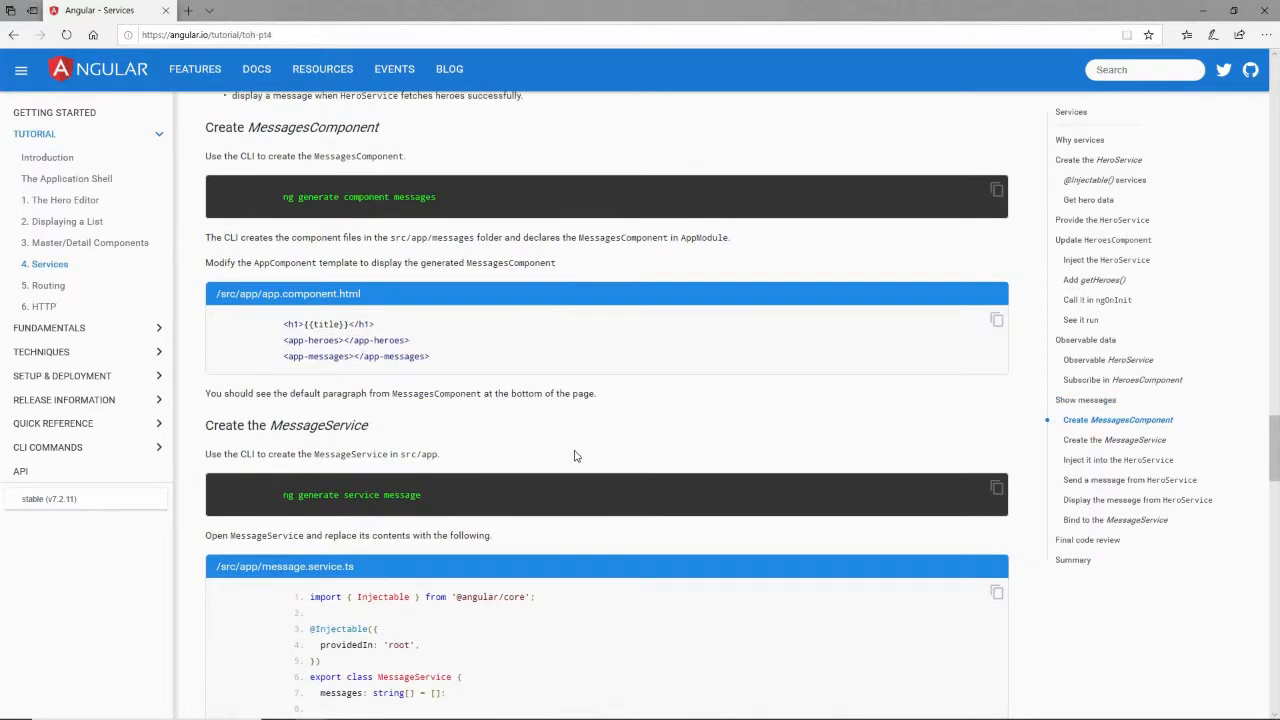
scroll("up", 3)
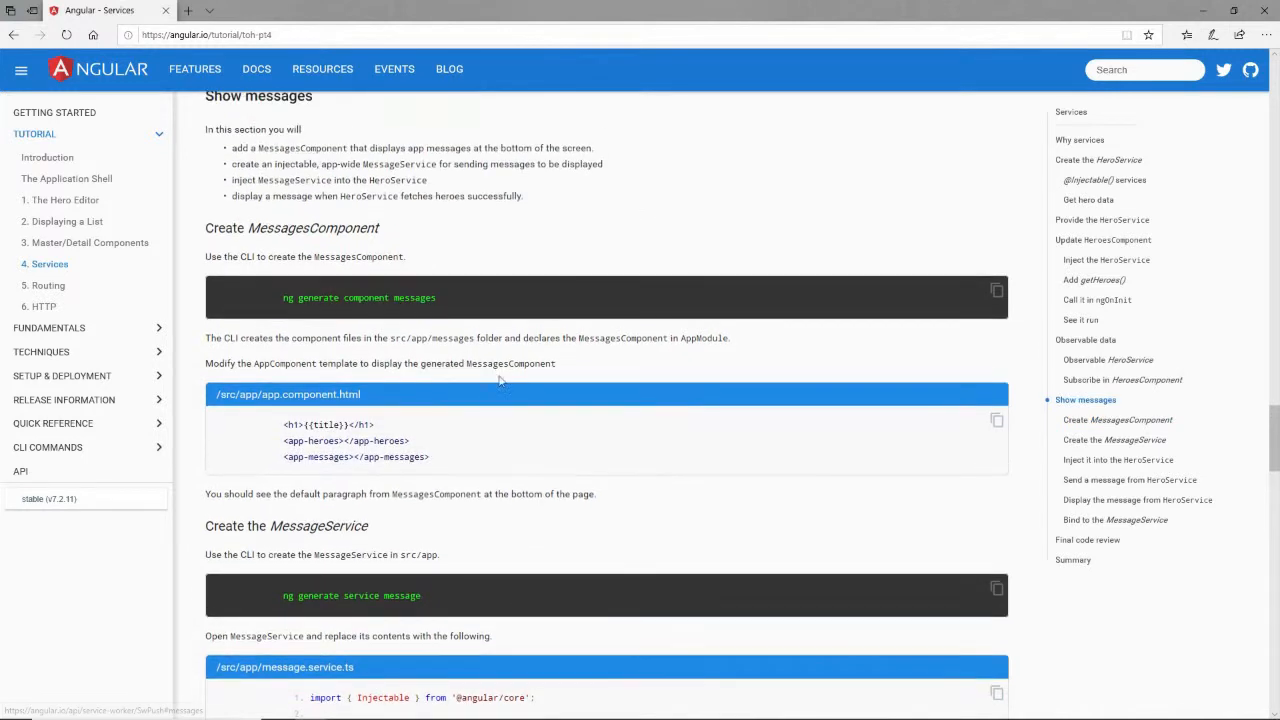
mouse_move(448, 465)
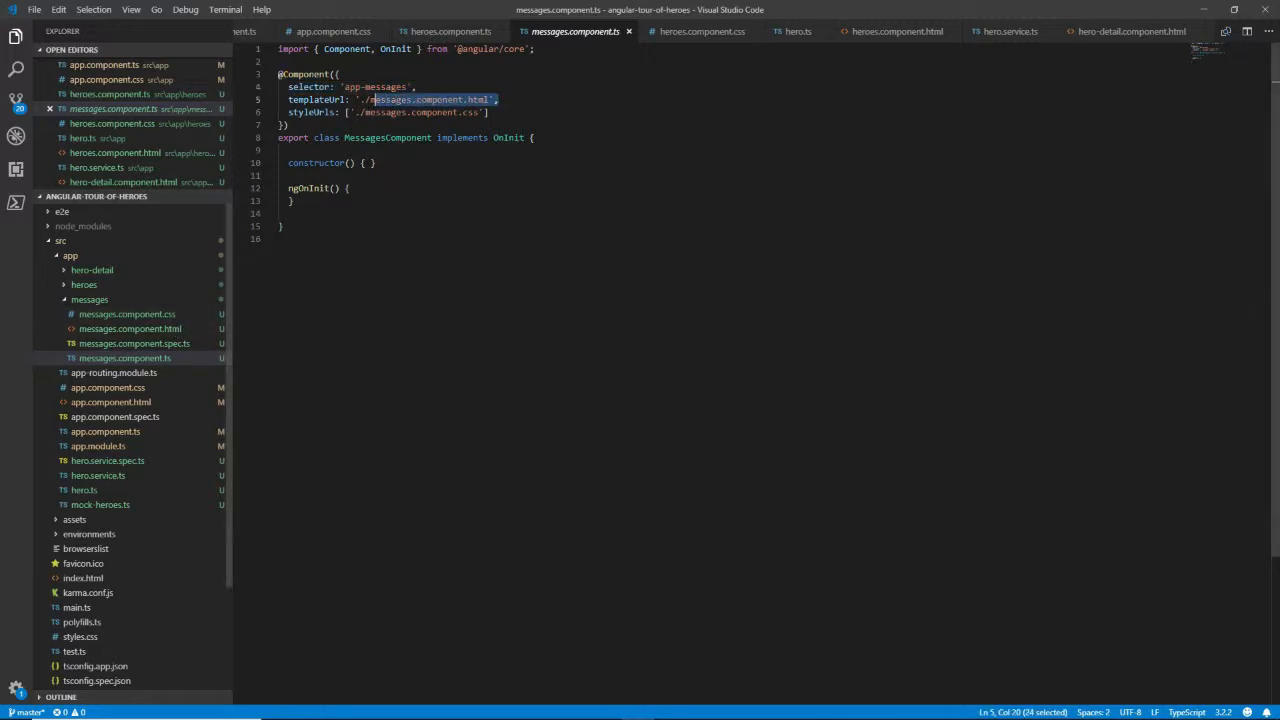
left_click(415, 87)
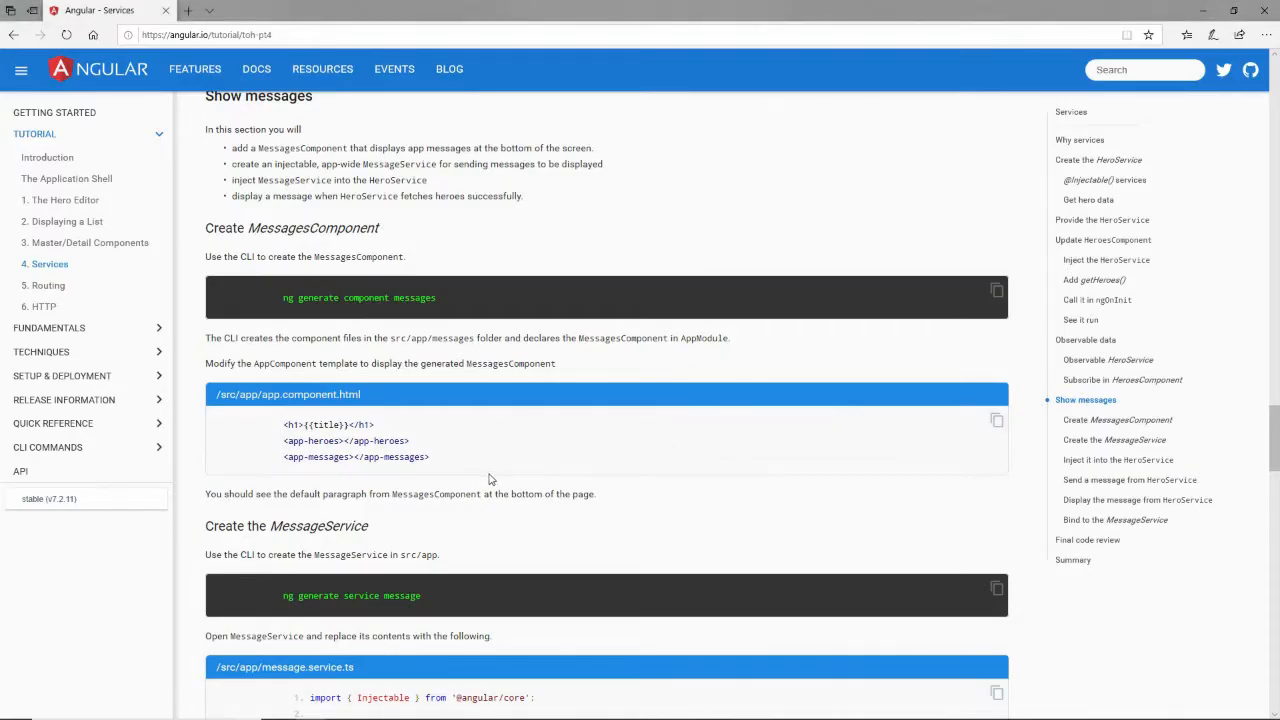
double_click(355, 457)
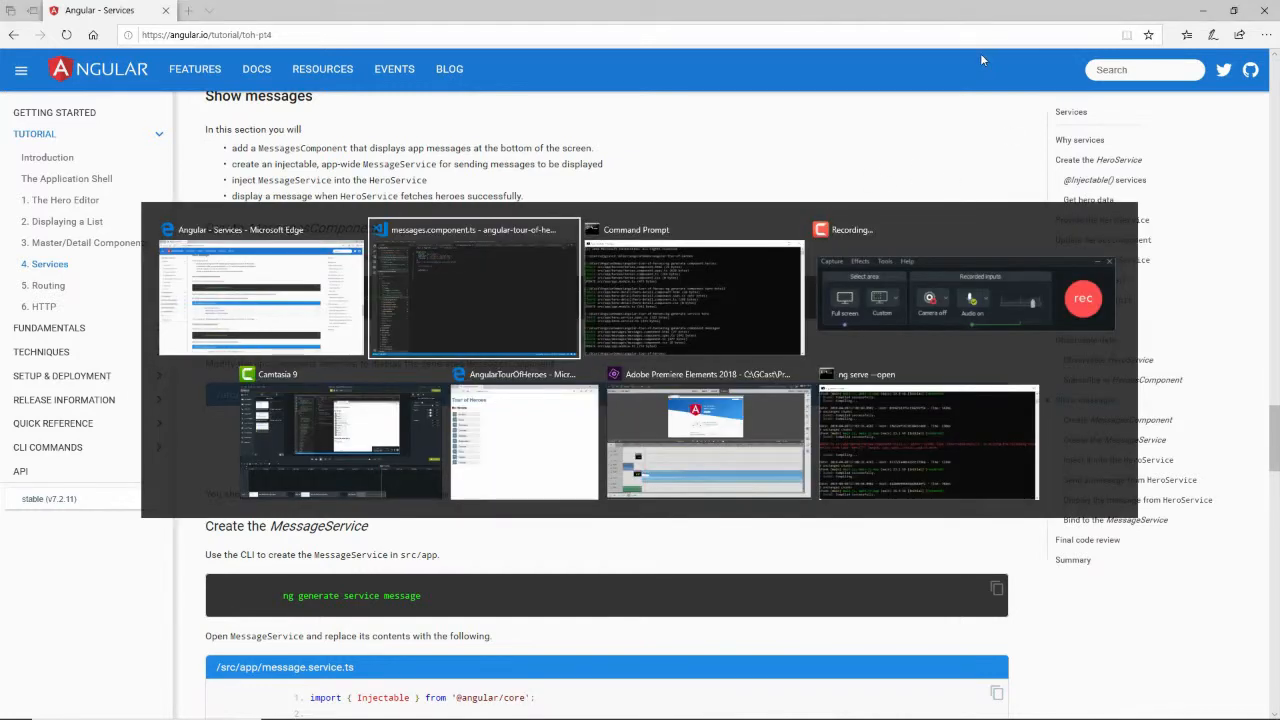
Step: Add <app-messages></app-messages> below <app-heroes> in app.component.html
left_click(473, 290)
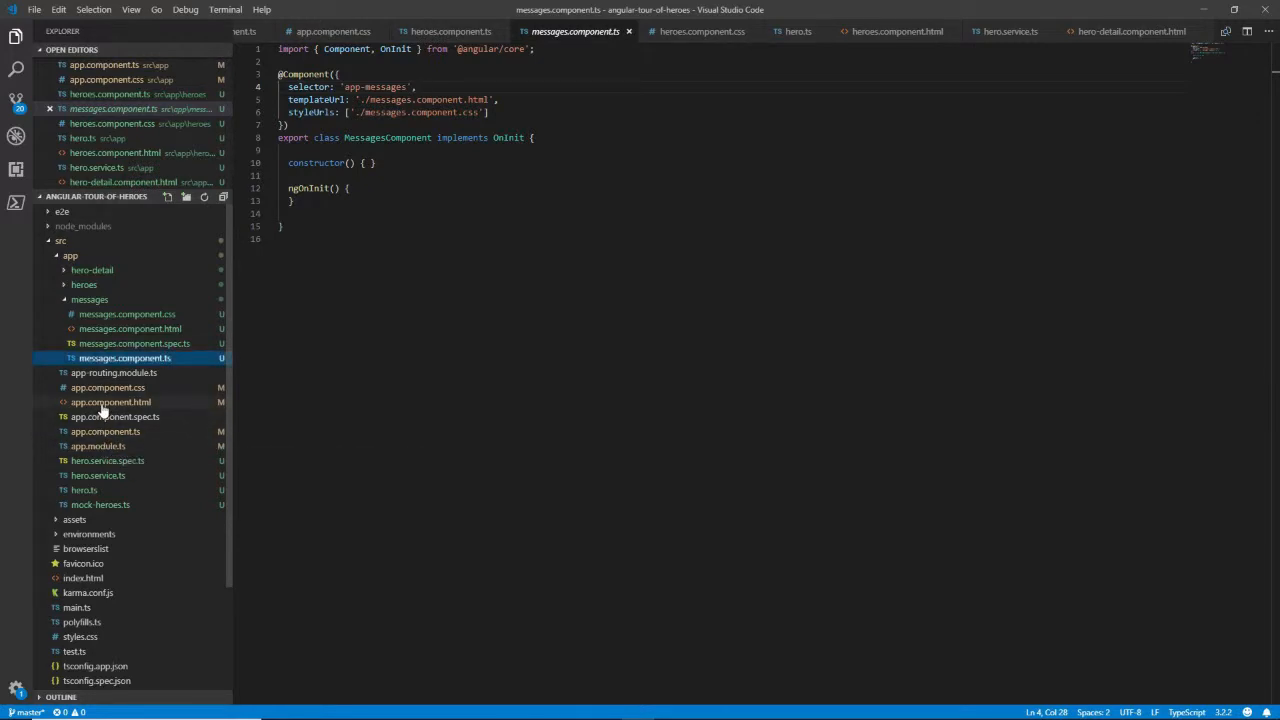
left_click(111, 401)
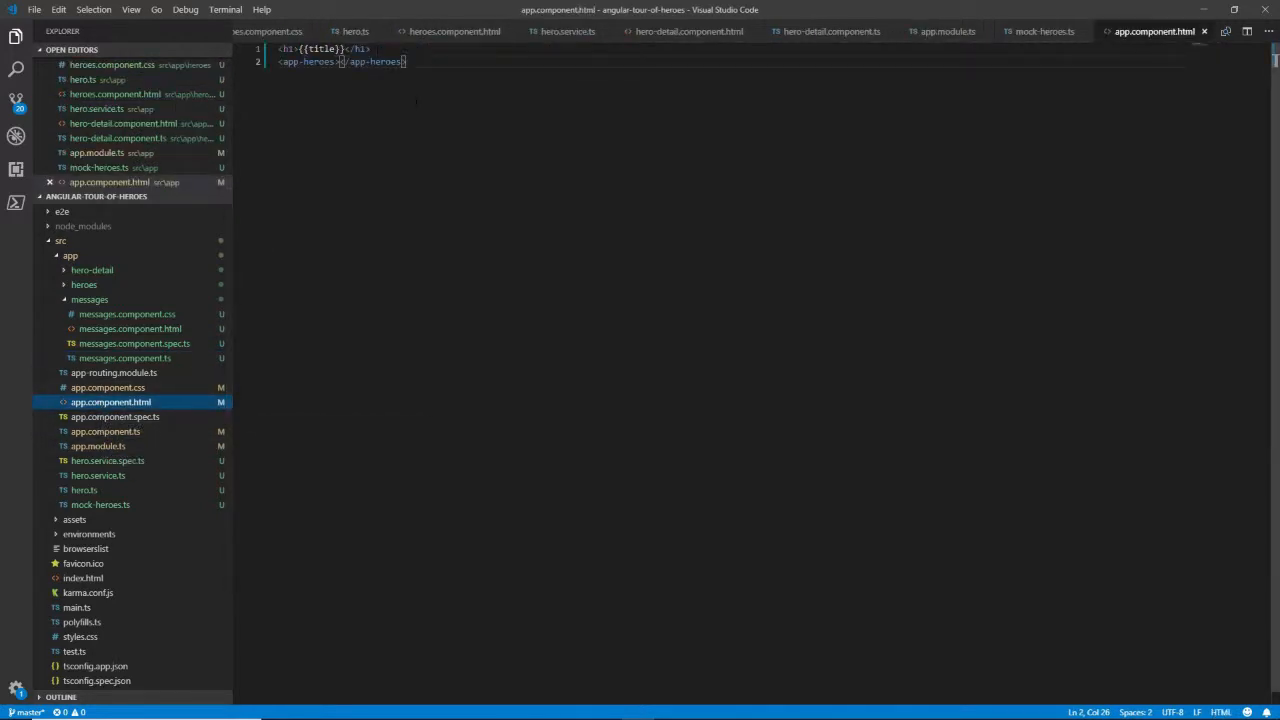
type("<app-messages></app-messages>")
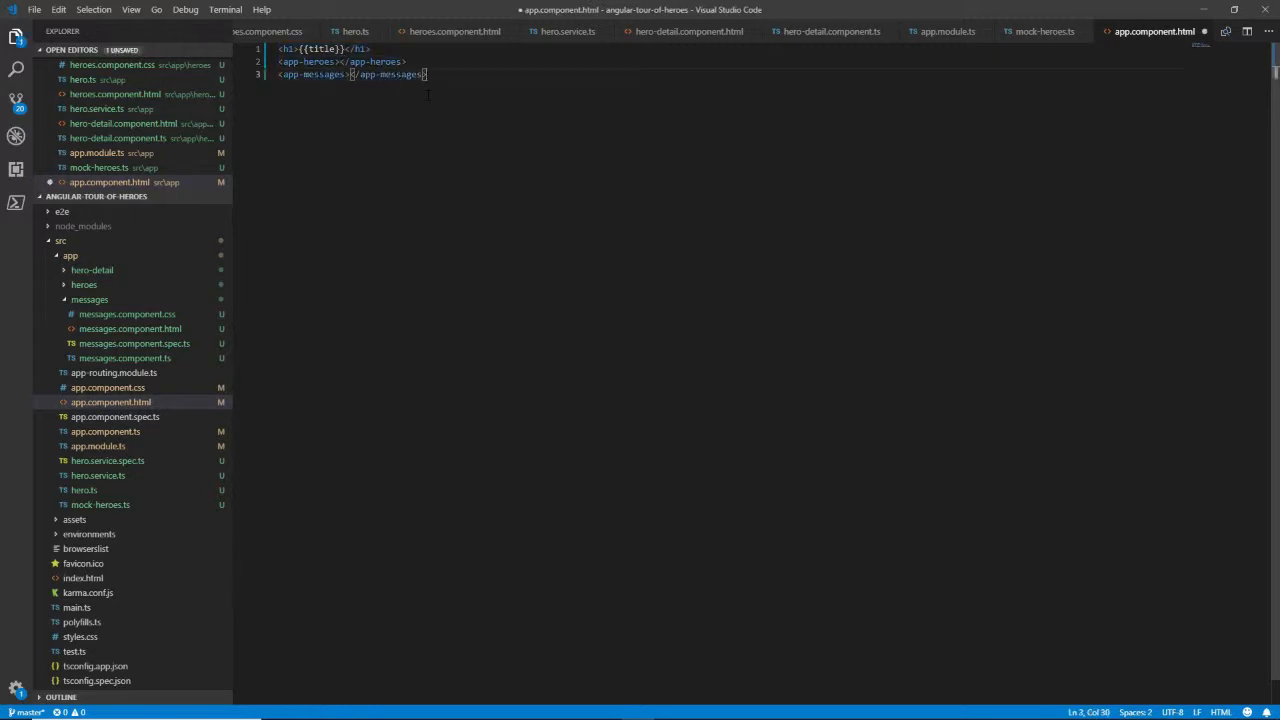
key("Enter")
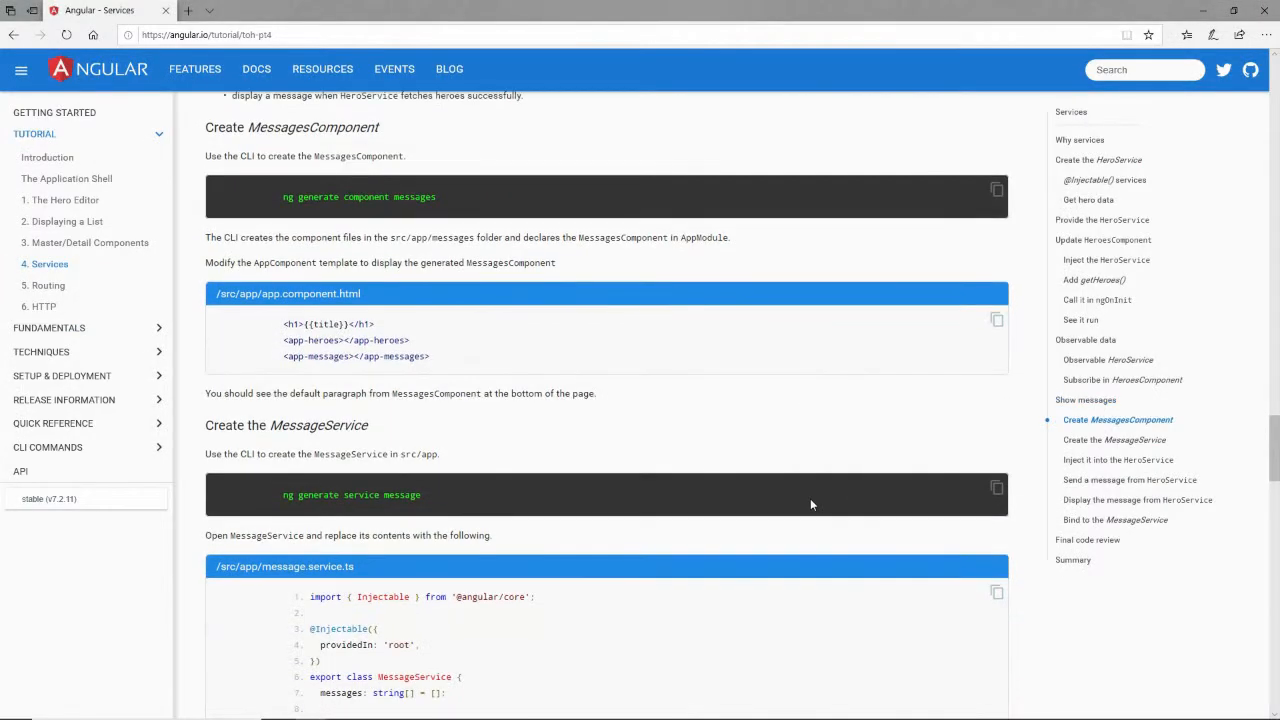
Step: Run 'ng generate service message' in the Command Prompt to create message.service.ts and its spec
scroll("down", 3)
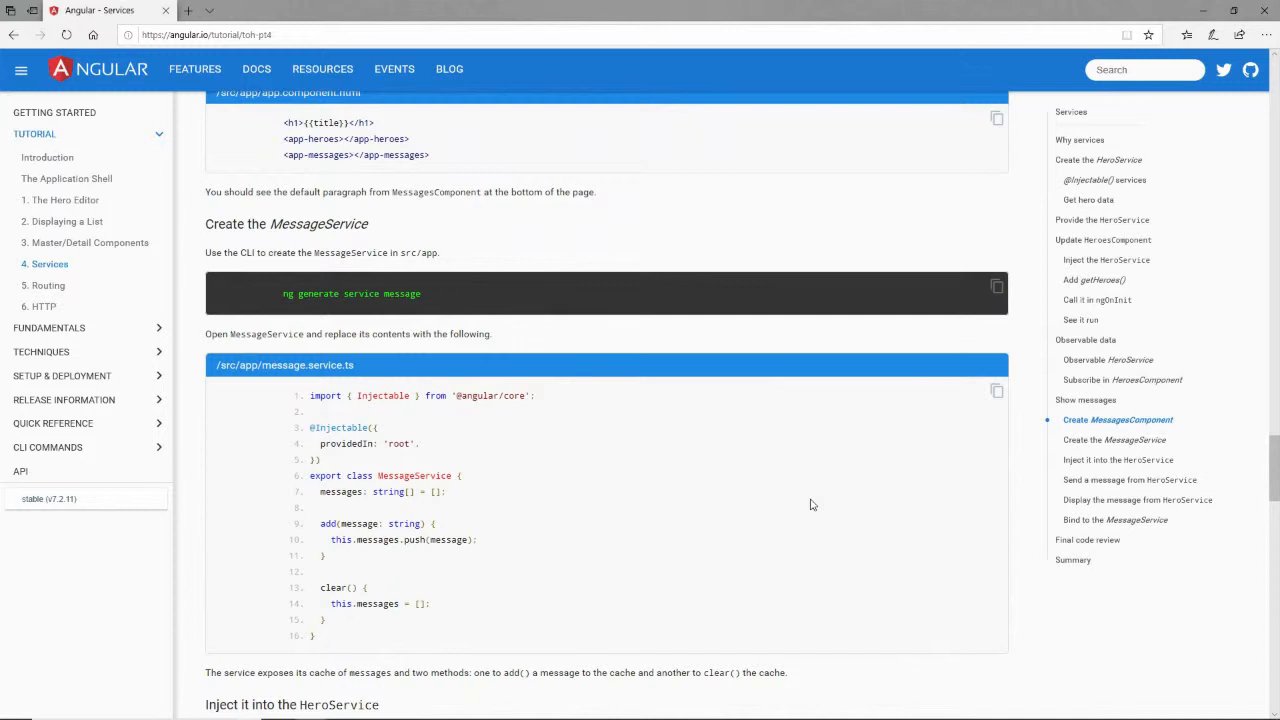
scroll("up", 3)
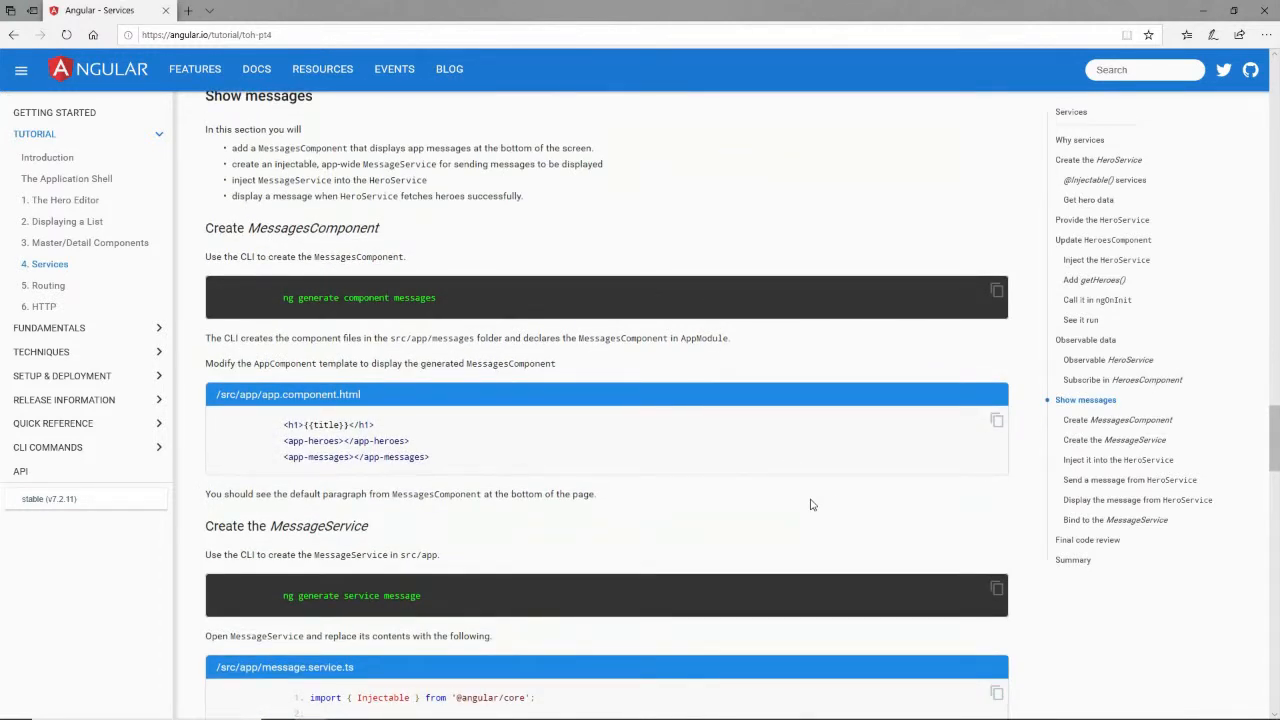
scroll("down", 3)
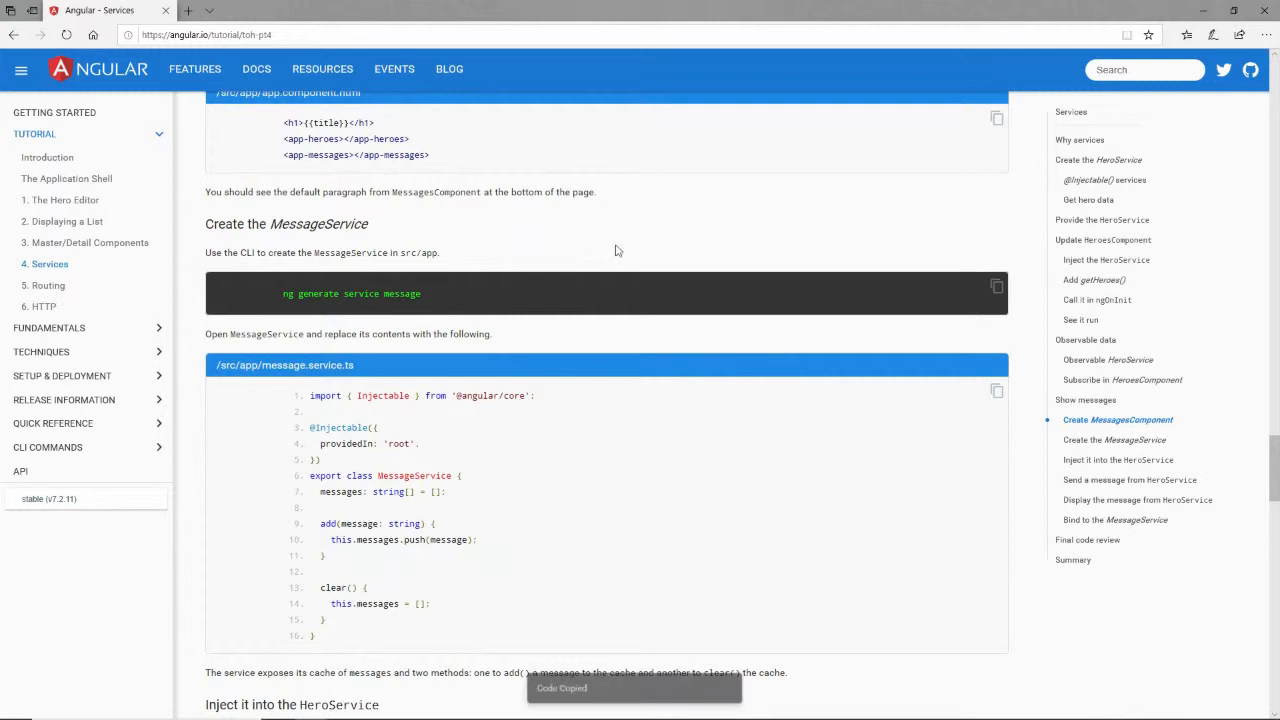
key("alt+tab")
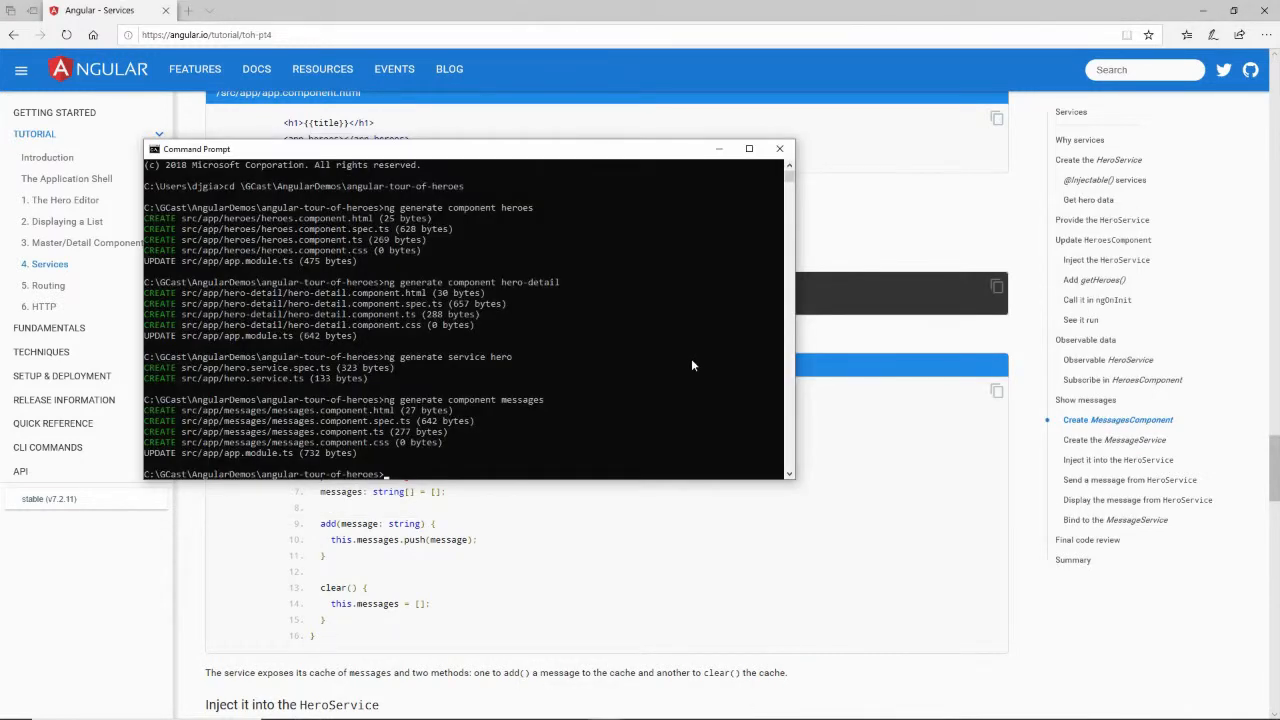
type("ng generate service message")
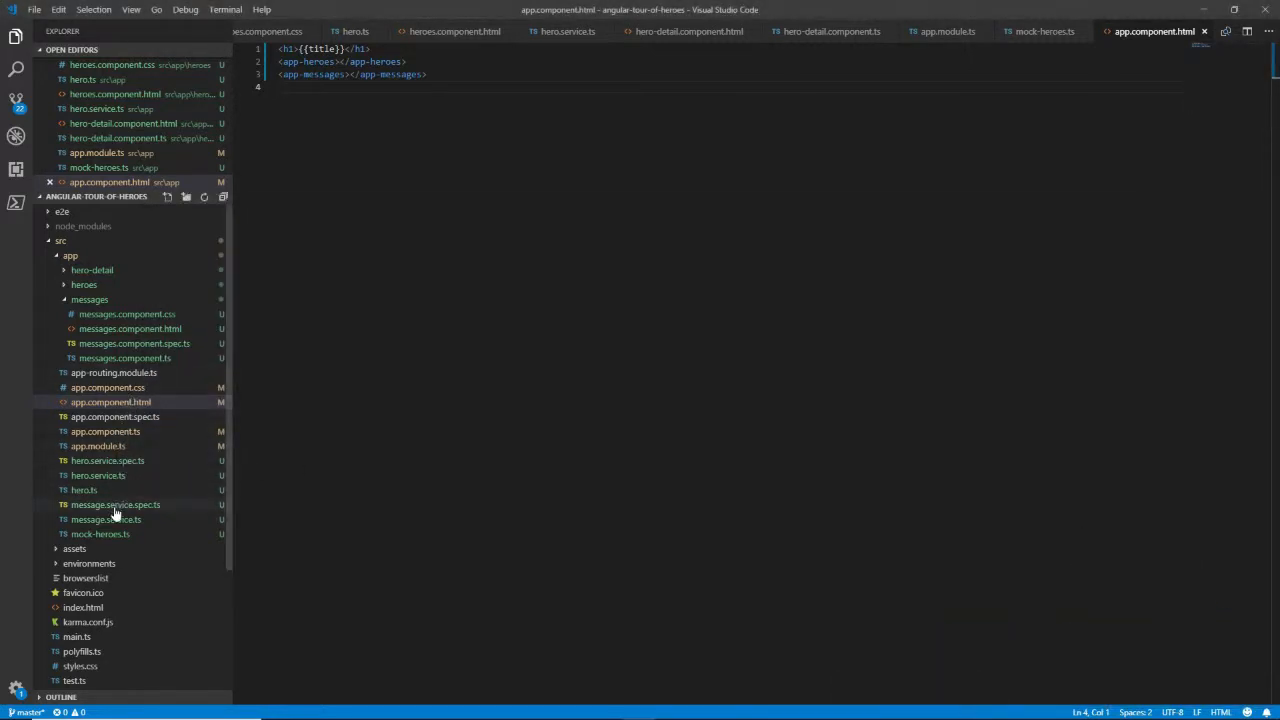
Step: Replace message.service.ts with the tutorial's messages array plus add and clear methods
left_click(115, 504)
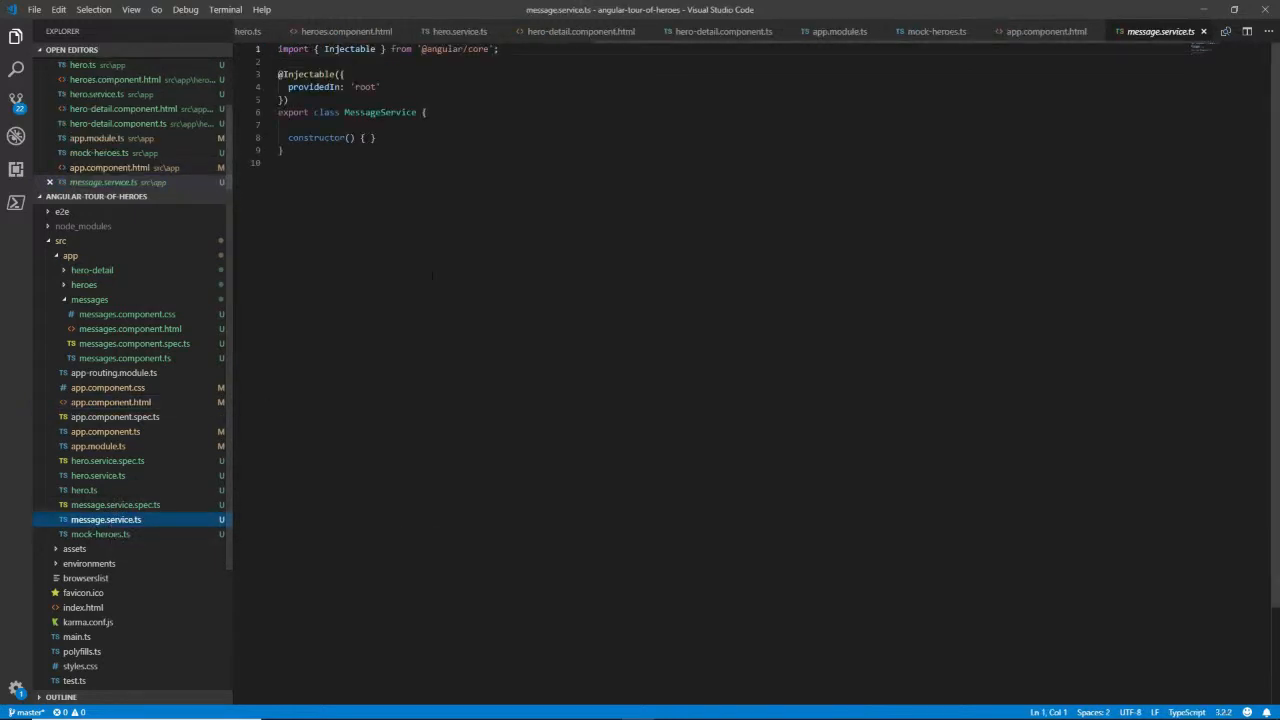
key("alt+tab")
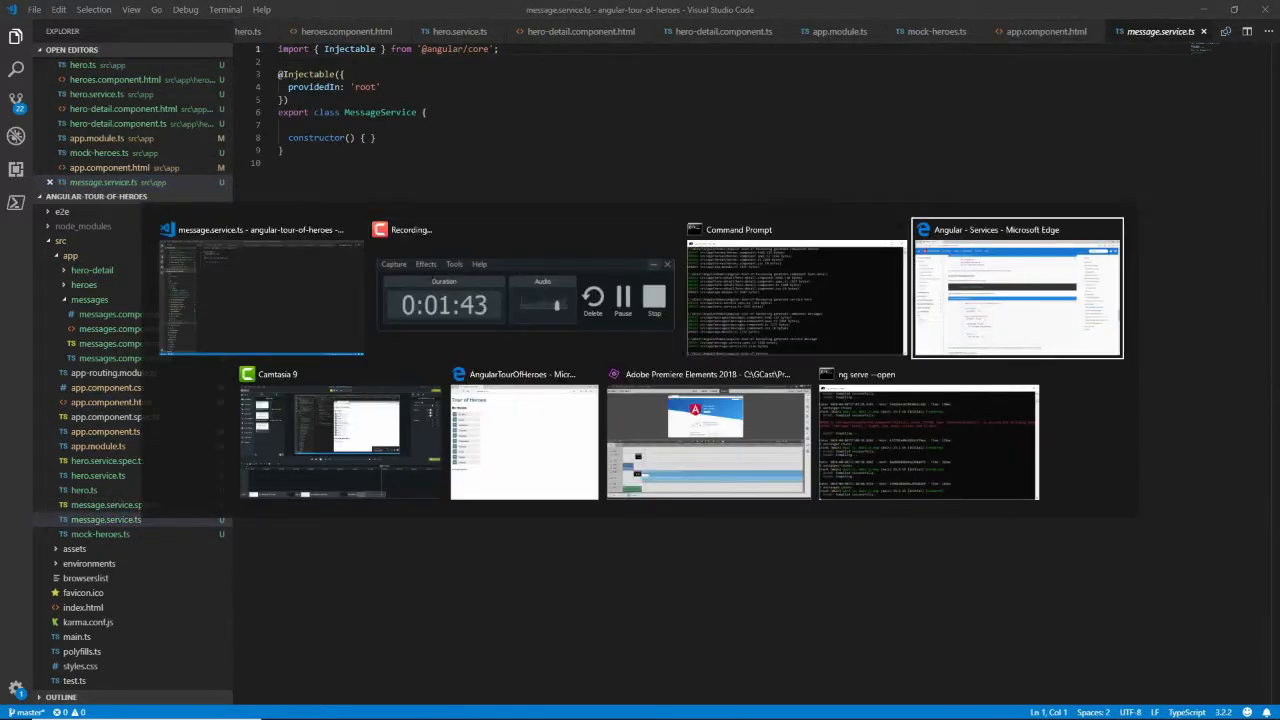
left_click(1016, 290)
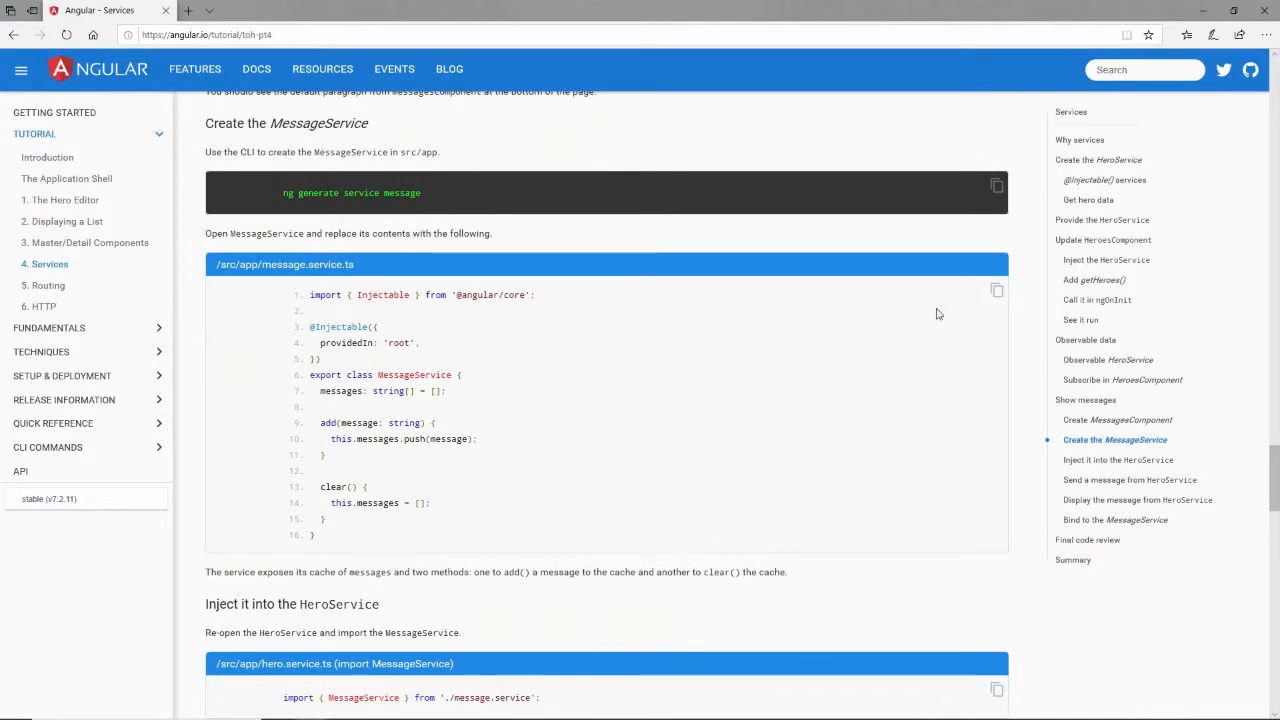
mouse_move(999, 292)
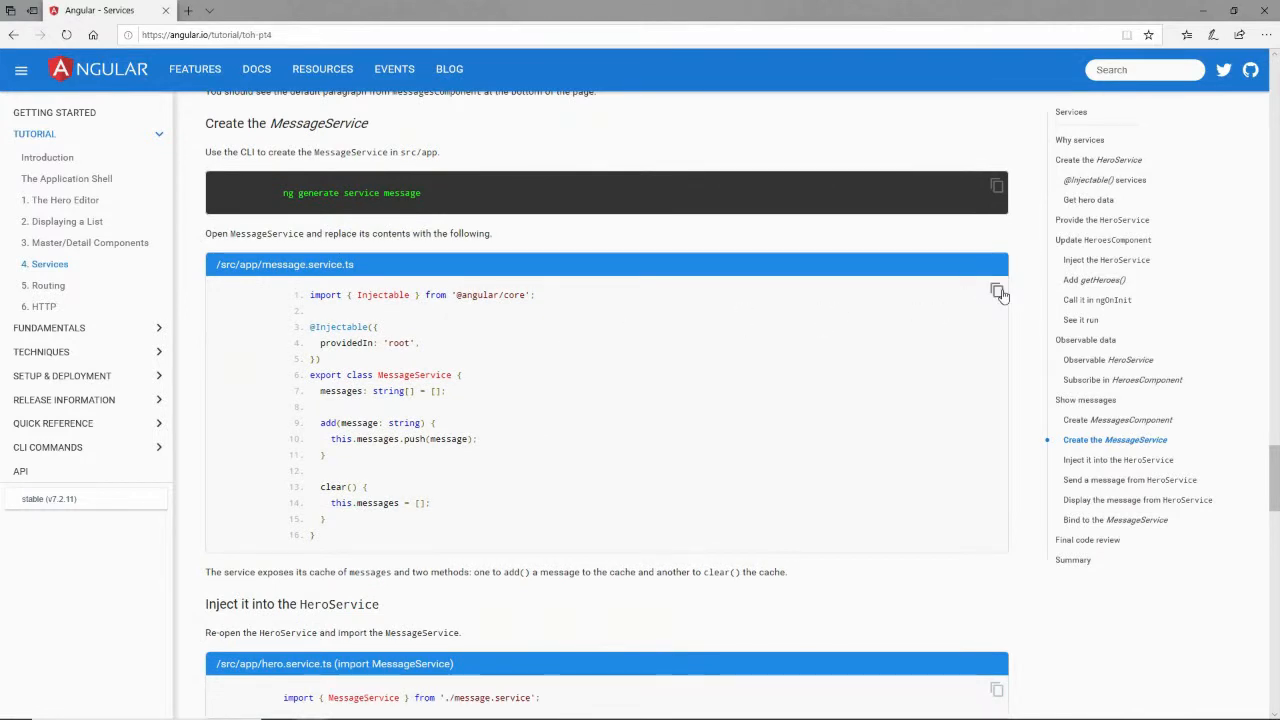
key("alt+tab")
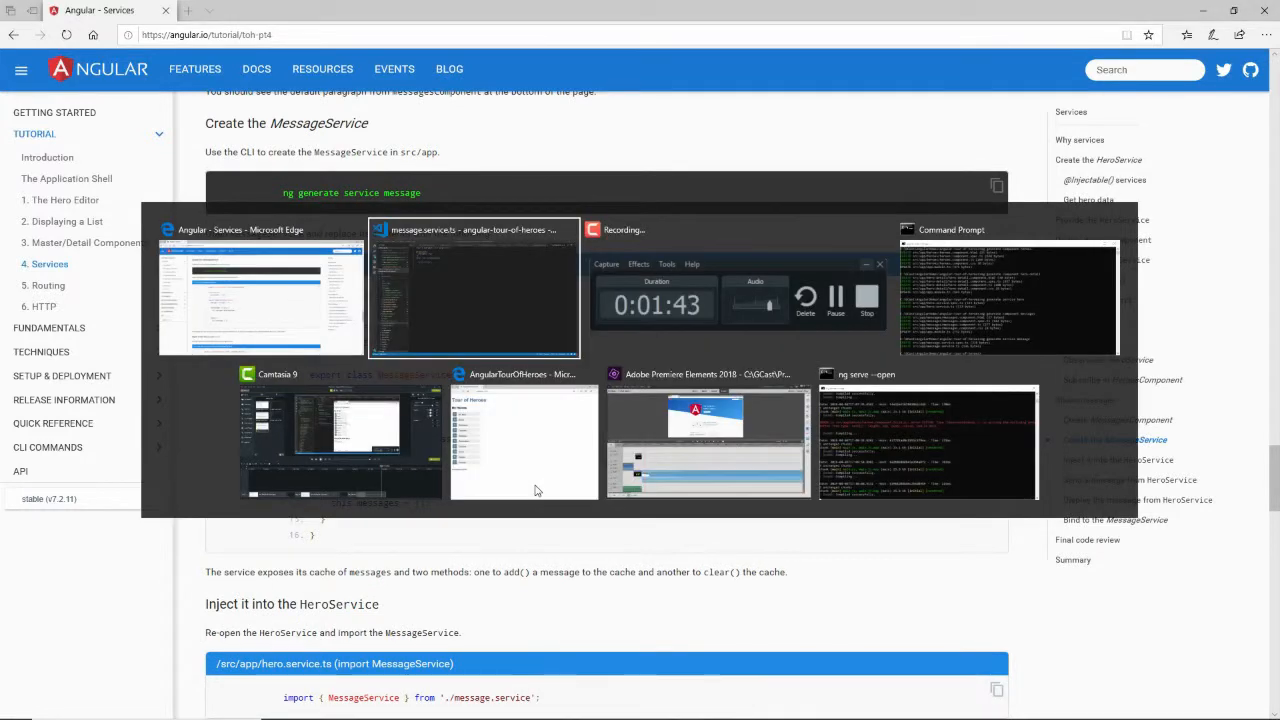
left_click(473, 290)
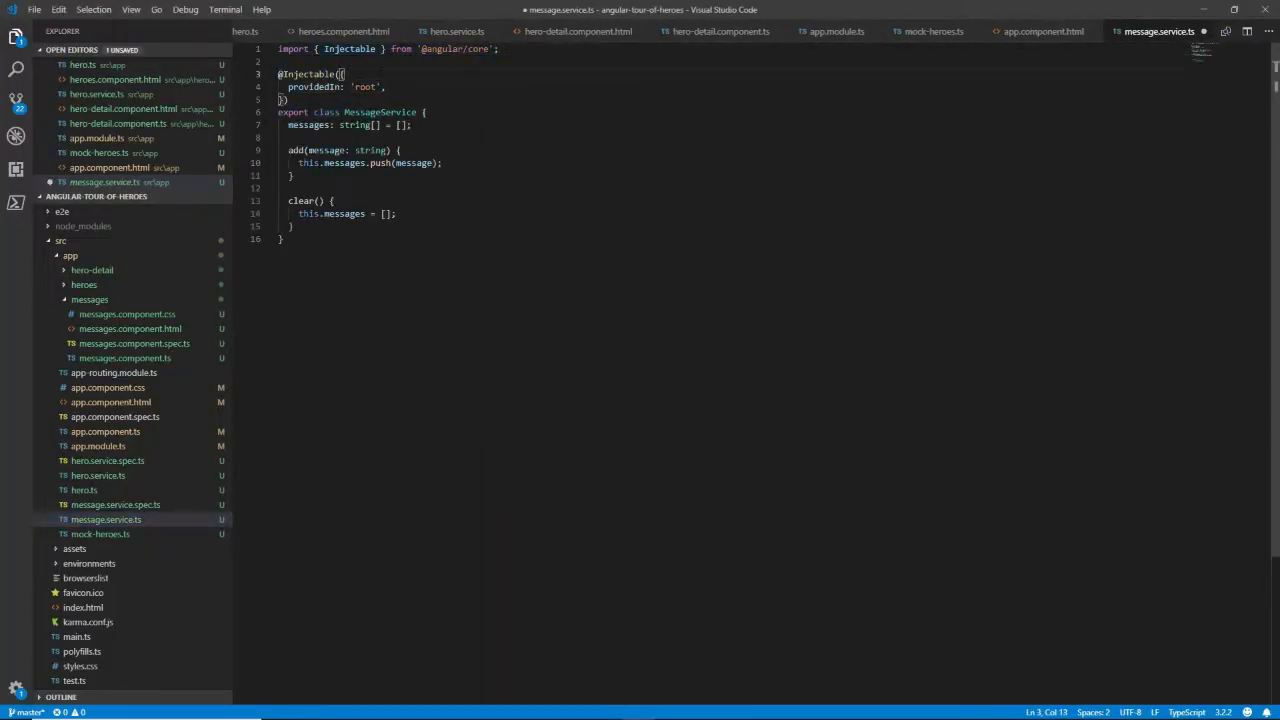
double_click(355, 125)
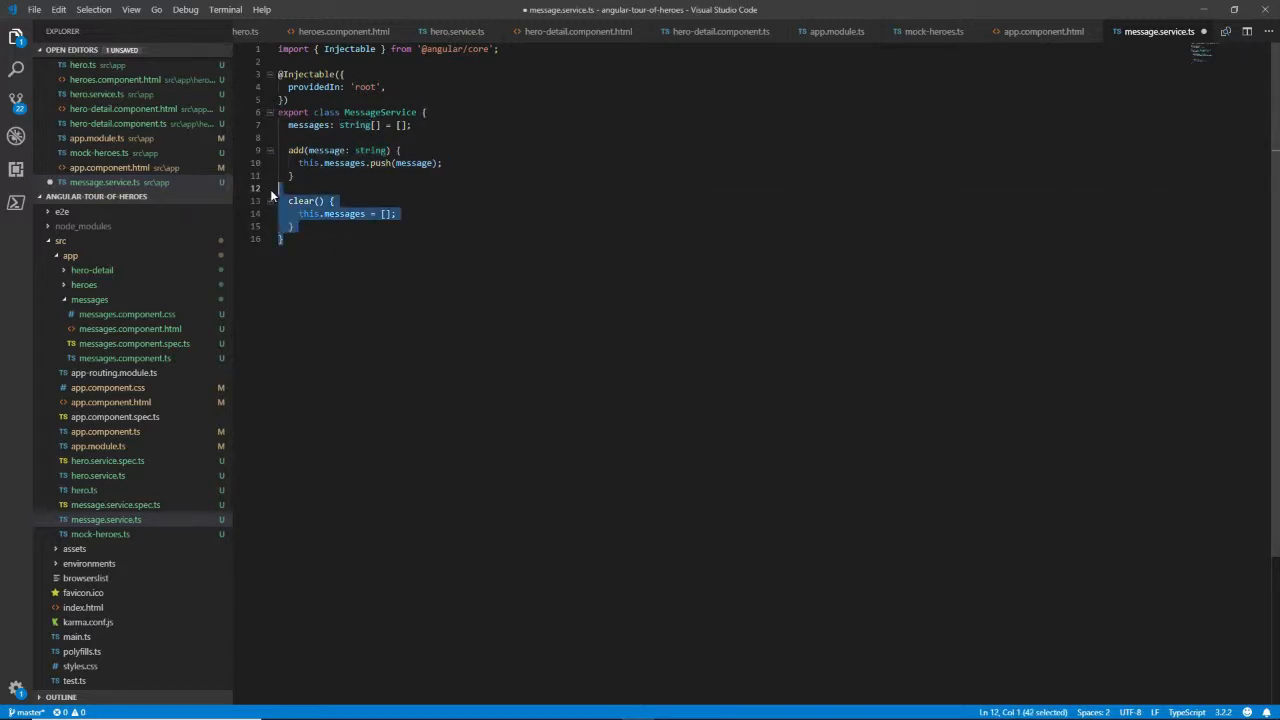
left_click(293, 175)
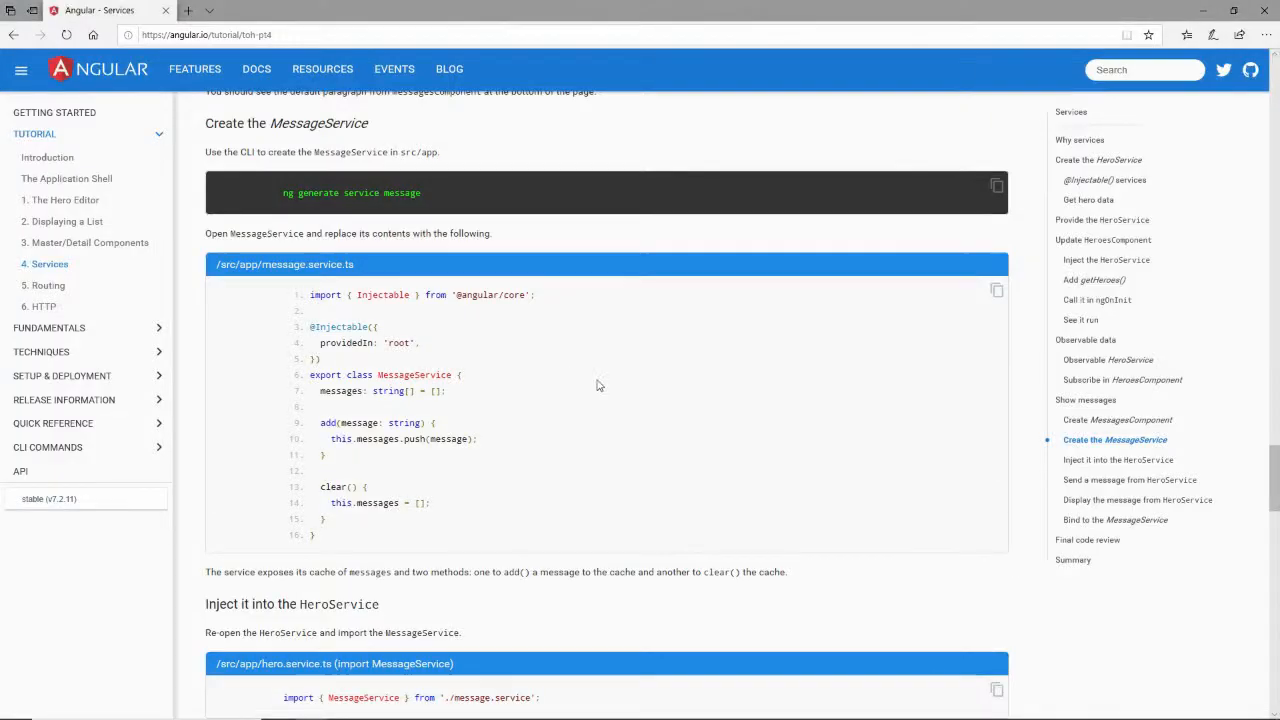
Step: Copy the MessageService import snippet from the docs and return to the editor
scroll("down", 3)
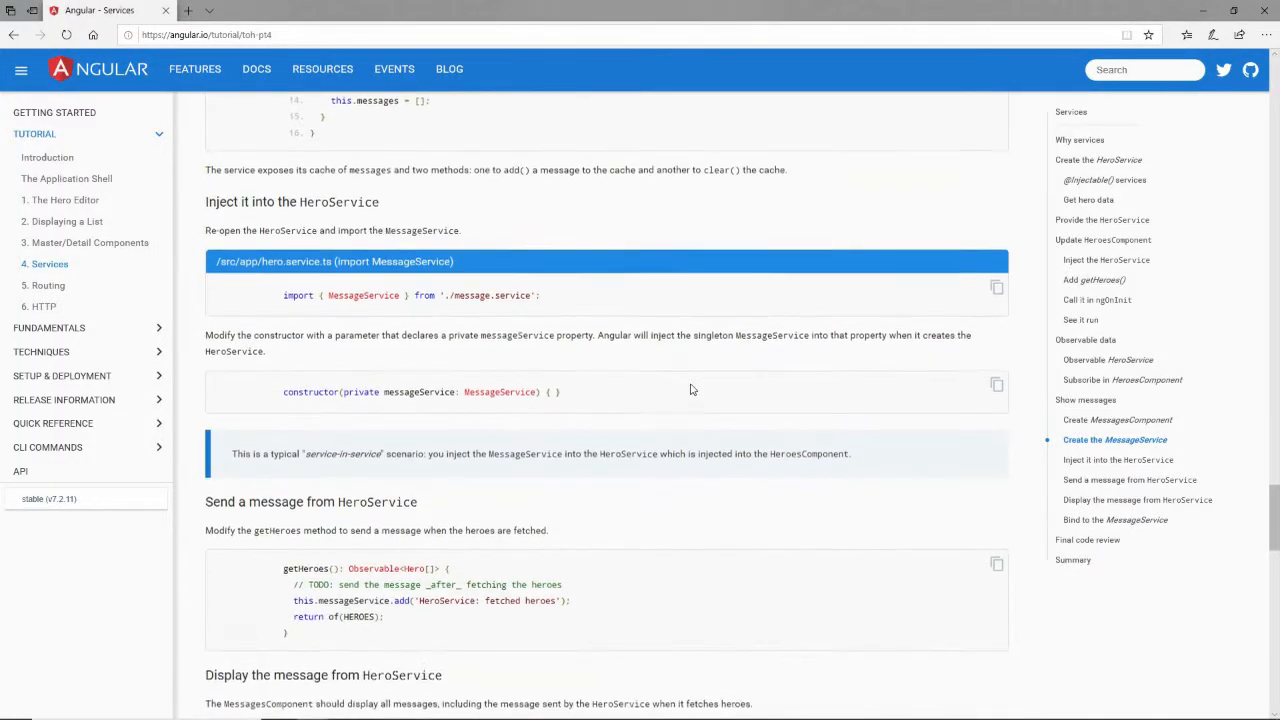
mouse_move(547, 281)
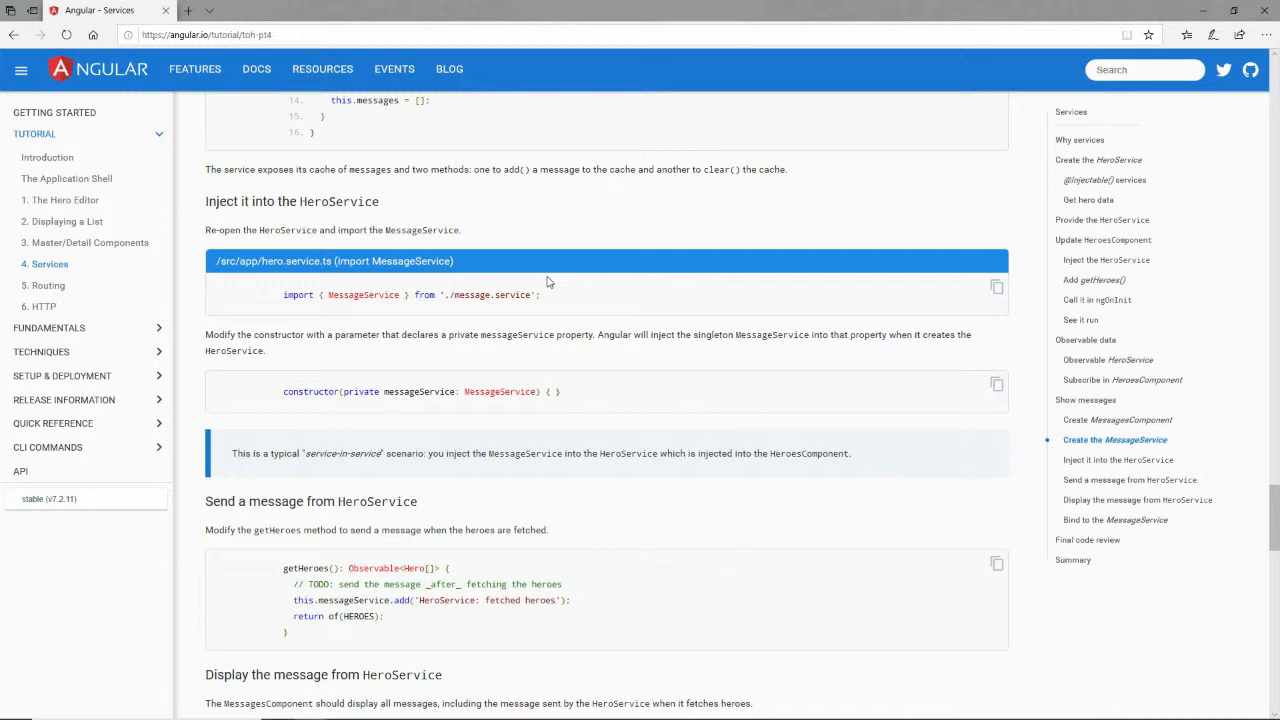
mouse_move(567, 263)
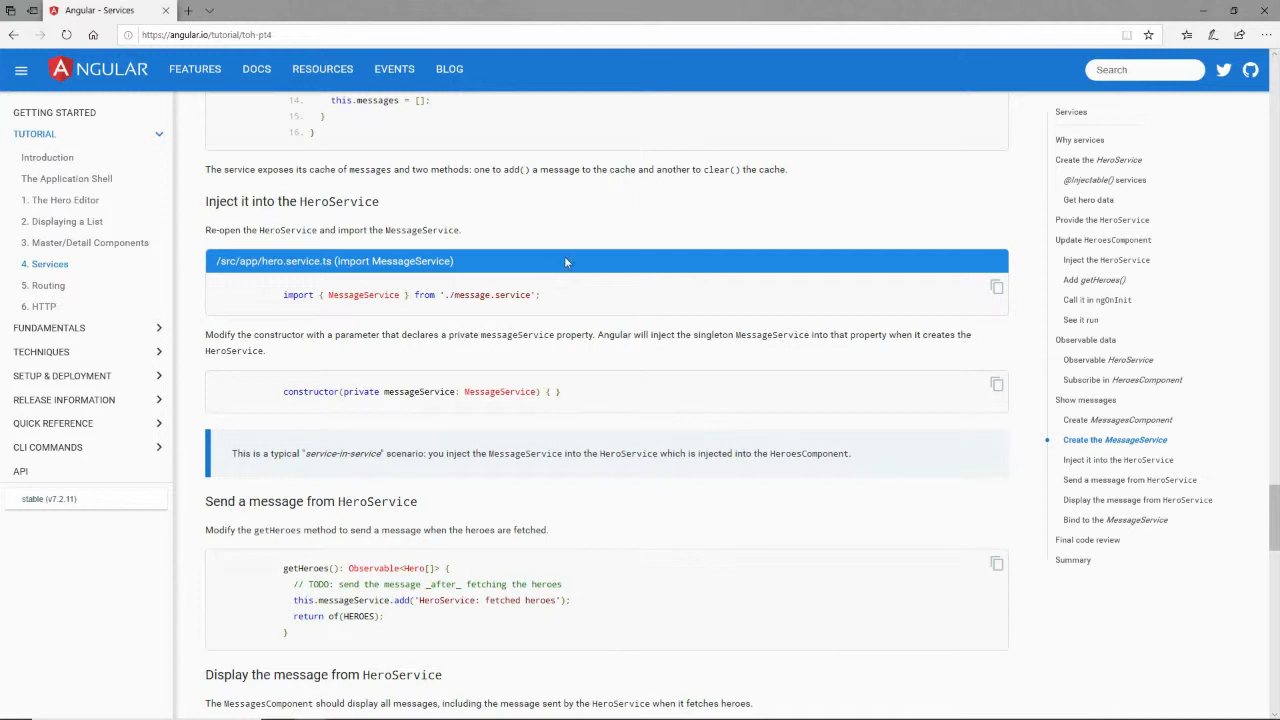
left_click(996, 288)
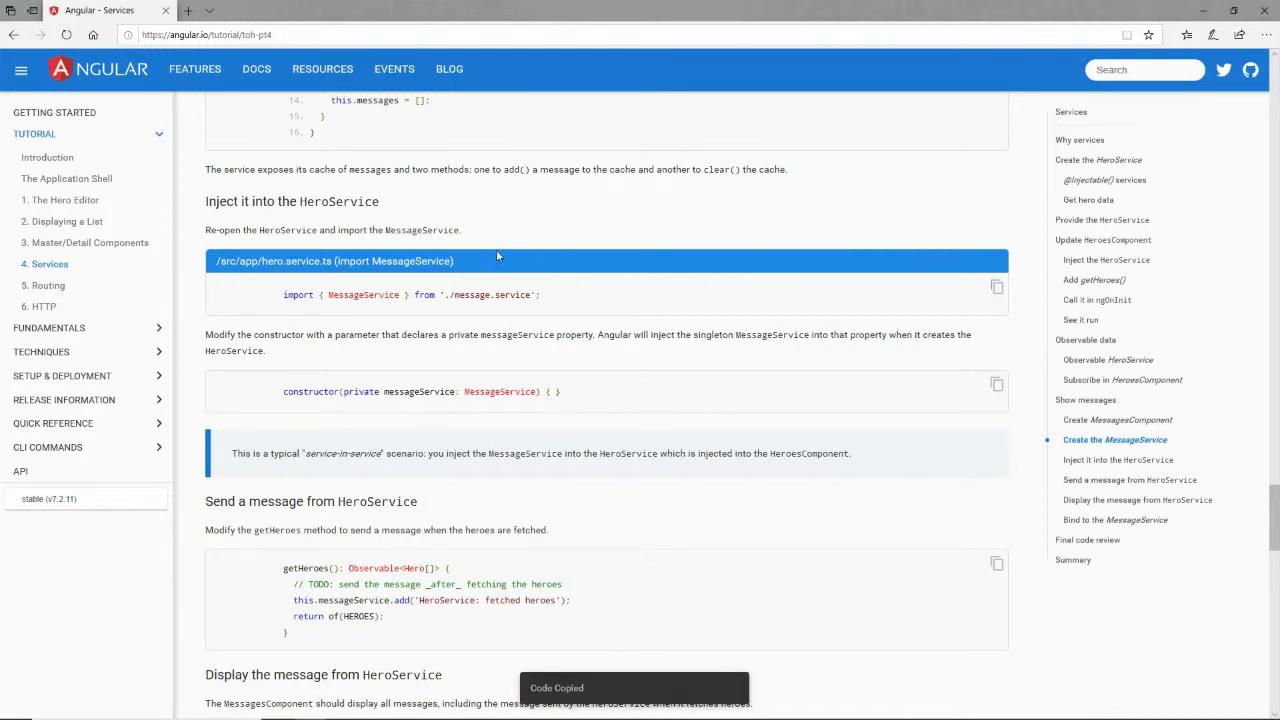
key("alt+tab")
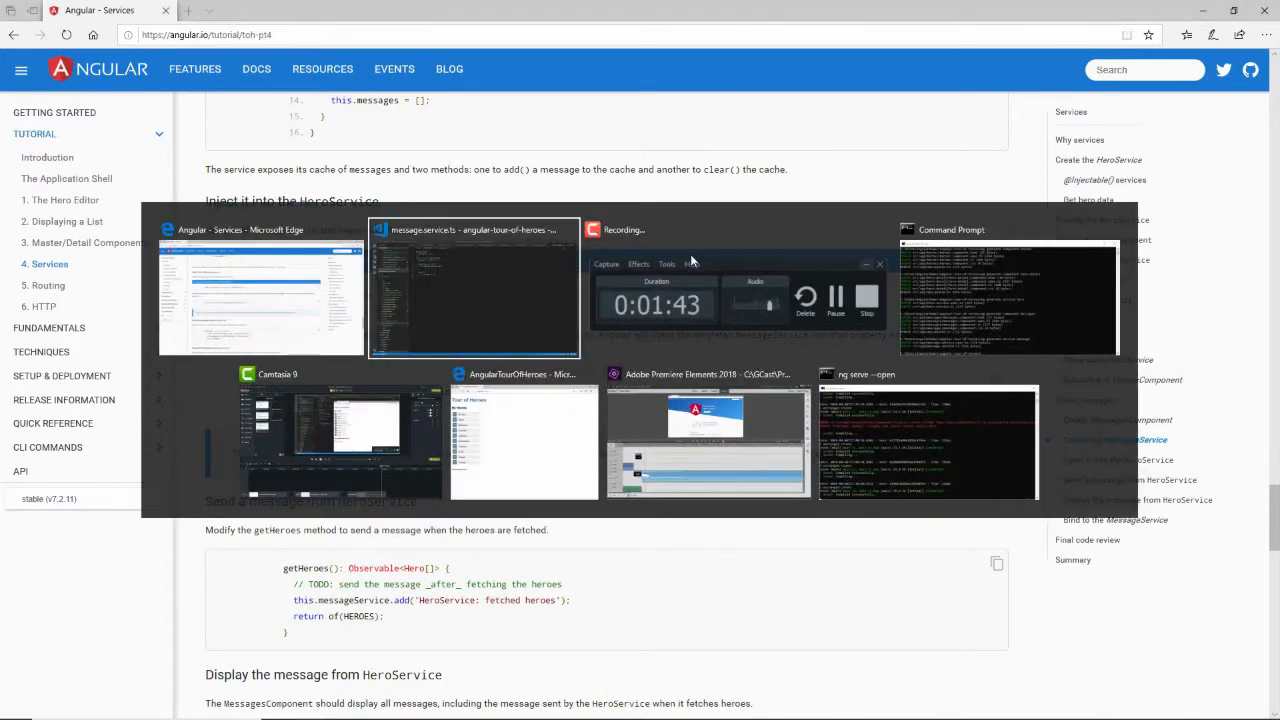
left_click(472, 290)
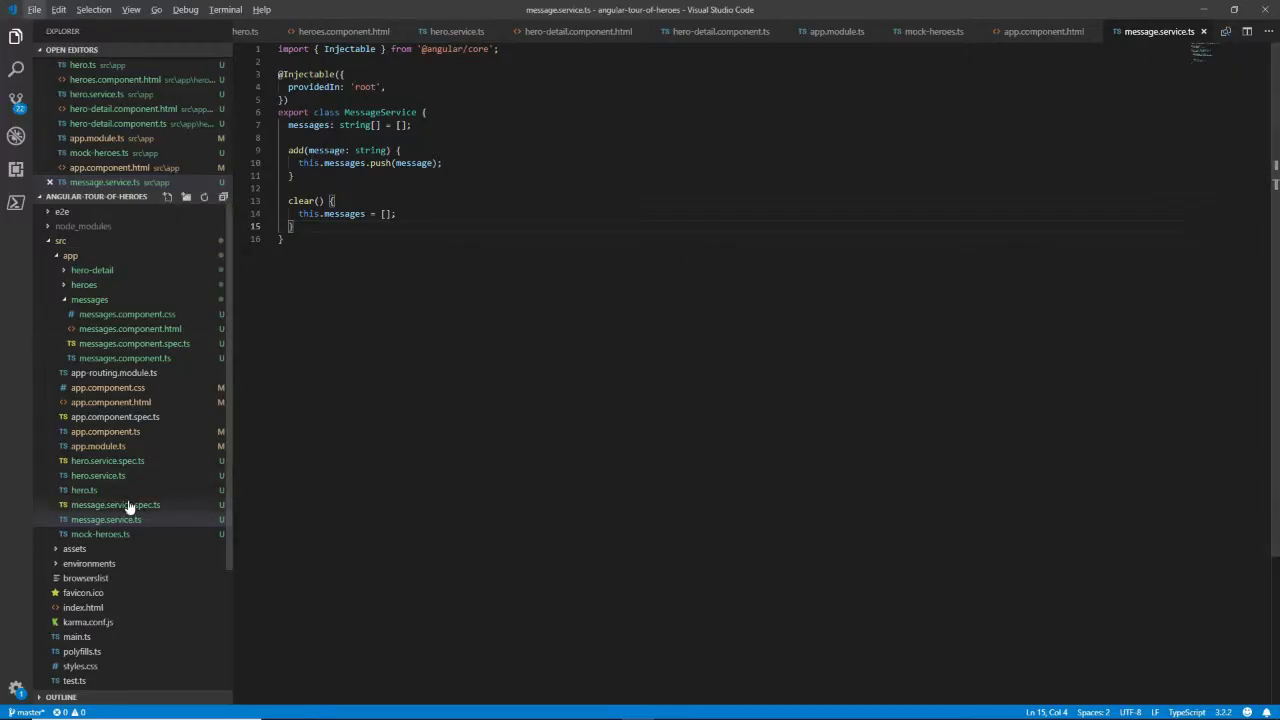
Step: In hero.service.ts import MessageService and inject it as a private messageService constructor parameter
left_click(98, 475)
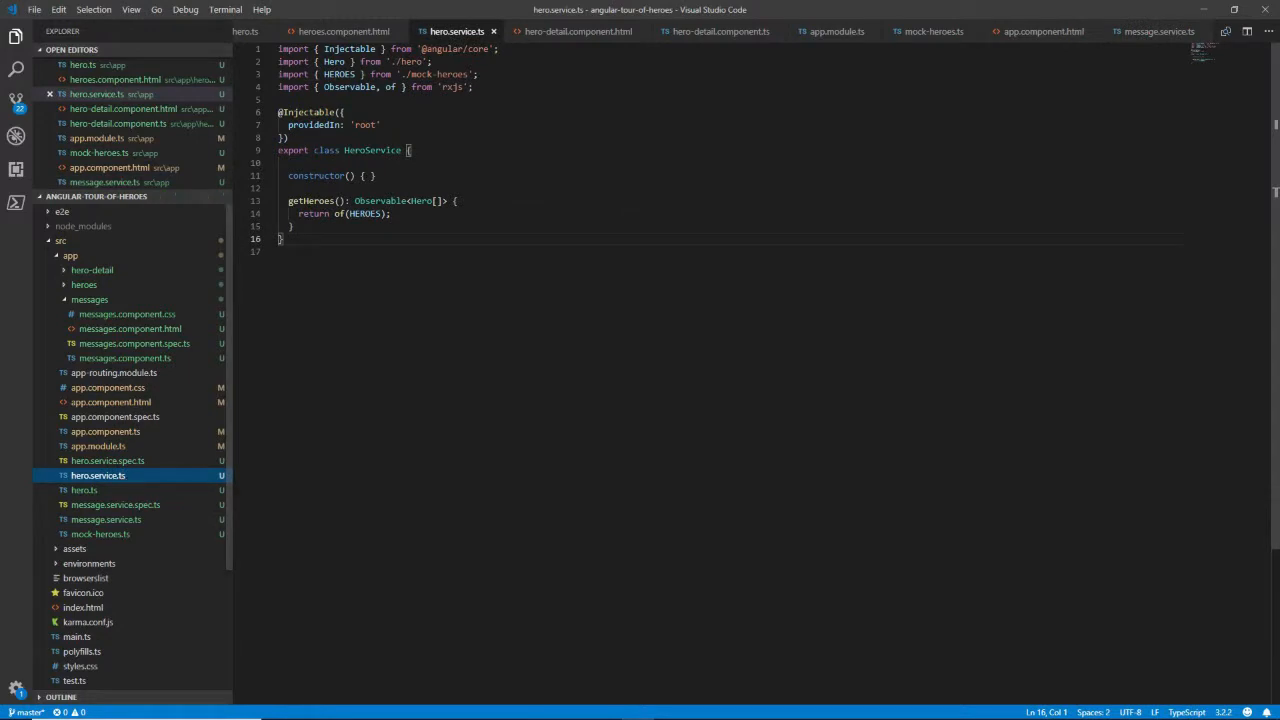
type("import { MessageService } from './message.service';")
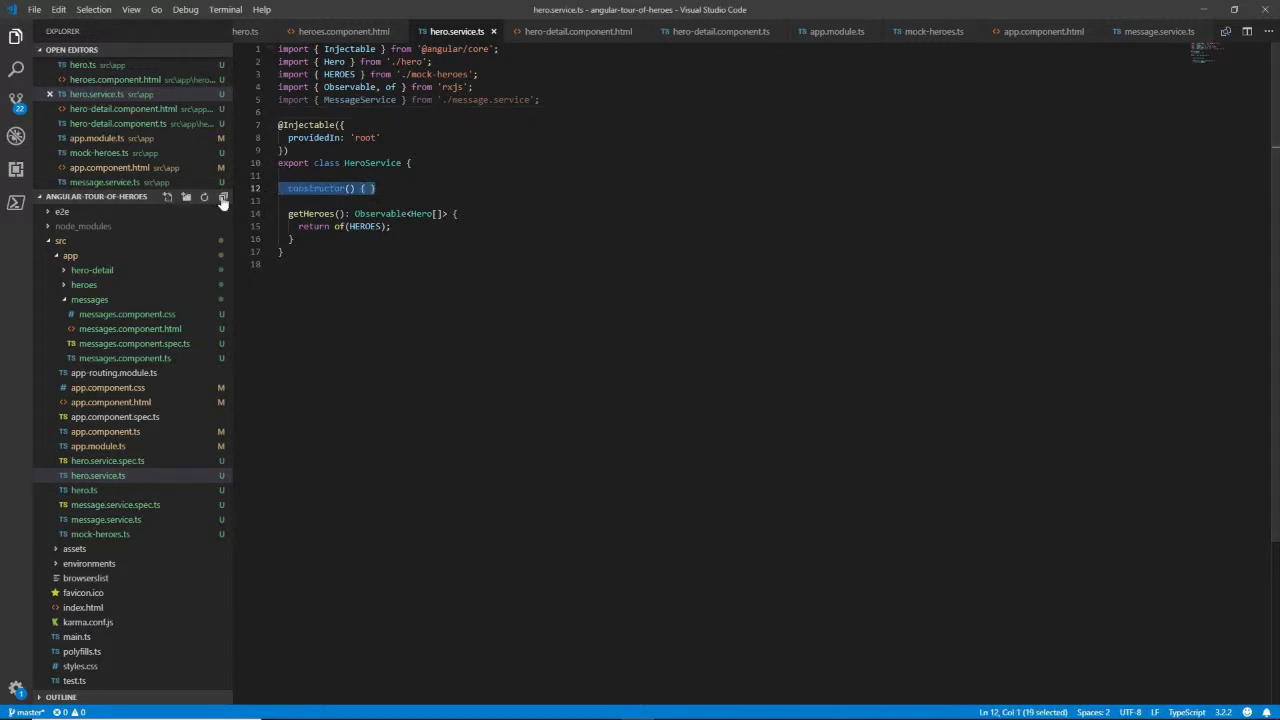
type("private messageService: MessageService")
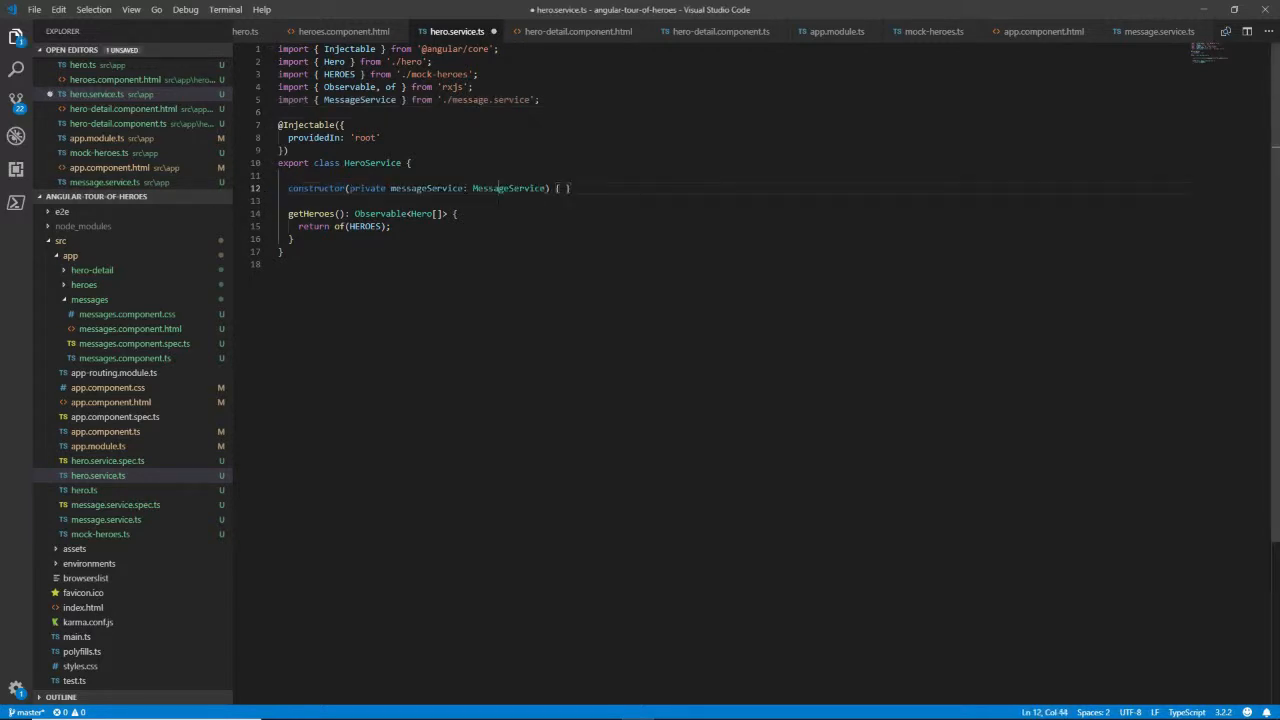
double_click(509, 188)
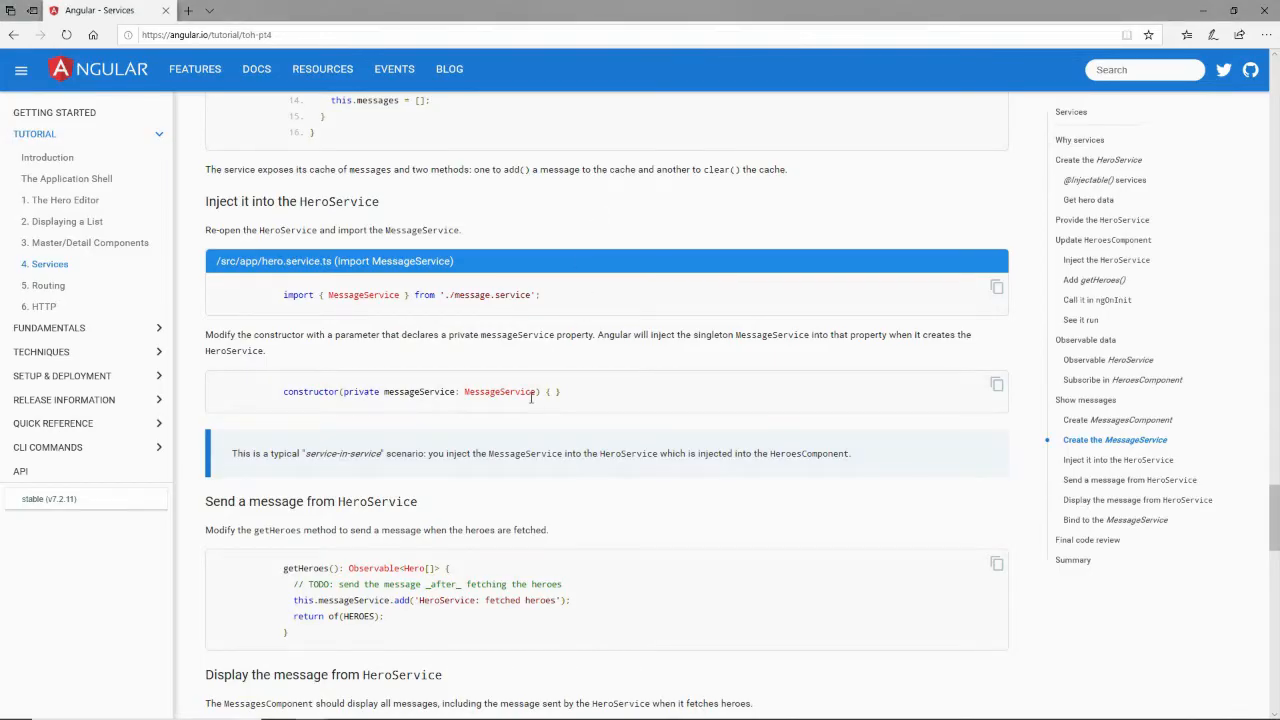
Step: Make getHeroes add the 'HeroService: fetched heroes' message and save hero.service.ts
scroll("down", 3)
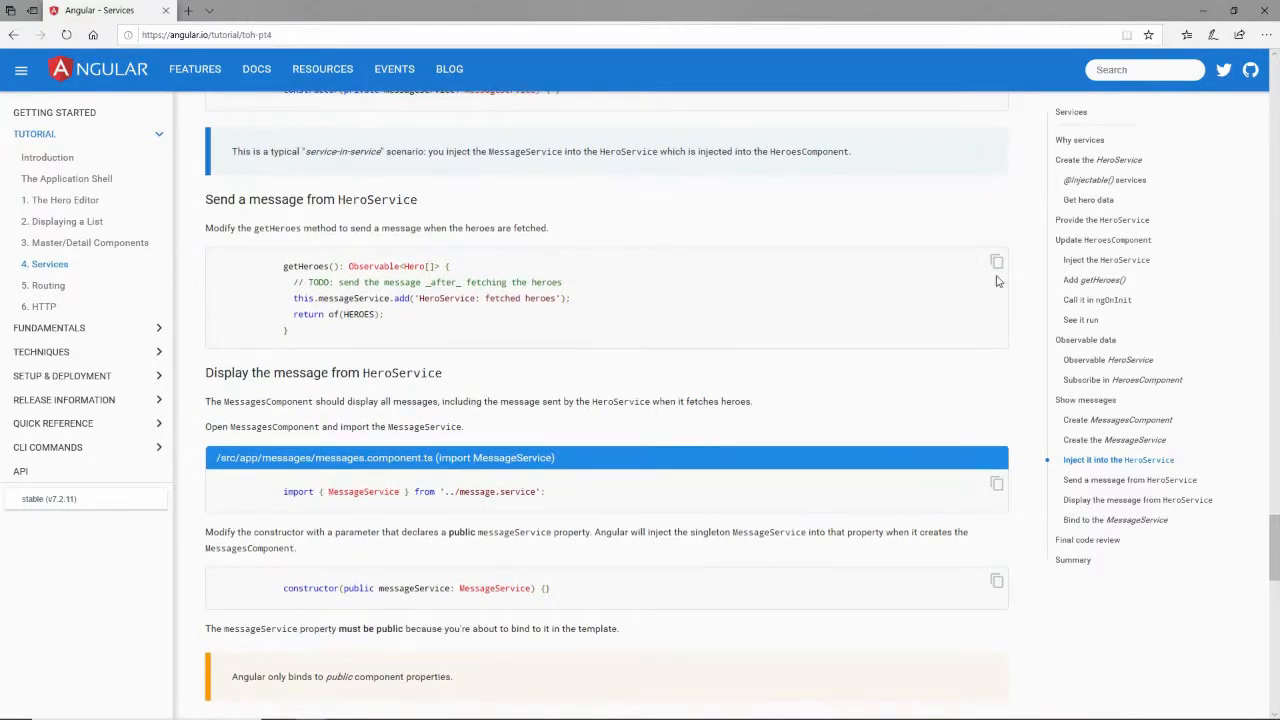
mouse_move(996, 263)
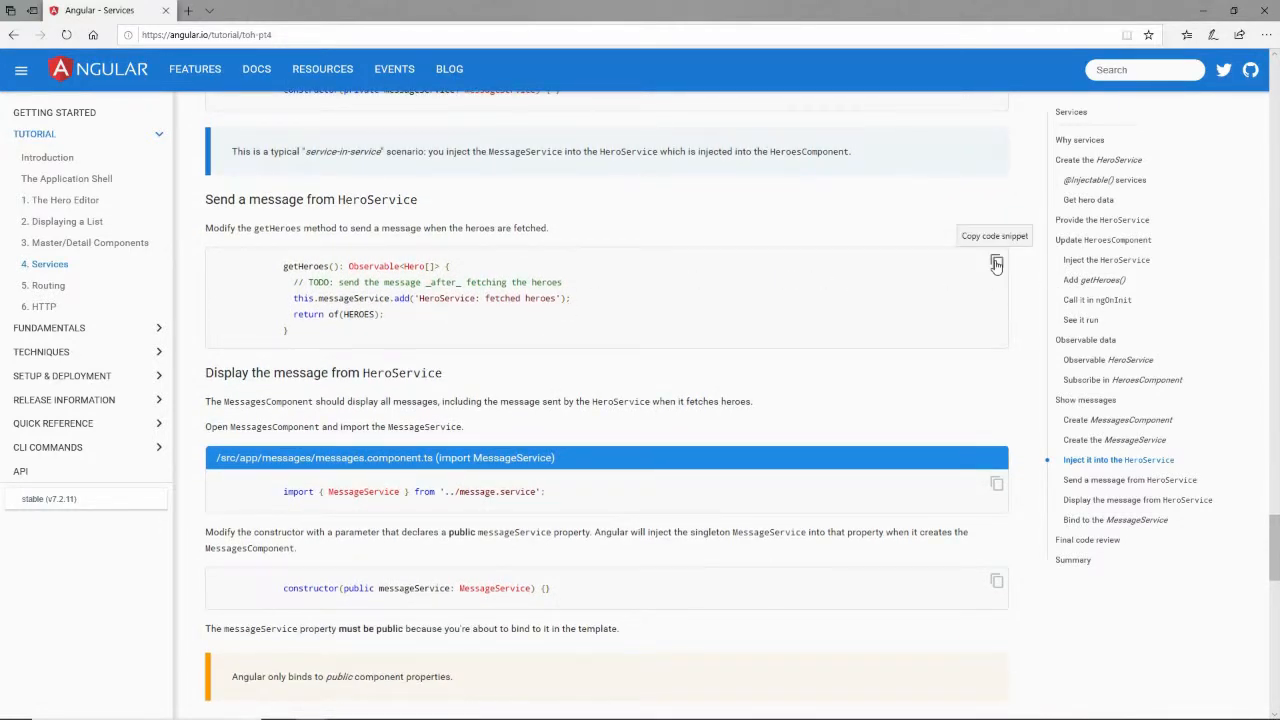
left_click(996, 264)
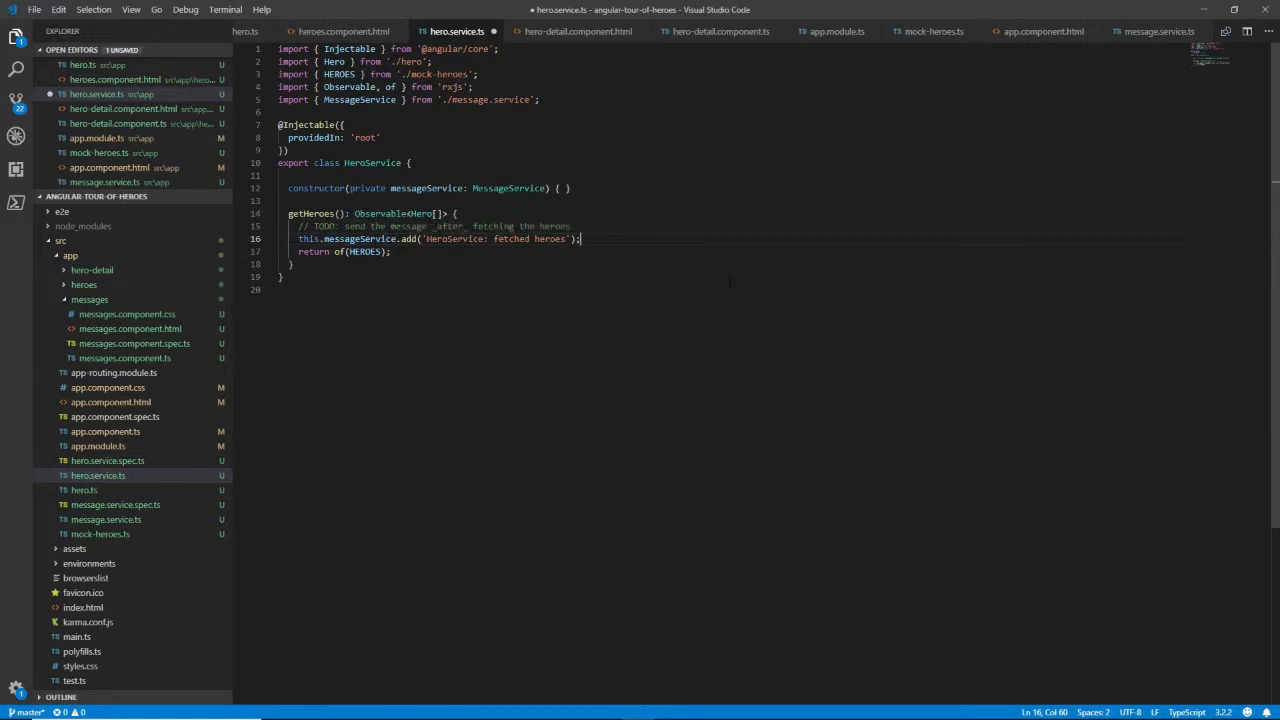
key("ctrl+s")
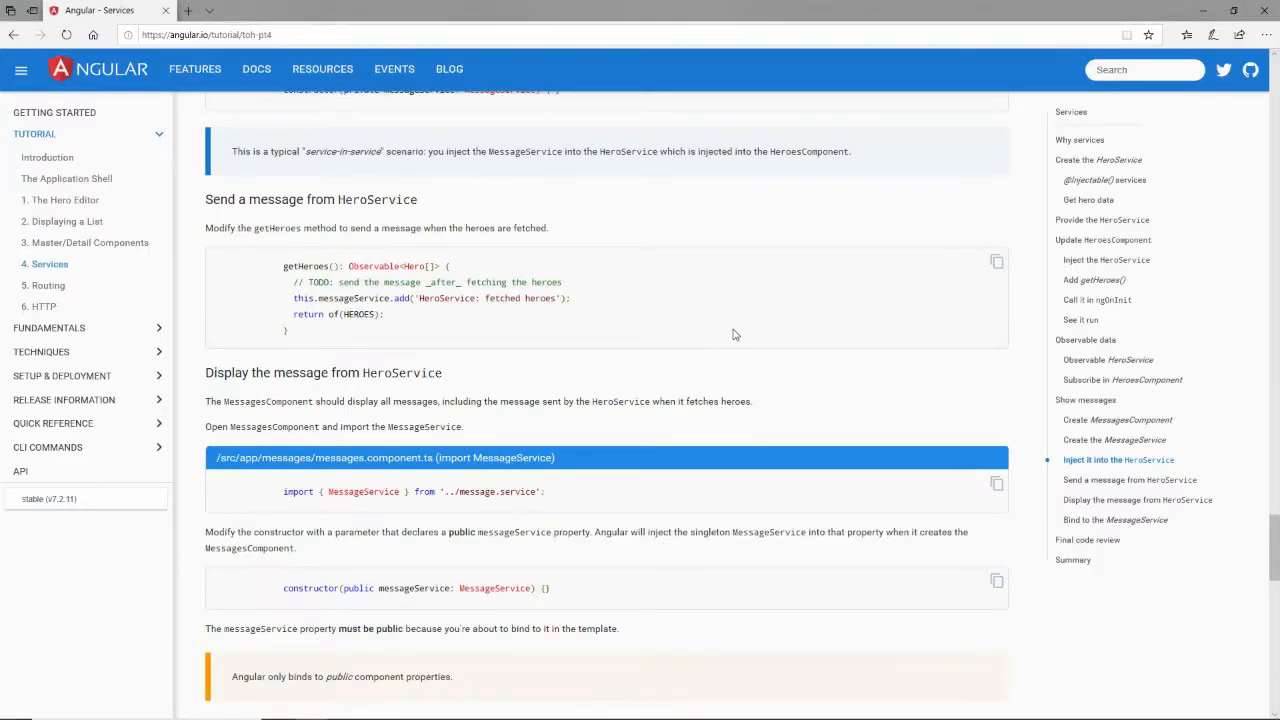
Step: Copy the MessageService import snippet for messages.component.ts from the tutorial
scroll("down", 3)
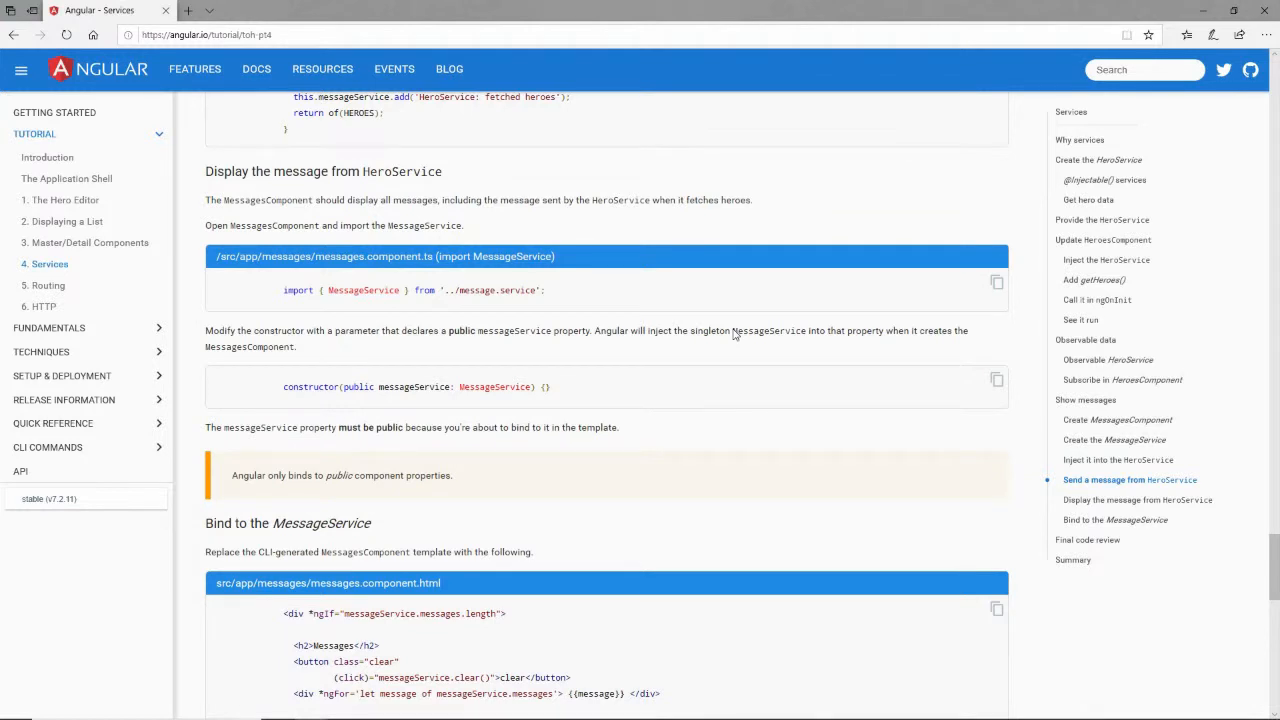
mouse_move(370, 272)
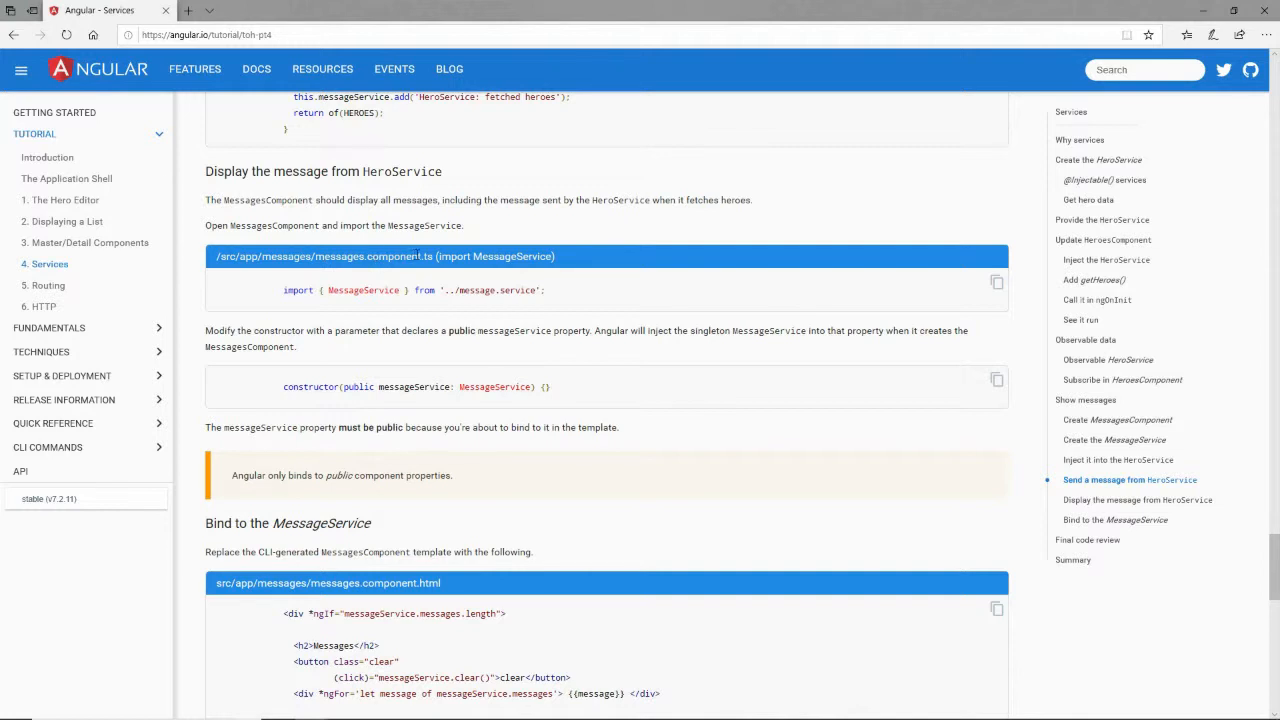
mouse_move(485, 302)
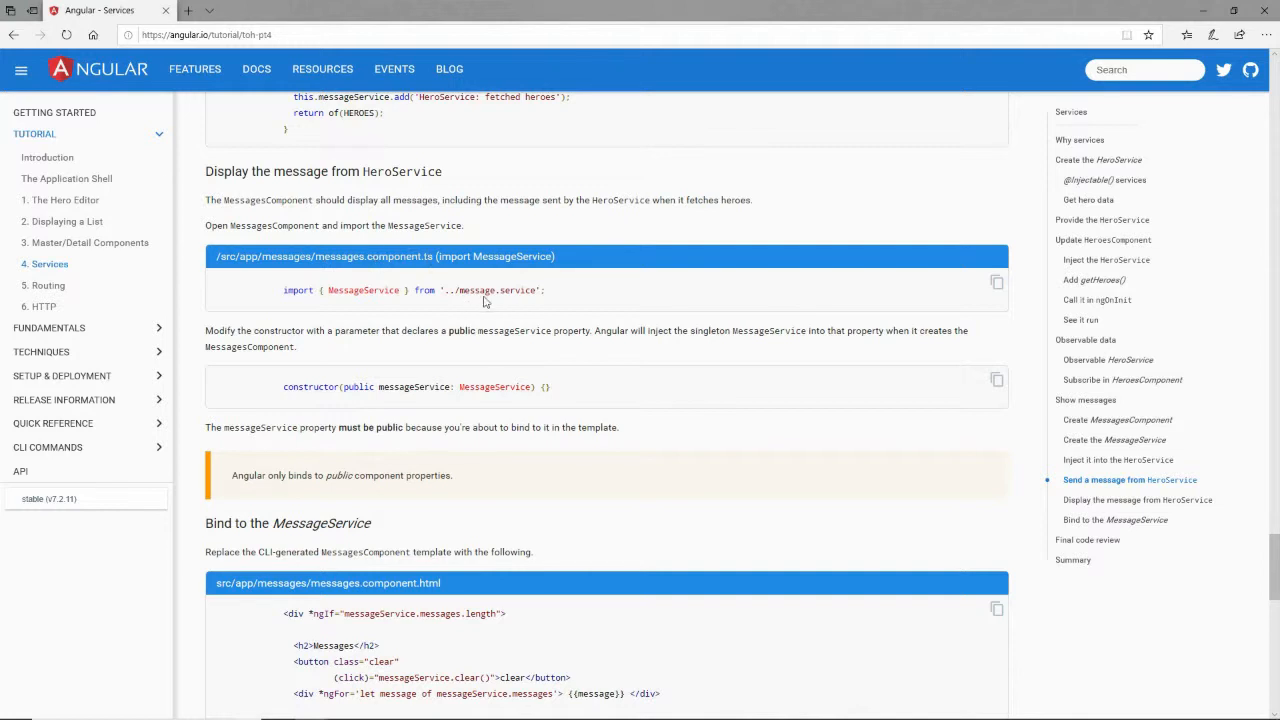
mouse_move(1000, 296)
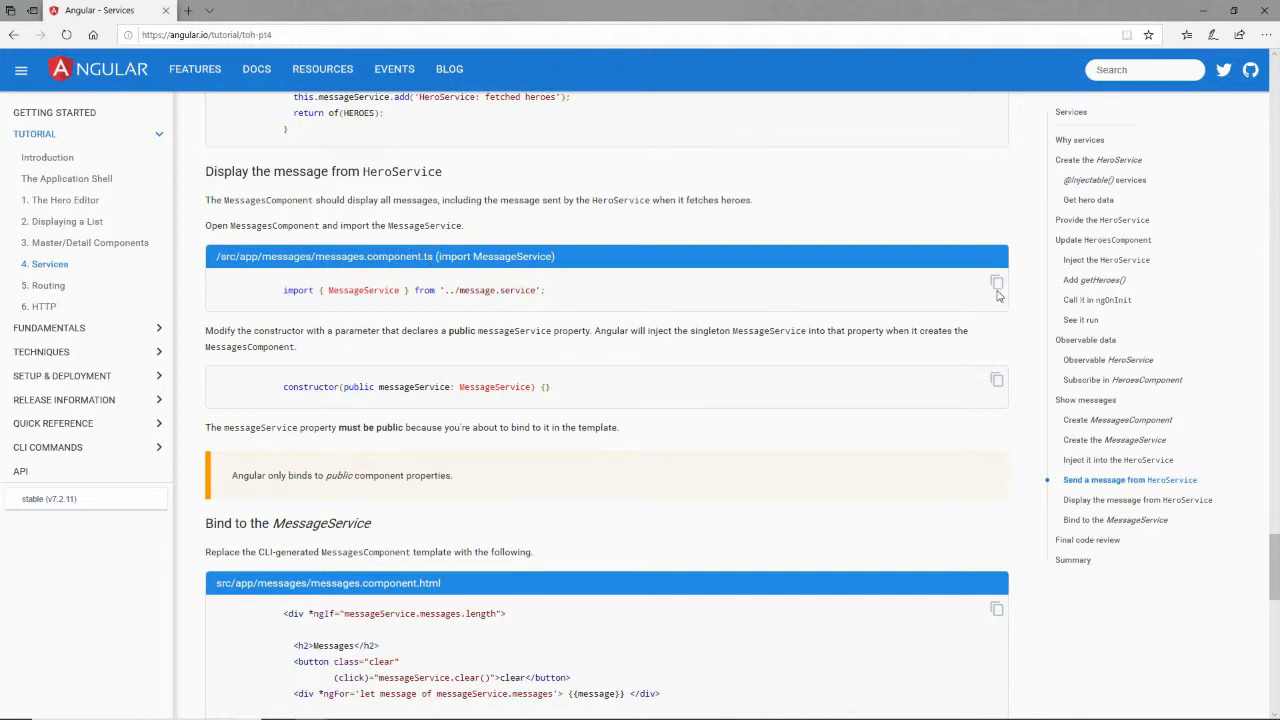
left_click(996, 285)
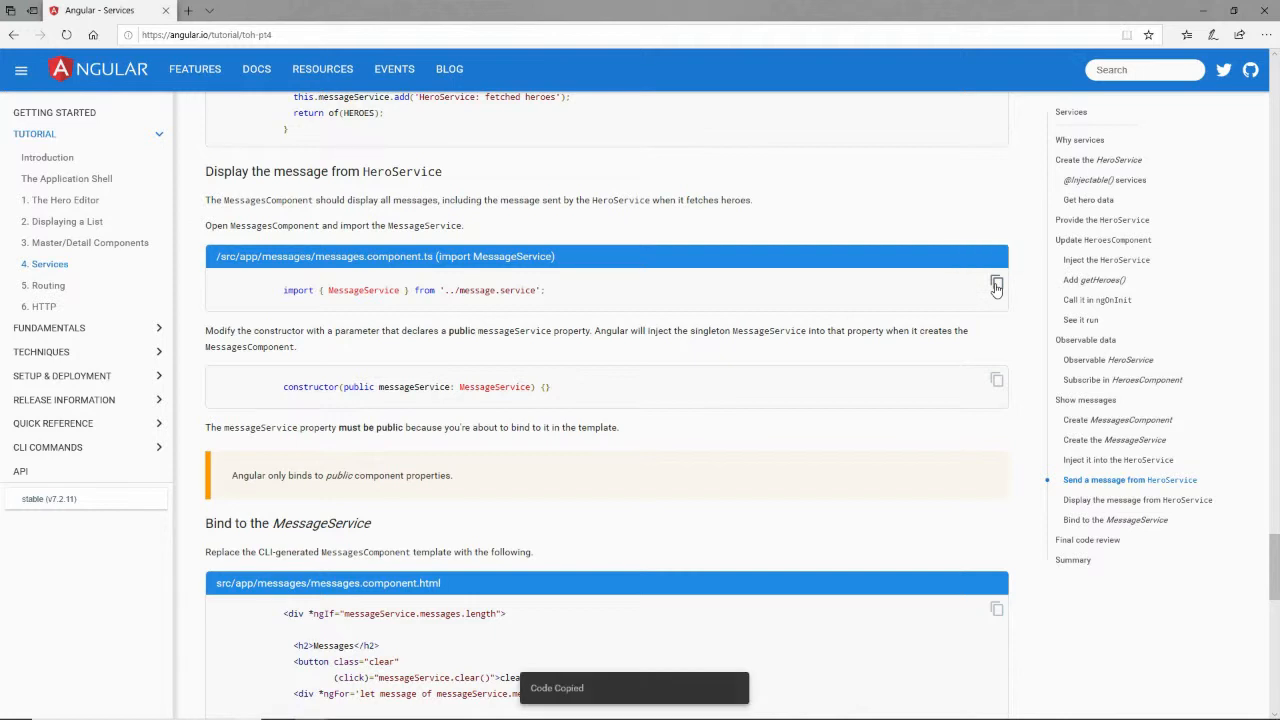
Step: In messages.component.ts import MessageService, inject it as public messageService, and save
key("alt+tab")
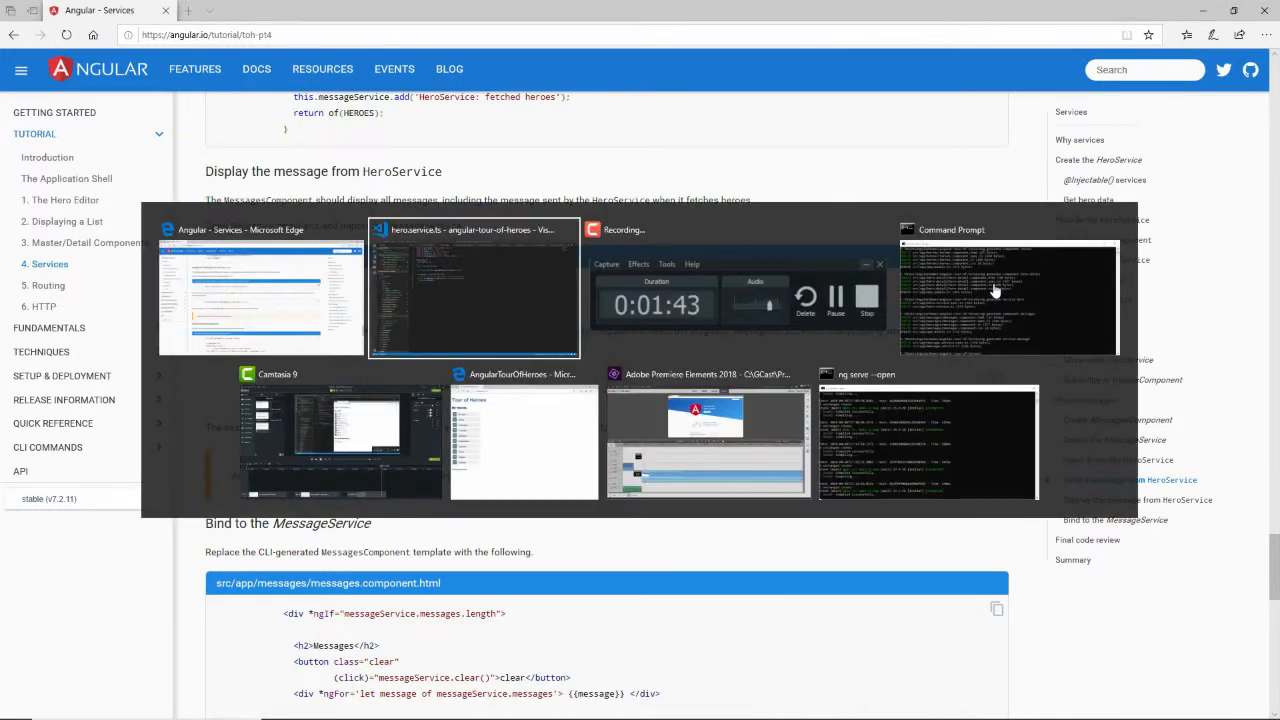
left_click(473, 290)
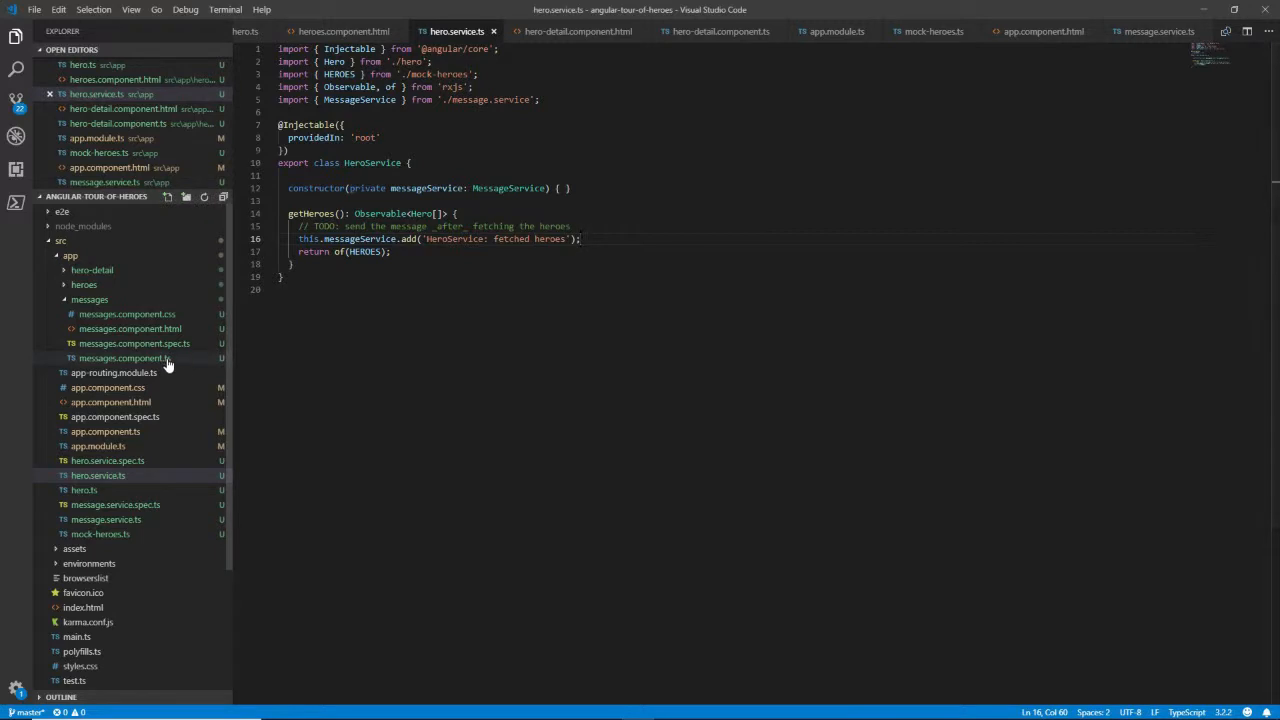
left_click(125, 358)
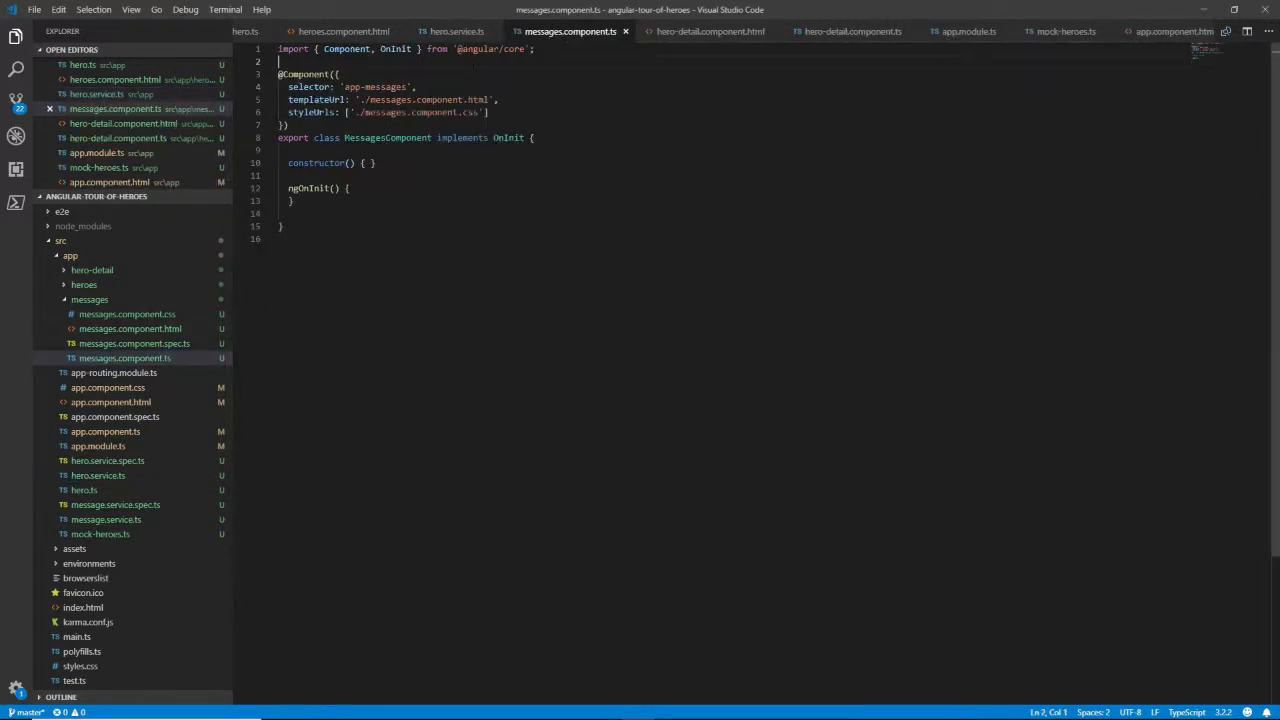
type("import { MessageService } from '../message.service';")
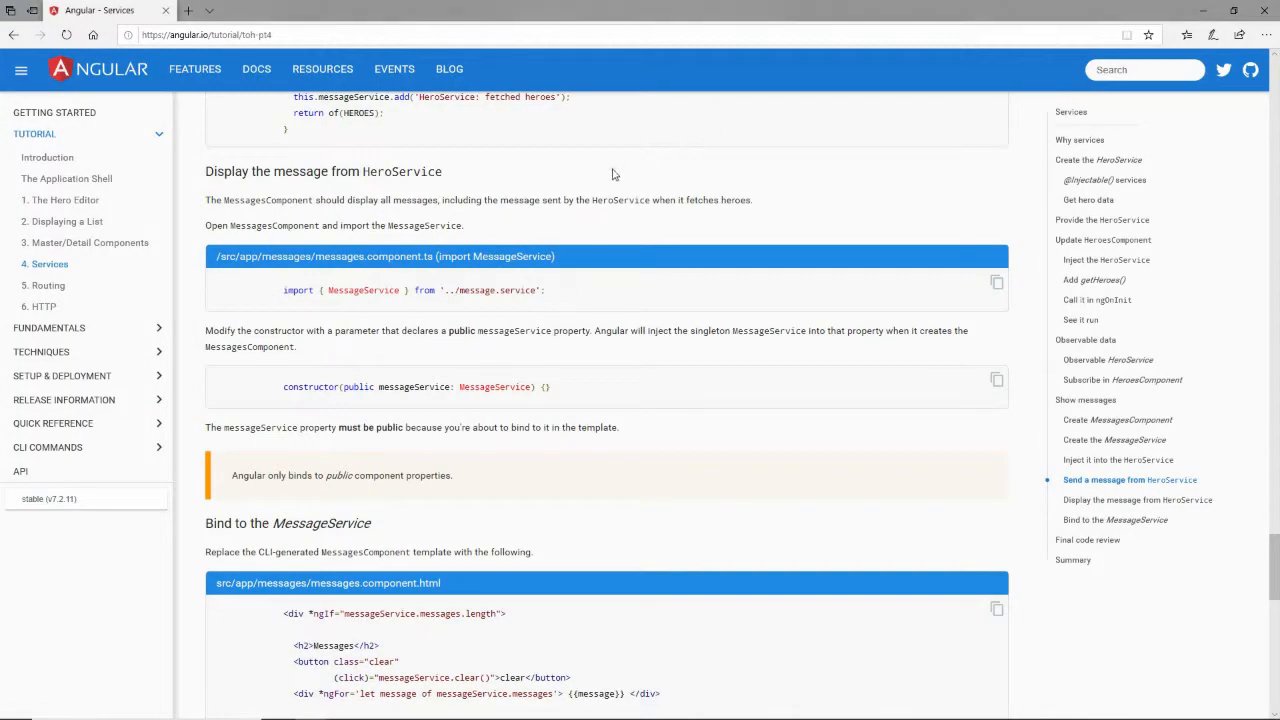
mouse_move(997, 383)
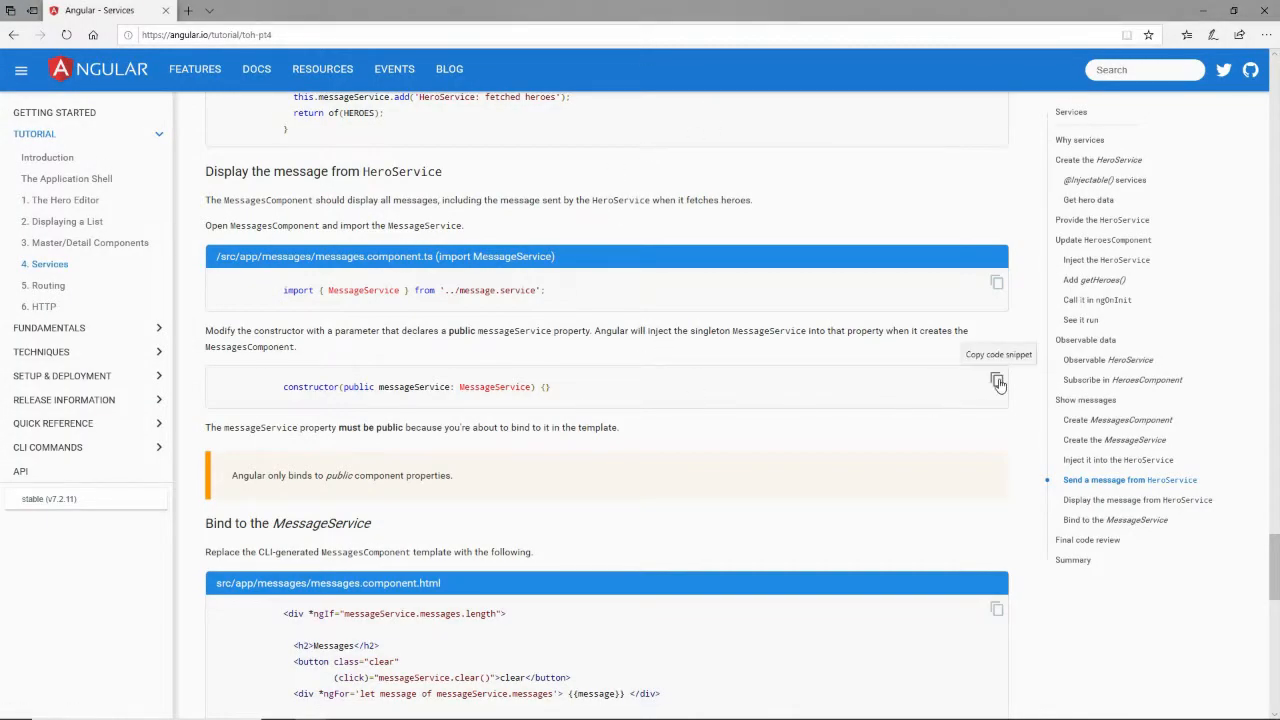
key("alt+tab")
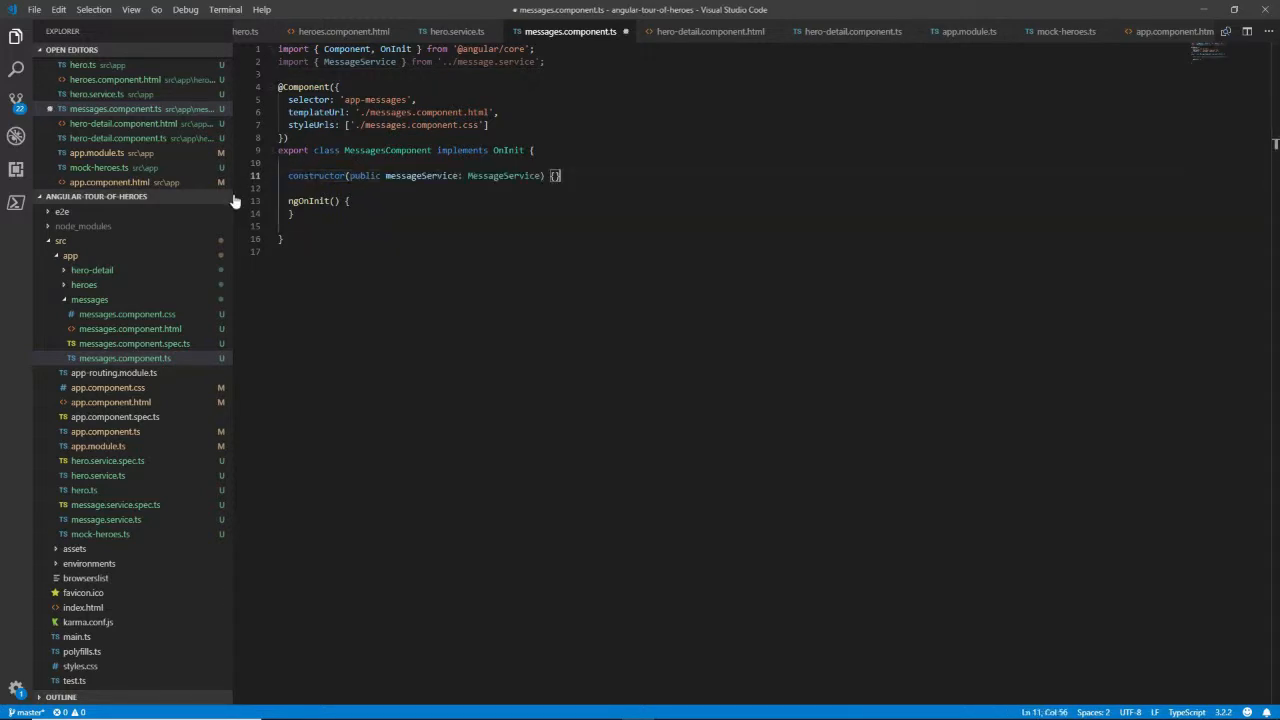
key("ctrl+s")
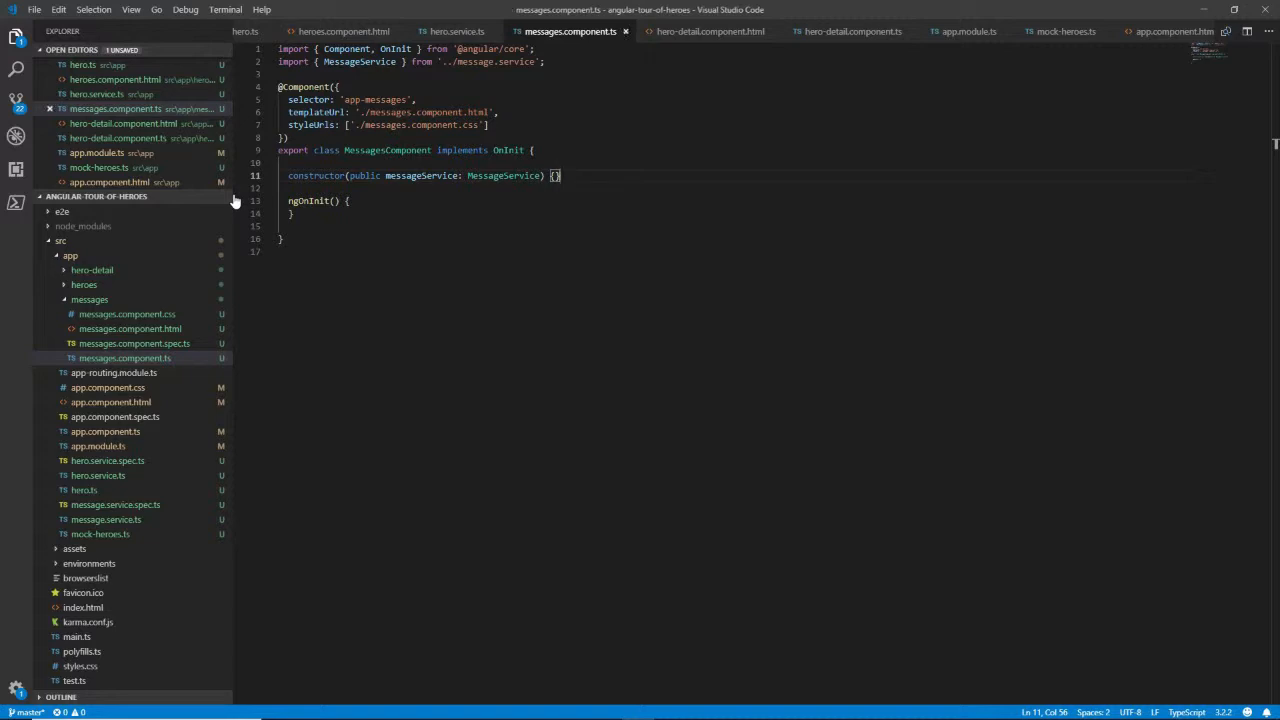
double_click(504, 175)
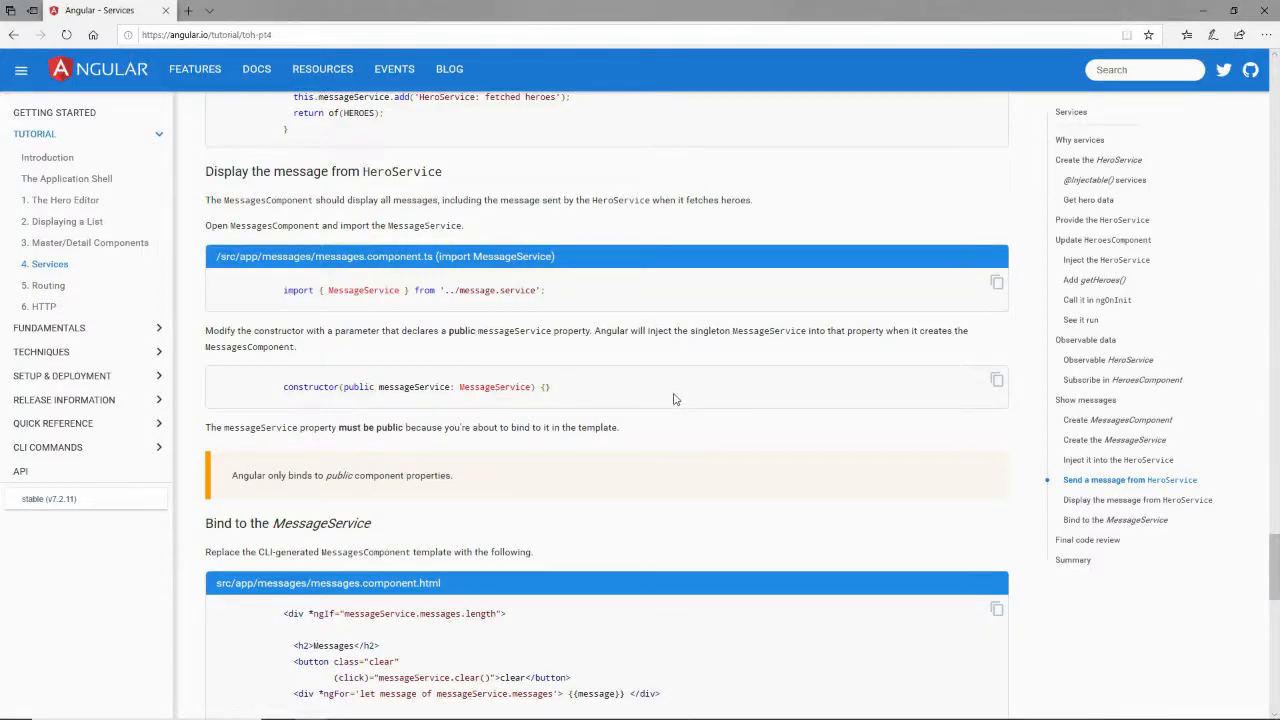
Step: Copy the messages.component.html template snippet from 'Bind to the MessageService' and return to the editor
scroll("down", 3)
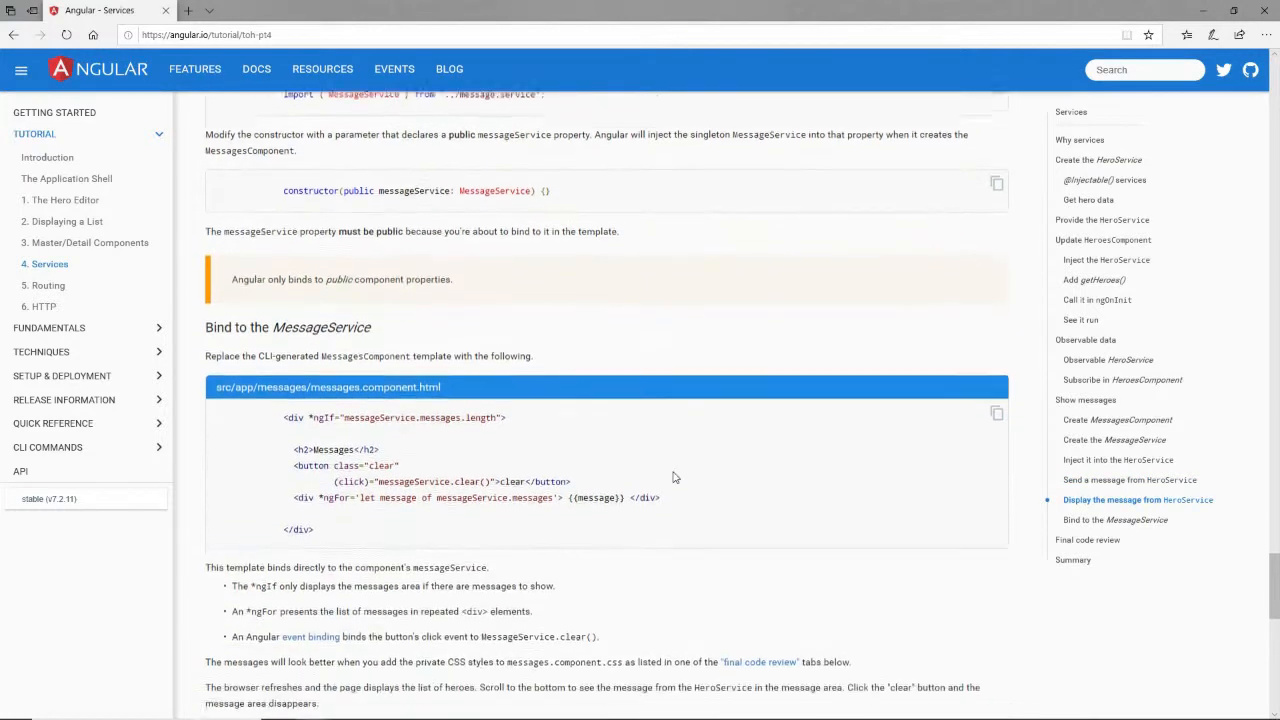
scroll("down", 3)
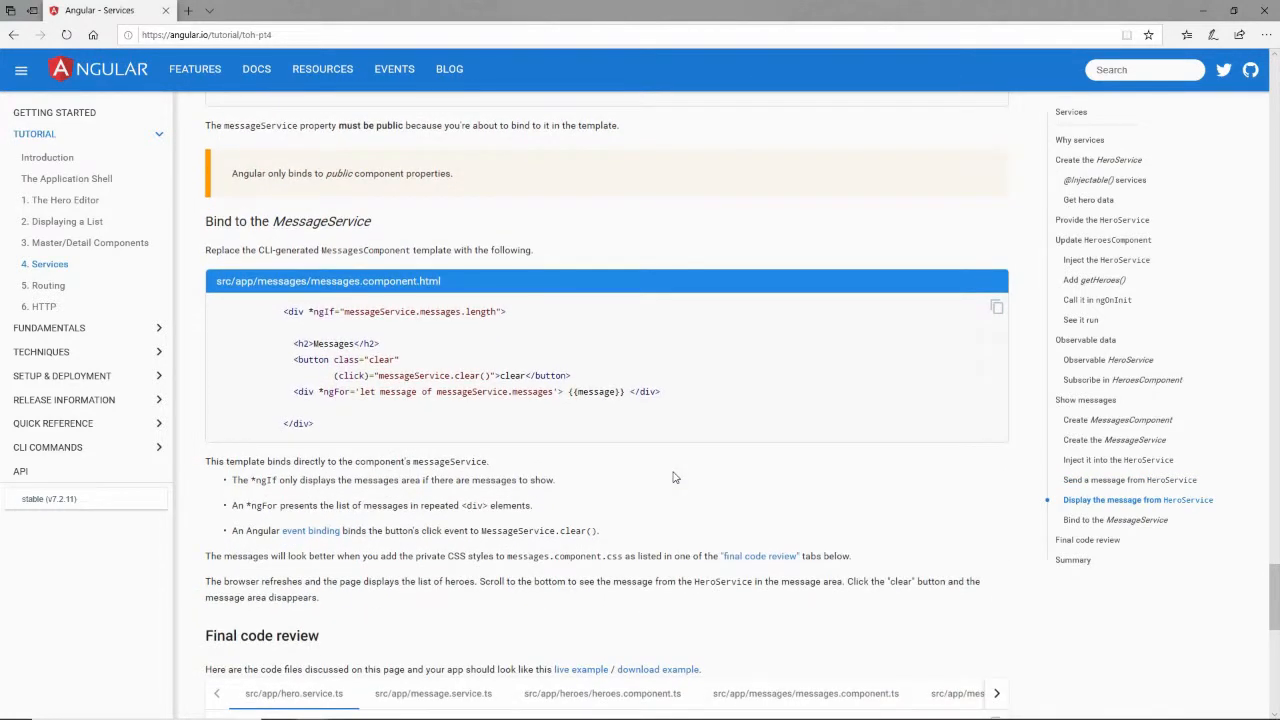
mouse_move(640, 303)
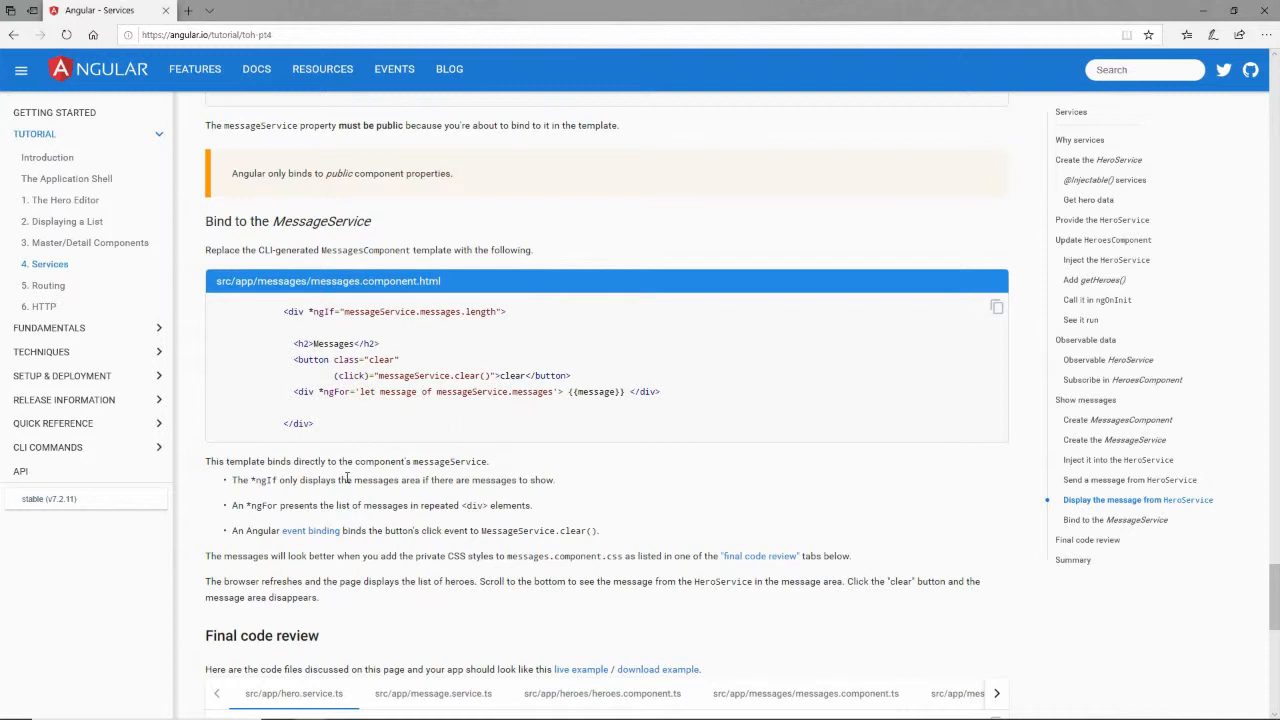
mouse_move(500, 280)
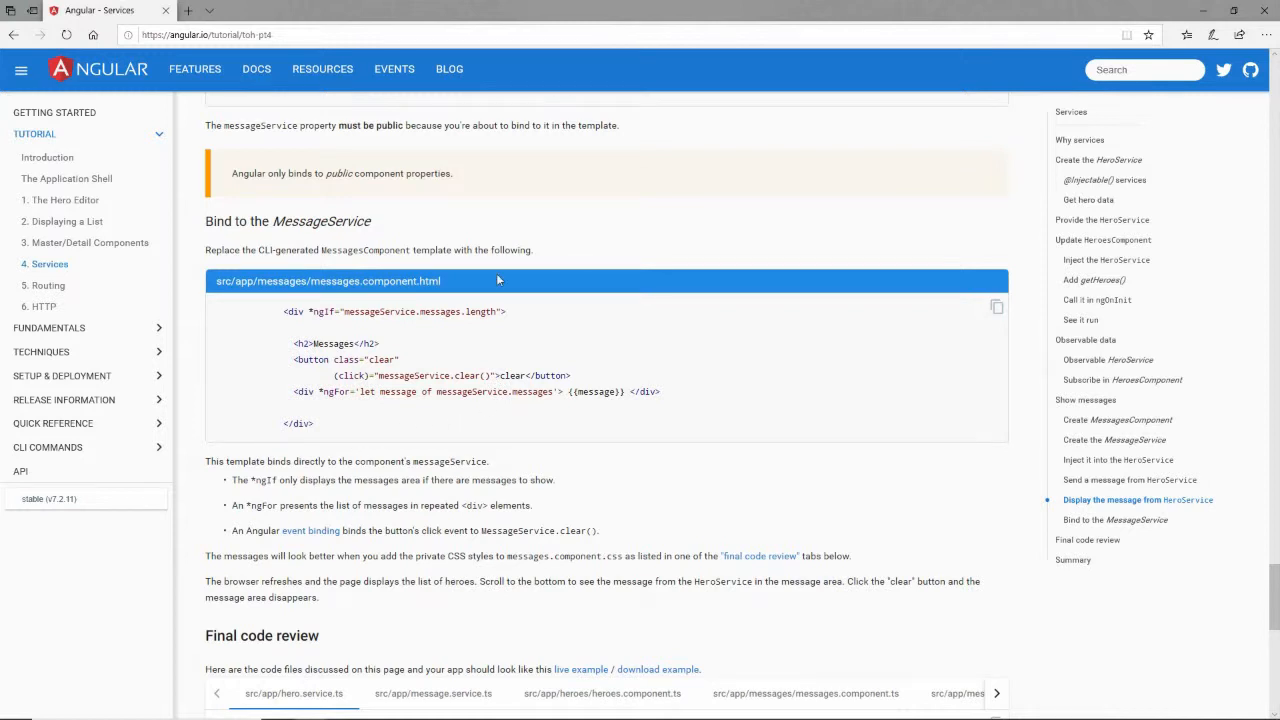
mouse_move(998, 307)
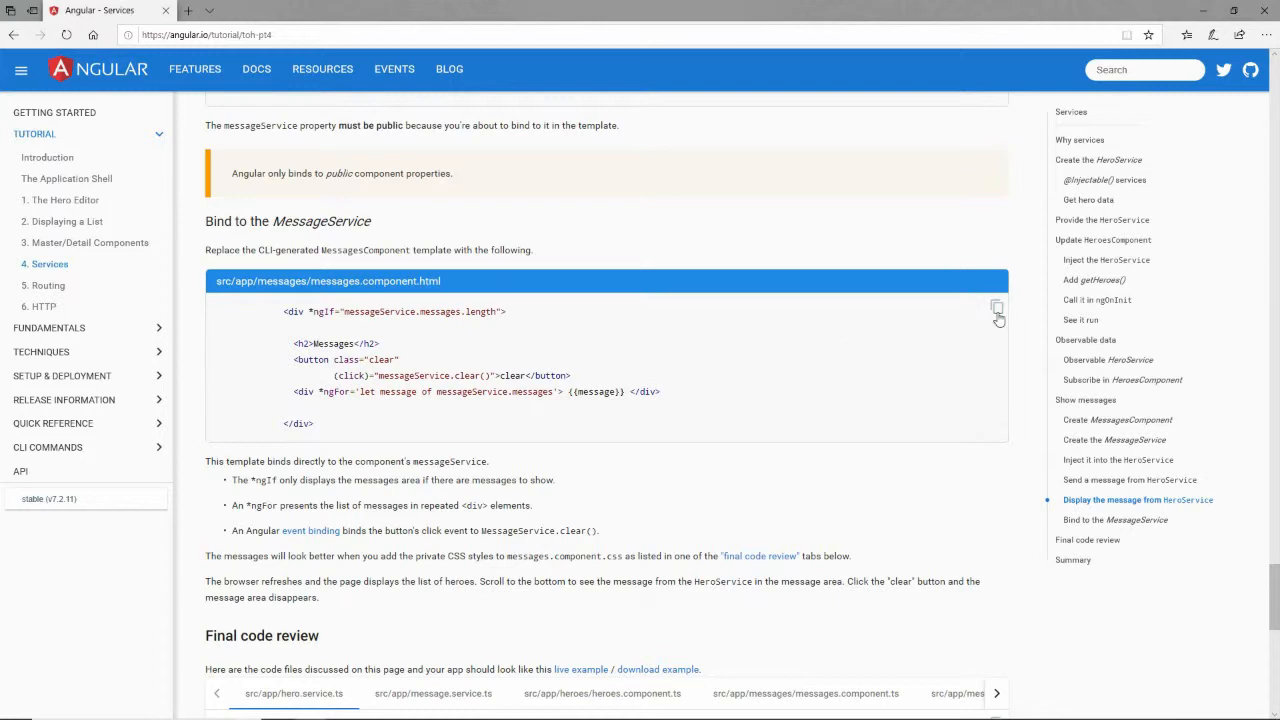
left_click(996, 307)
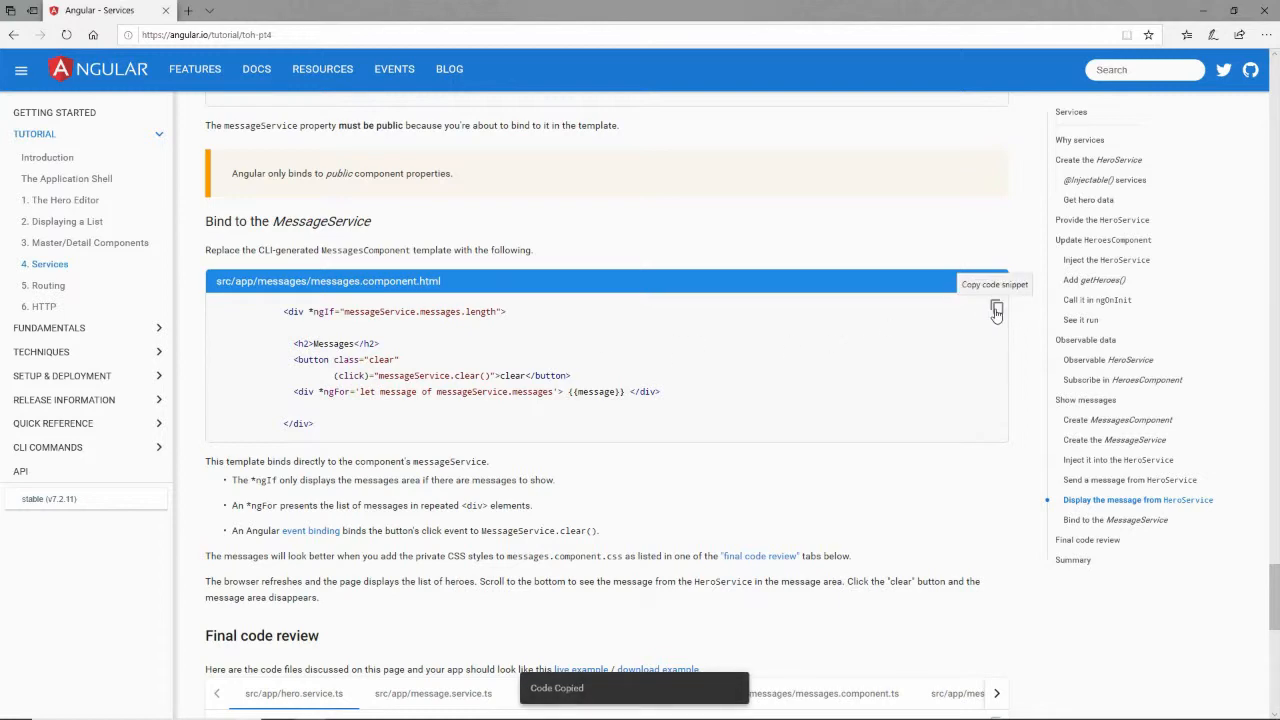
key("alt+tab")
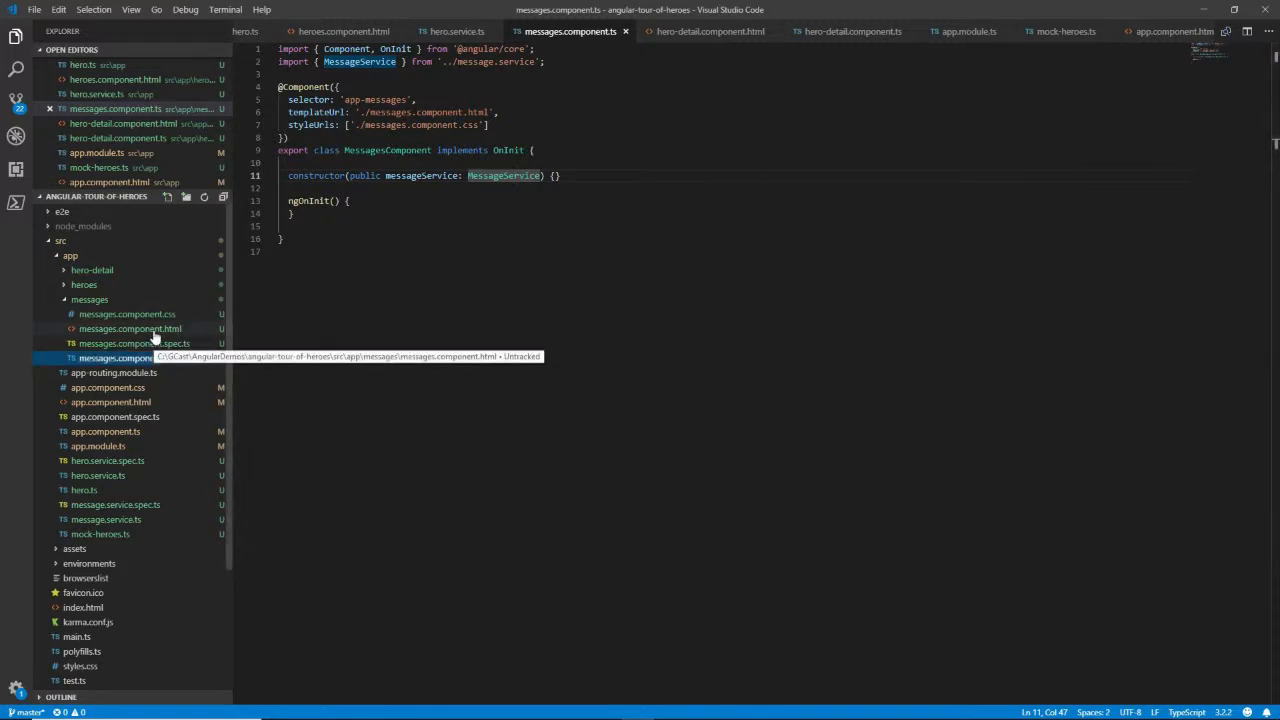
Step: Fill messages.component.html with the *ngIf div, Messages heading, clear button and *ngFor message list, saved
left_click(130, 328)
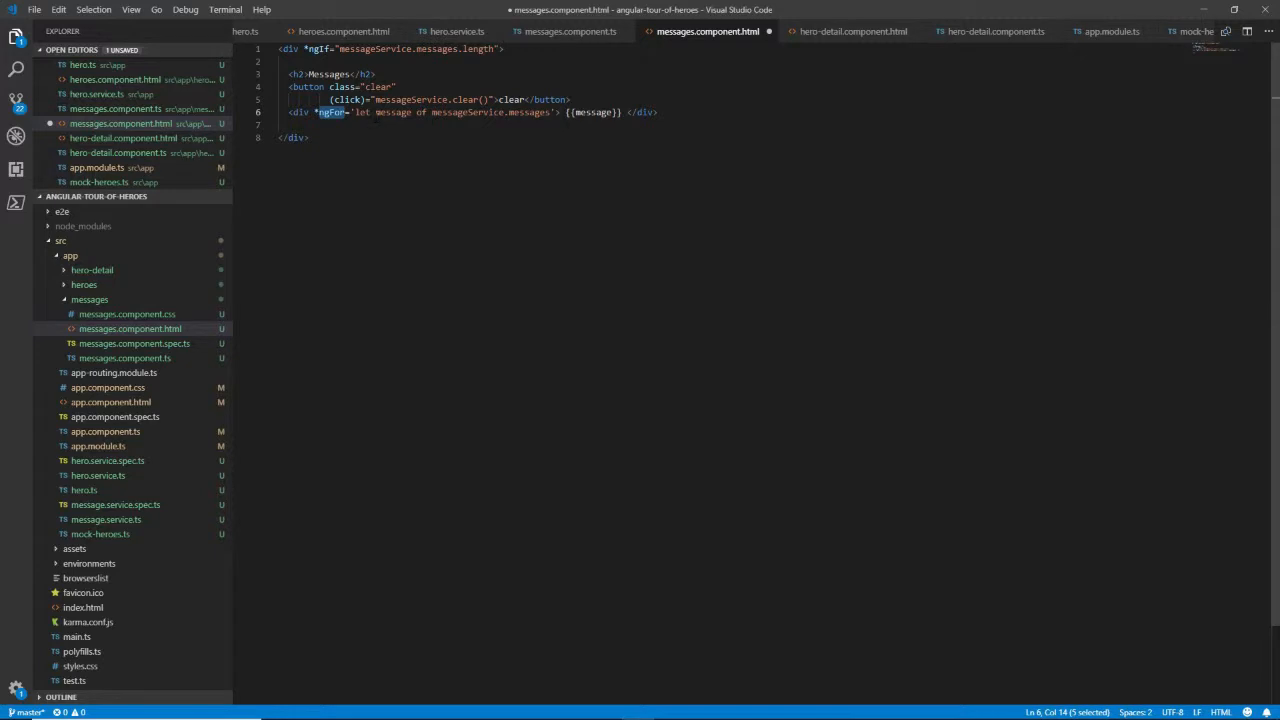
left_click(370, 112)
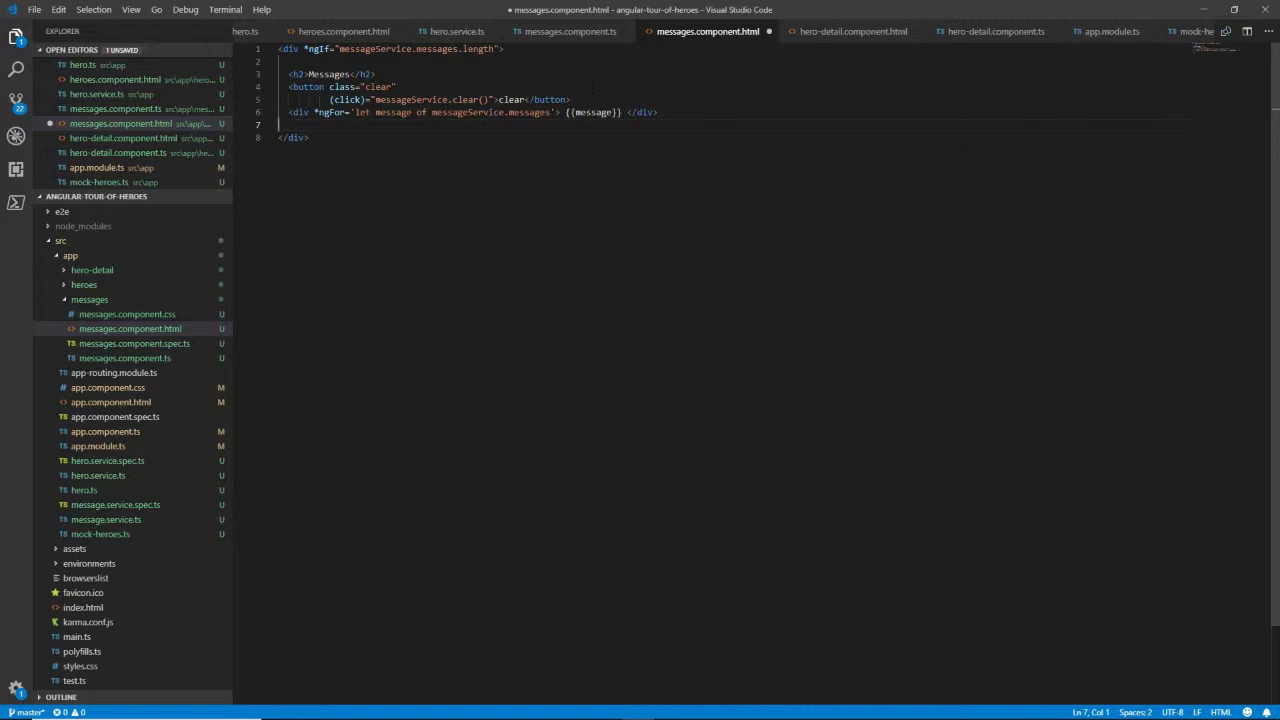
left_click_drag(286, 86, 570, 99)
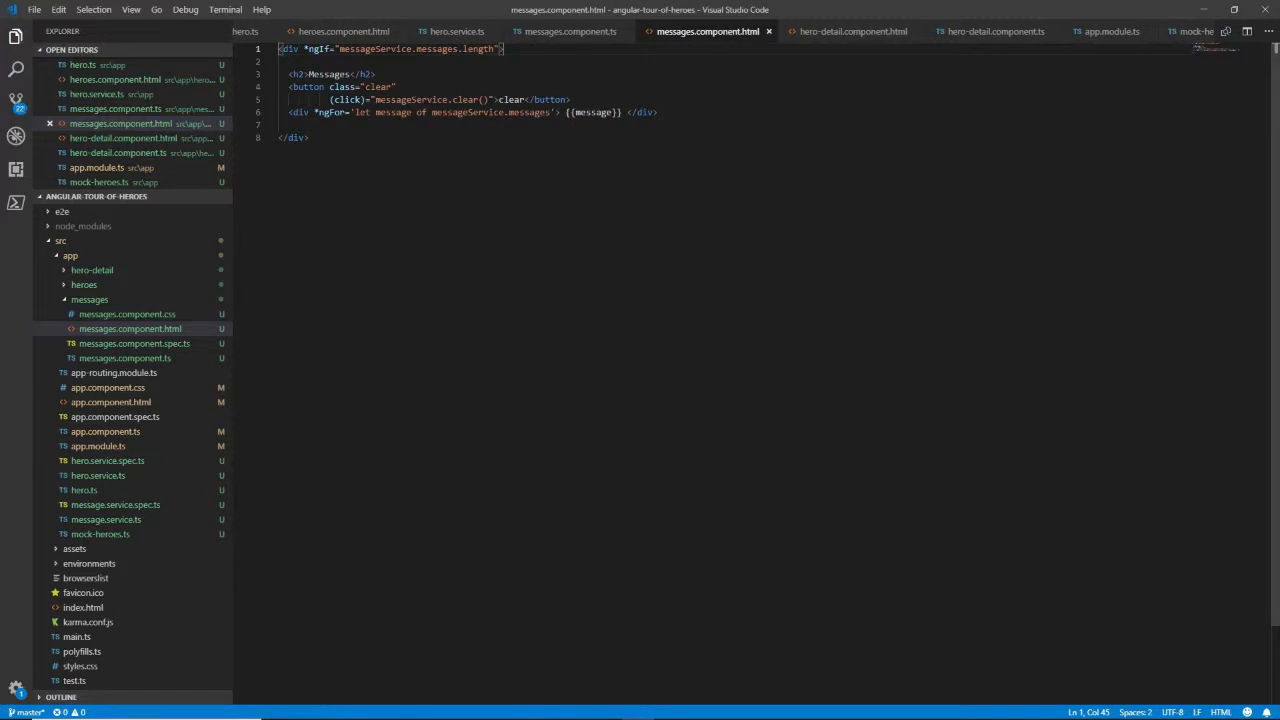
key("alt+tab")
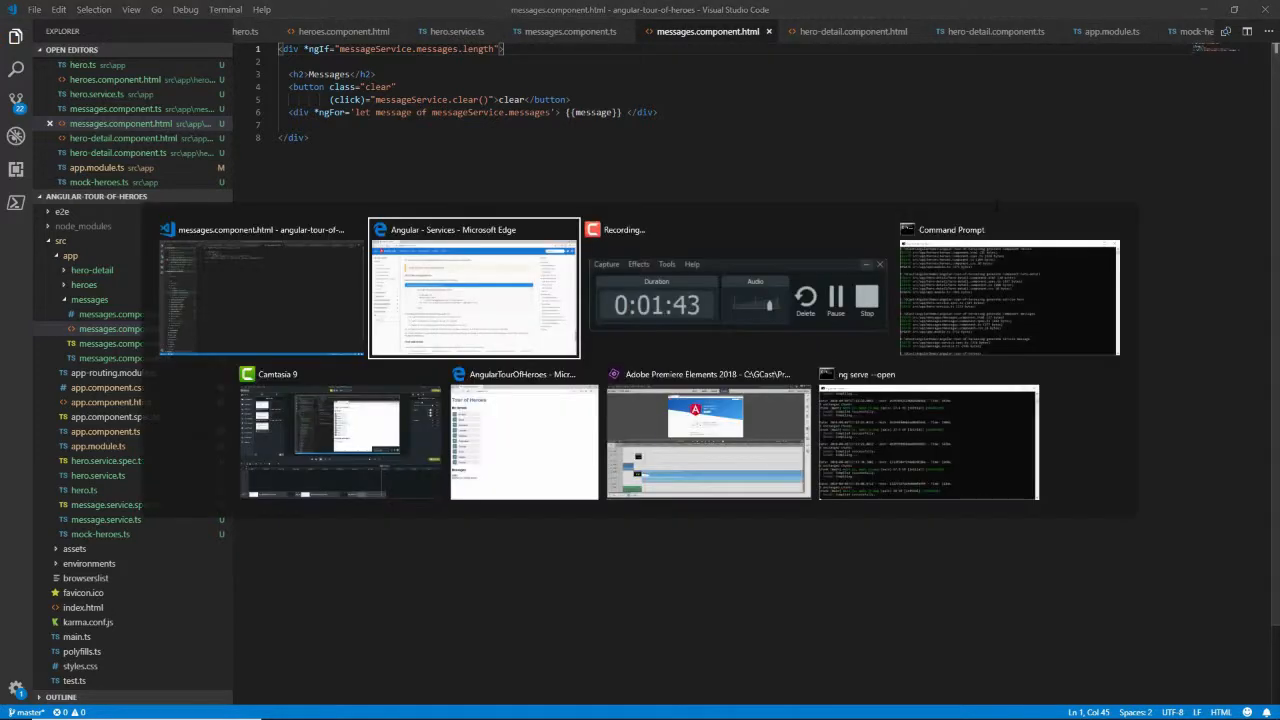
Step: Bring up the running app and select Magneta, confirming the 'HeroService: fetched heroes' message shows
left_click(474, 290)
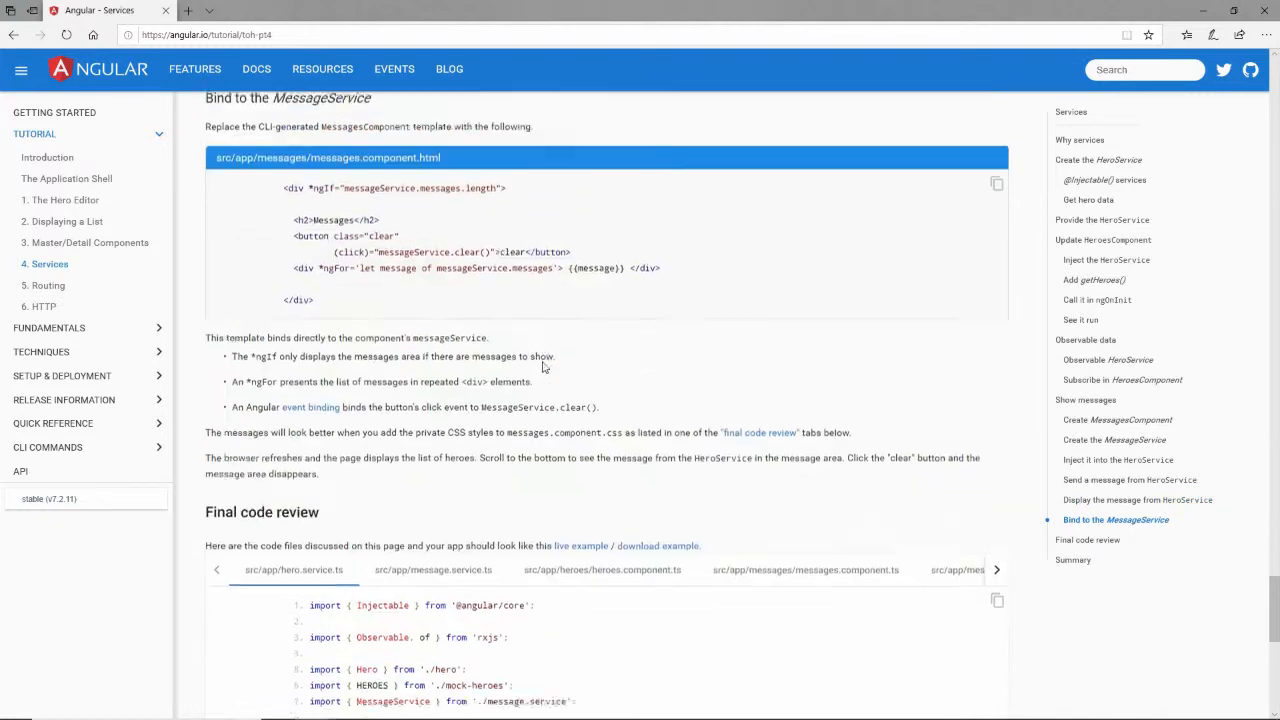
key("alt+tab")
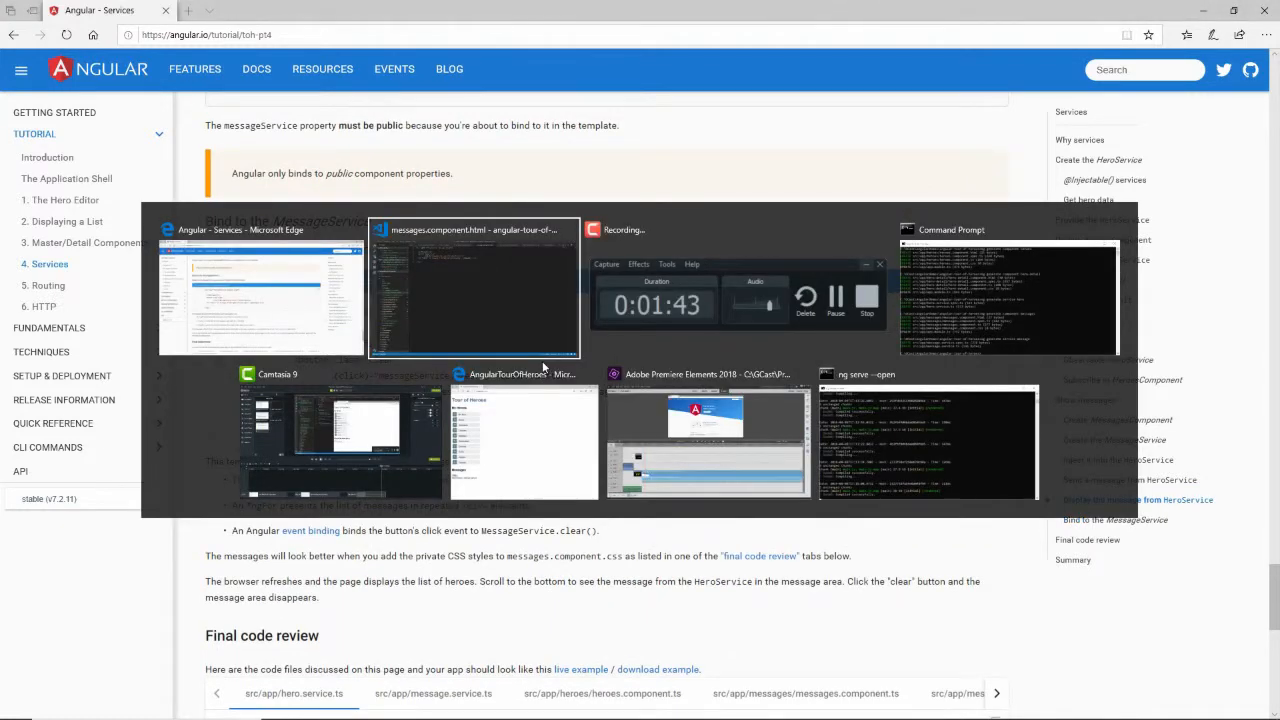
left_click(523, 440)
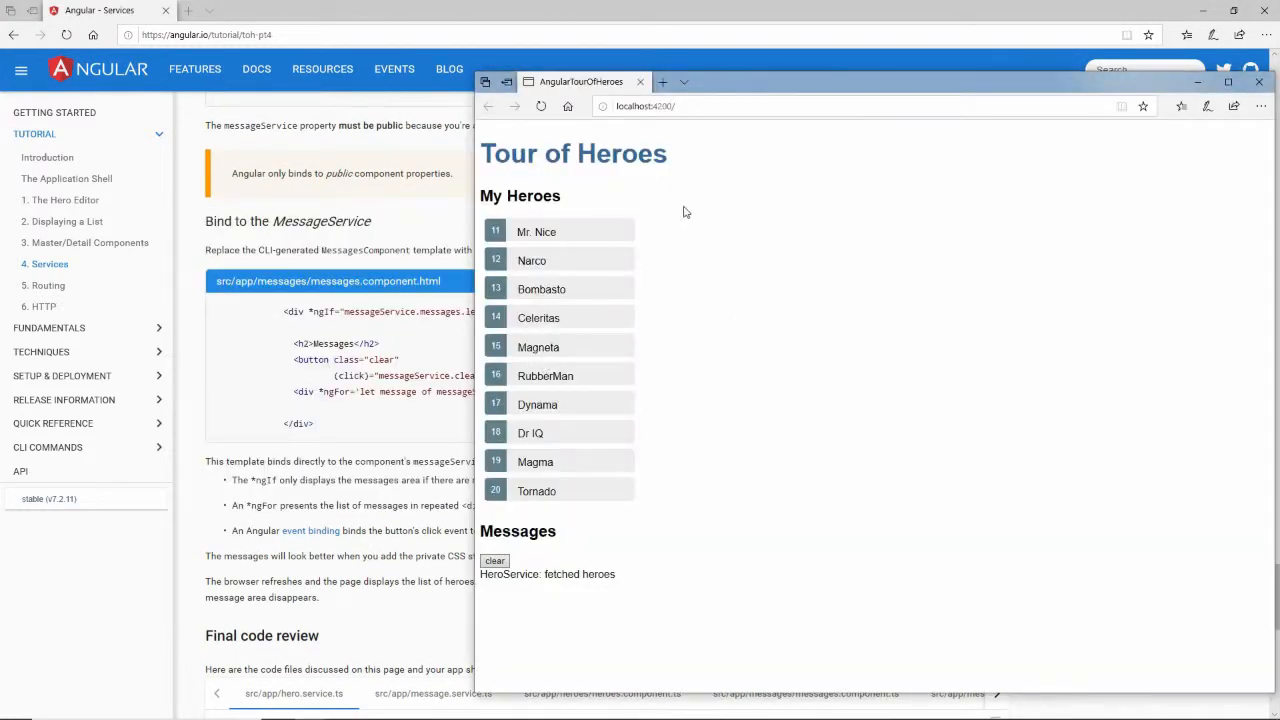
left_click(538, 346)
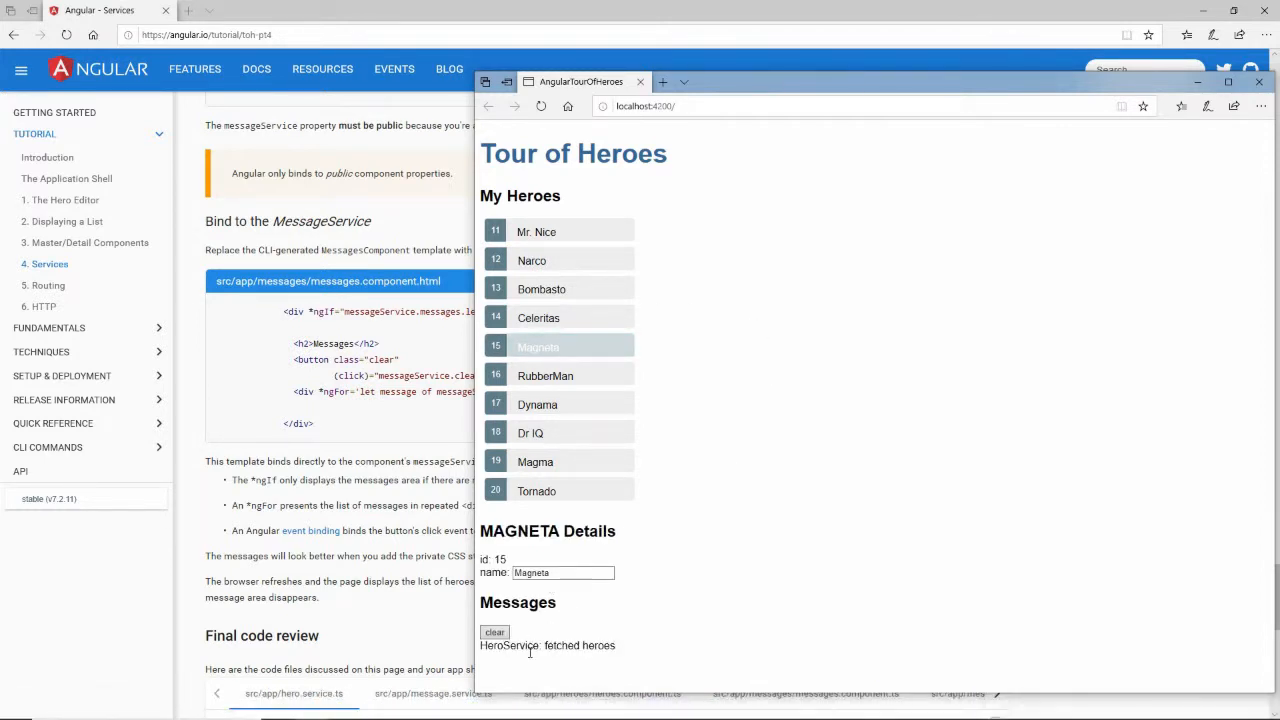
left_click(562, 572)
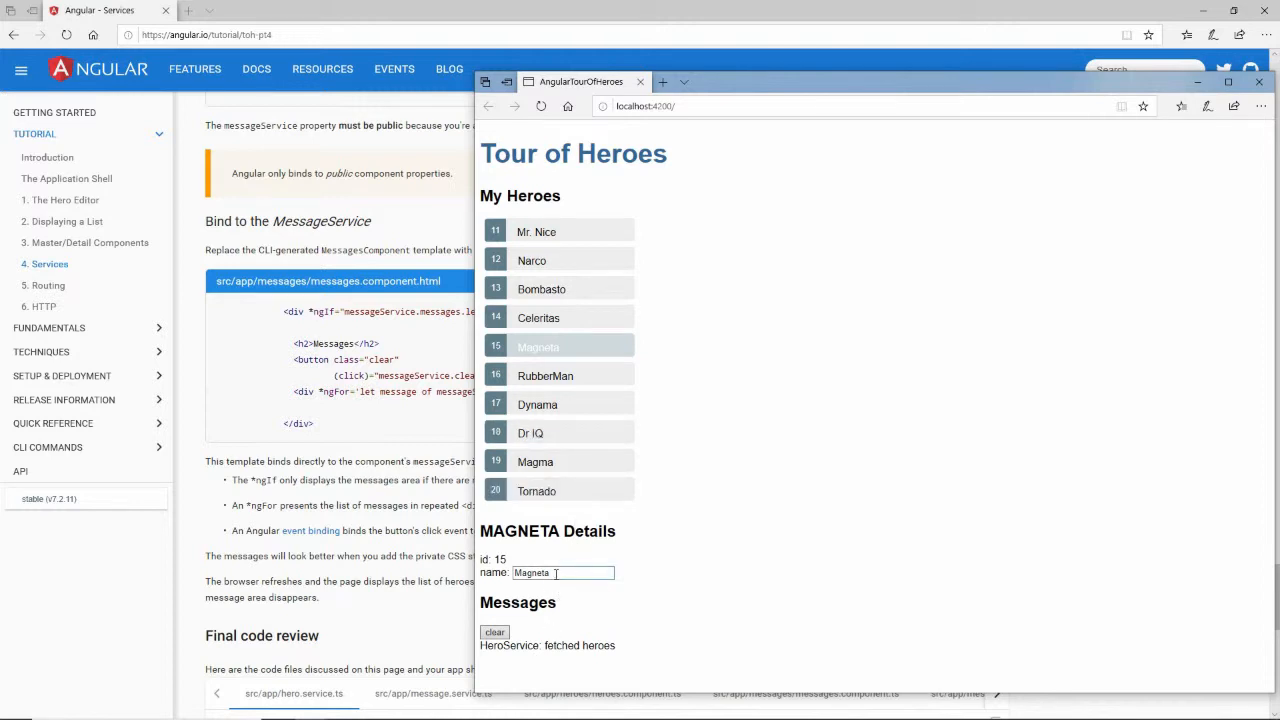
Step: Select Dynama and Mr. Nice, clear the messages so the area disappears, then reload to bring it back
left_click(538, 404)
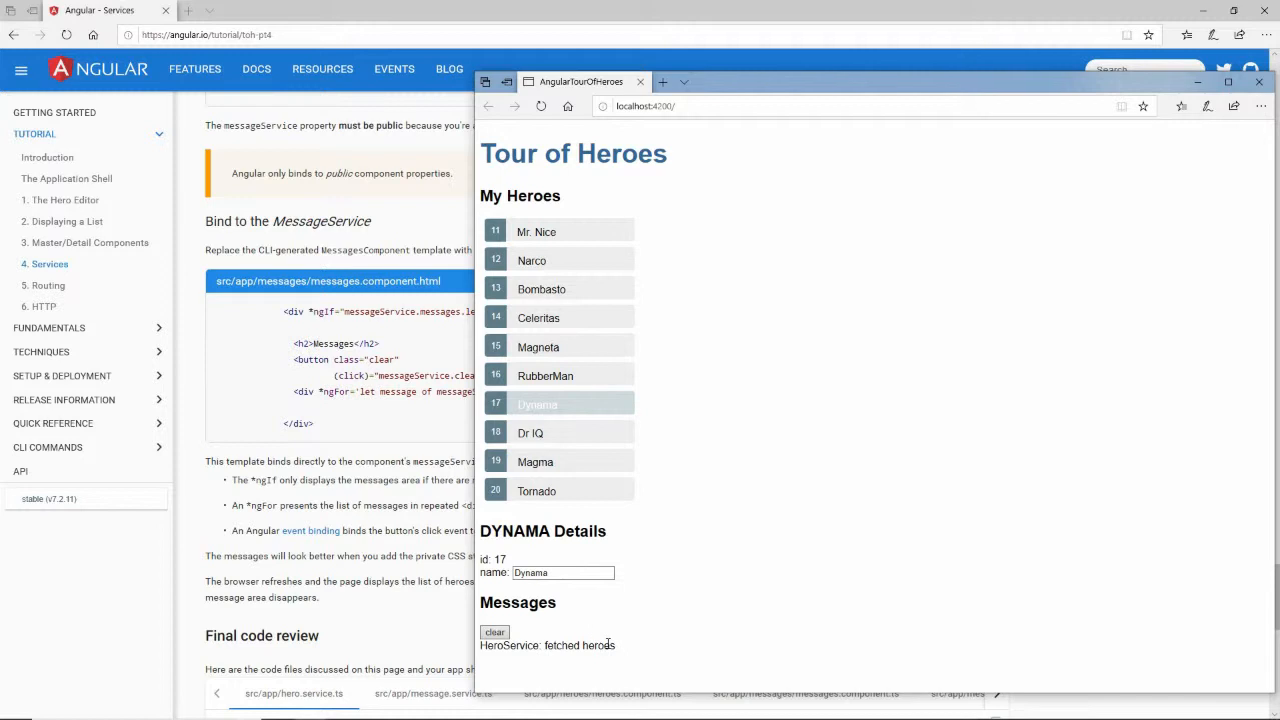
left_click(560, 231)
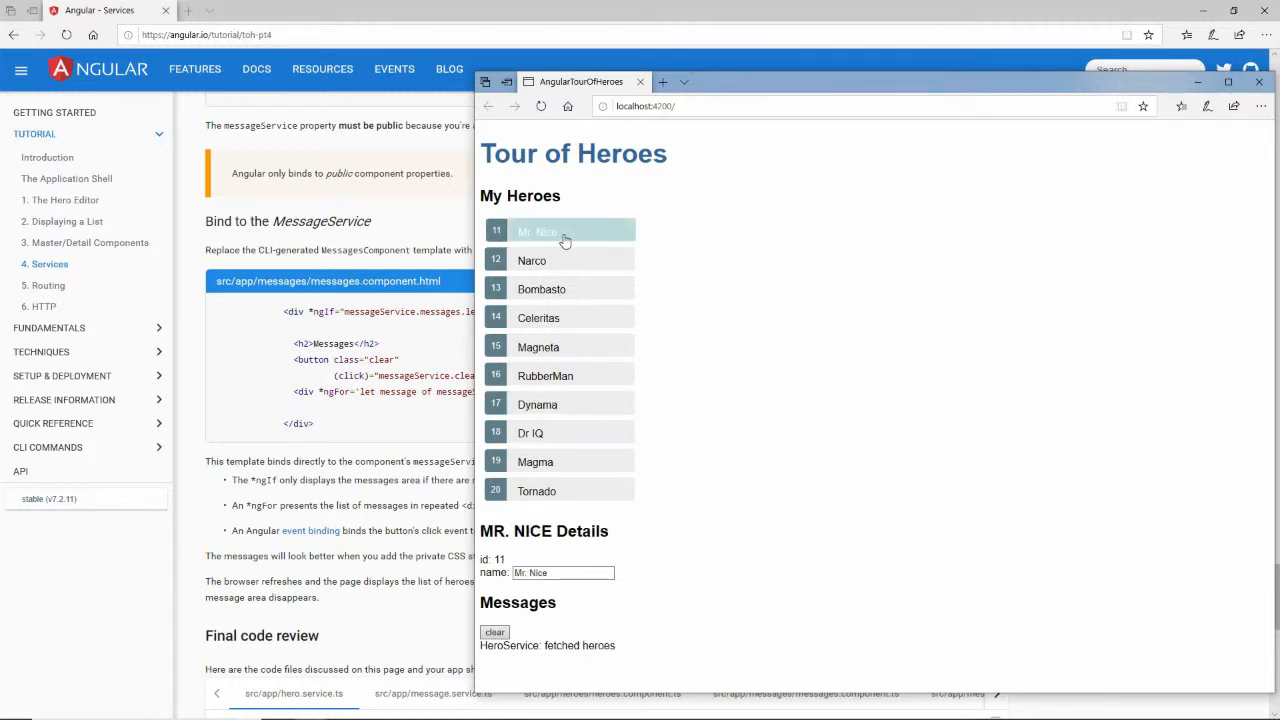
left_click(494, 632)
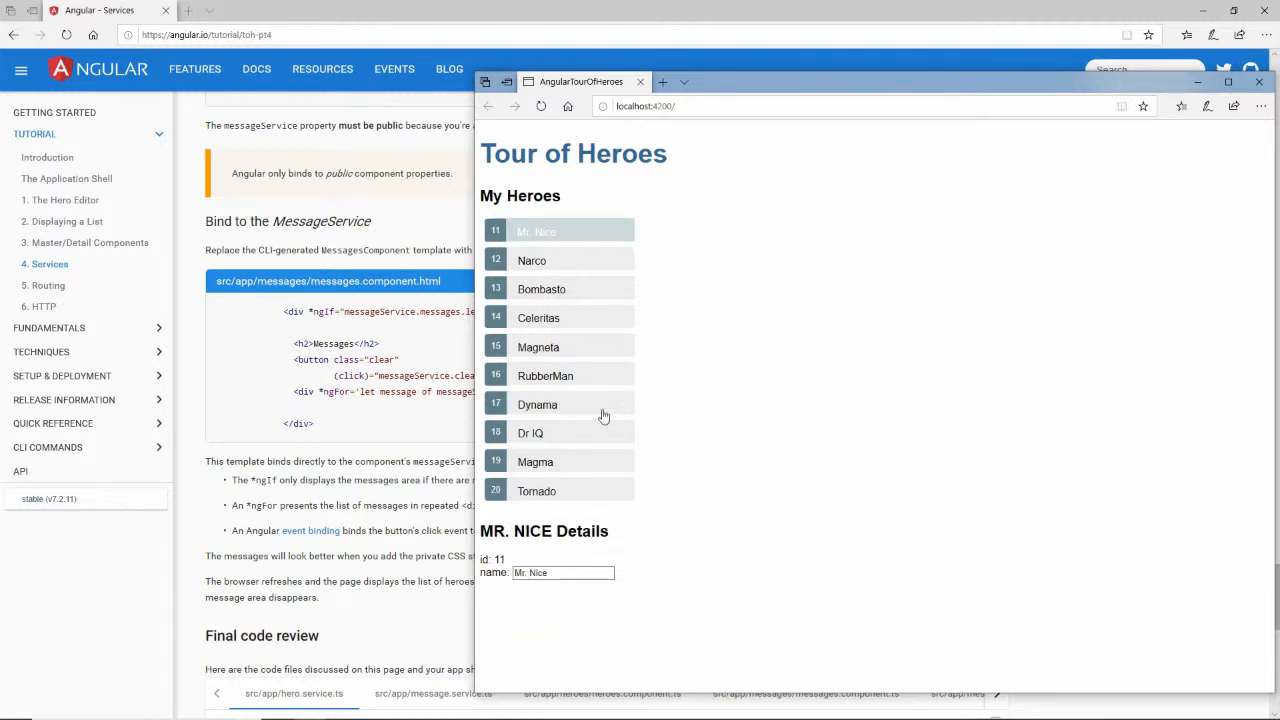
left_click(531, 260)
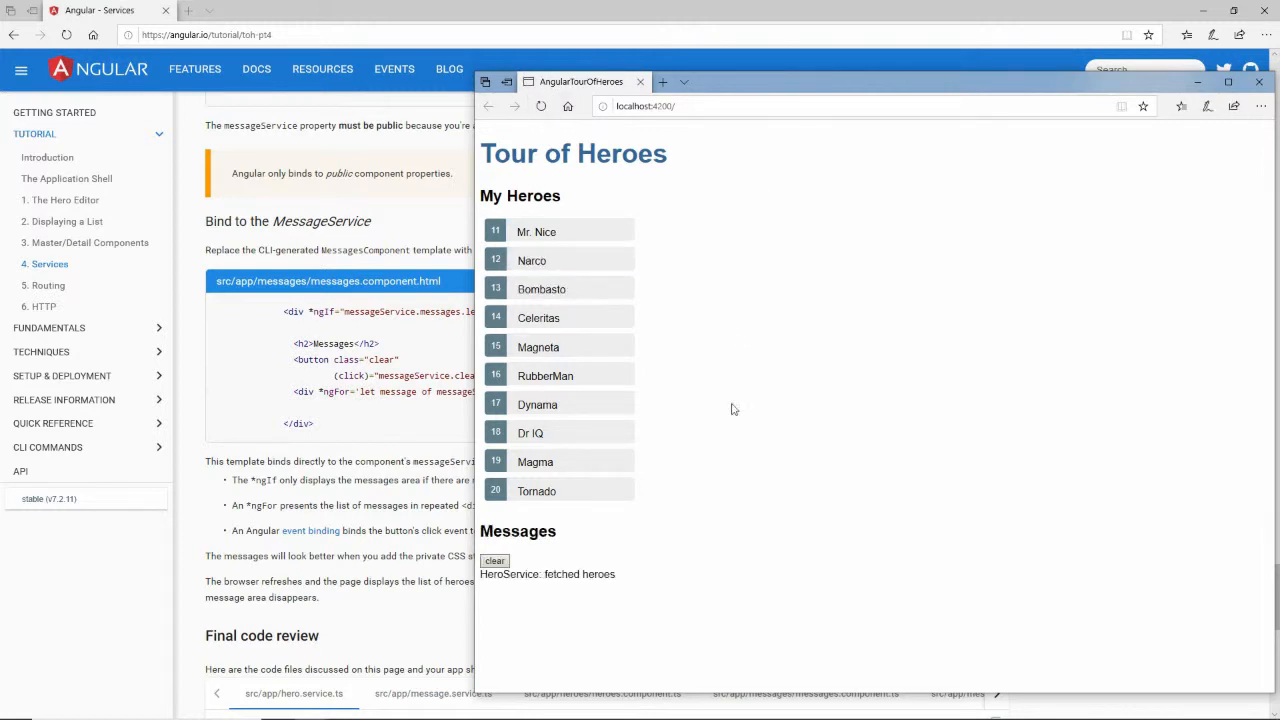
mouse_move(547, 583)
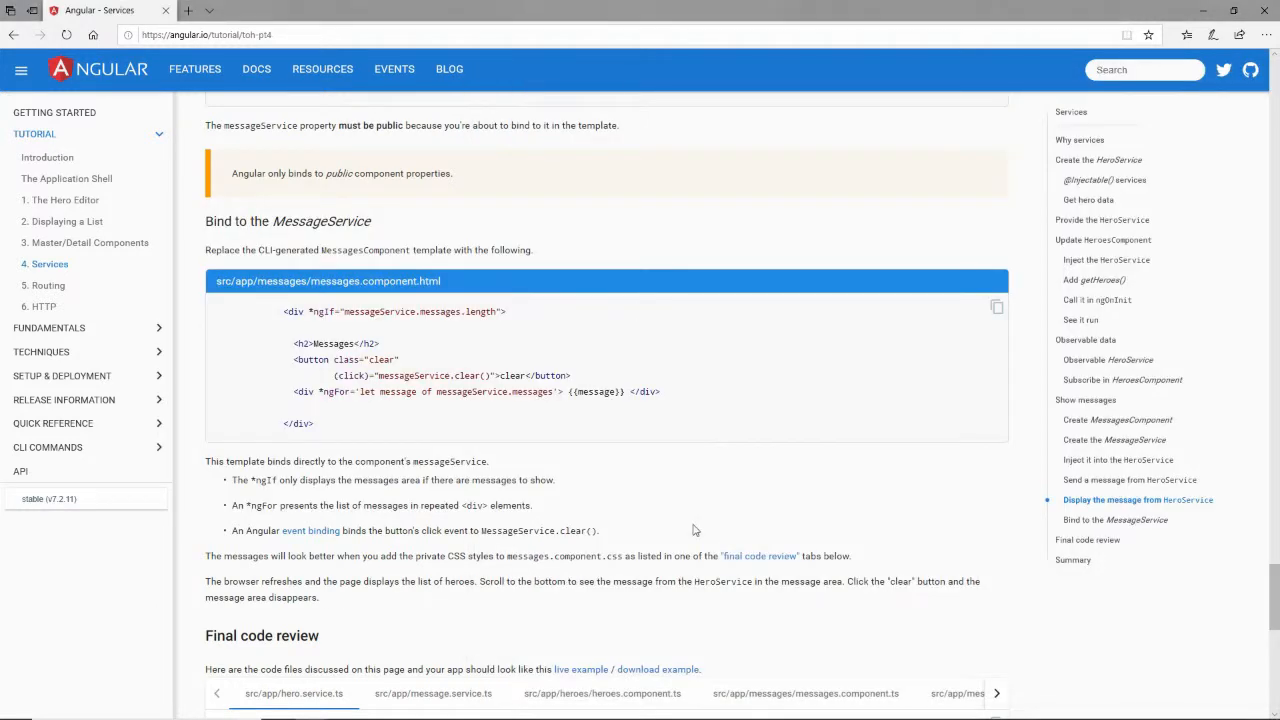
Step: Scroll the tutorial down to the Final code review section
scroll("down", 3)
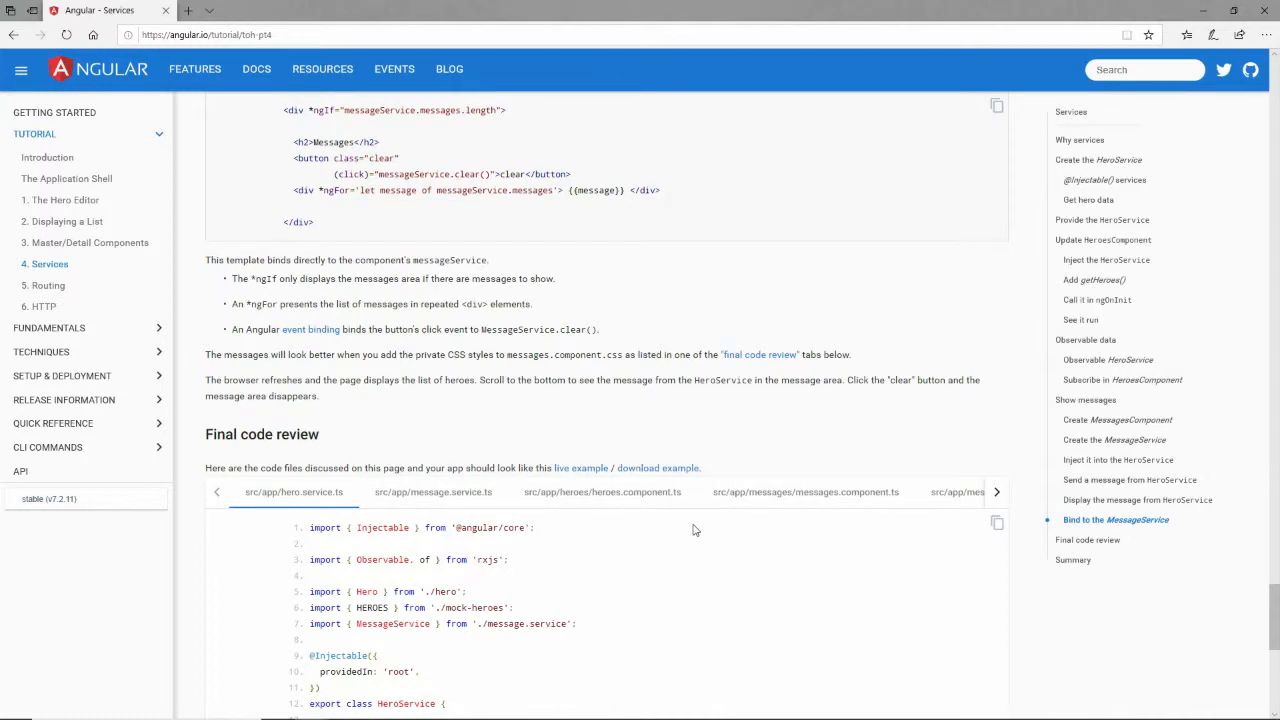
scroll("up", 3)
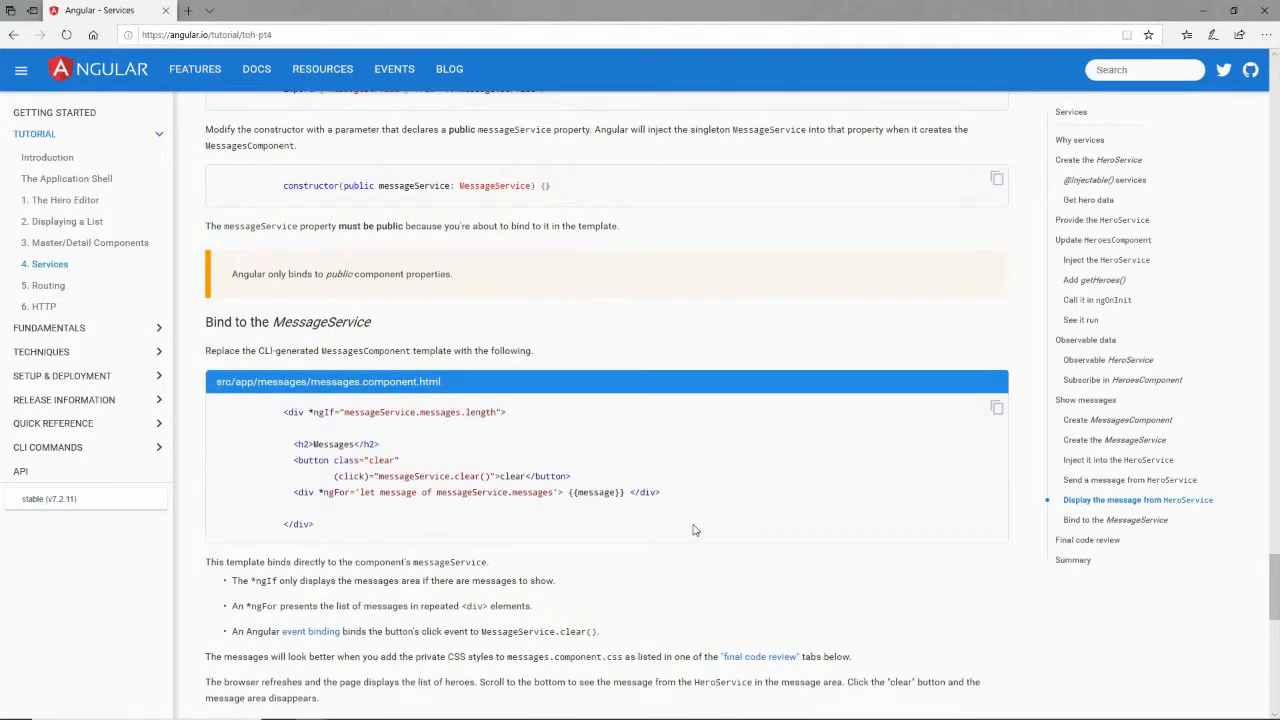
scroll("down", 3)
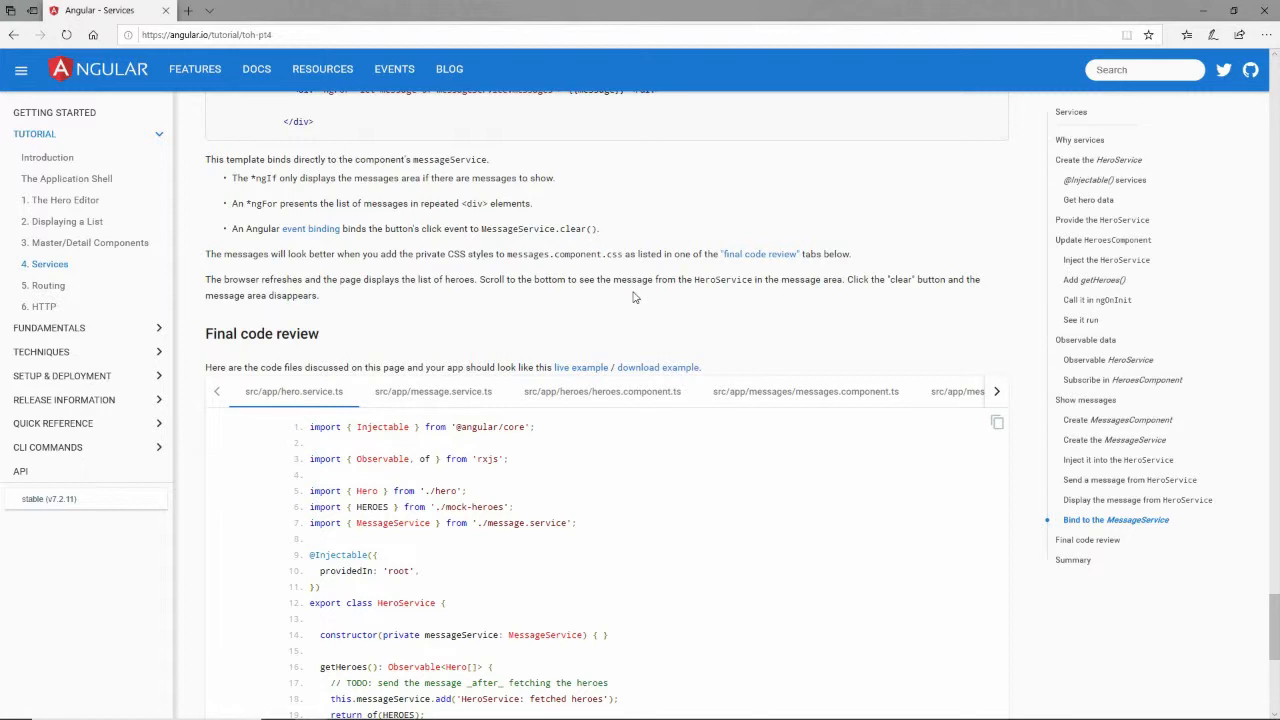
scroll("down", 3)
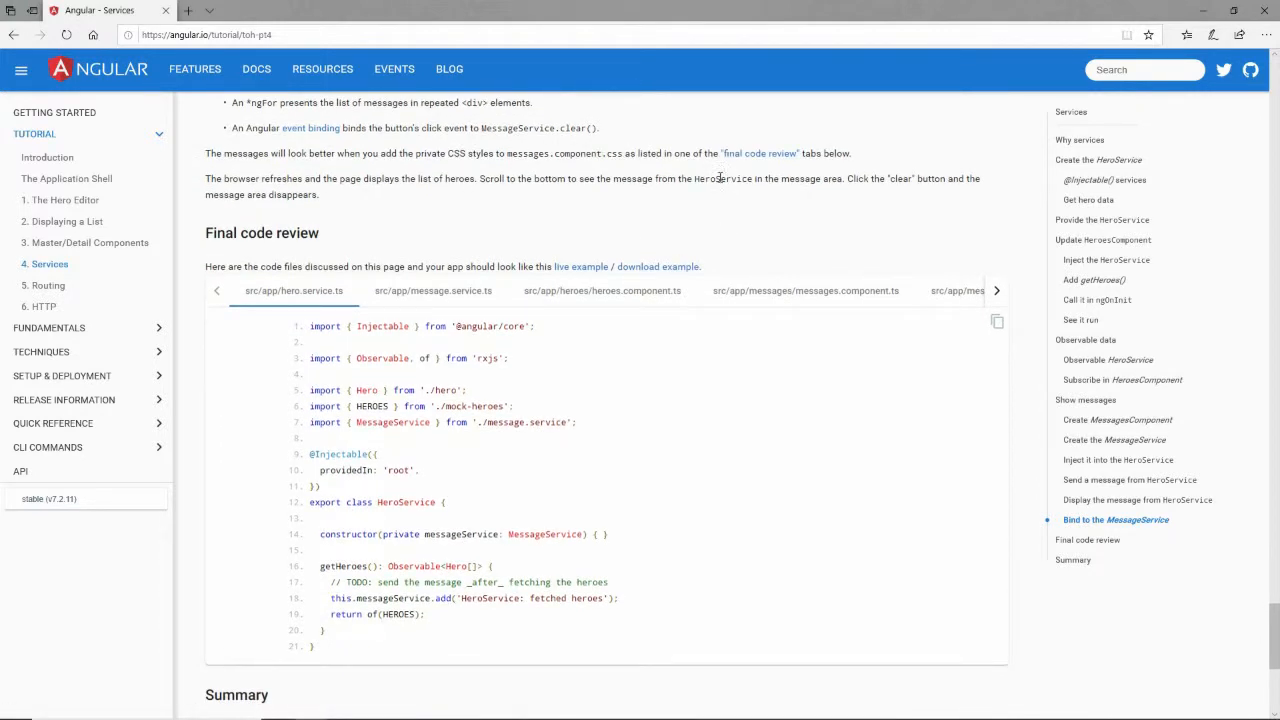
mouse_move(228, 317)
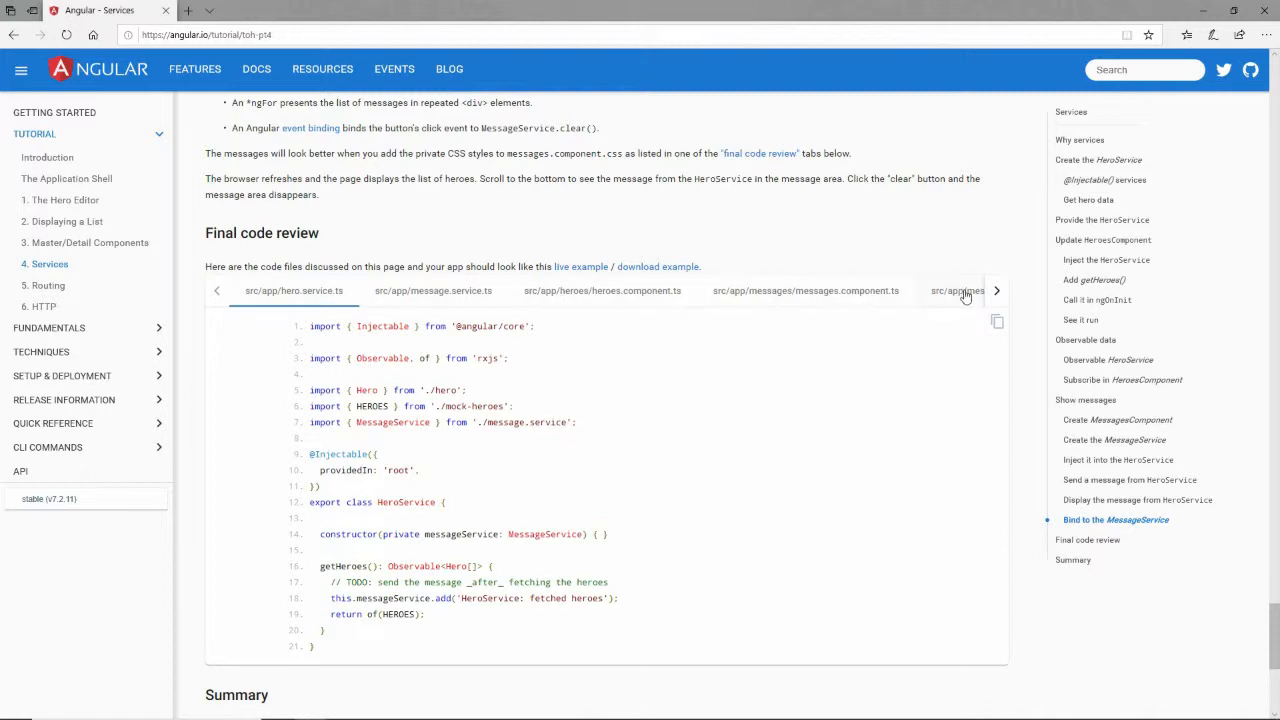
Step: Reveal the remaining code tabs and show the final app.module.ts and messages.component.css
left_click(996, 291)
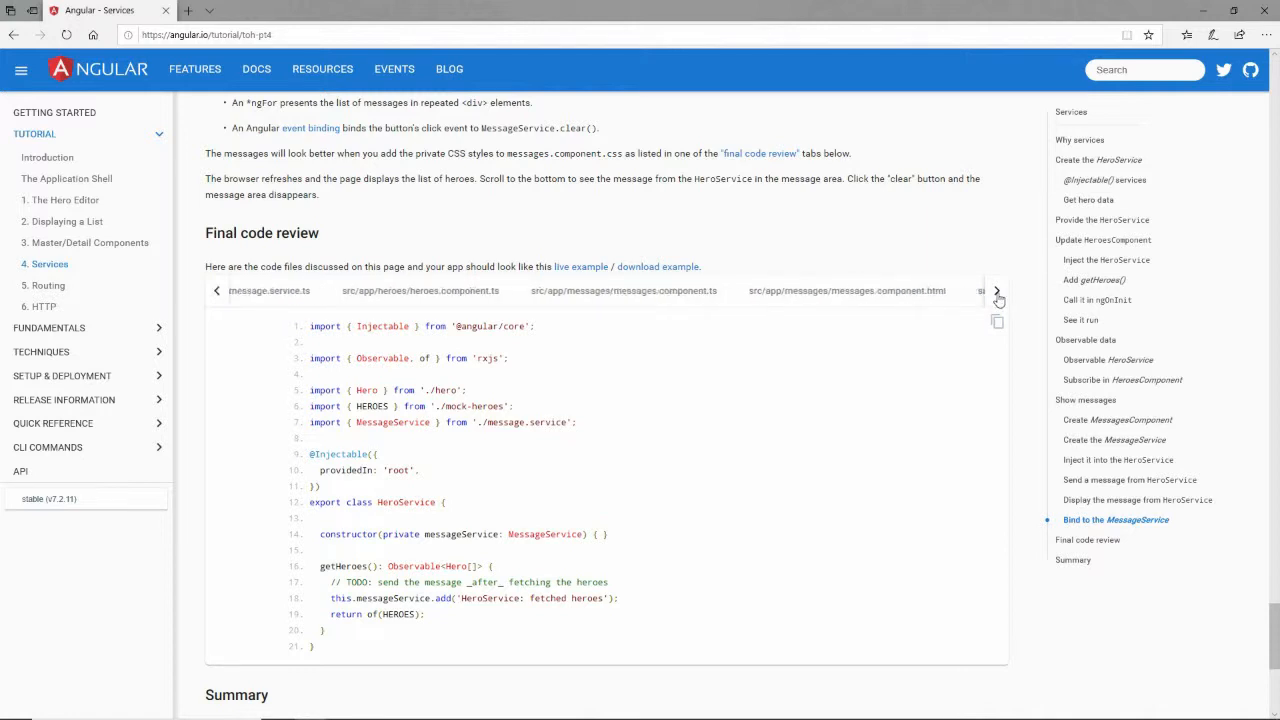
left_click(996, 290)
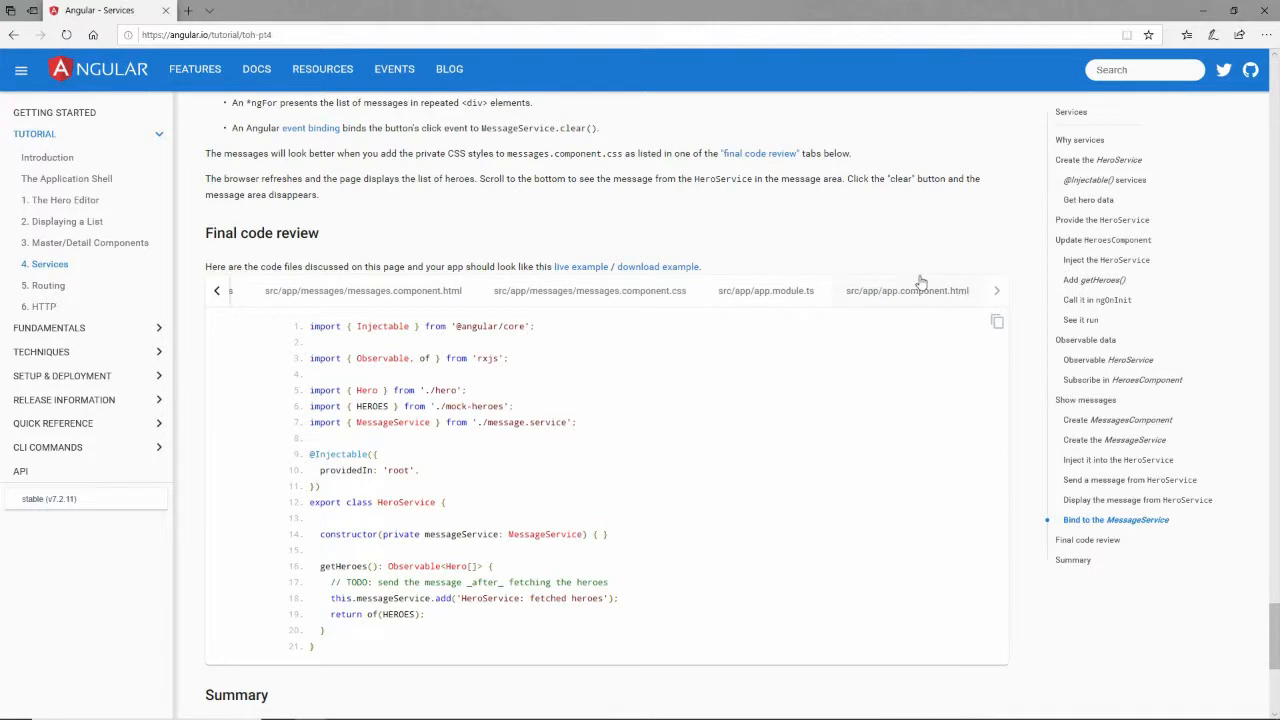
left_click(766, 290)
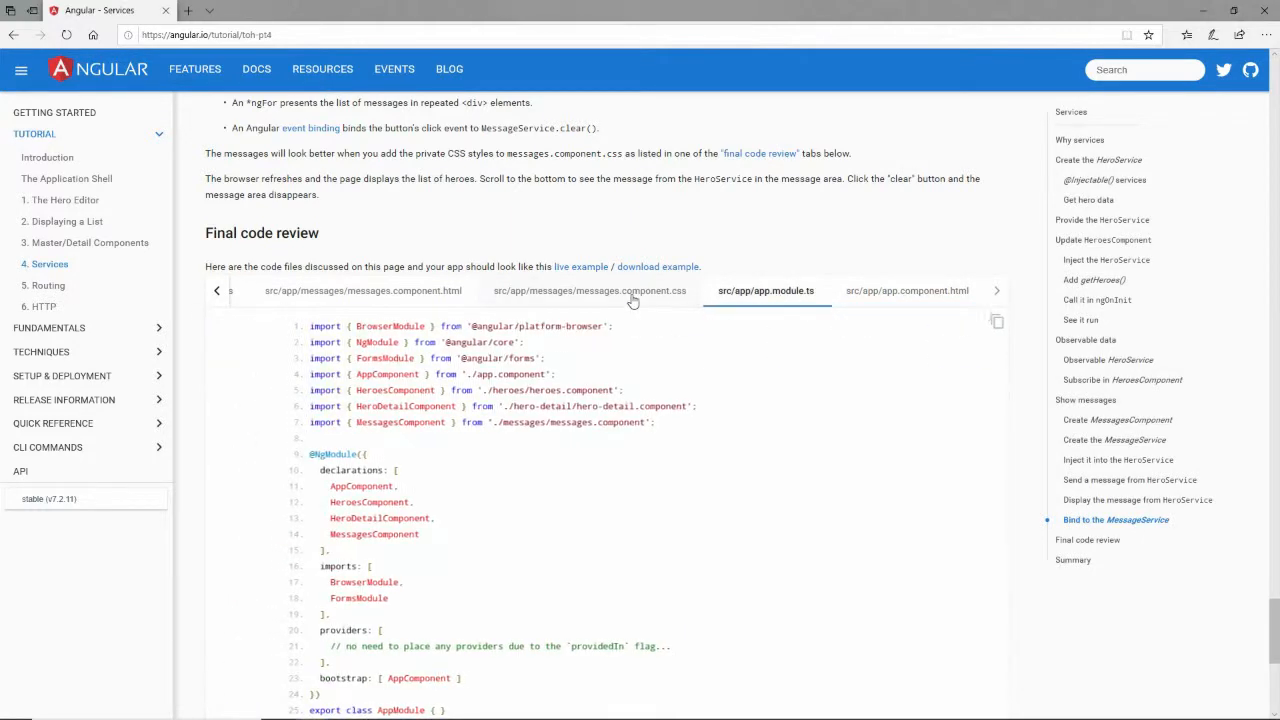
left_click(588, 290)
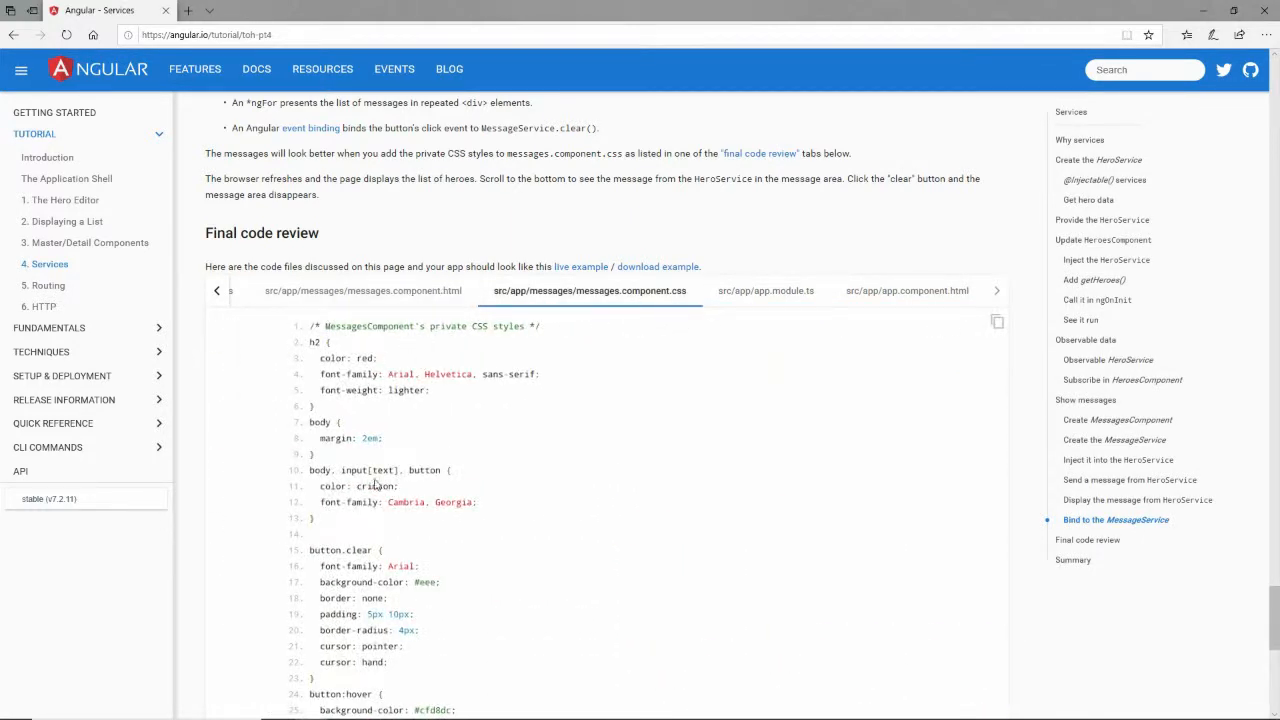
mouse_move(589, 209)
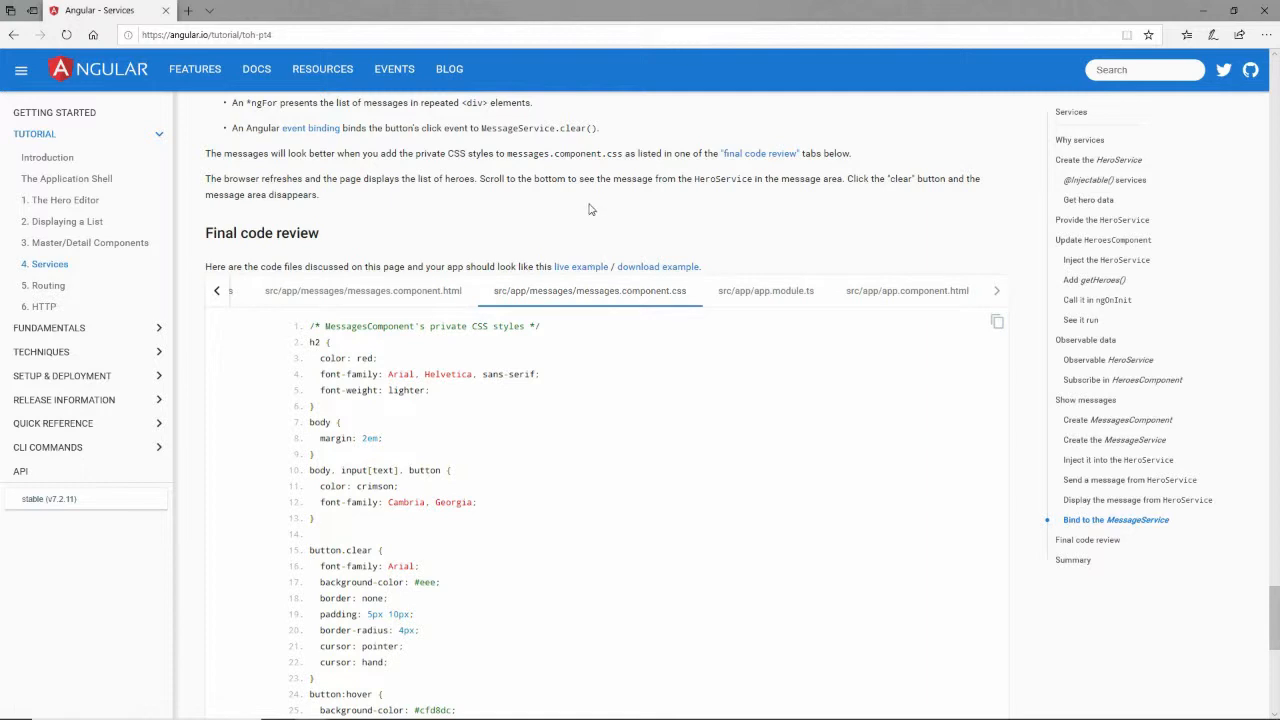
mouse_move(585, 209)
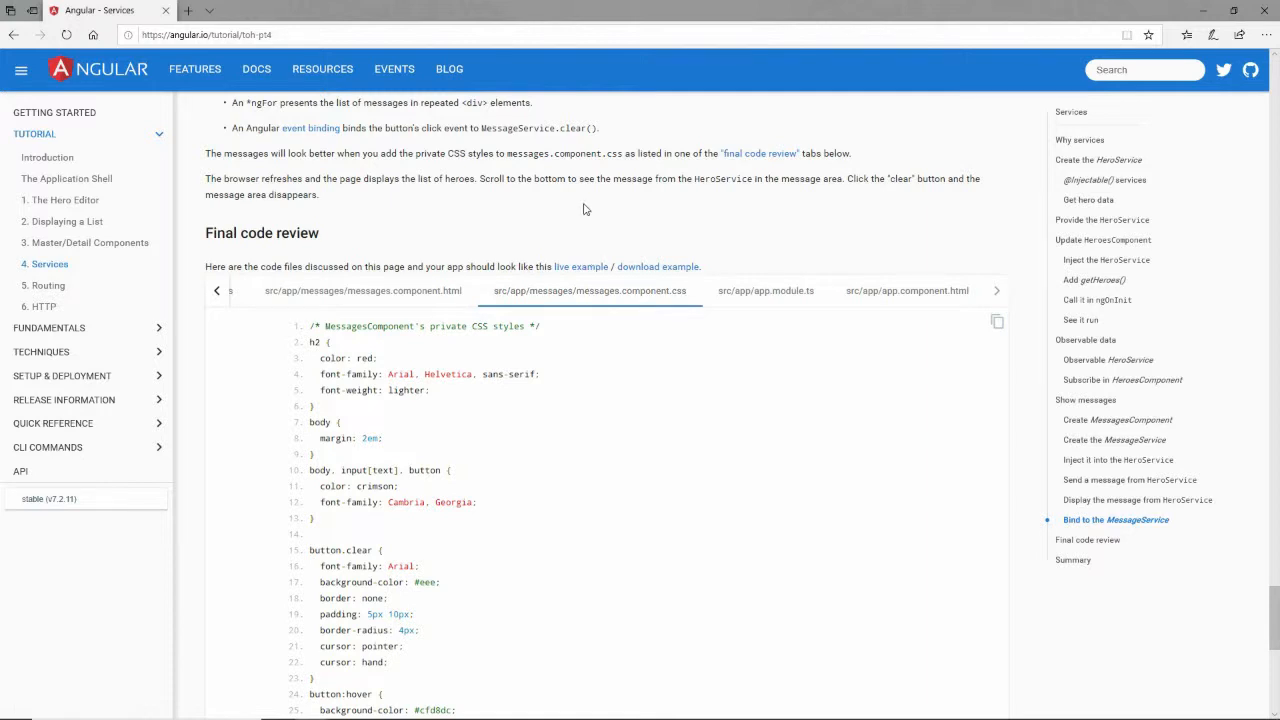